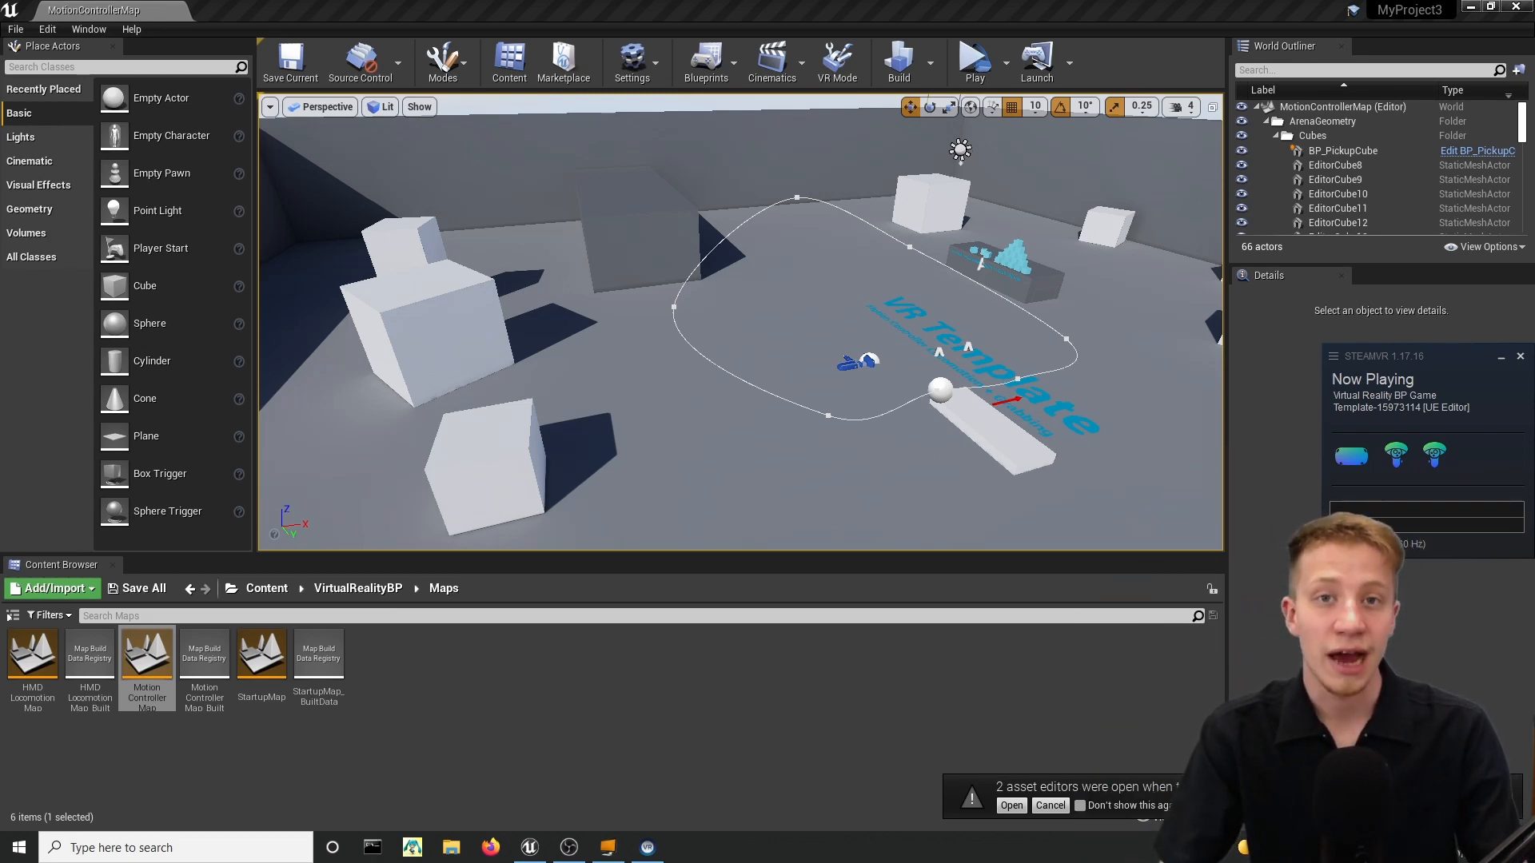
Create a new Games project from the Virtual Reality template via the Unreal Project Browser.
left_click(975, 56)
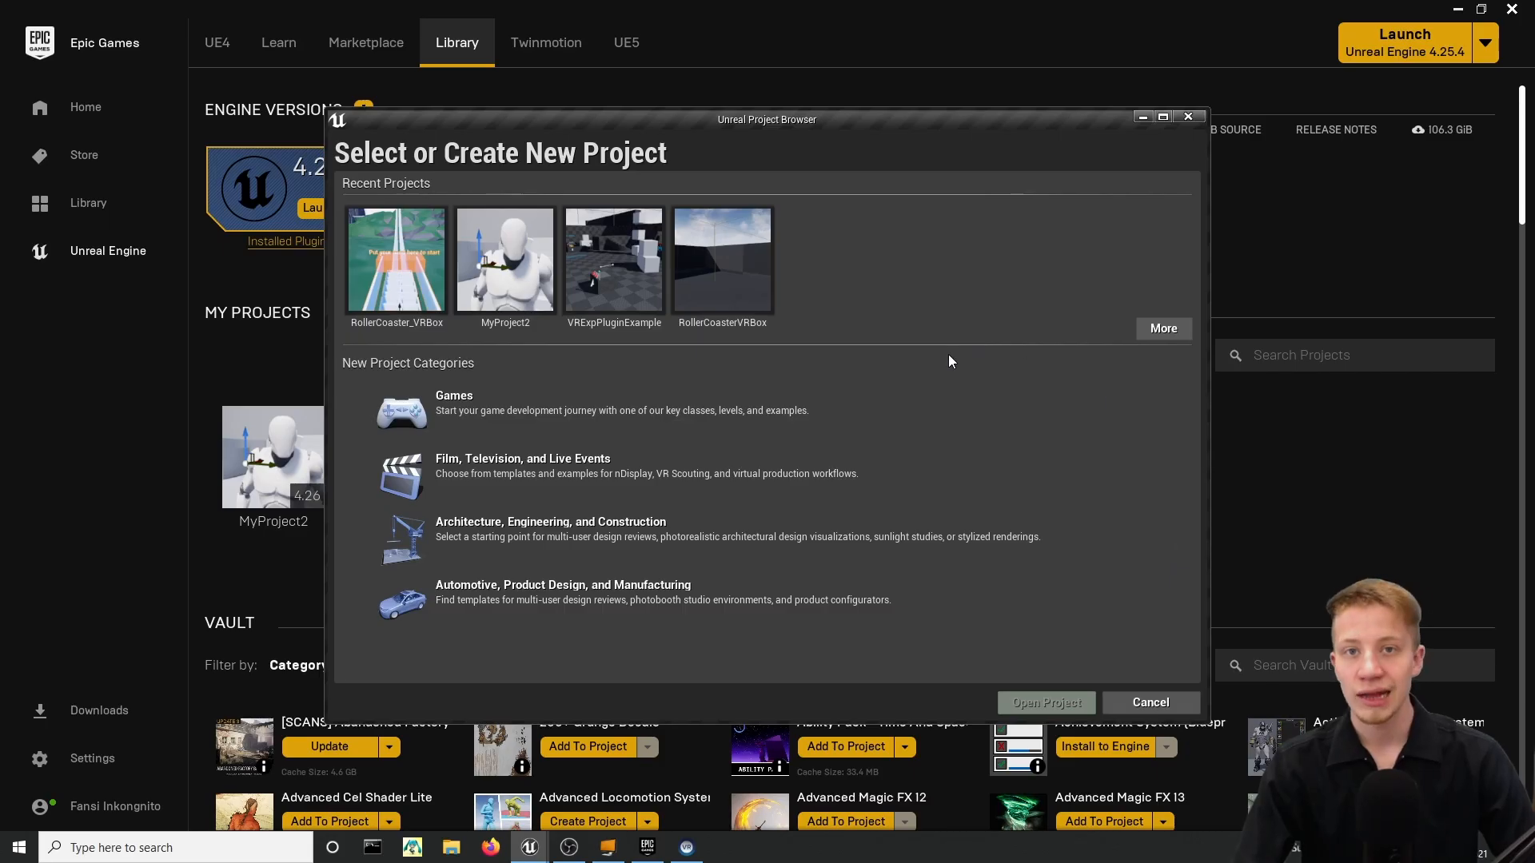
mouse_move(673, 424)
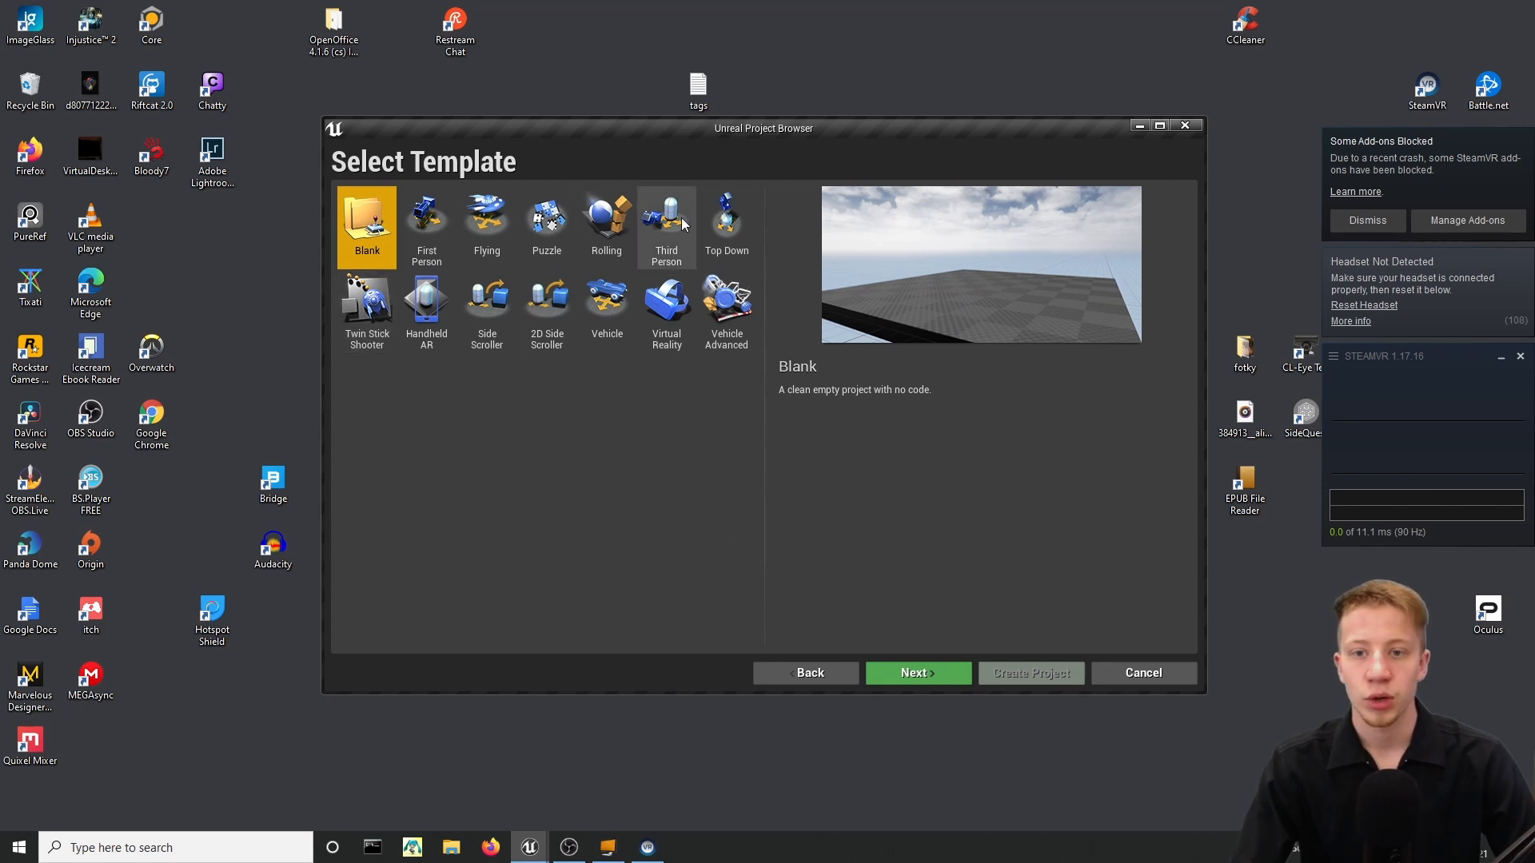
left_click(918, 673)
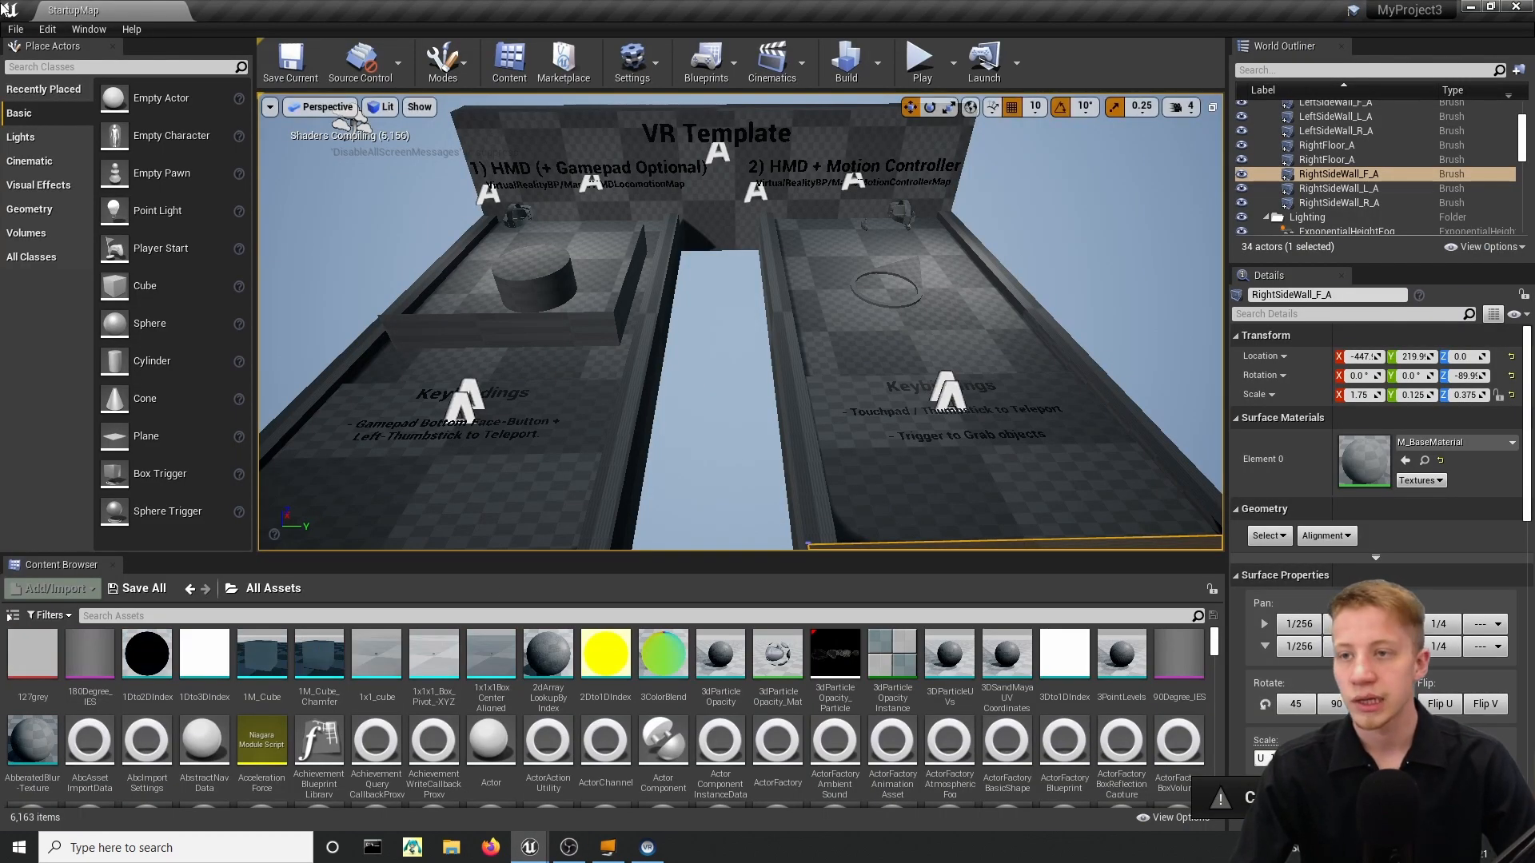
Enable Forward Shading under Rendering in Project Settings, then return to the VR Template map.
left_click(48, 29)
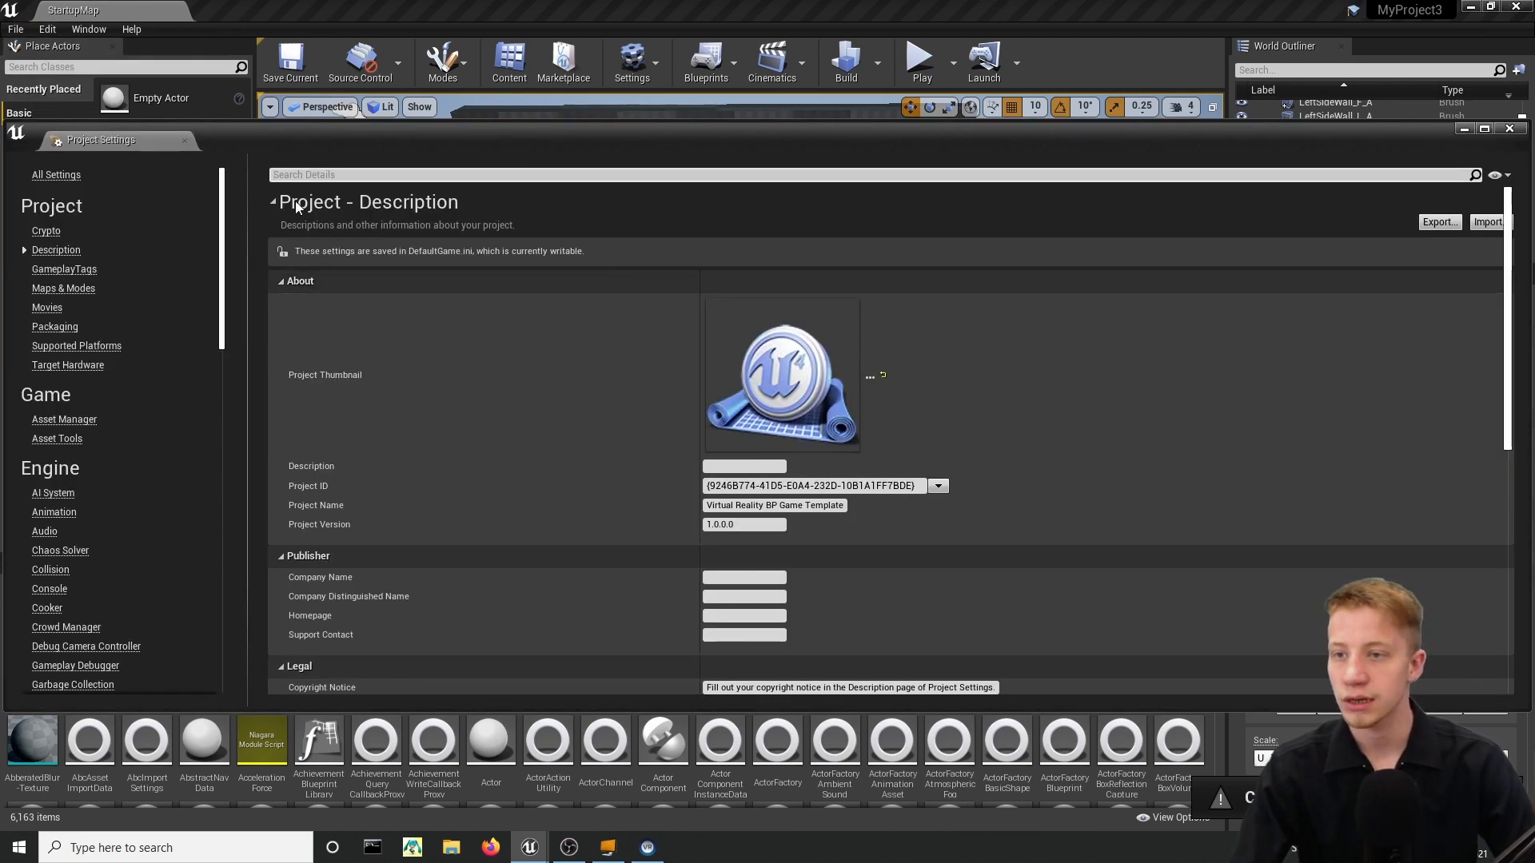
type("forwar")
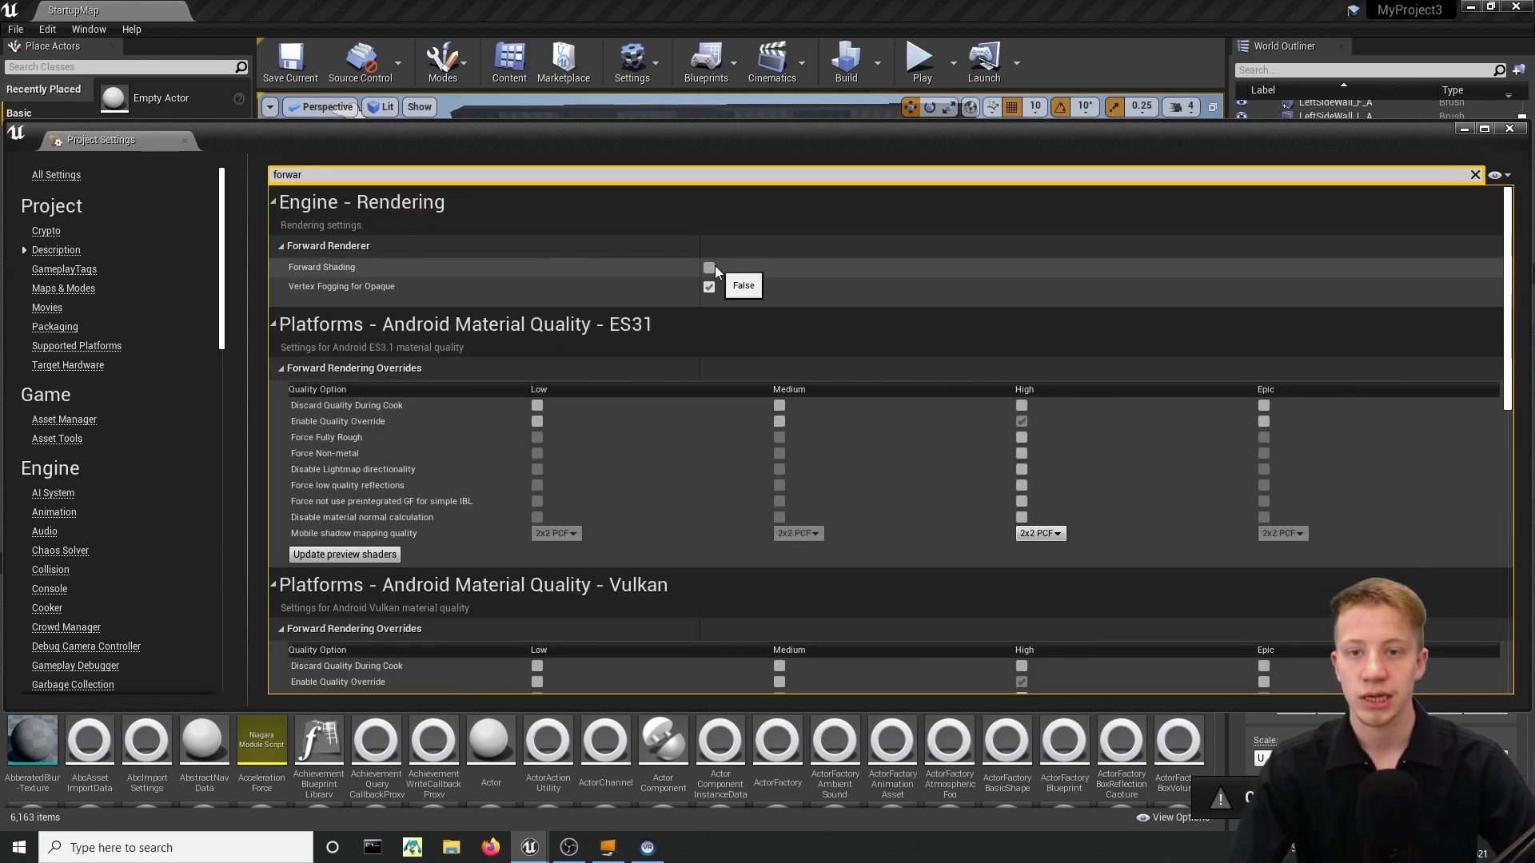
left_click(708, 269)
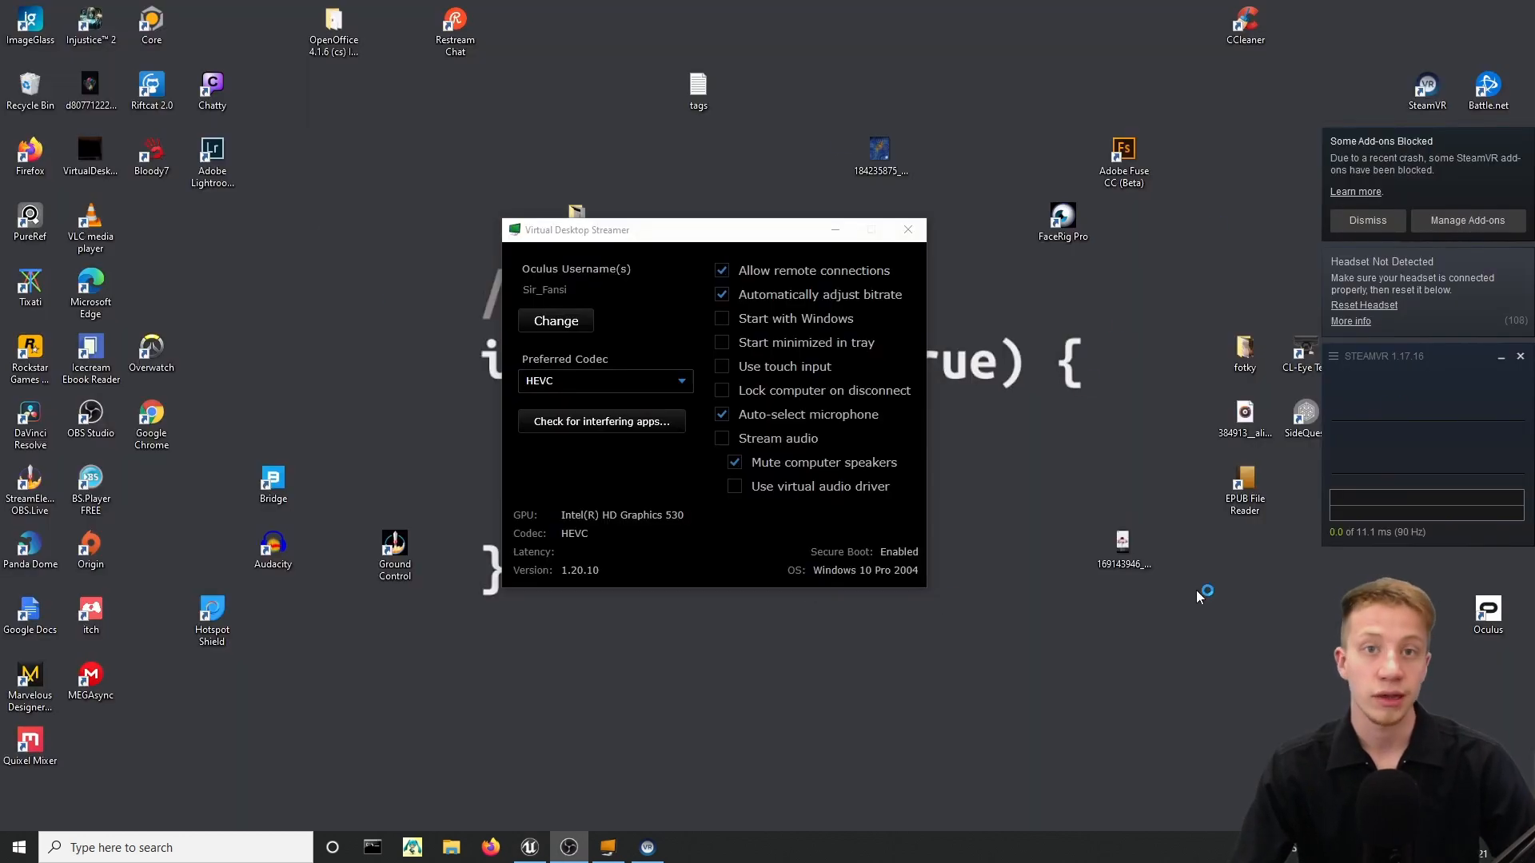
left_click(1243, 489)
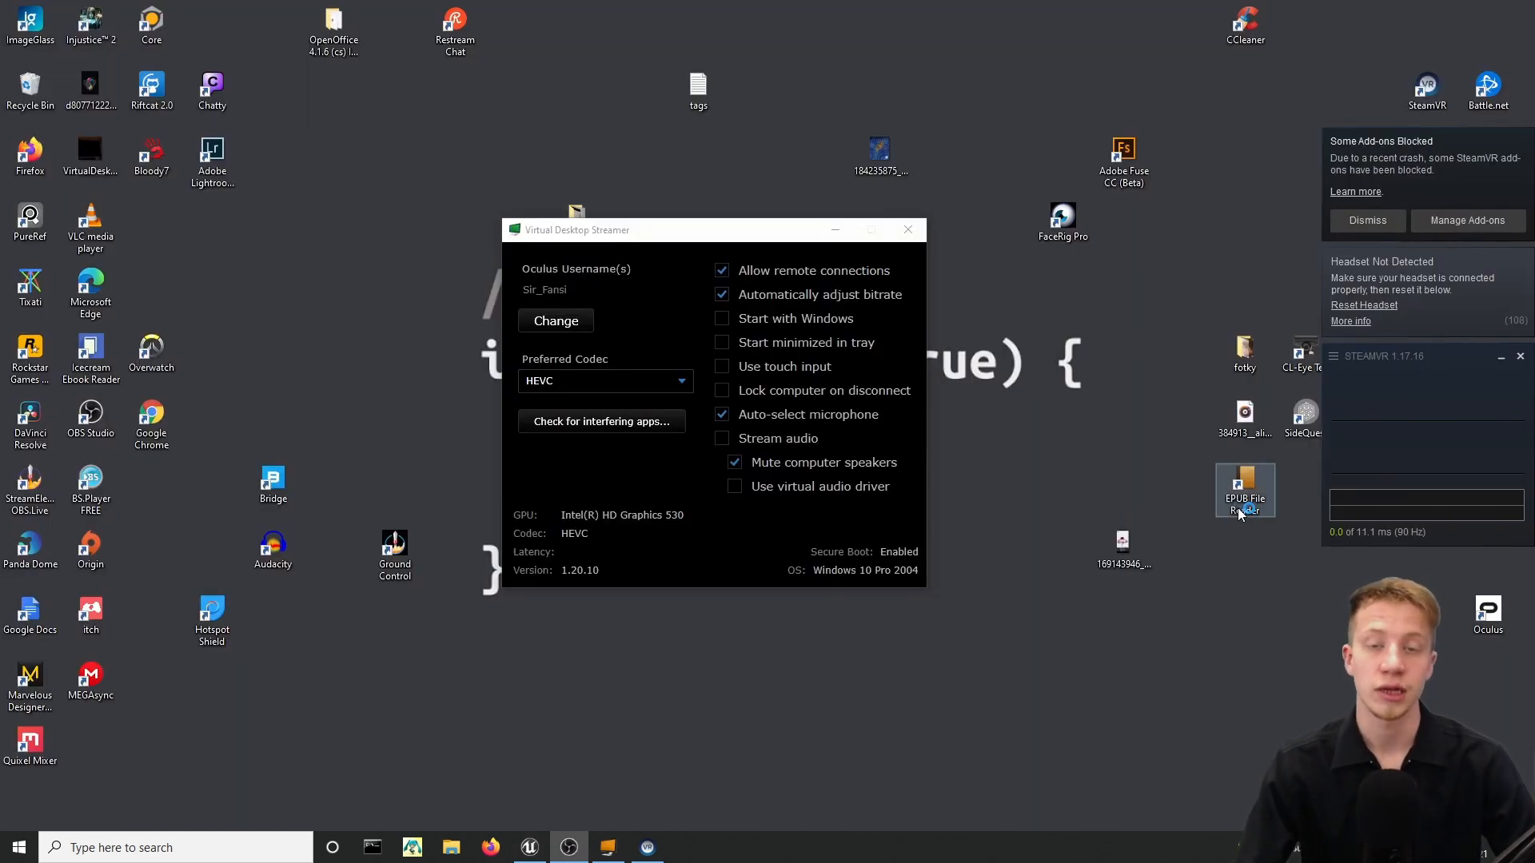
left_click(529, 847)
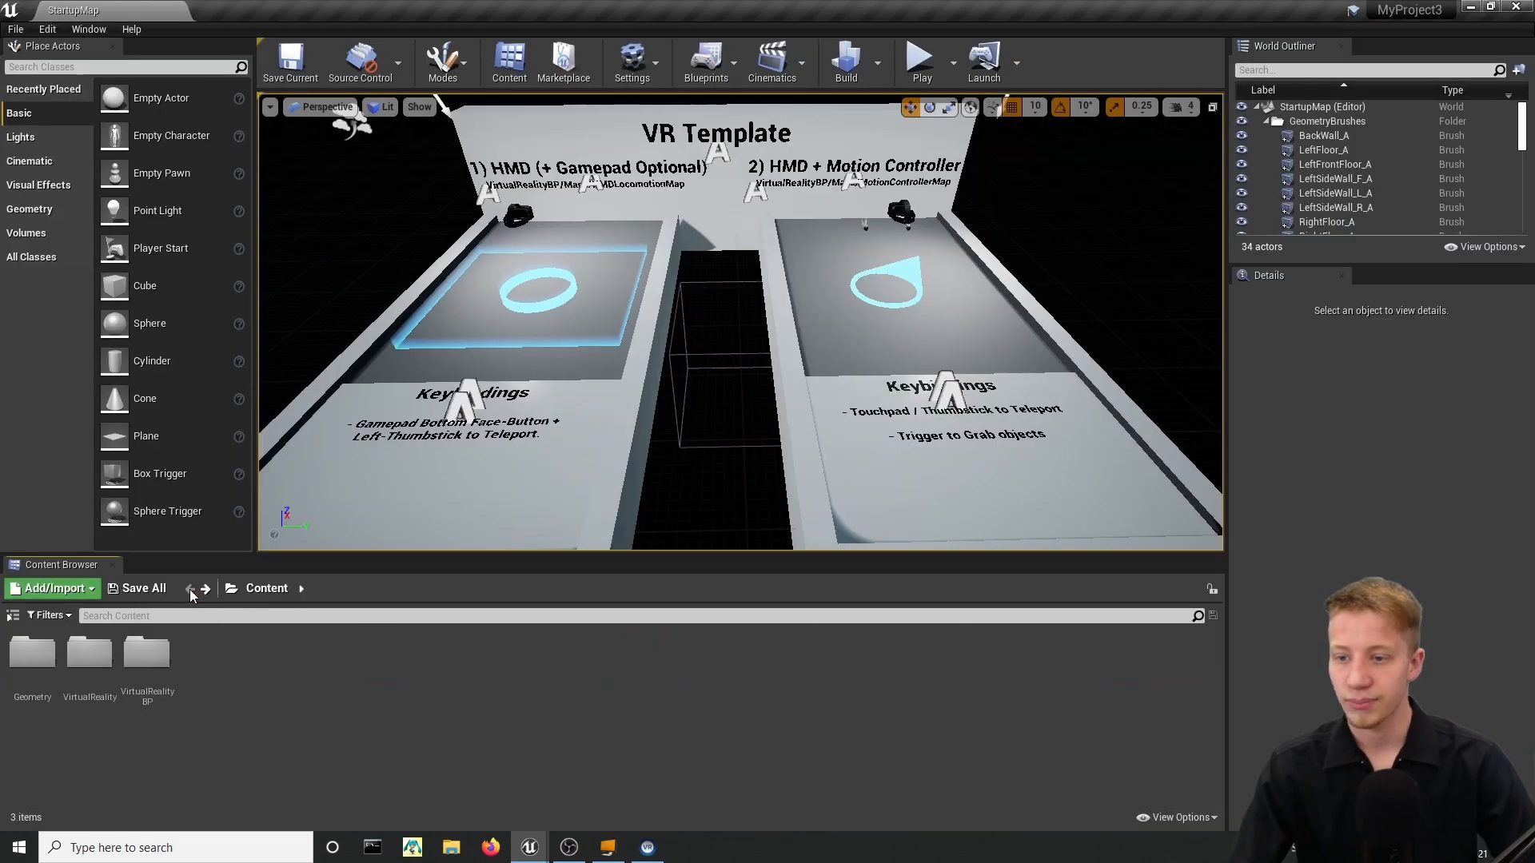
mouse_move(32, 675)
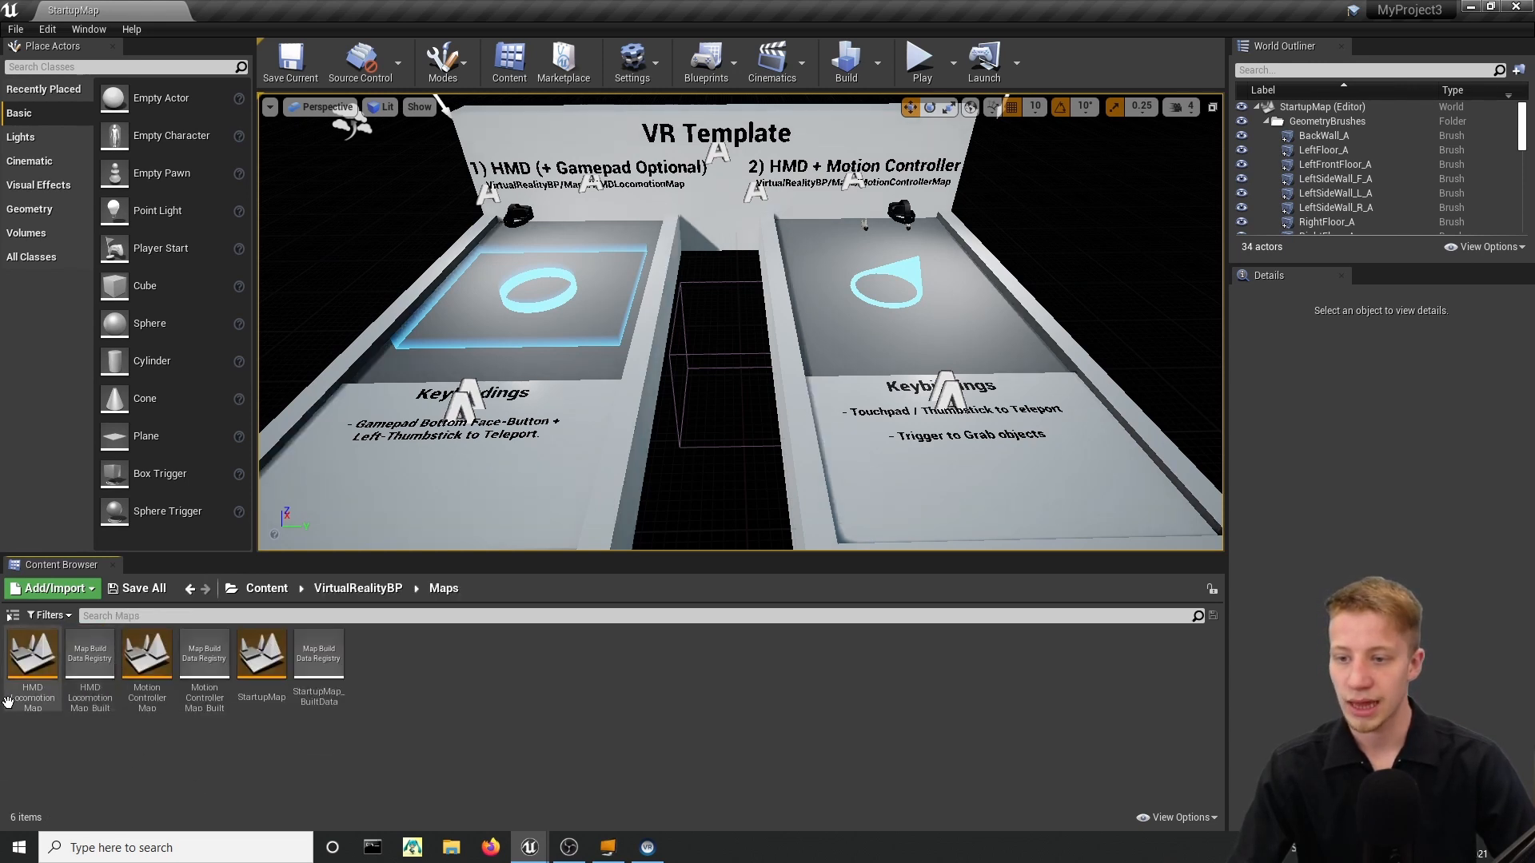
Load MotionControllerMap and add an Actor blueprint named Cart_BP in the Content root.
double_click(147, 654)
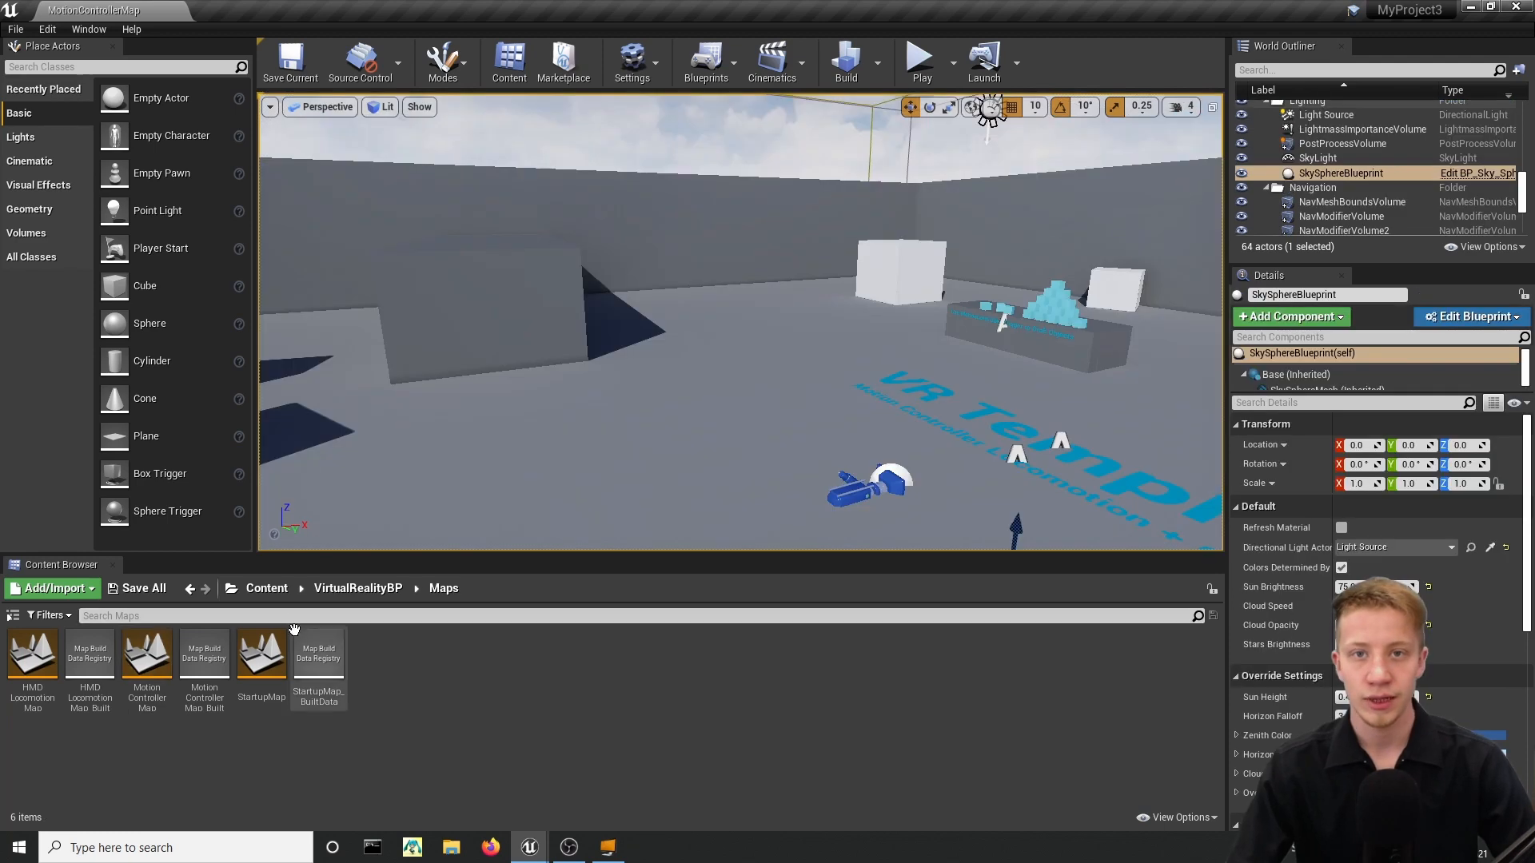
left_click(265, 588)
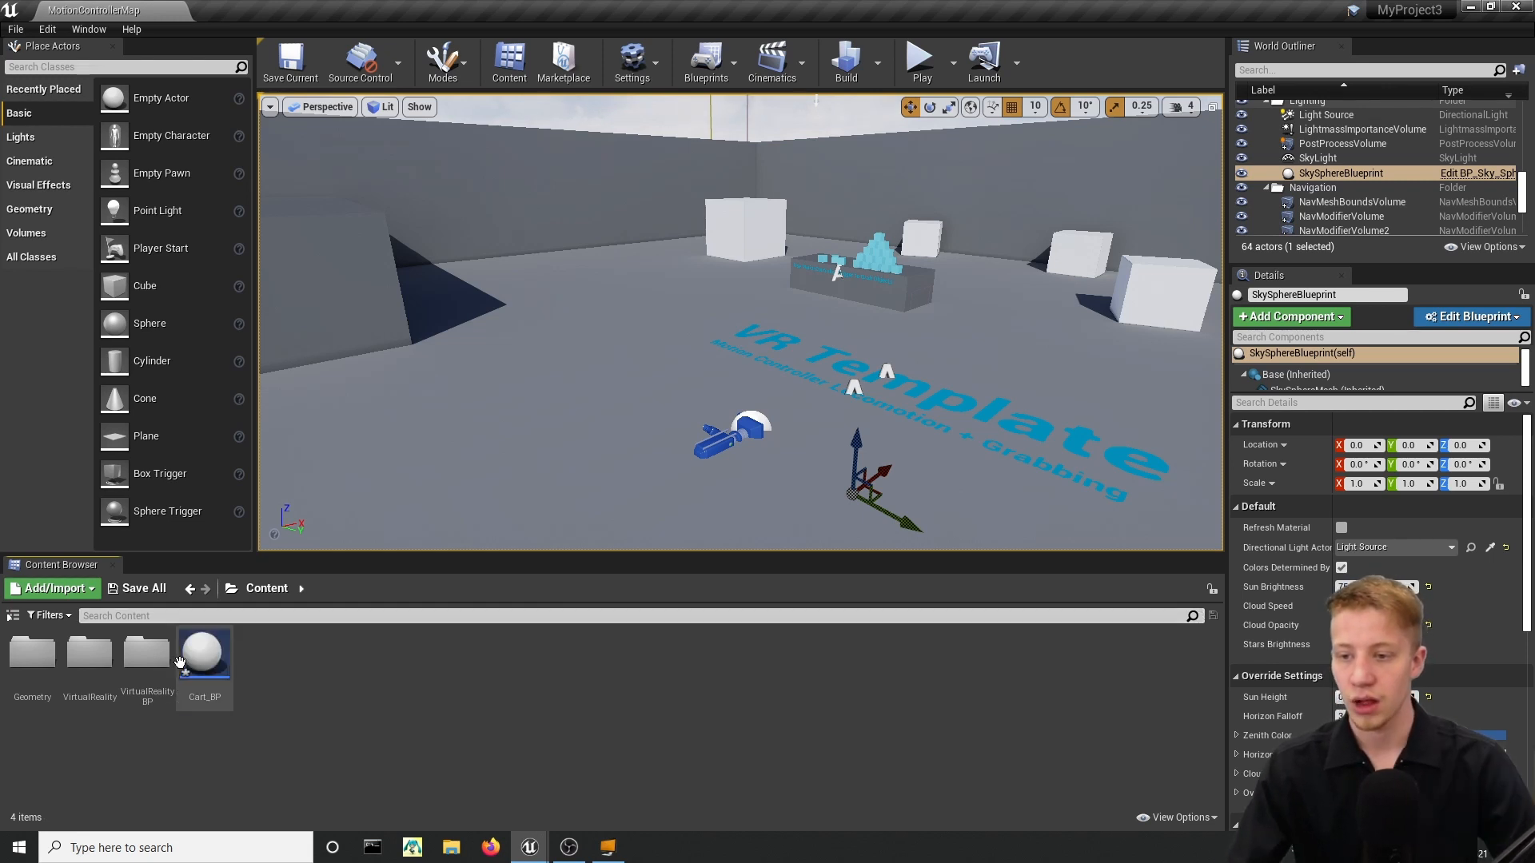
Give Cart_BP a Cube scaled 1, 2.5, 0.5 and a MoveCart custom event.
double_click(205, 652)
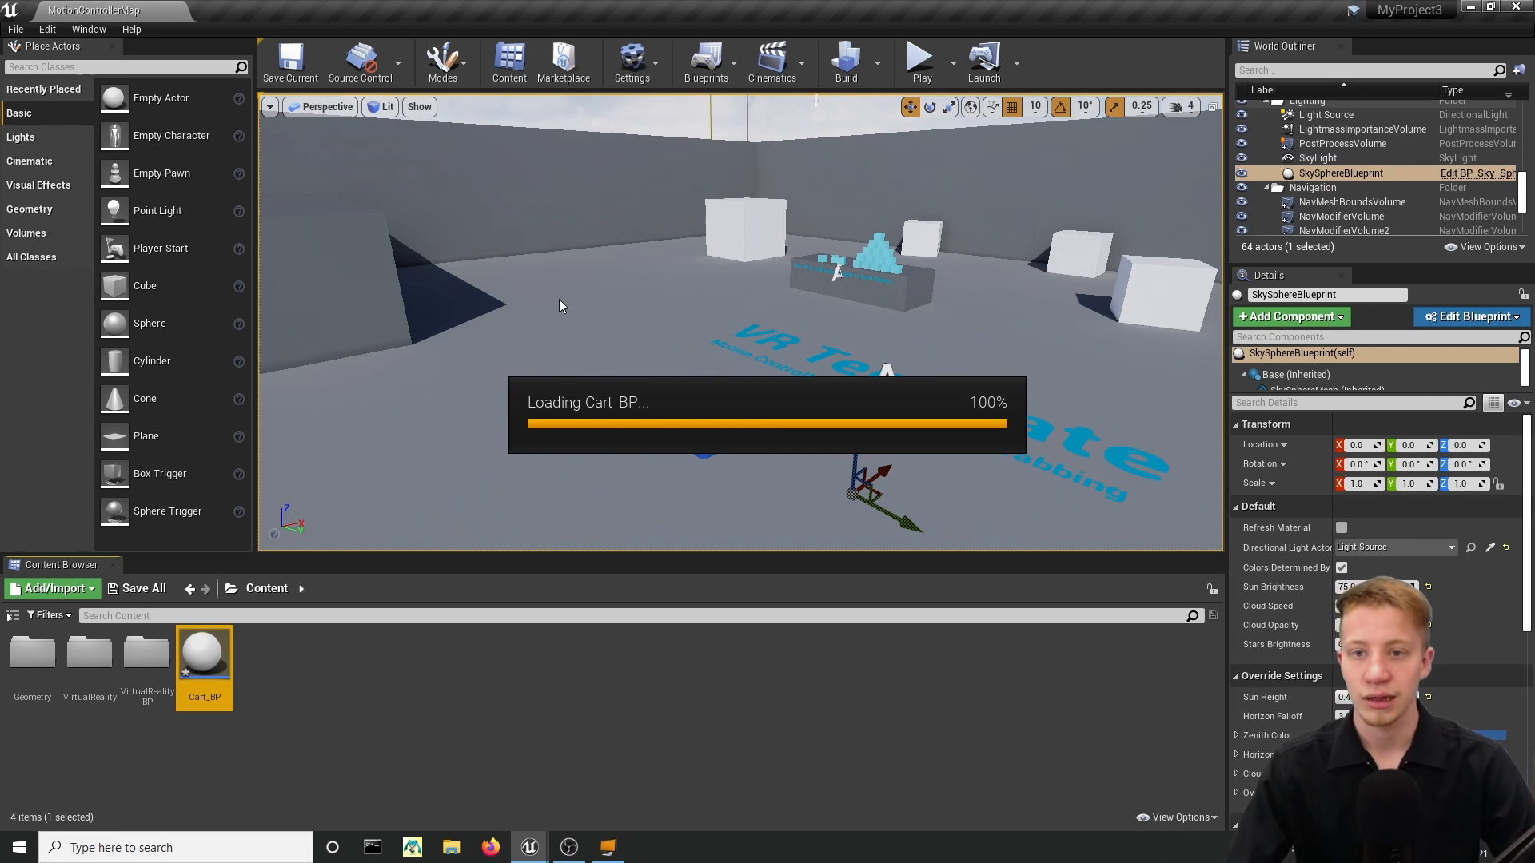
double_click(205, 652)
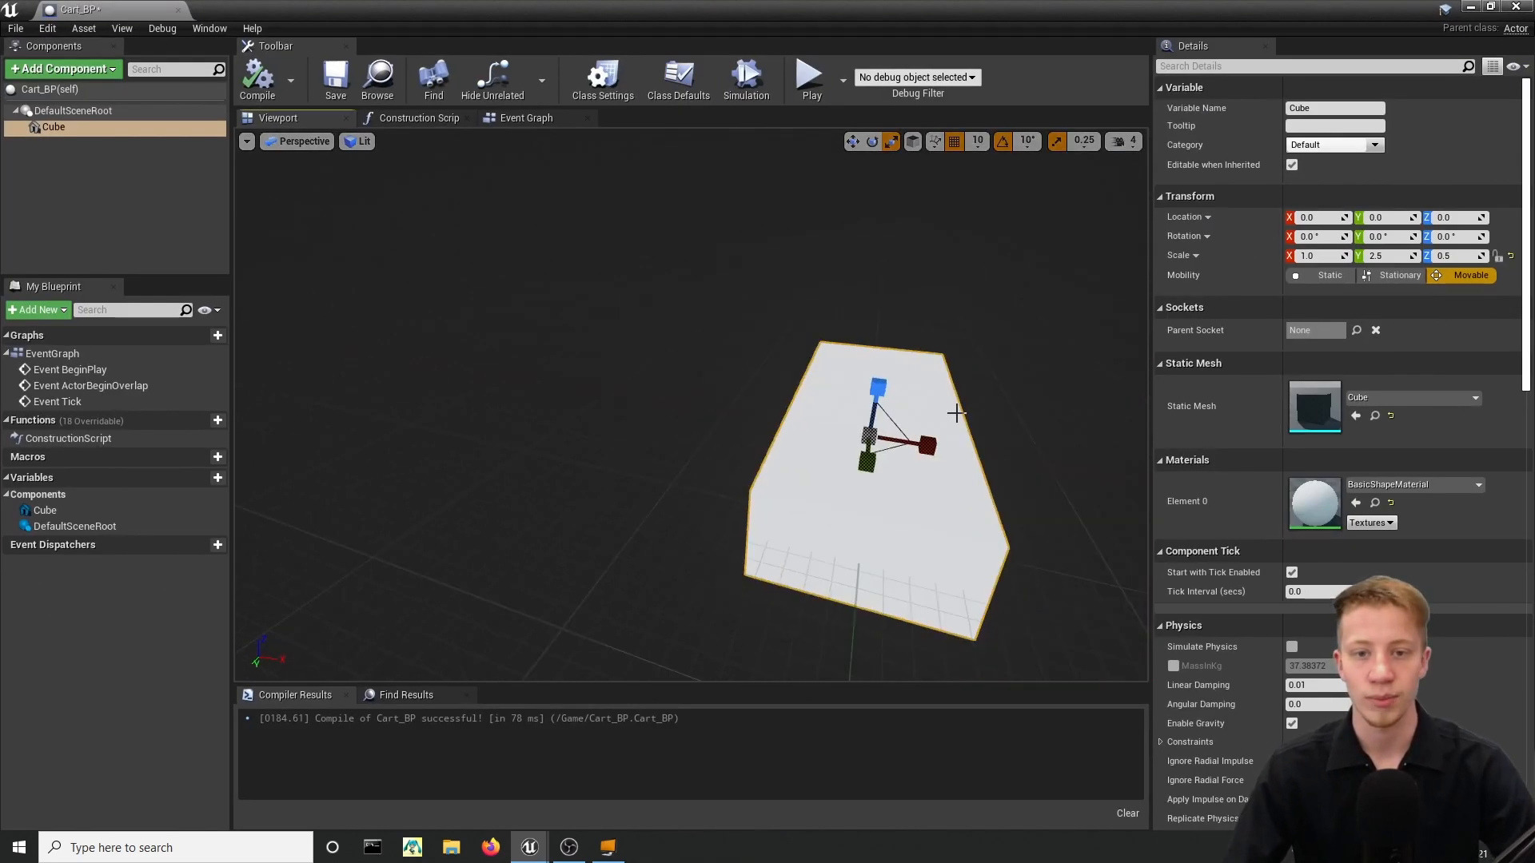
left_click(524, 118)
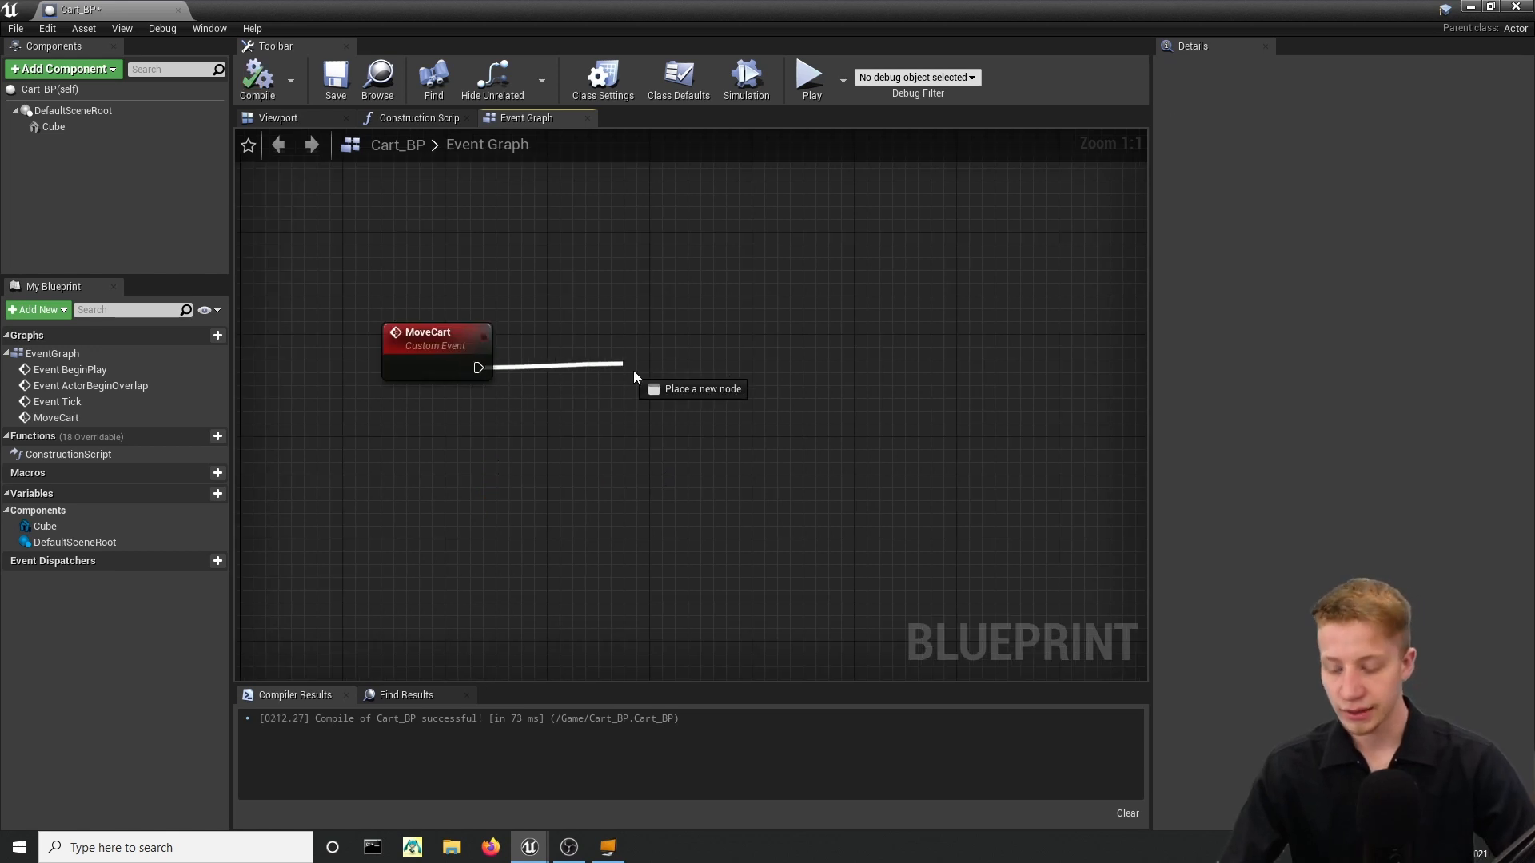
Add a MovingCart timeline after MoveCart with a float track.
left_click(637, 375)
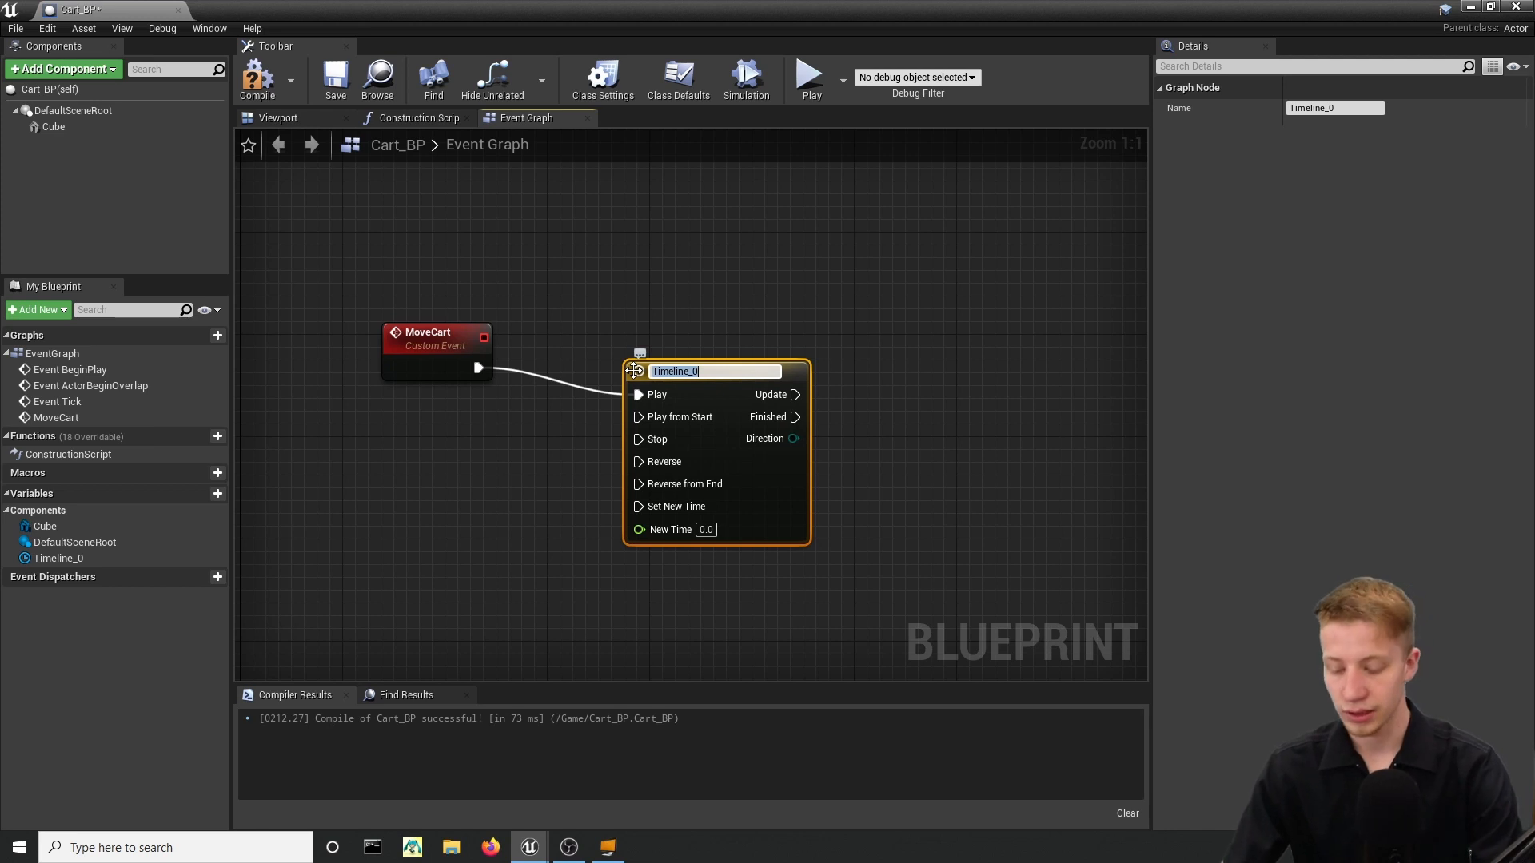
type("MovingC")
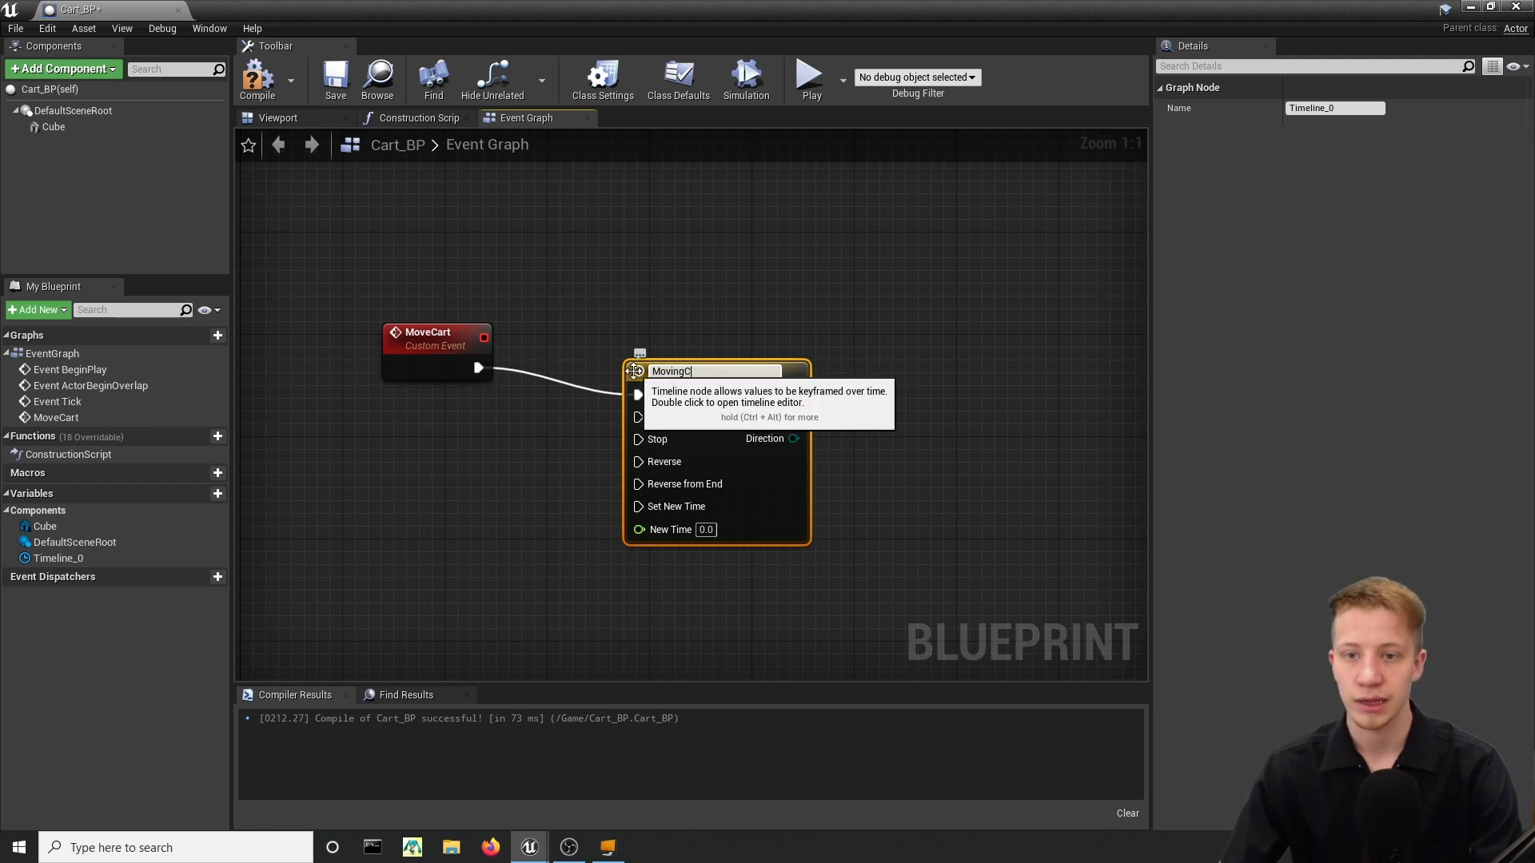
key("Enter")
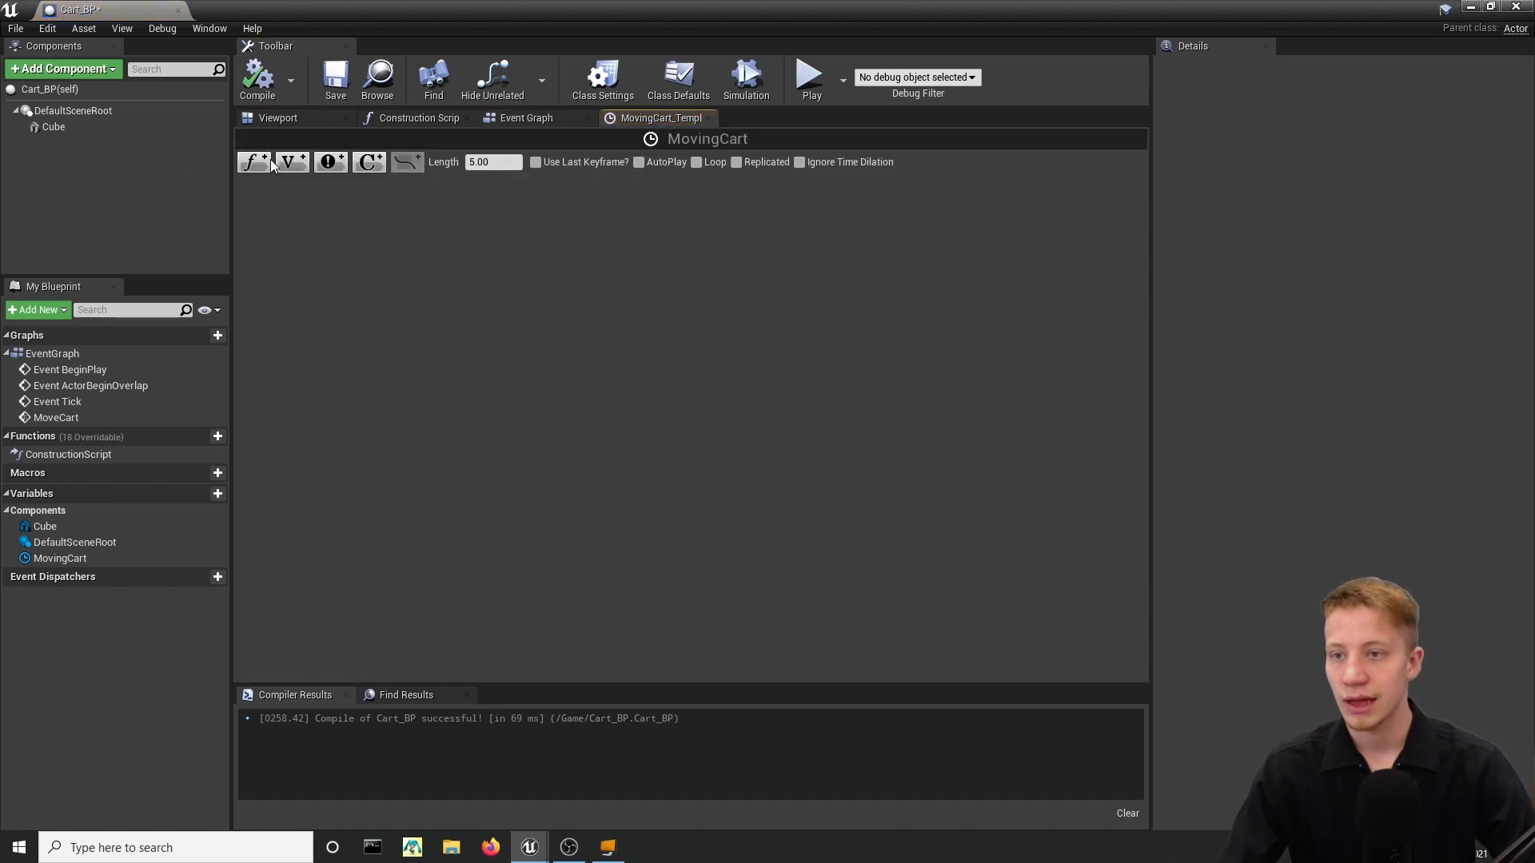
left_click(253, 162)
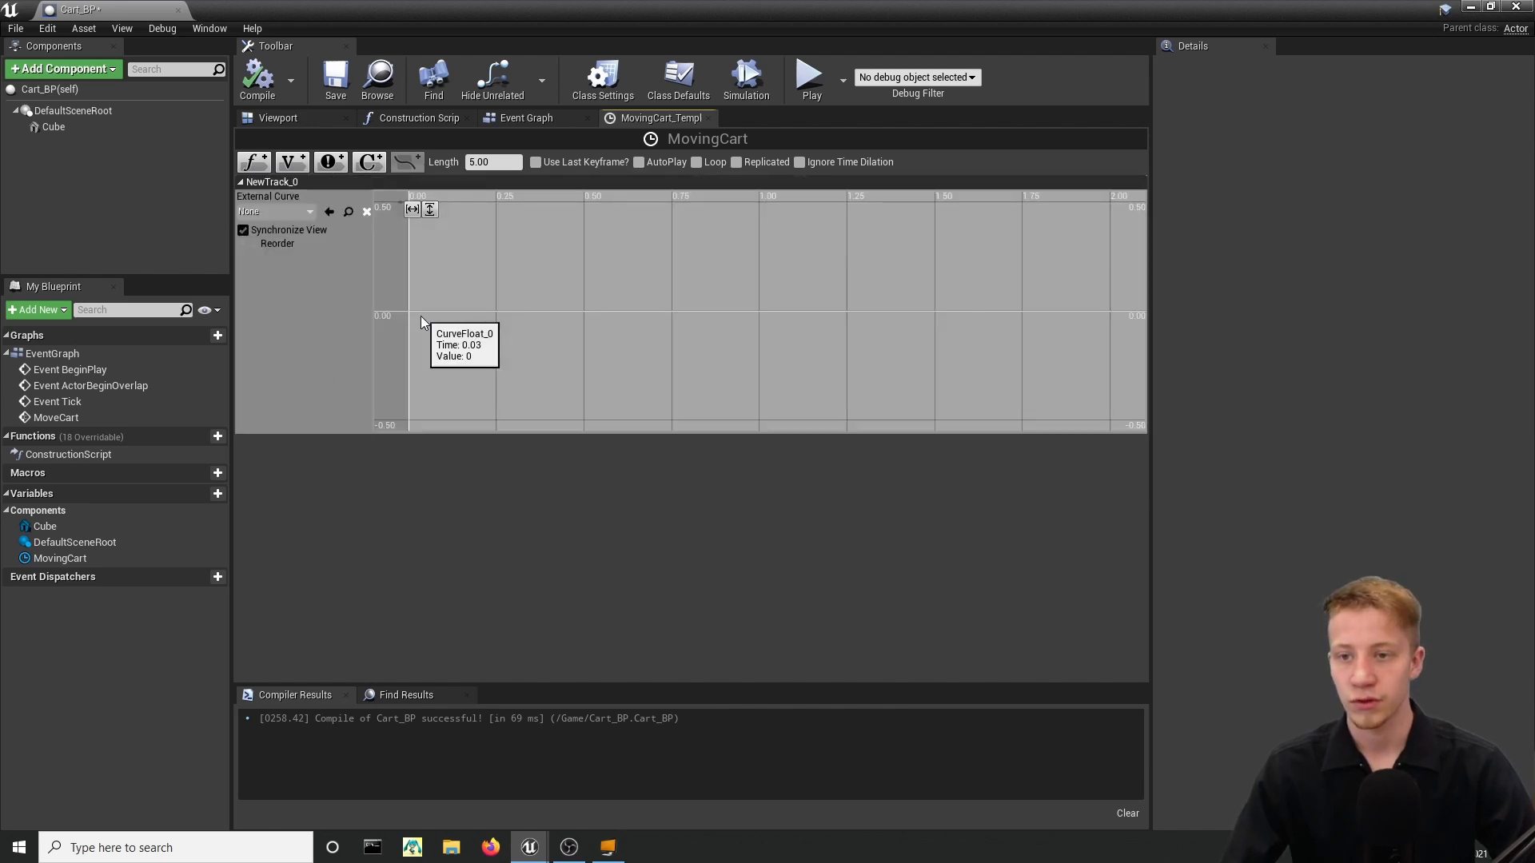
Key the float track (0,0) to (1,1) with User interpolation and Use Last Keyframe.
left_click(420, 312)
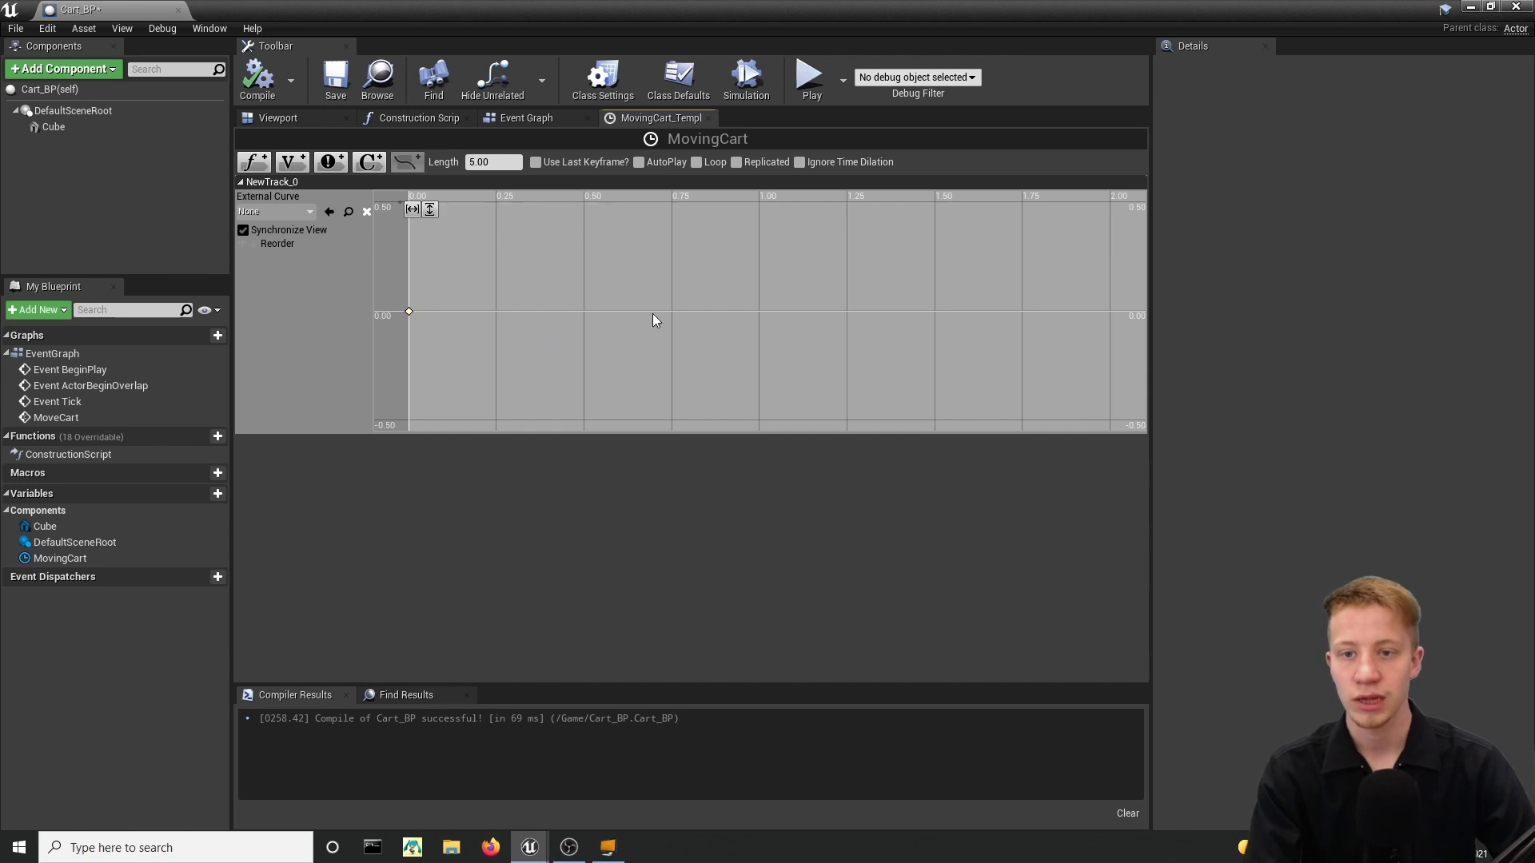
left_click(633, 312)
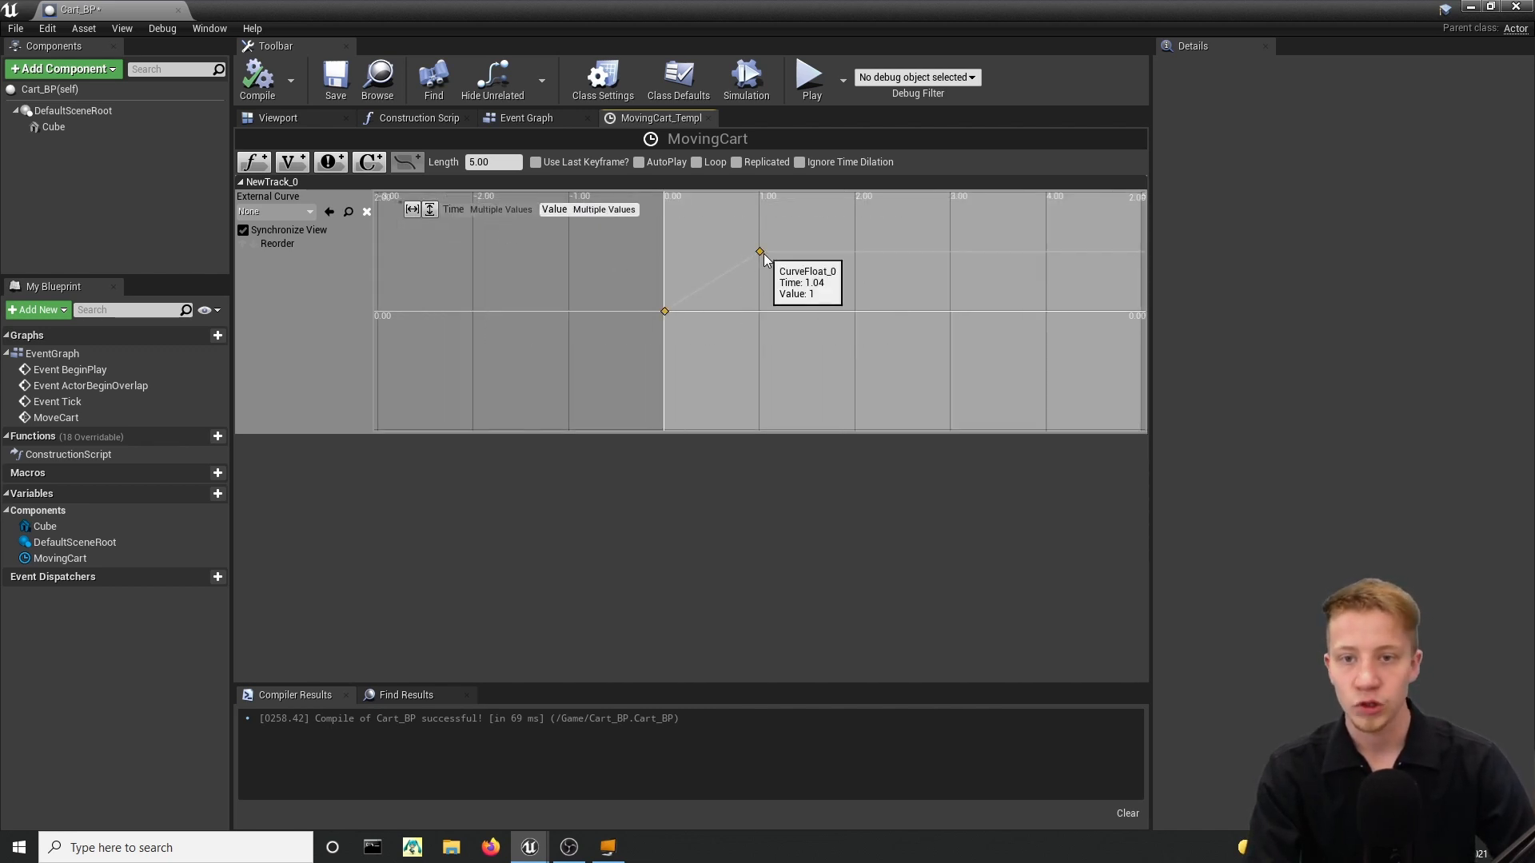
right_click(758, 250)
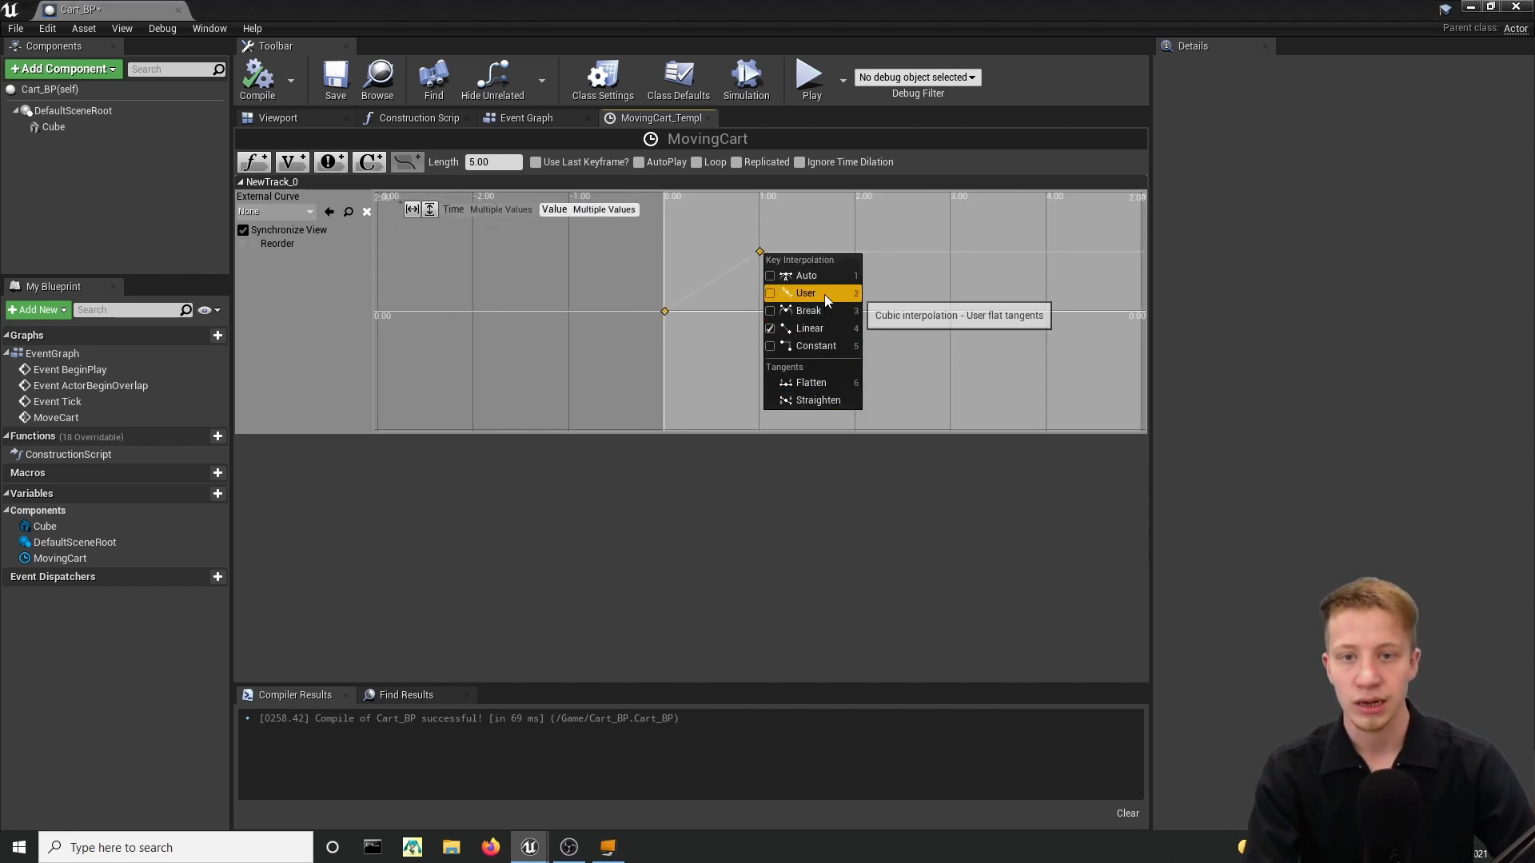
left_click(804, 292)
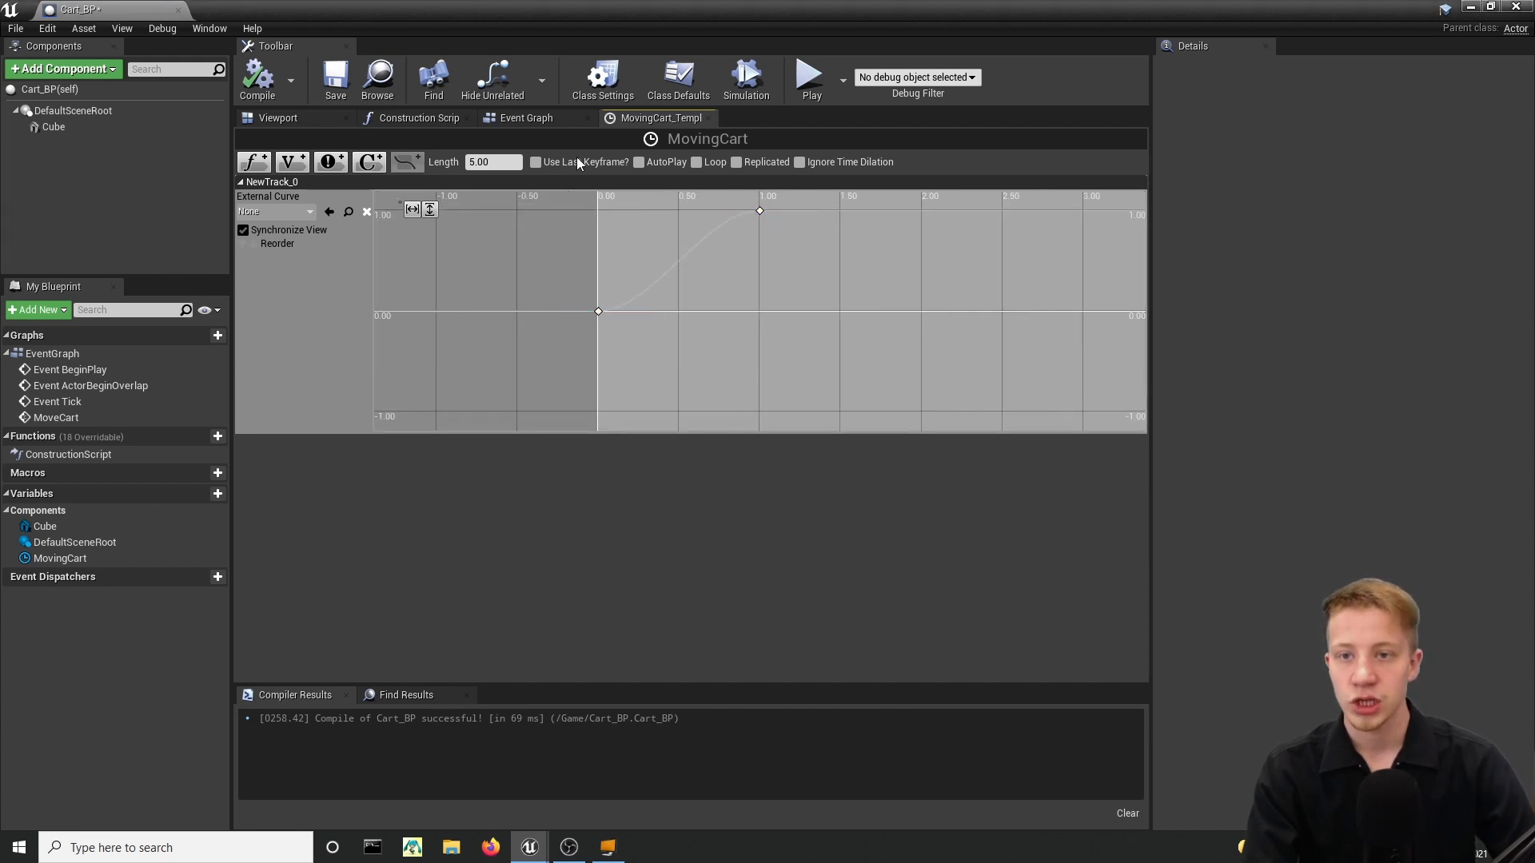
left_click(535, 163)
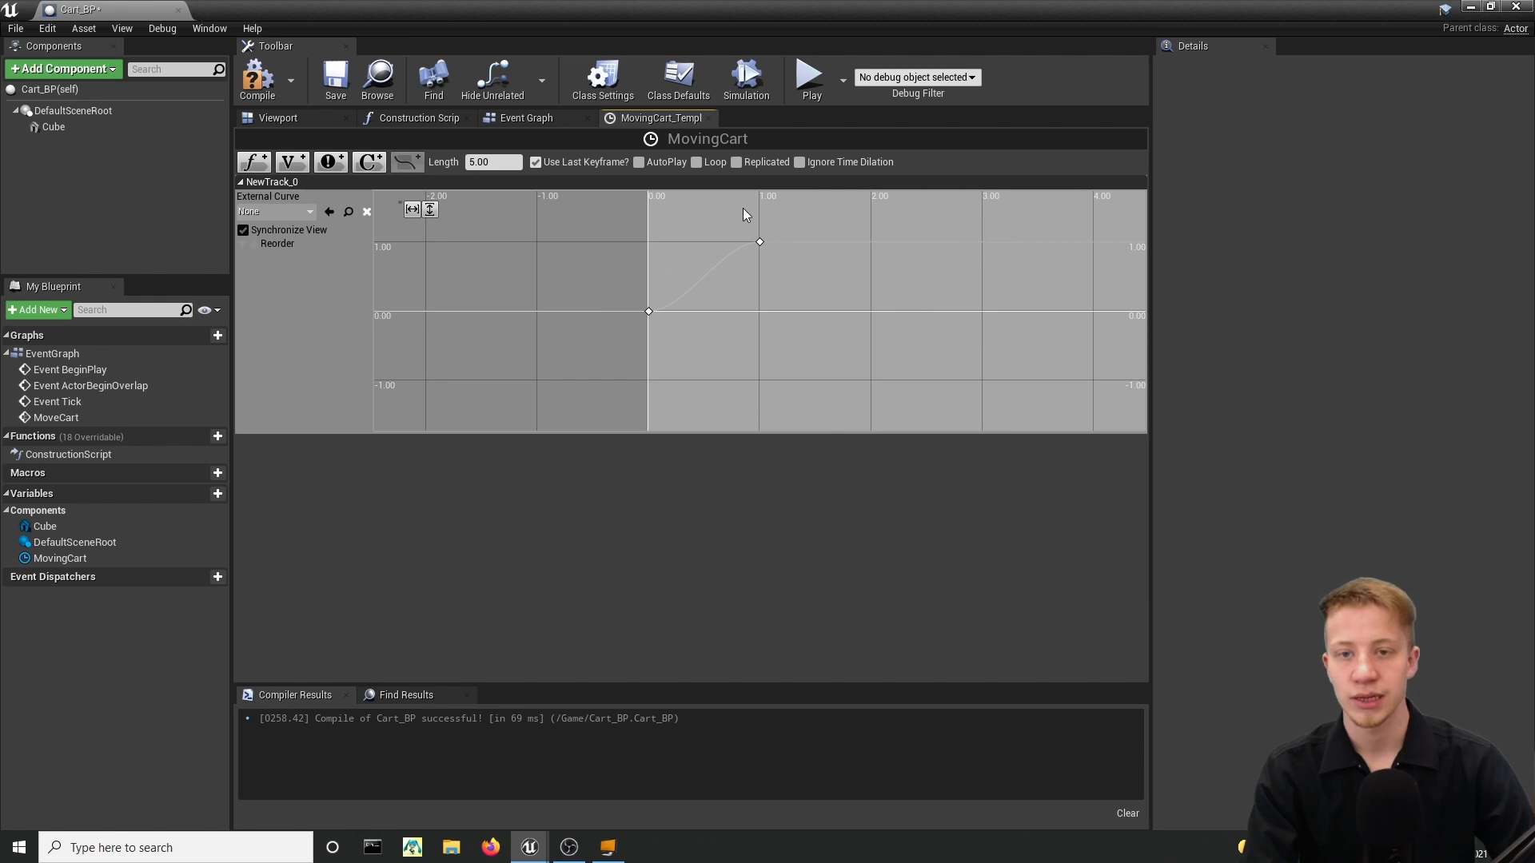
mouse_move(765, 278)
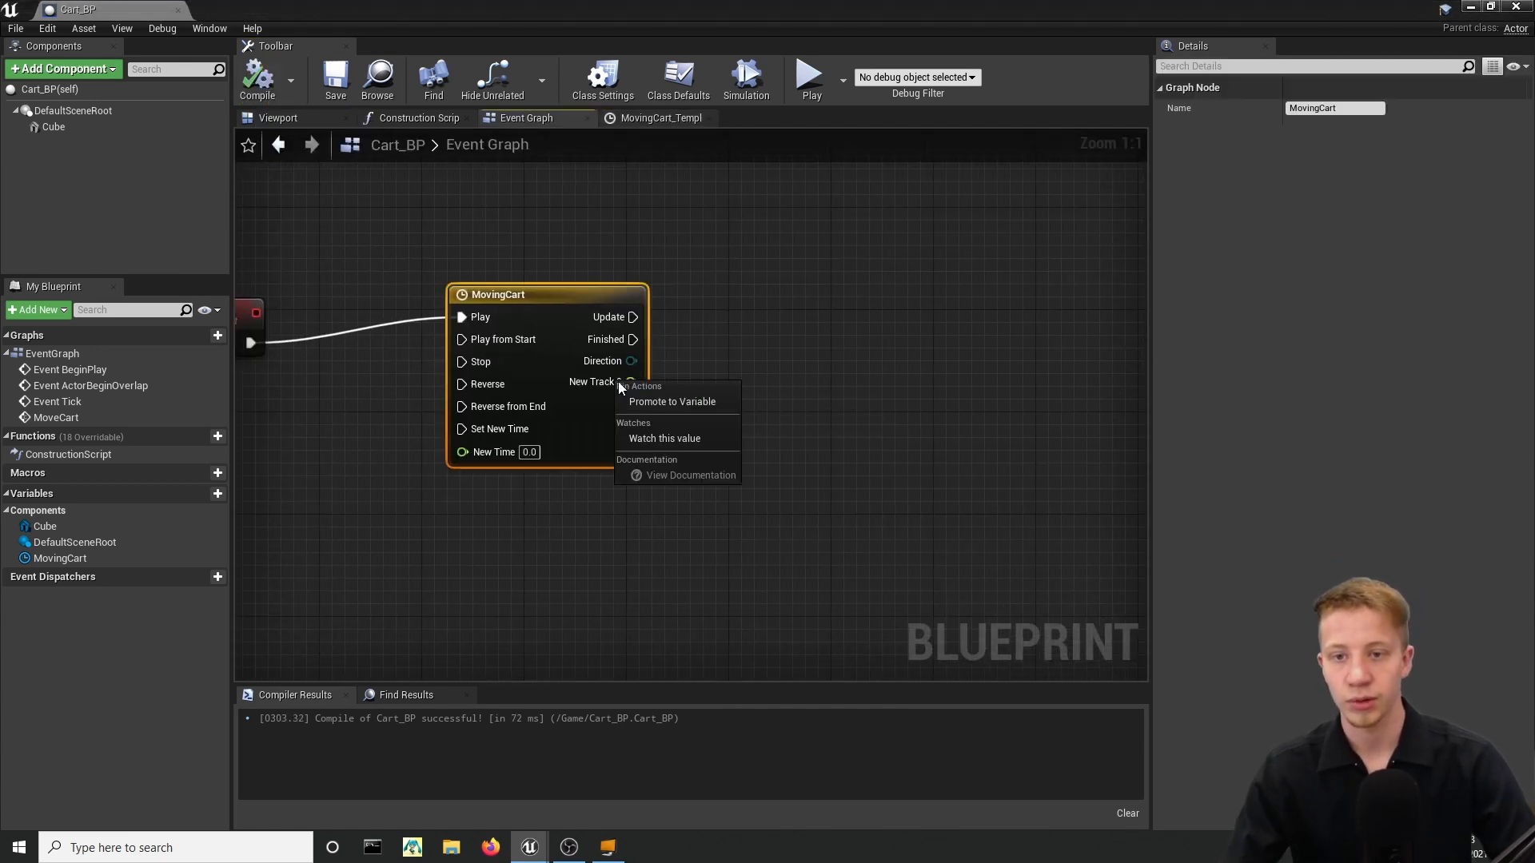
Promote New Track 0 to a variable set on Update, then start a new Blueprint Class asset.
left_click(672, 401)
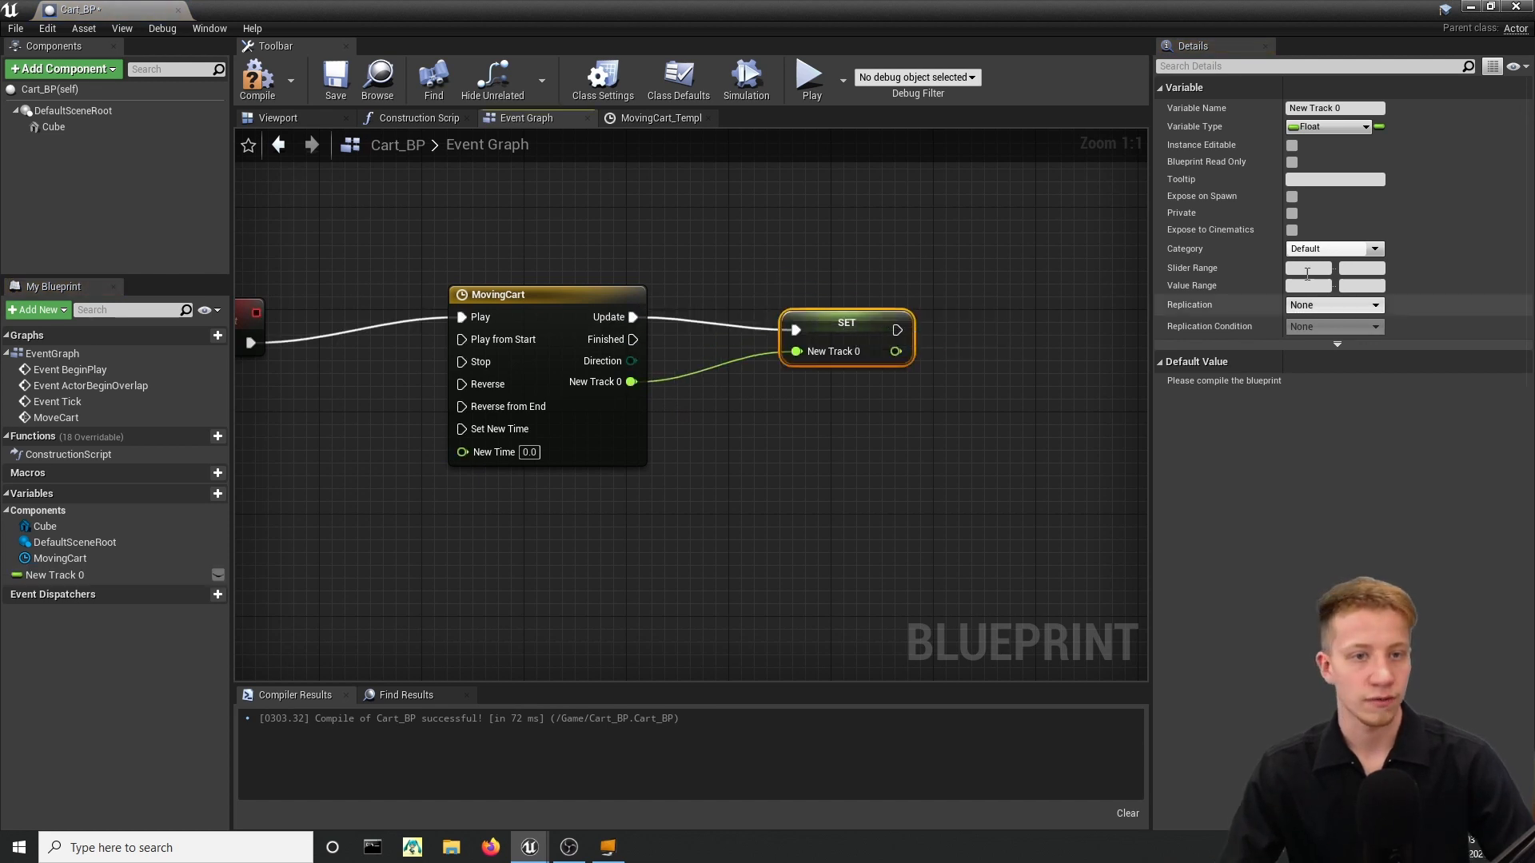
left_click(257, 75)
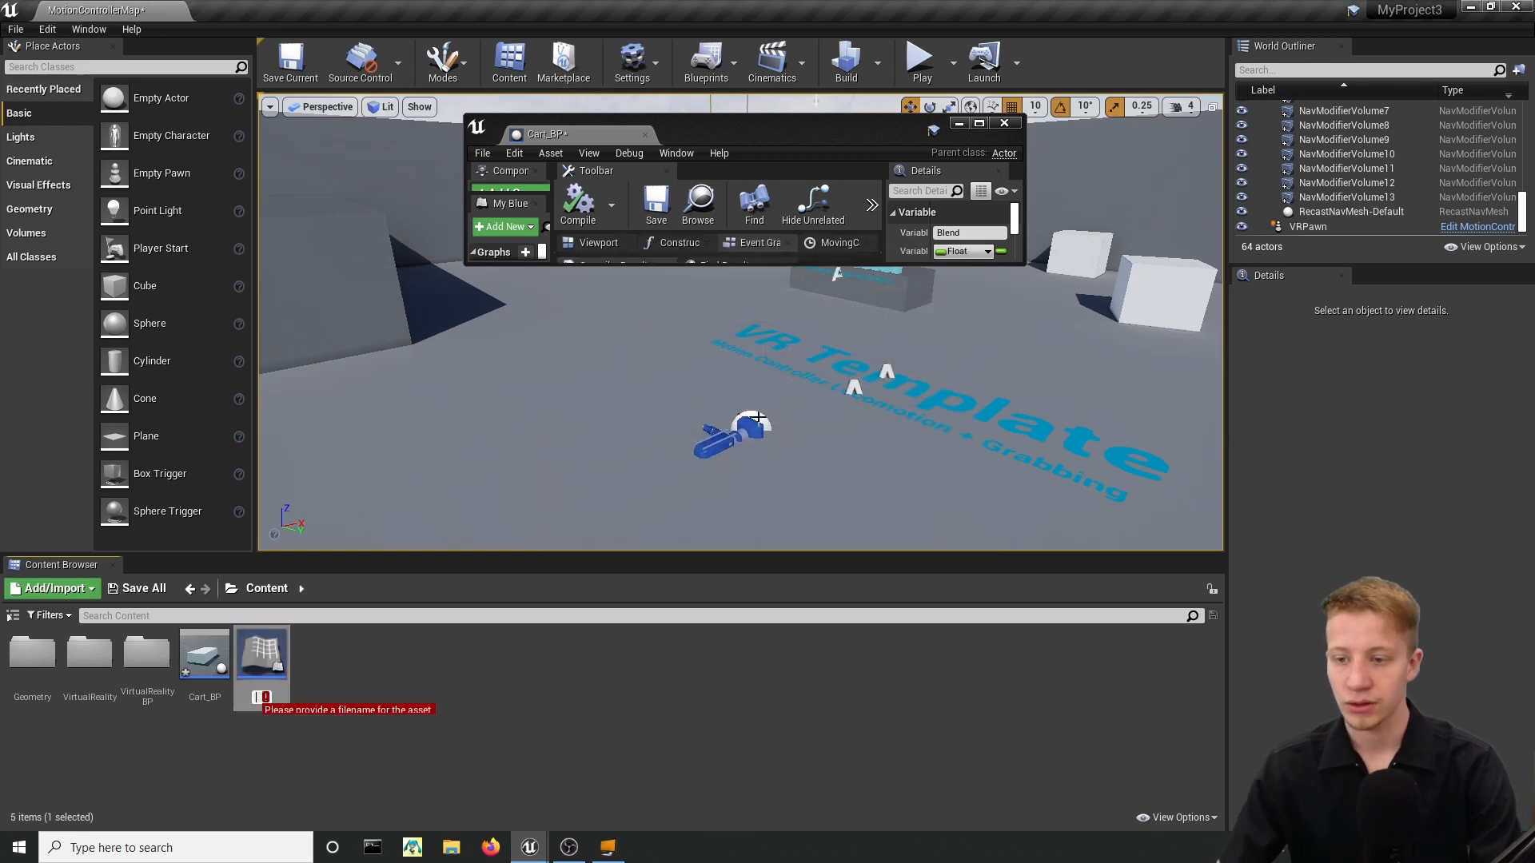
Name the new blueprint Spline_BP and return to Cart_BP's Event Graph.
type("Spline_B")
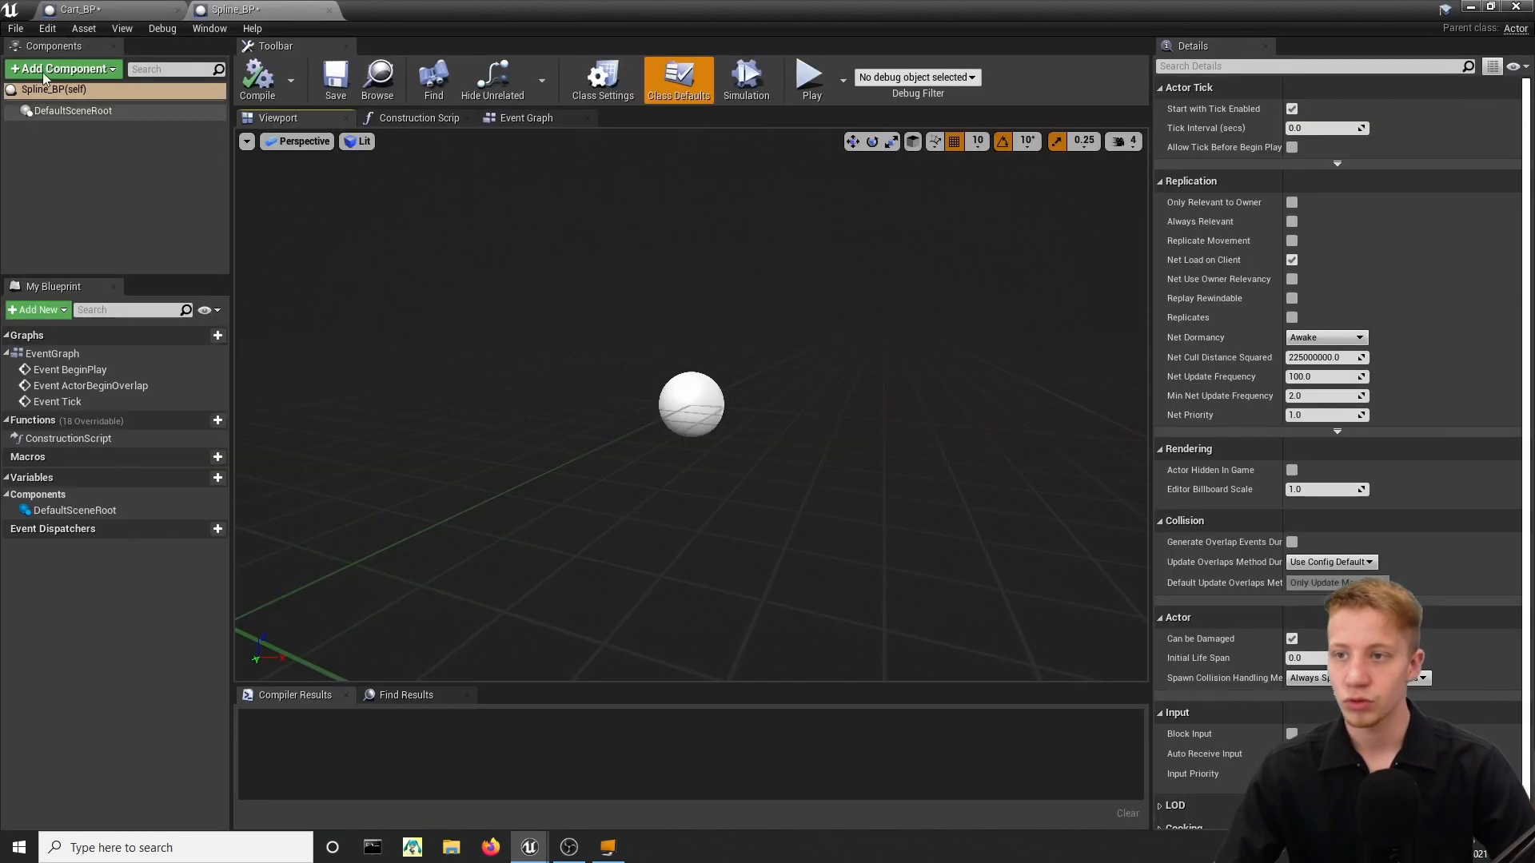
type("simpl")
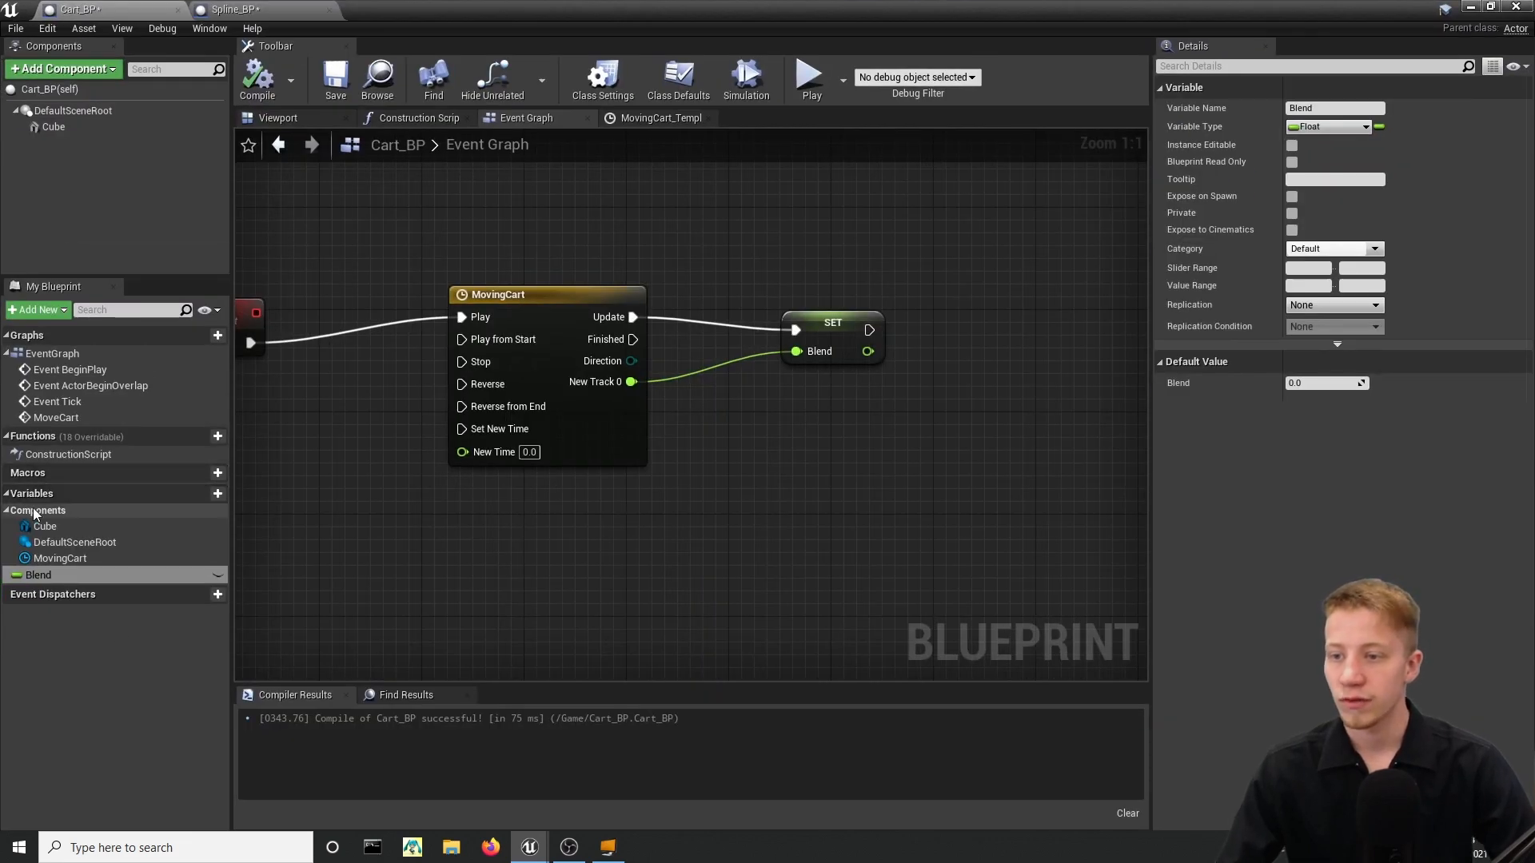
Add an instance-editable Spline_BP reference variable named Spline_ref to Cart_BP.
left_click(218, 492)
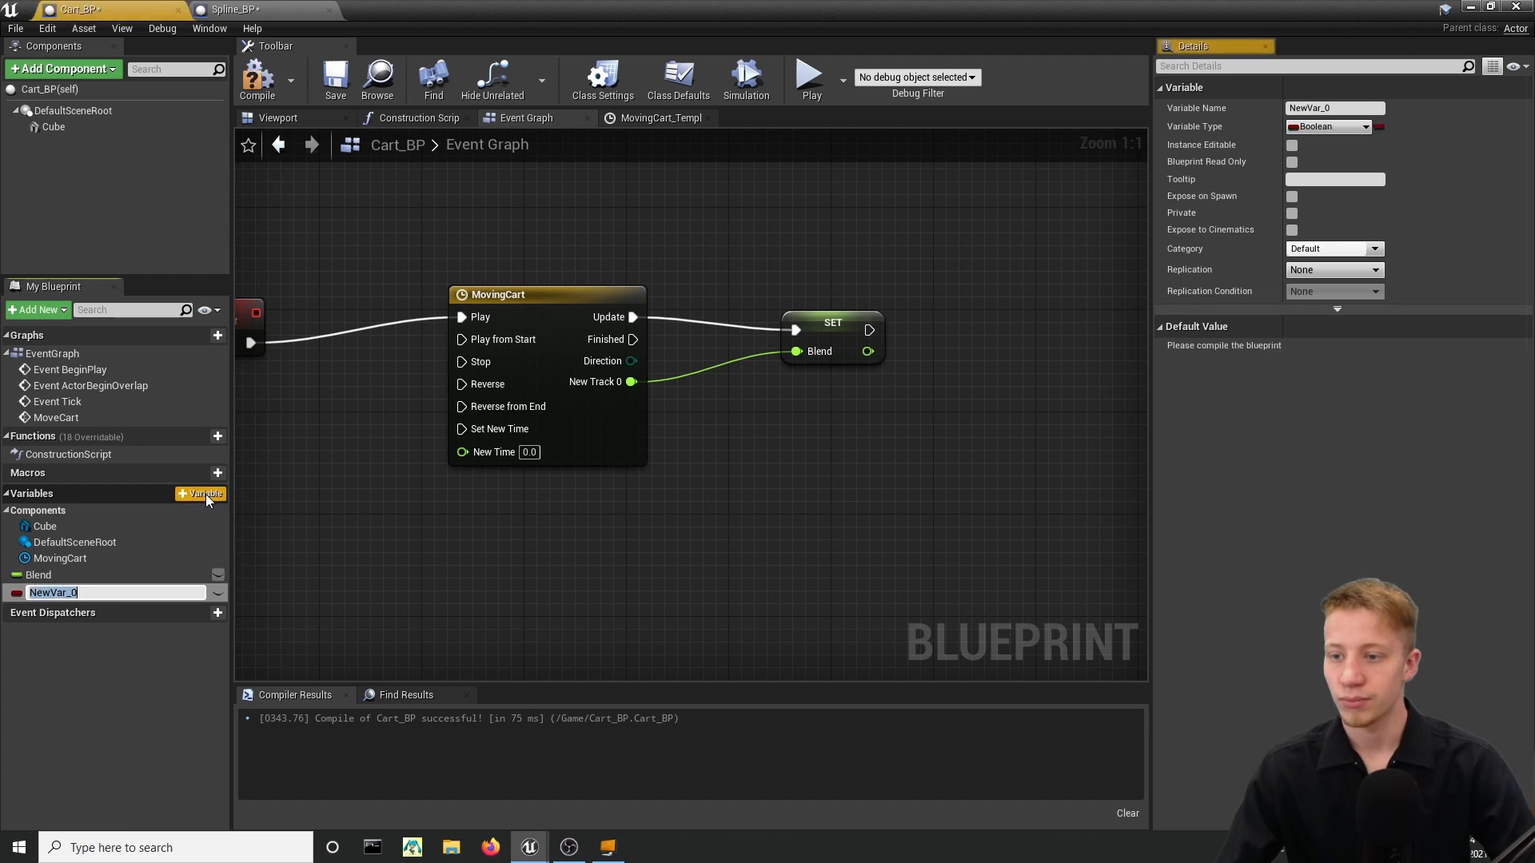
mouse_move(1311, 126)
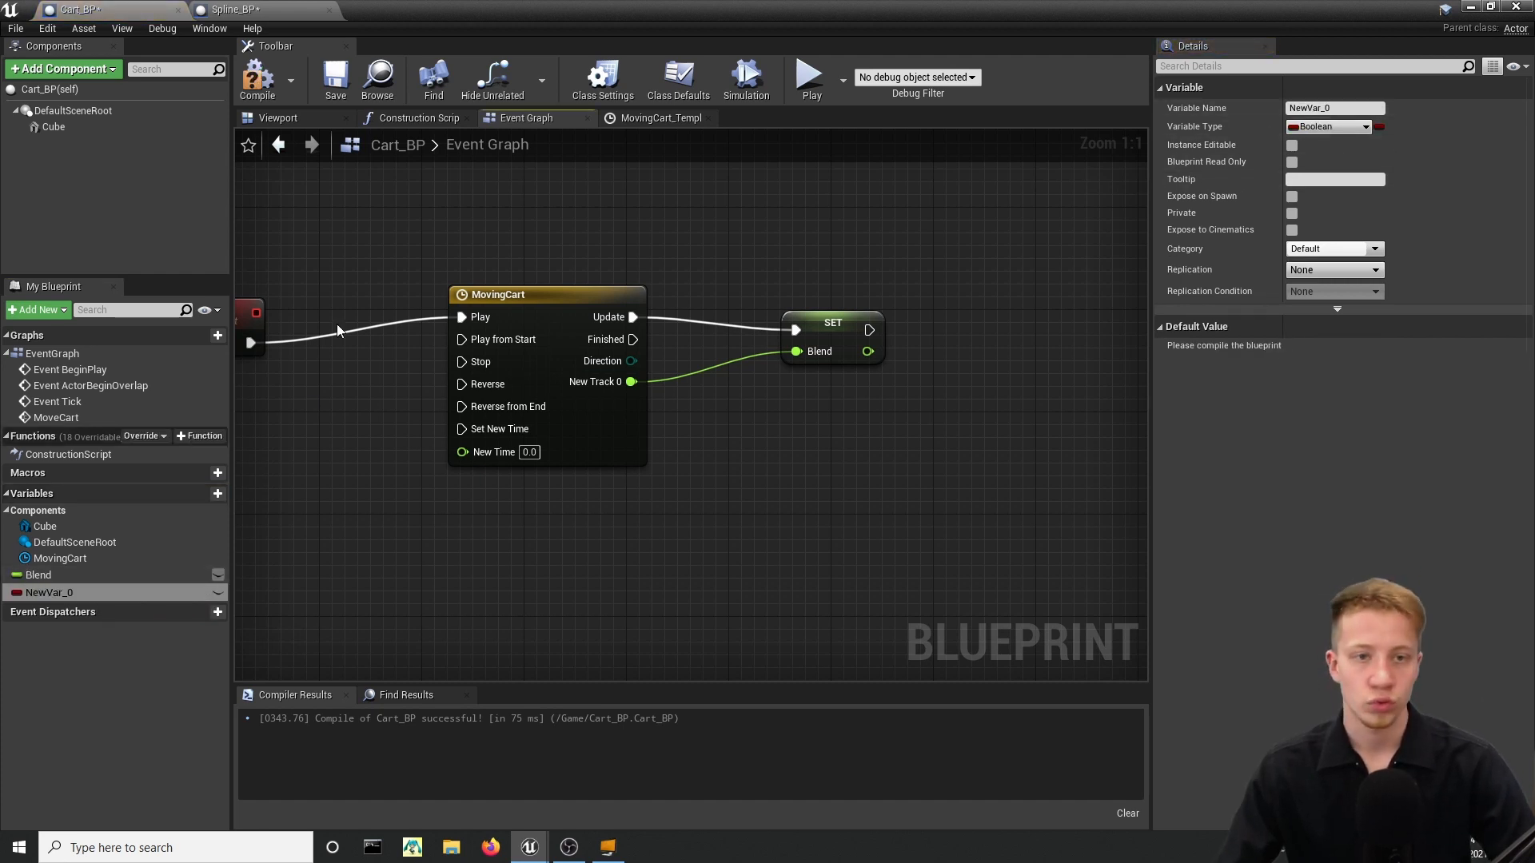
left_click(1362, 126)
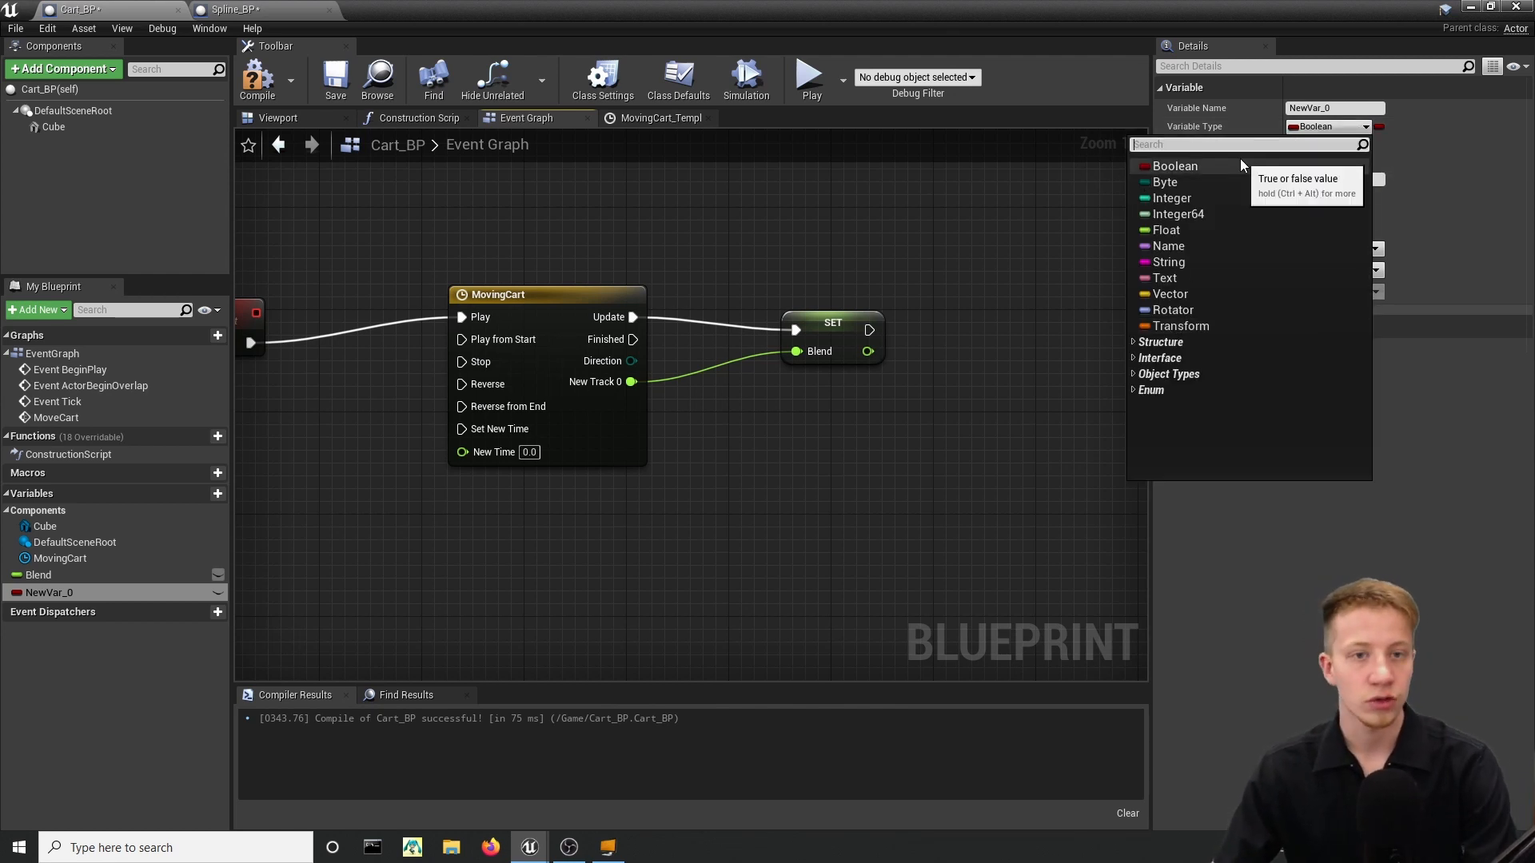
type("spline")
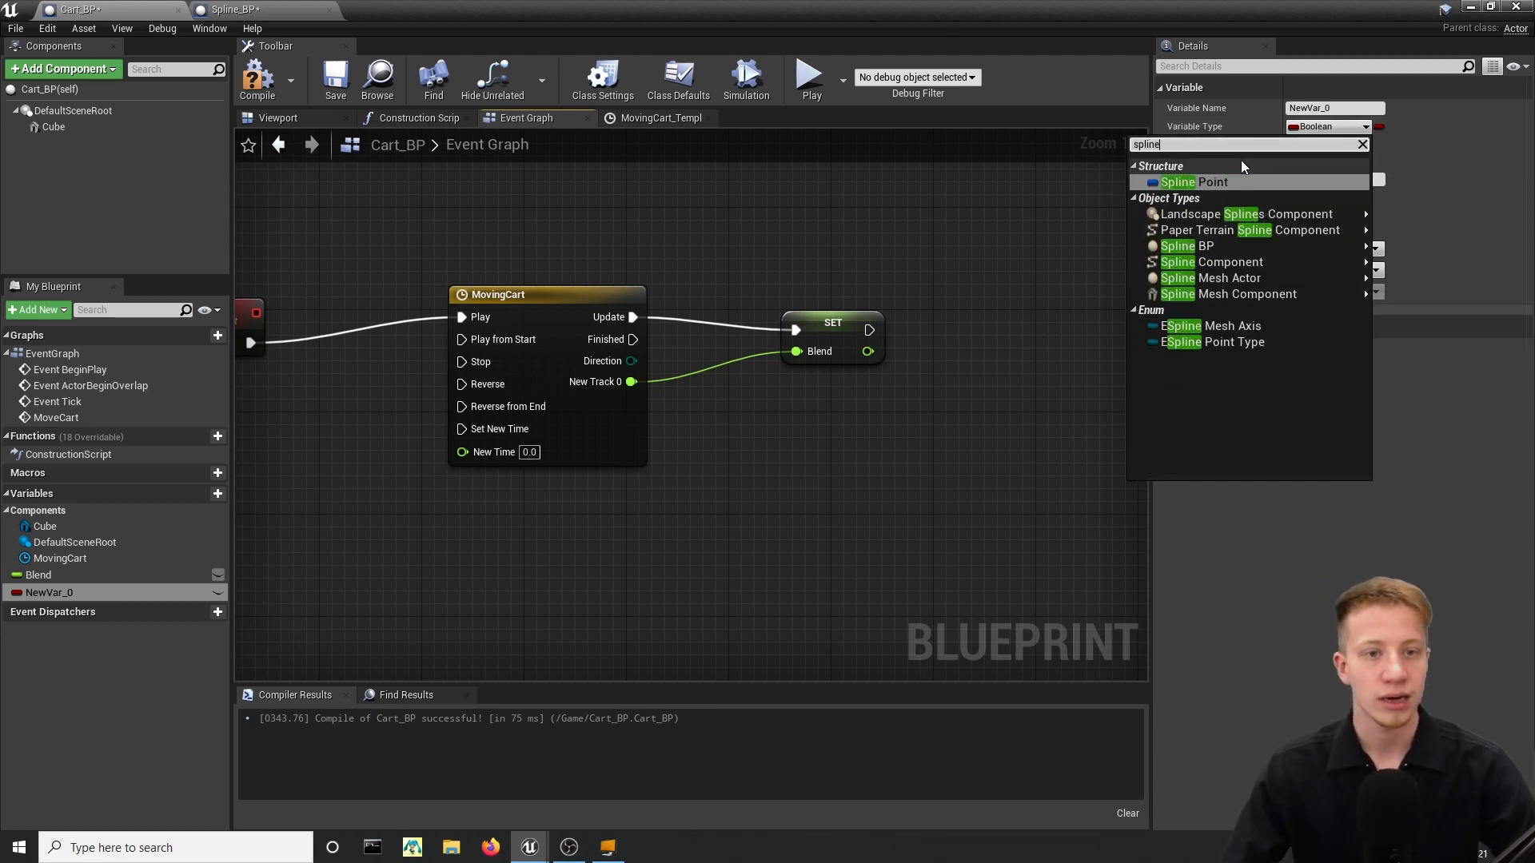
left_click(1176, 247)
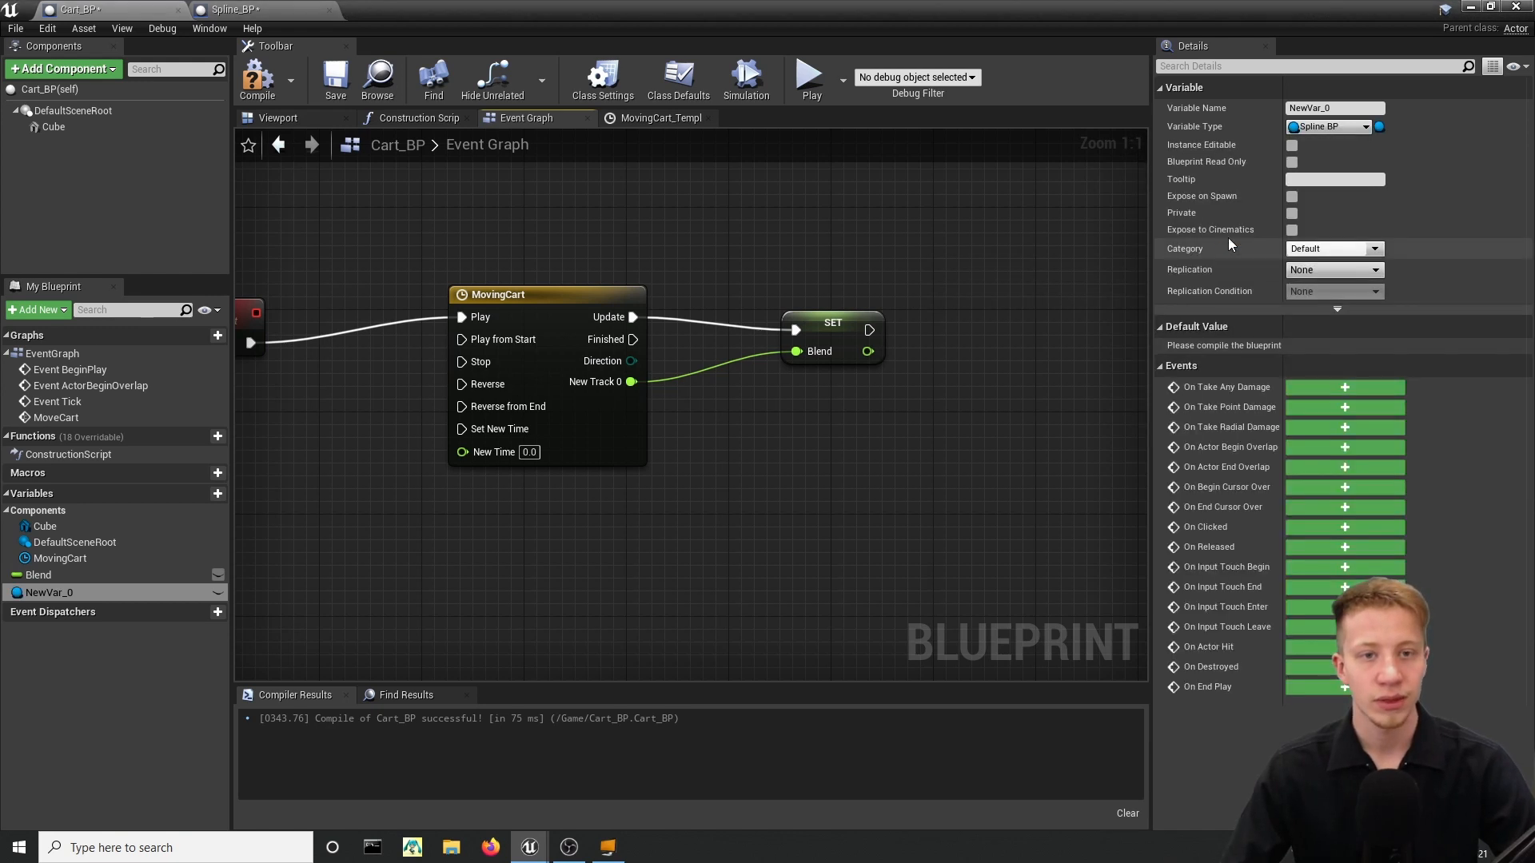
left_click(1329, 126)
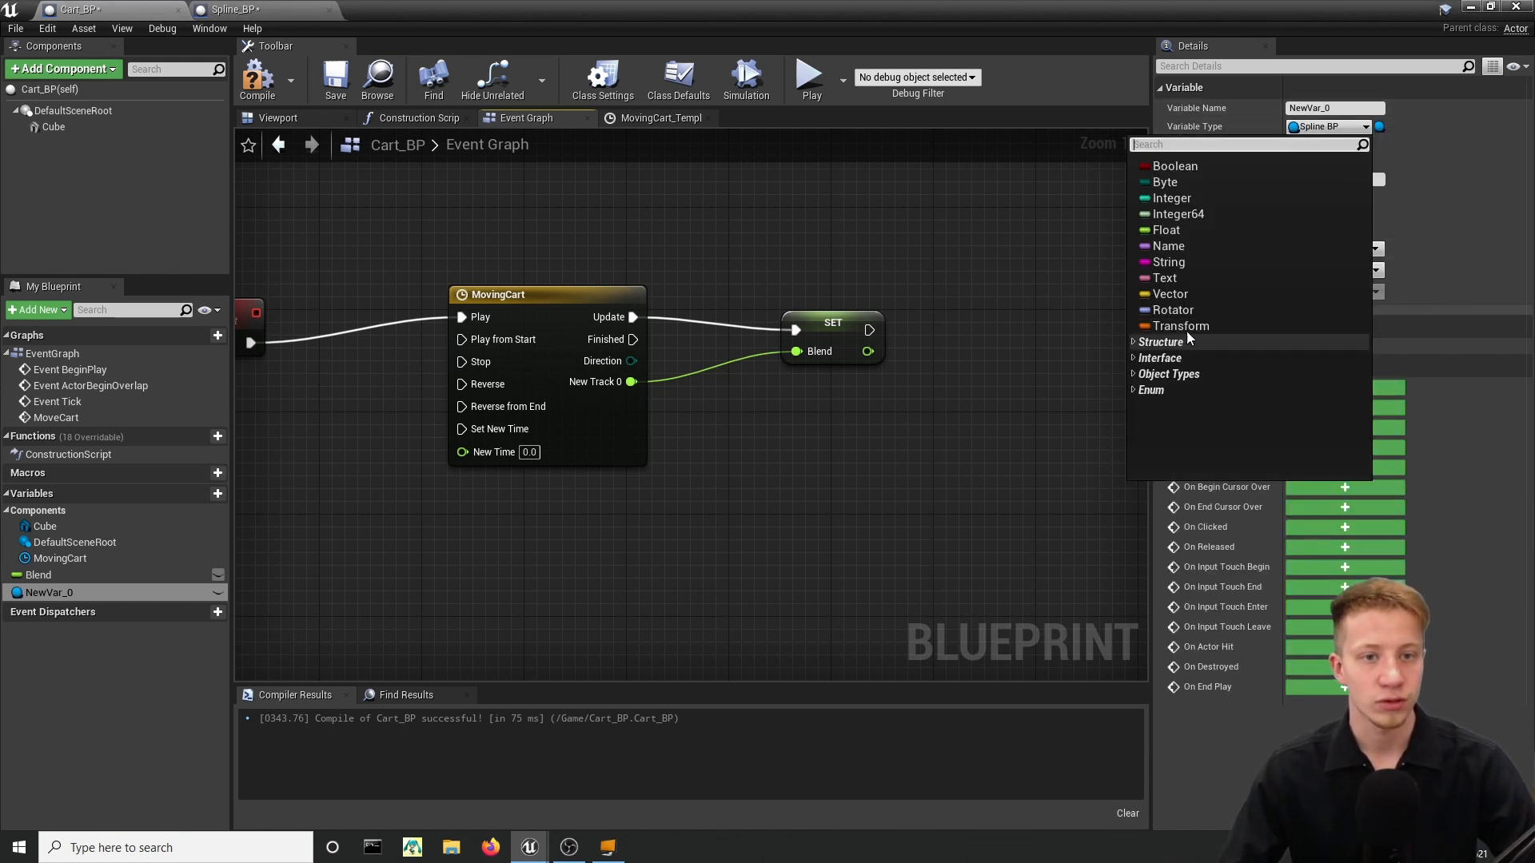
type("spline")
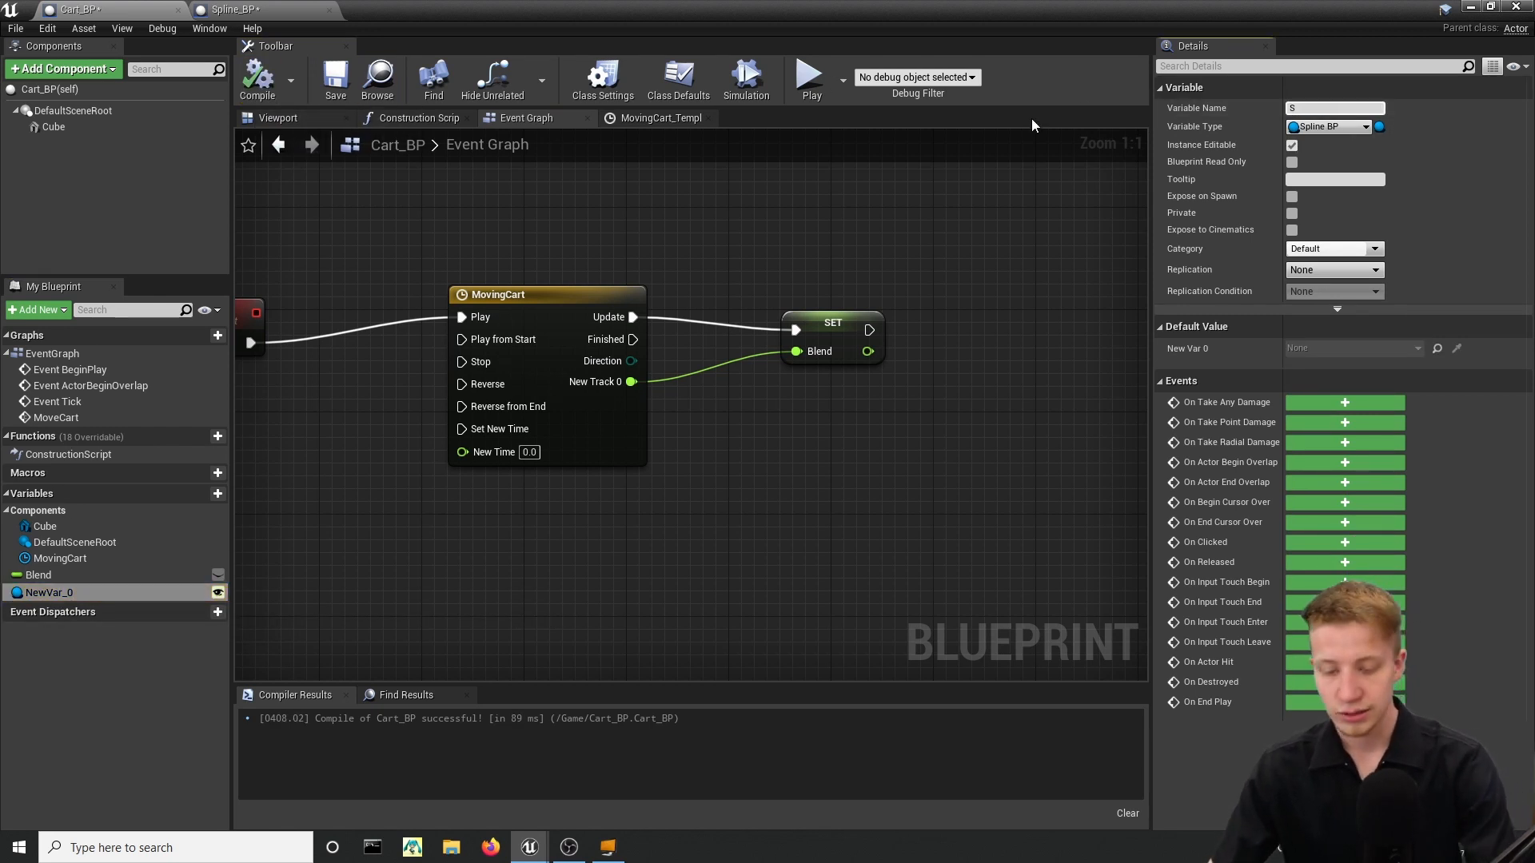
type("Spline_ref")
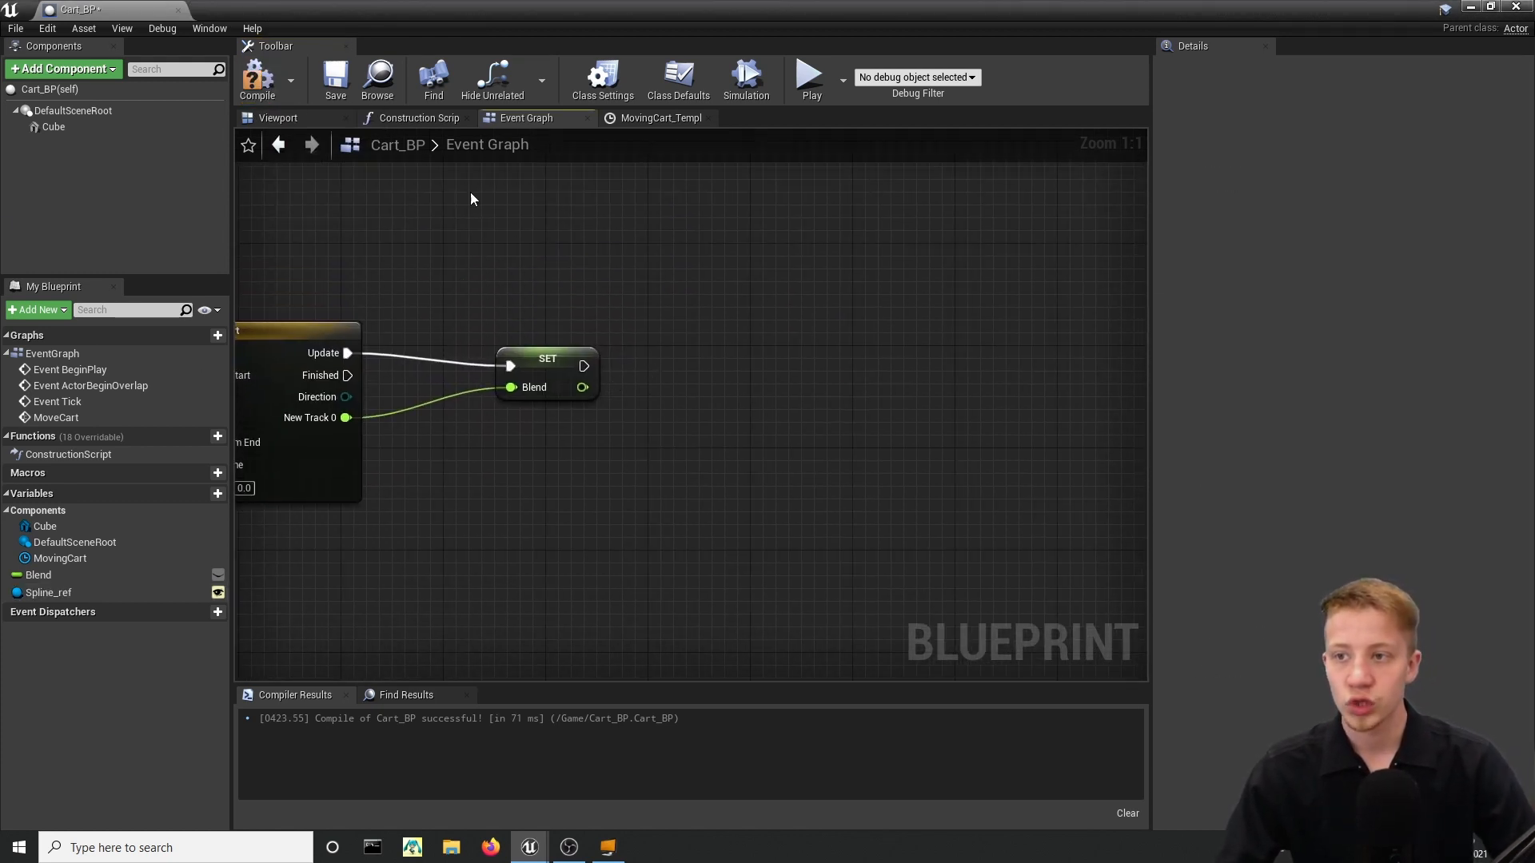
mouse_move(678, 362)
type("set actor rotat")
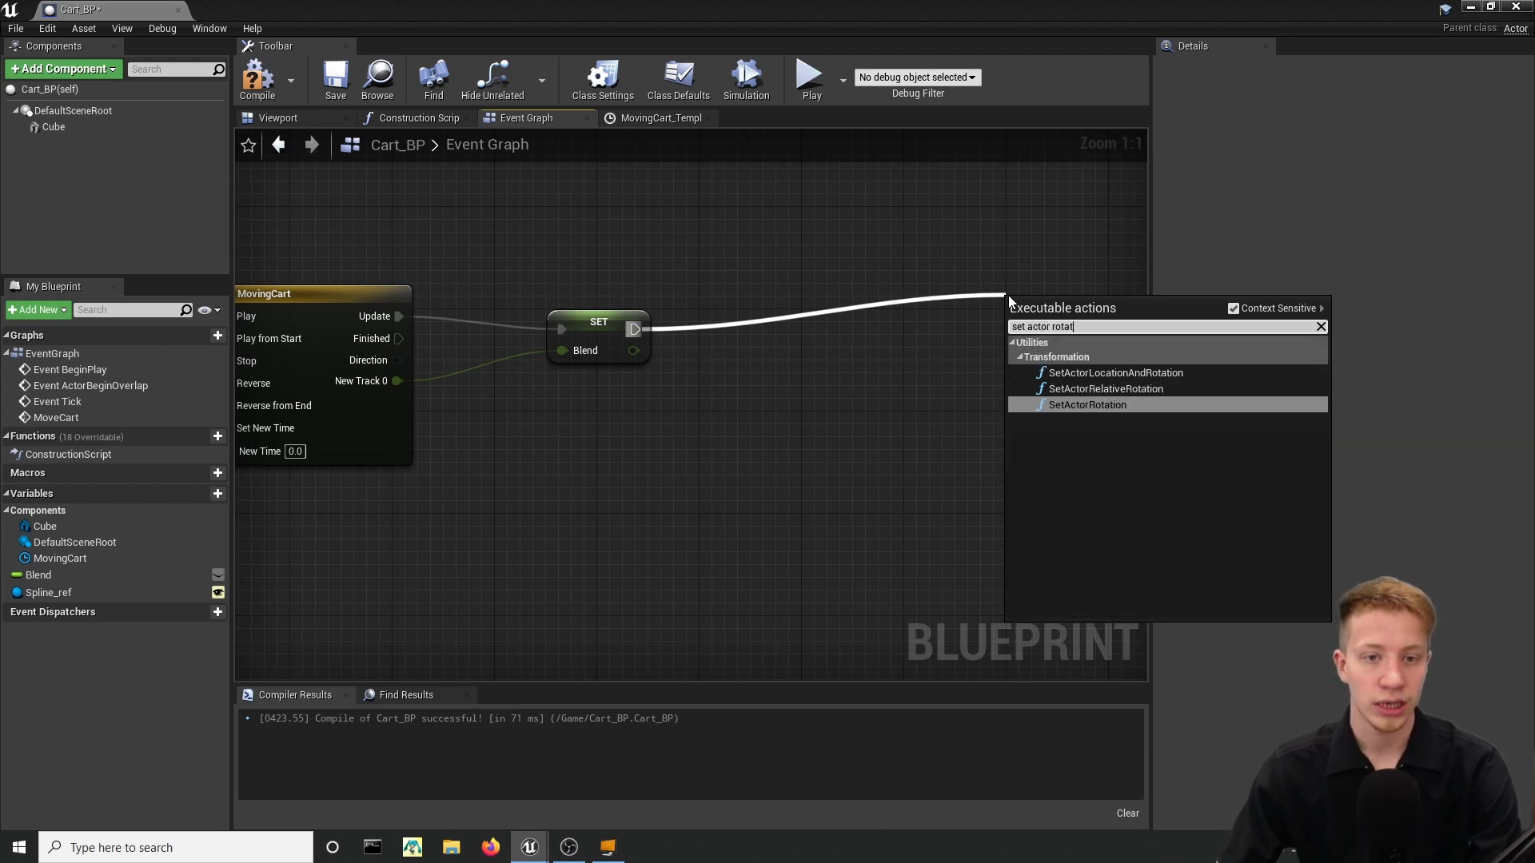
Add SetActorLocationAndRotation and get the Spline component from a Spline_ref getter.
left_click(1115, 373)
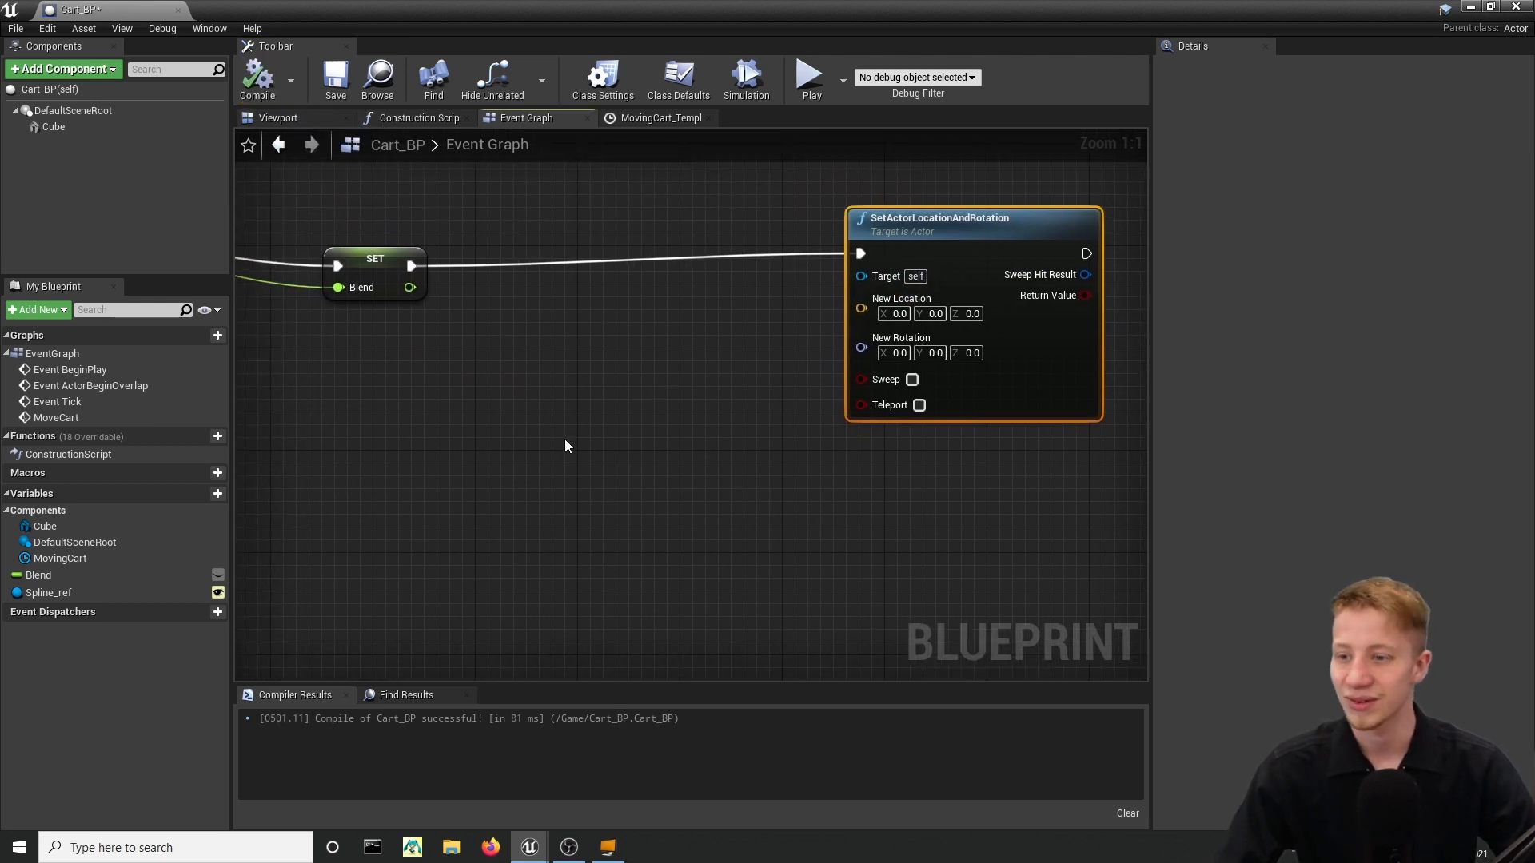
mouse_move(51, 601)
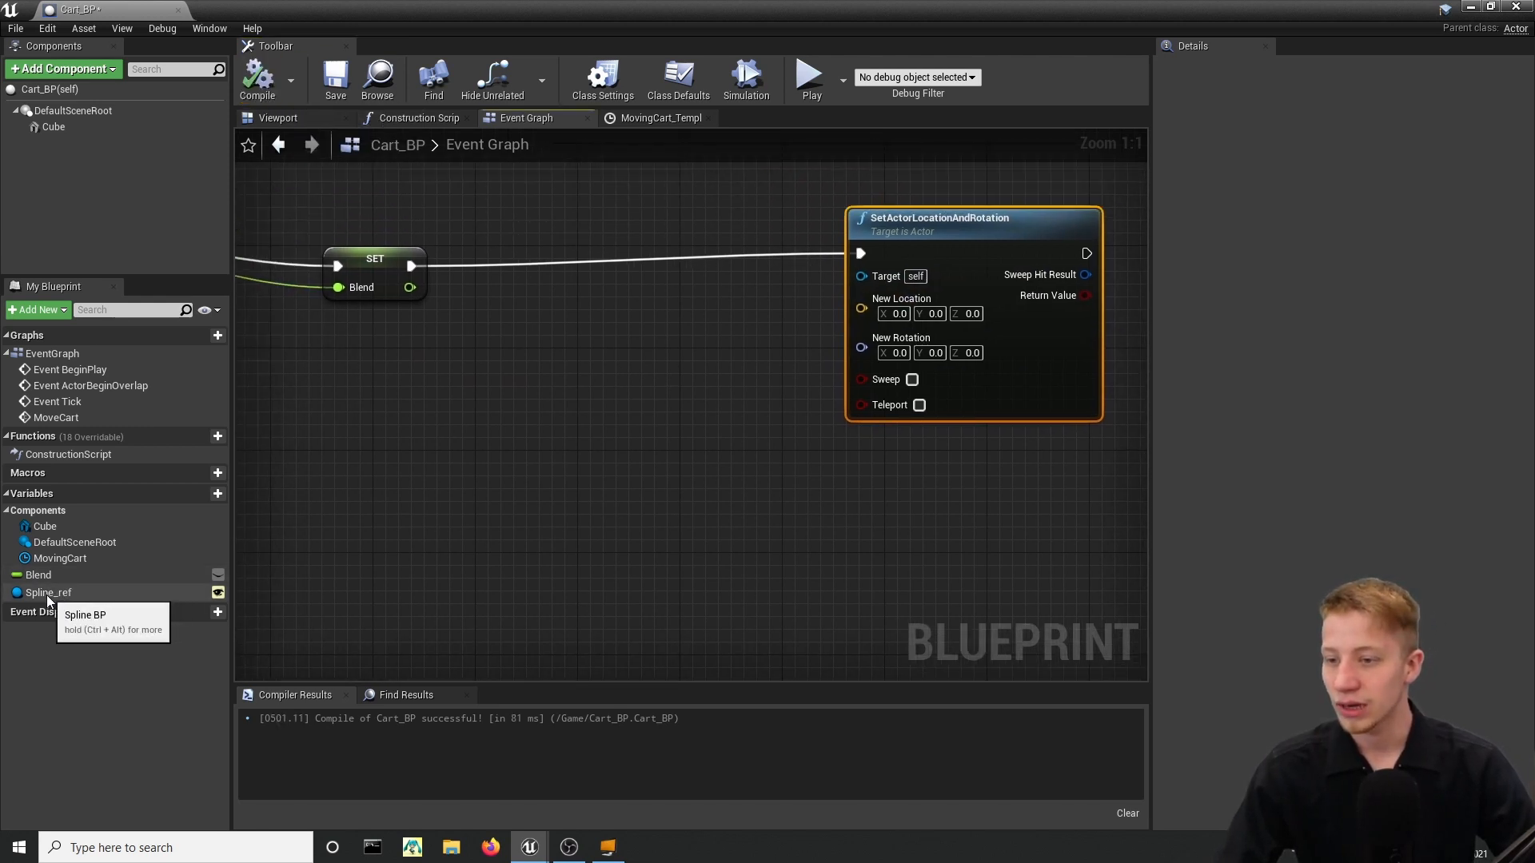
left_click(46, 591)
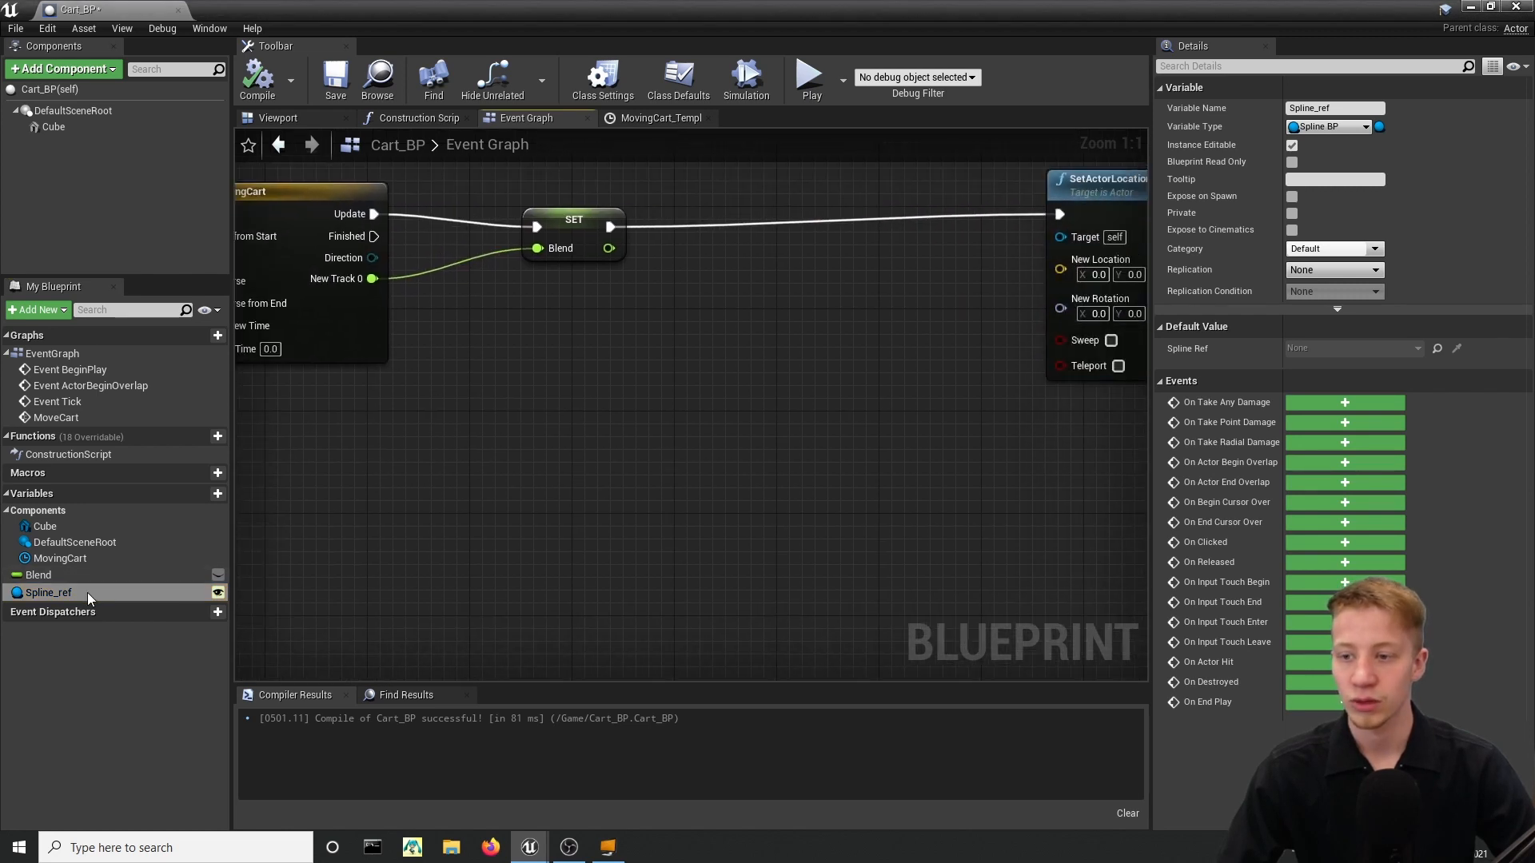
left_click_drag(49, 591, 420, 424)
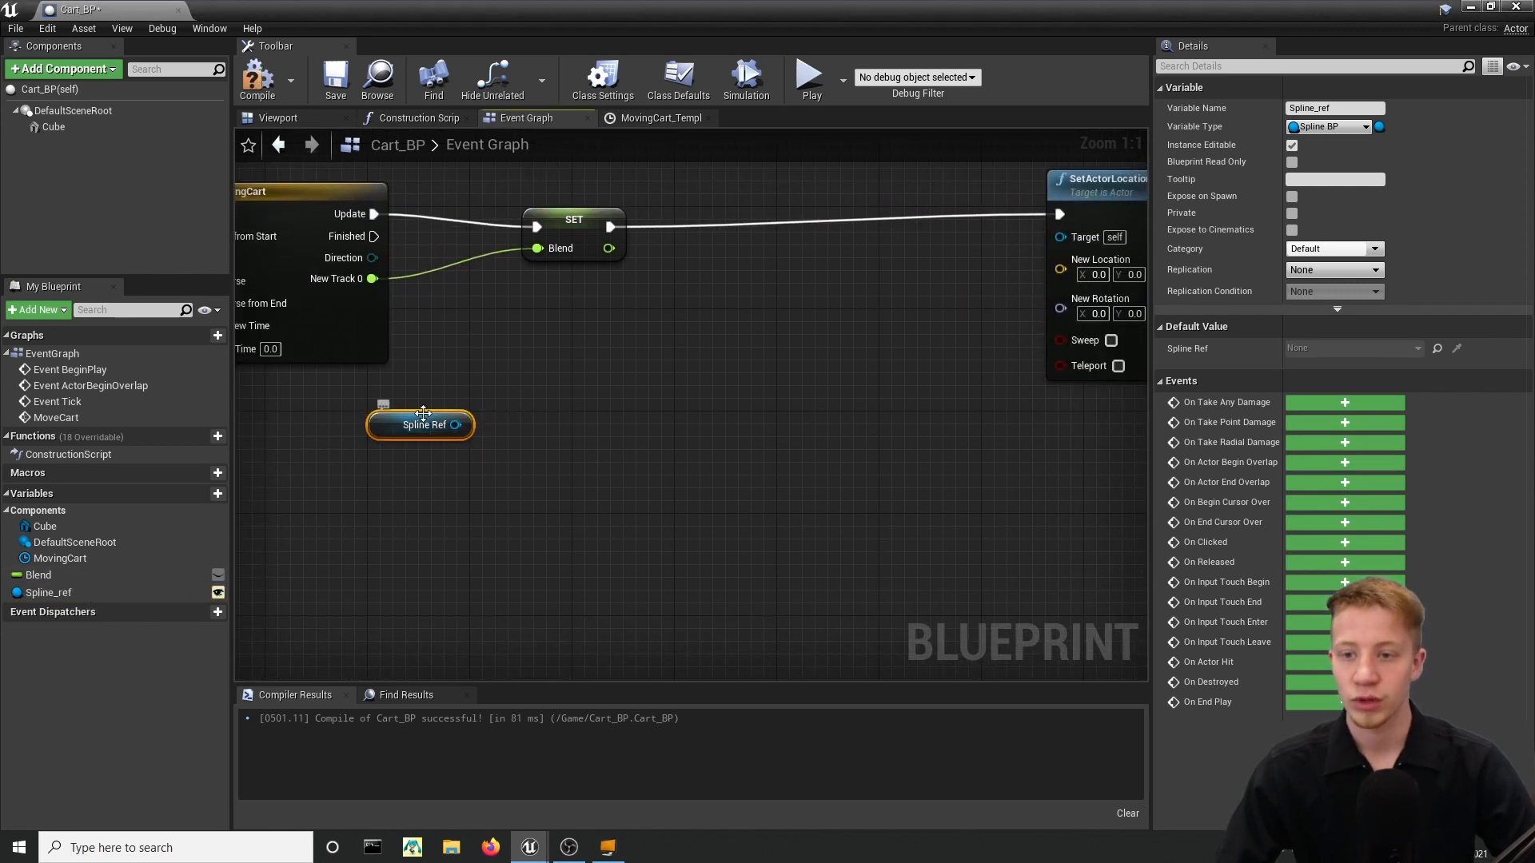
left_click_drag(456, 424, 548, 442)
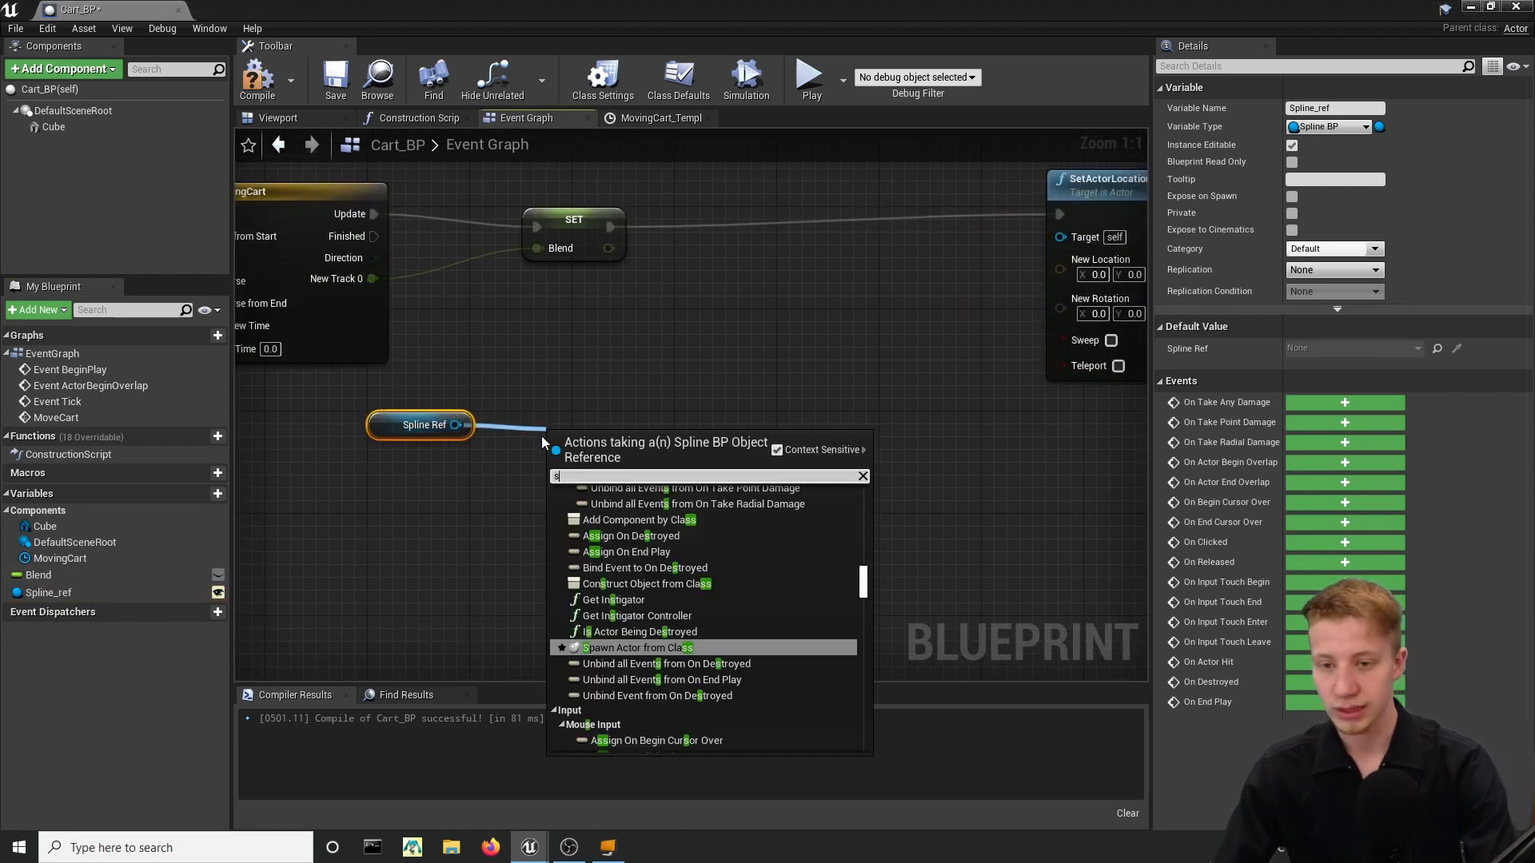
type("pline")
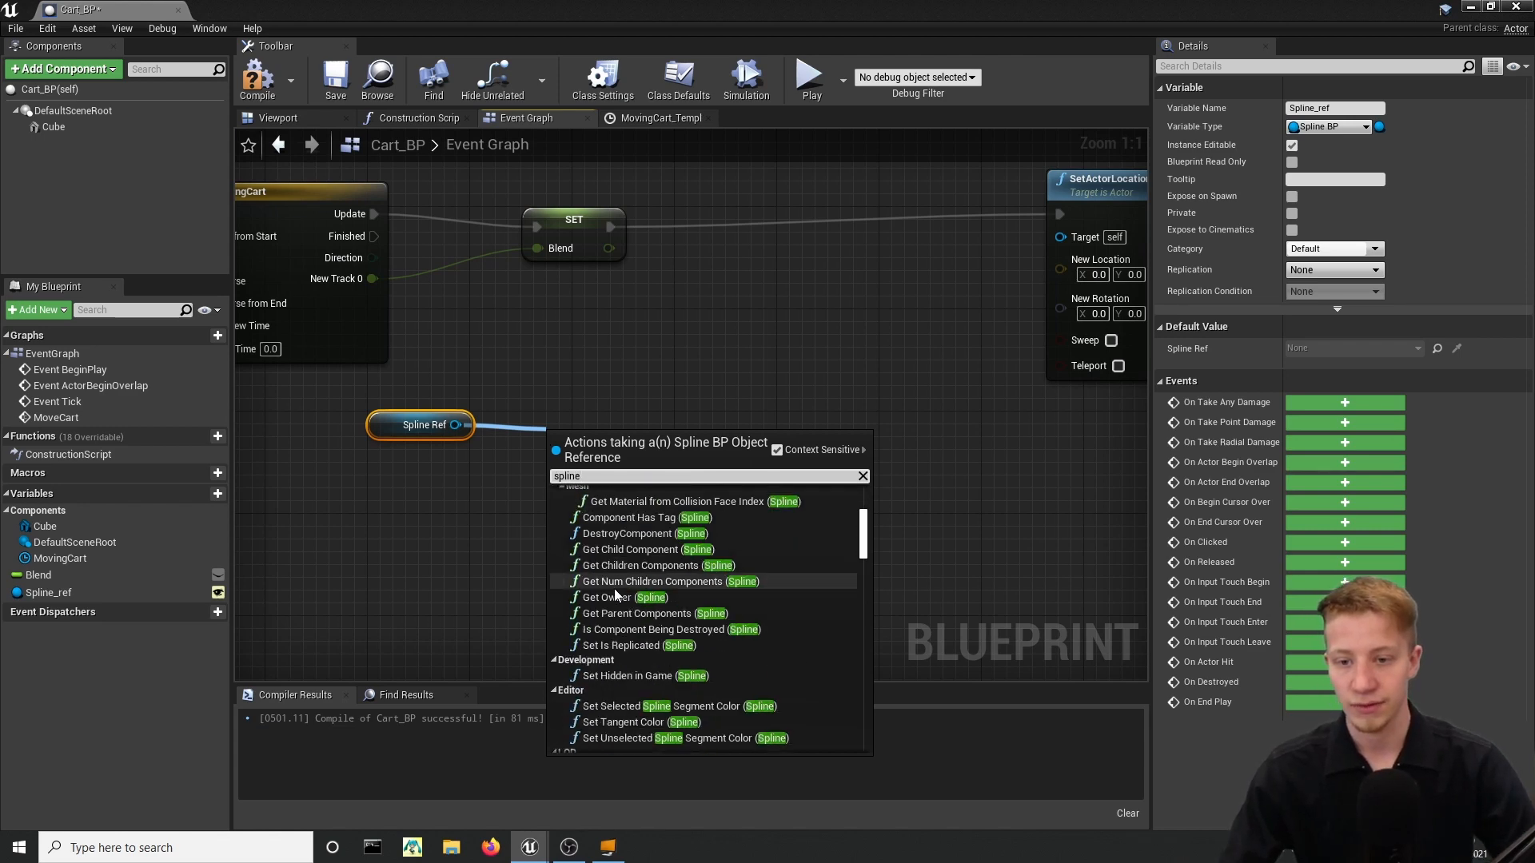
scroll("down", 3)
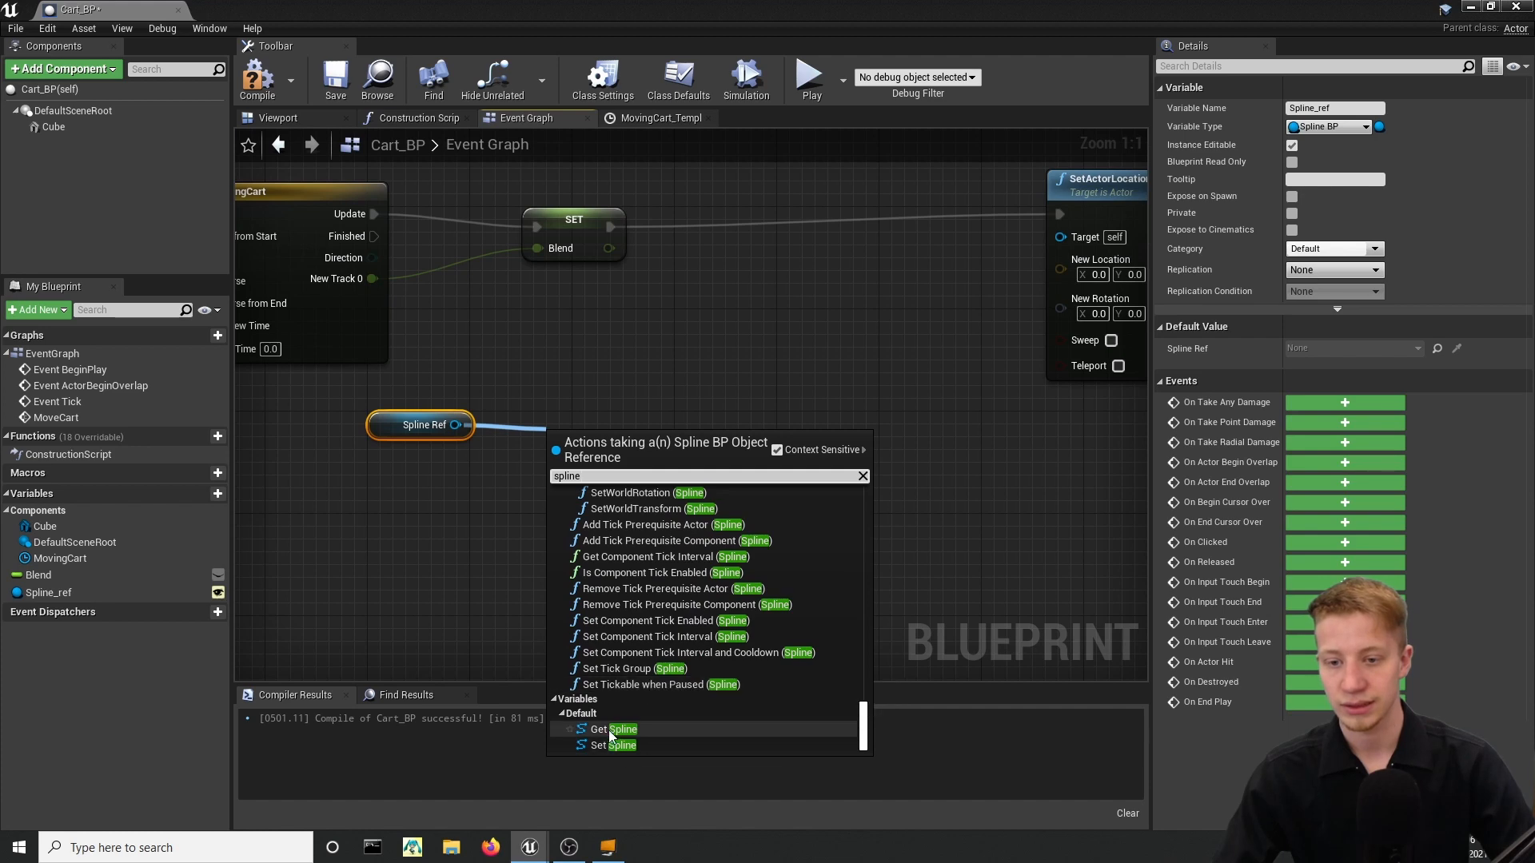
left_click(614, 729)
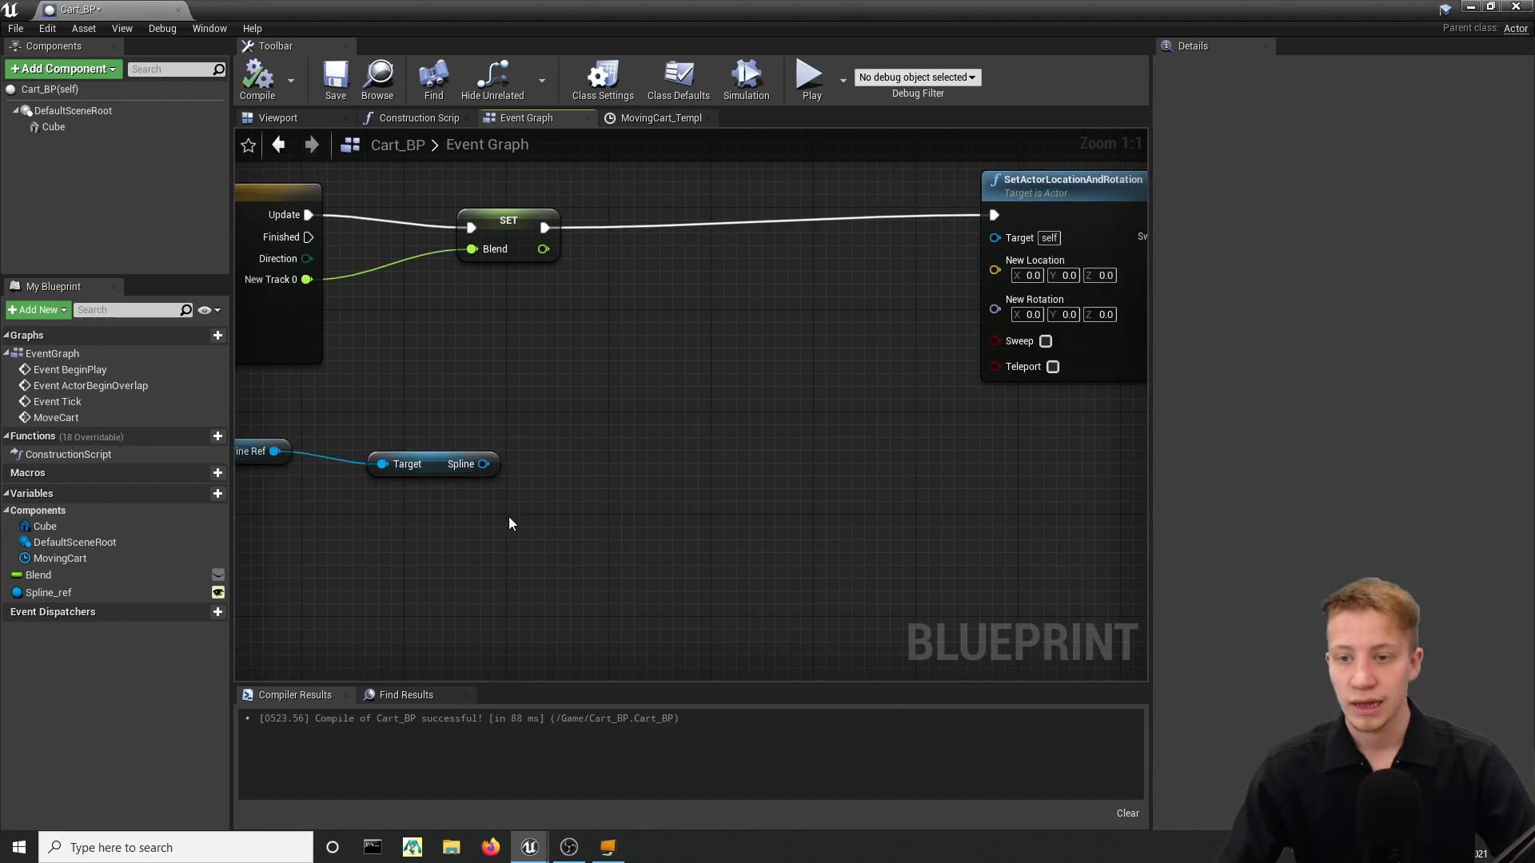
Add Get Rotation and Get Location at Distance Along Spline nodes in World space.
left_click_drag(481, 464, 596, 411)
type("get rotat")
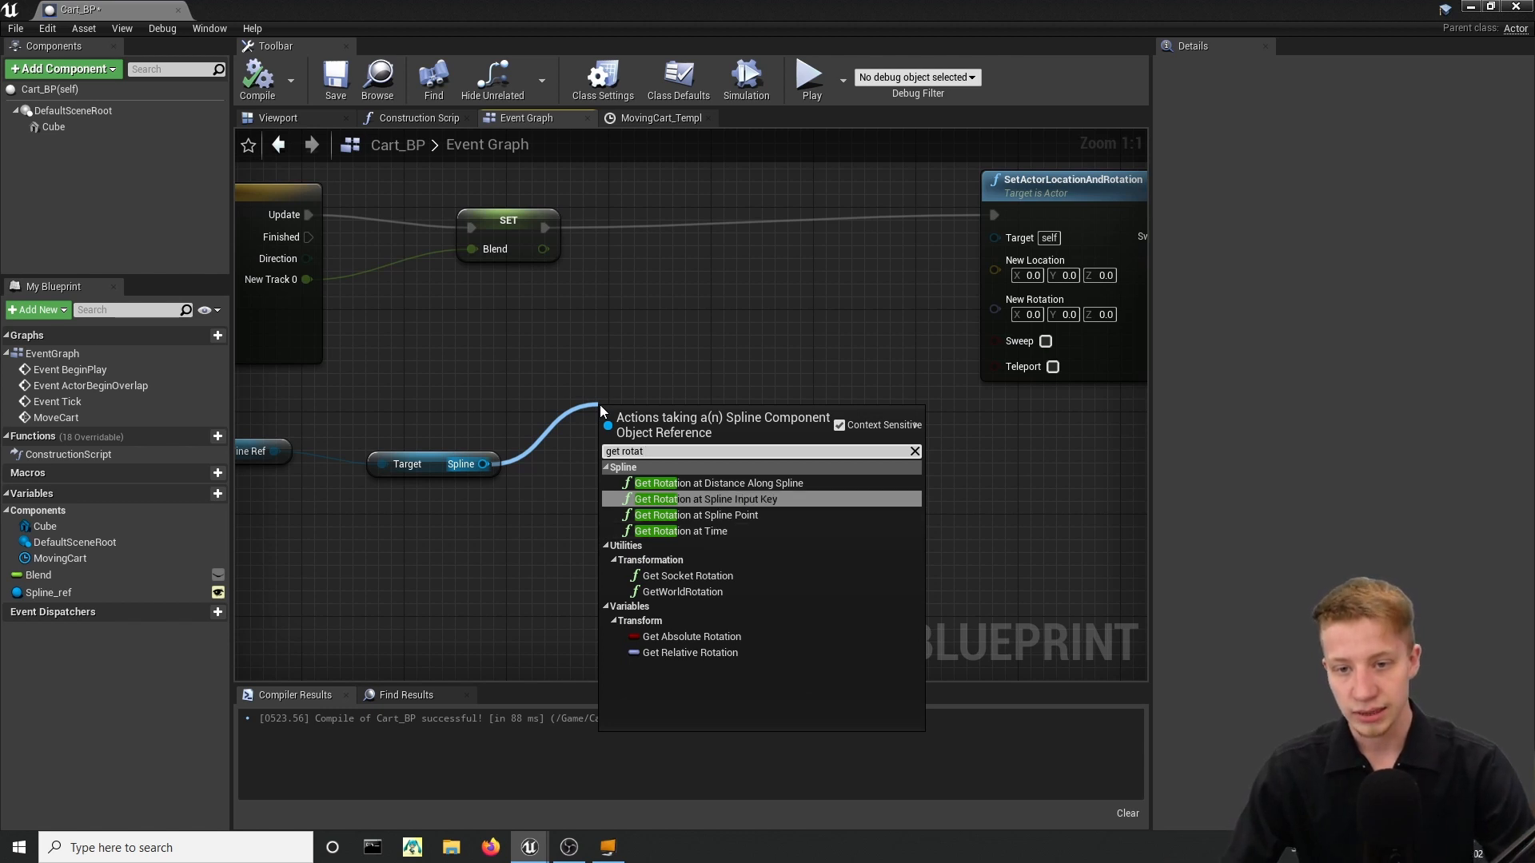
left_click(718, 483)
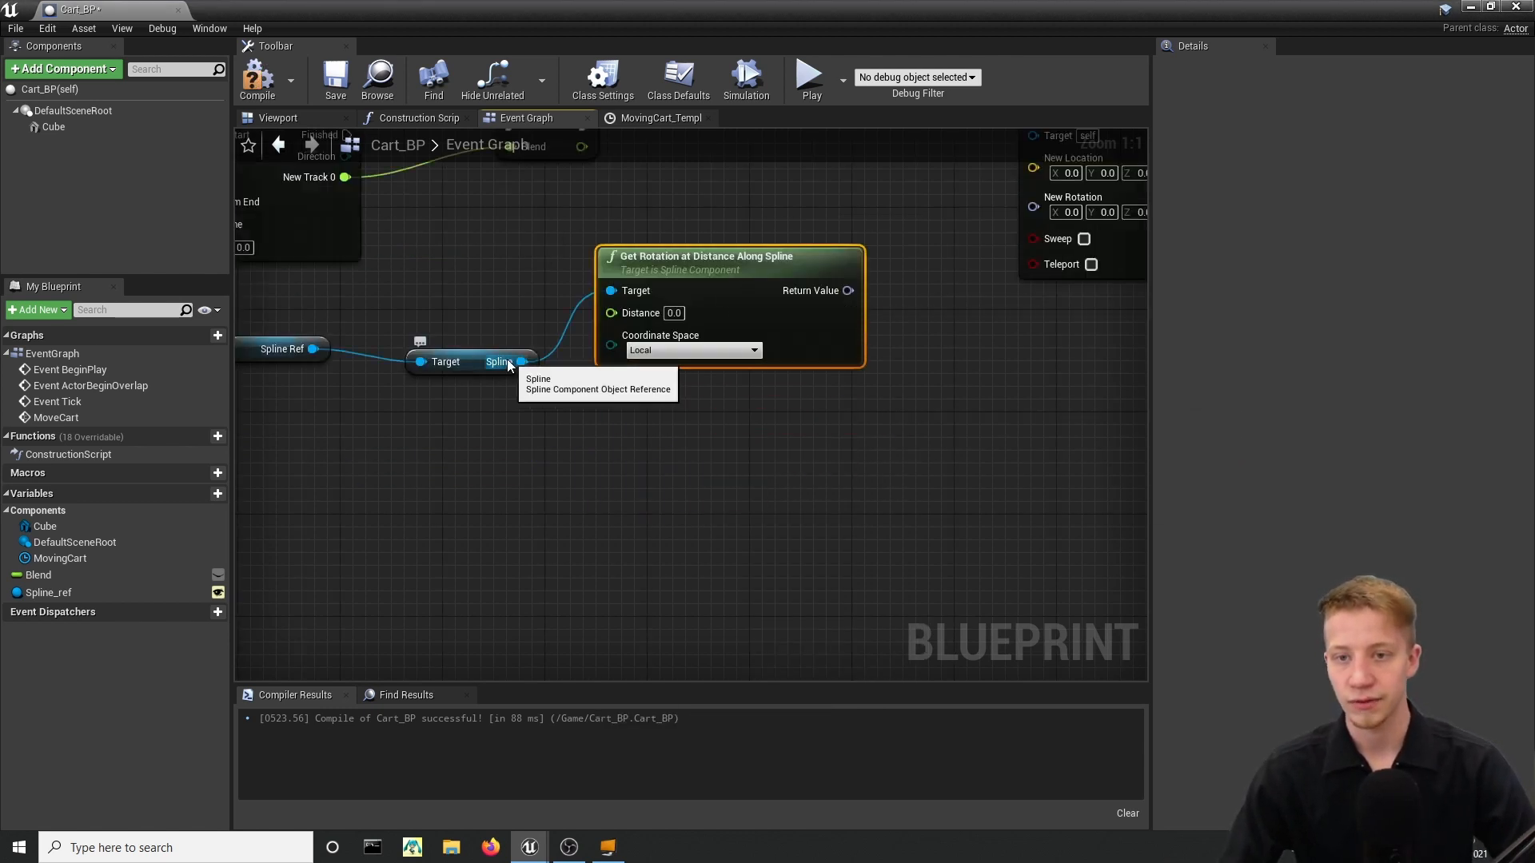
left_click_drag(521, 361, 596, 479)
type("get locat")
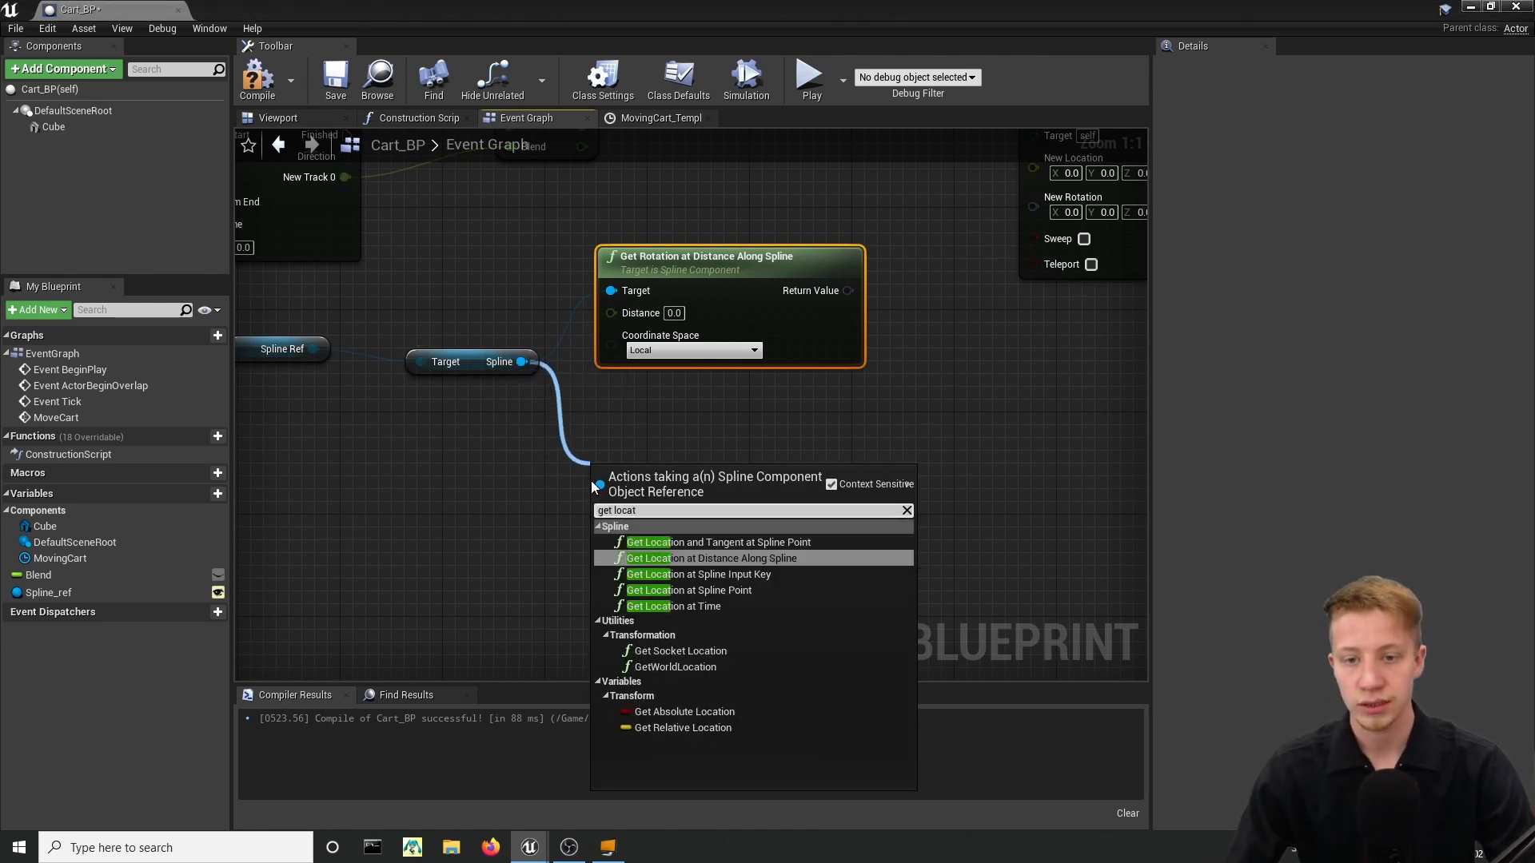
left_click(710, 558)
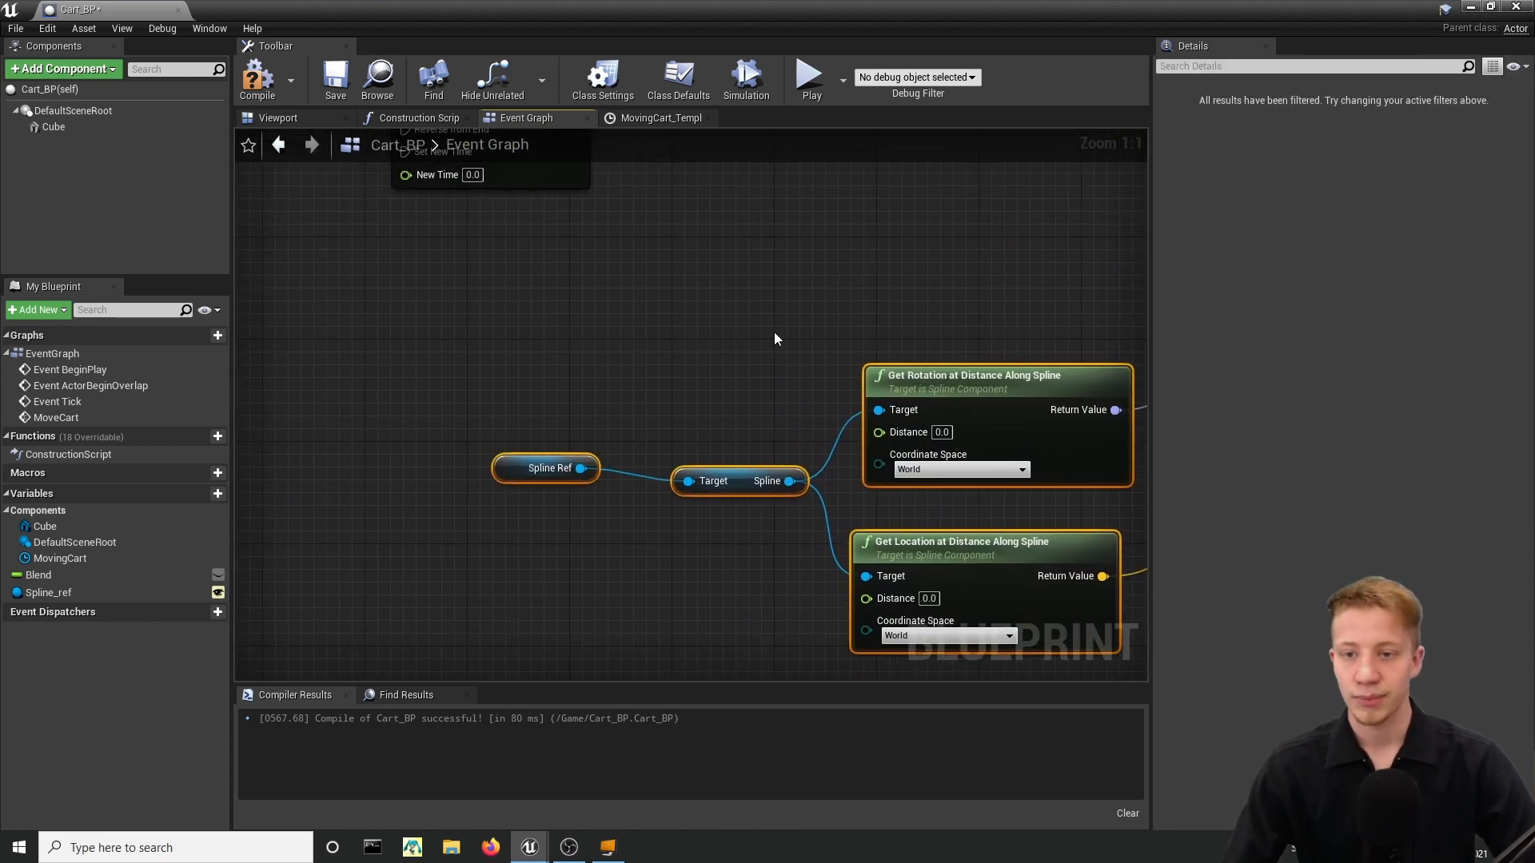
Lerp Blend against Get Spline Length into both Distance pins and call MoveCart from Event BeginPlay.
left_click(550, 467)
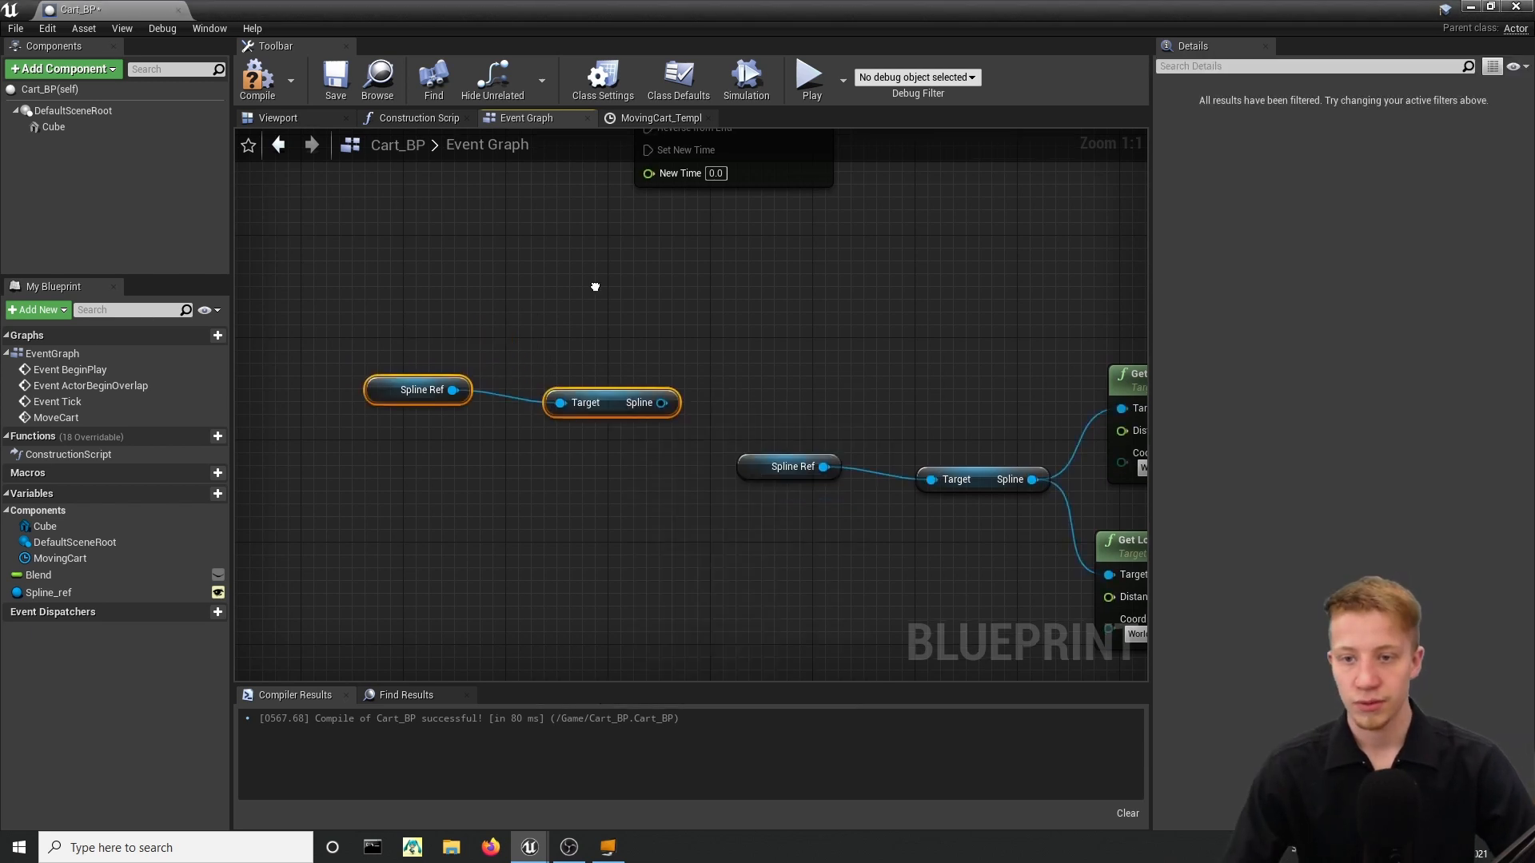
mouse_move(596, 406)
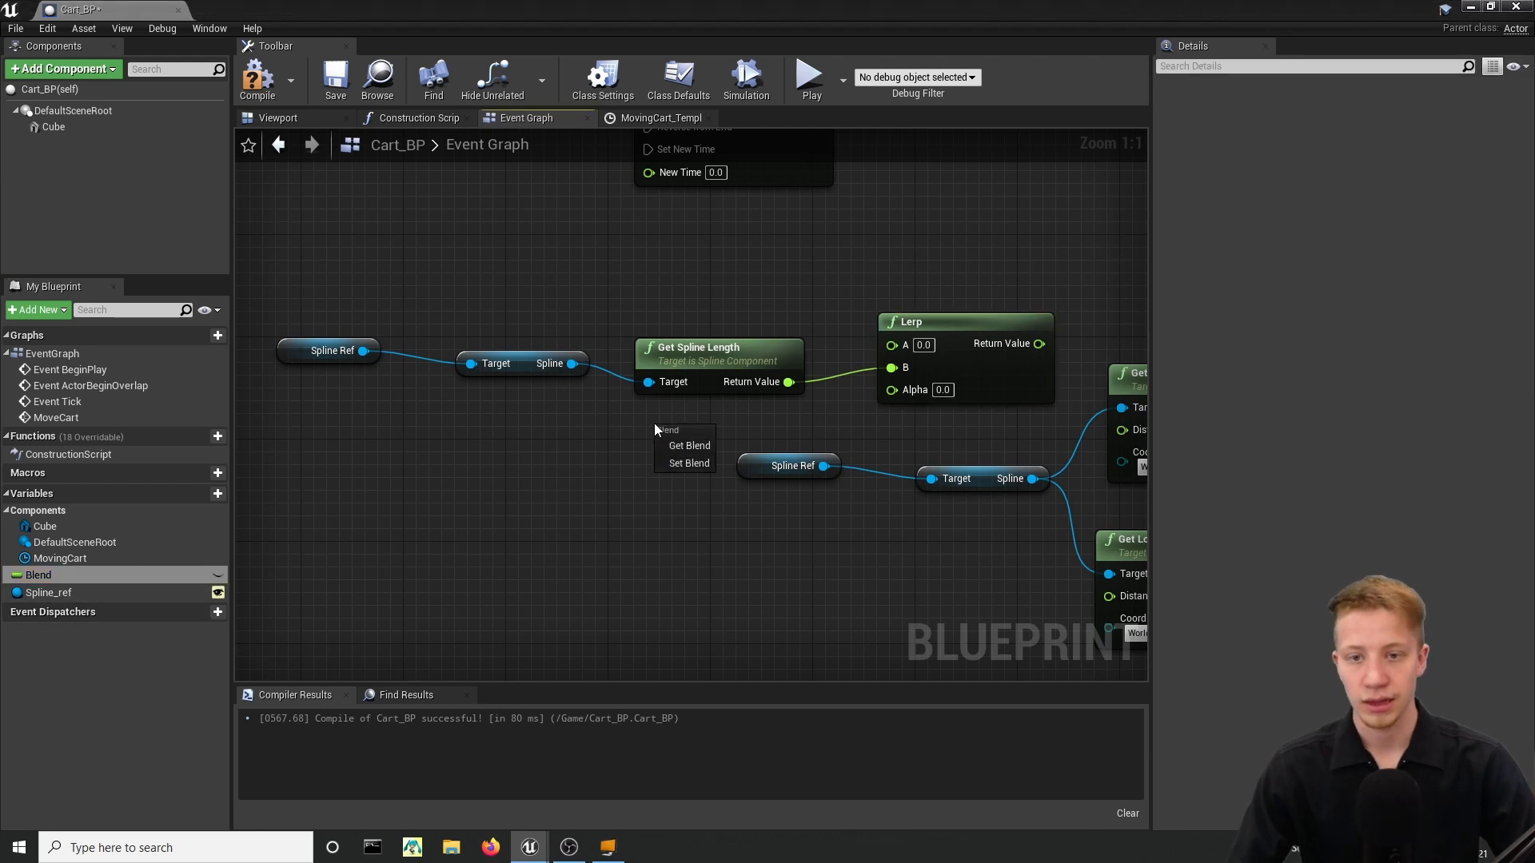
left_click(691, 445)
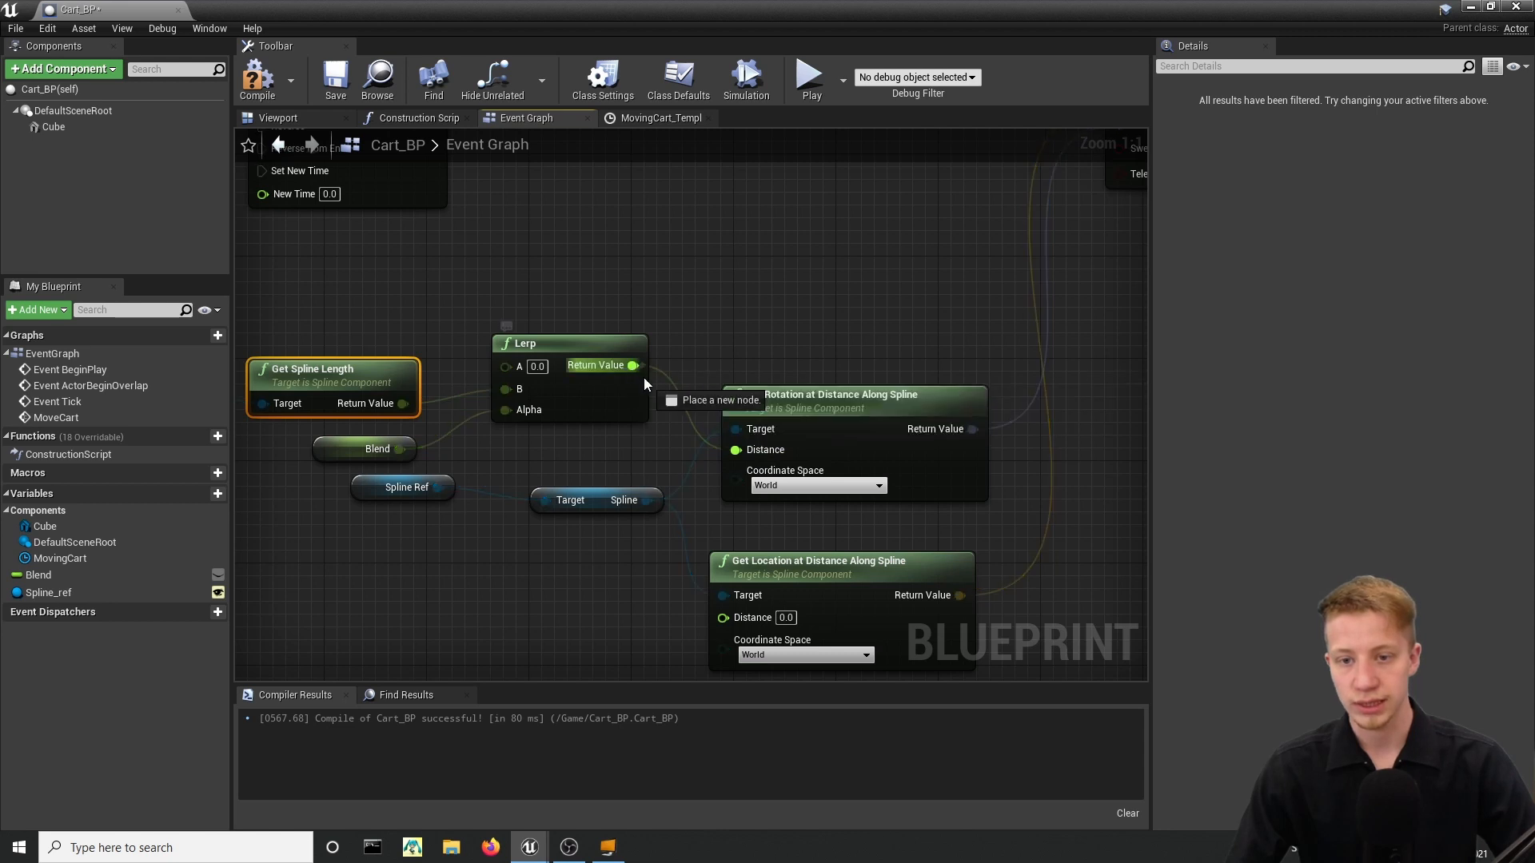
scroll("down", 3)
type("move")
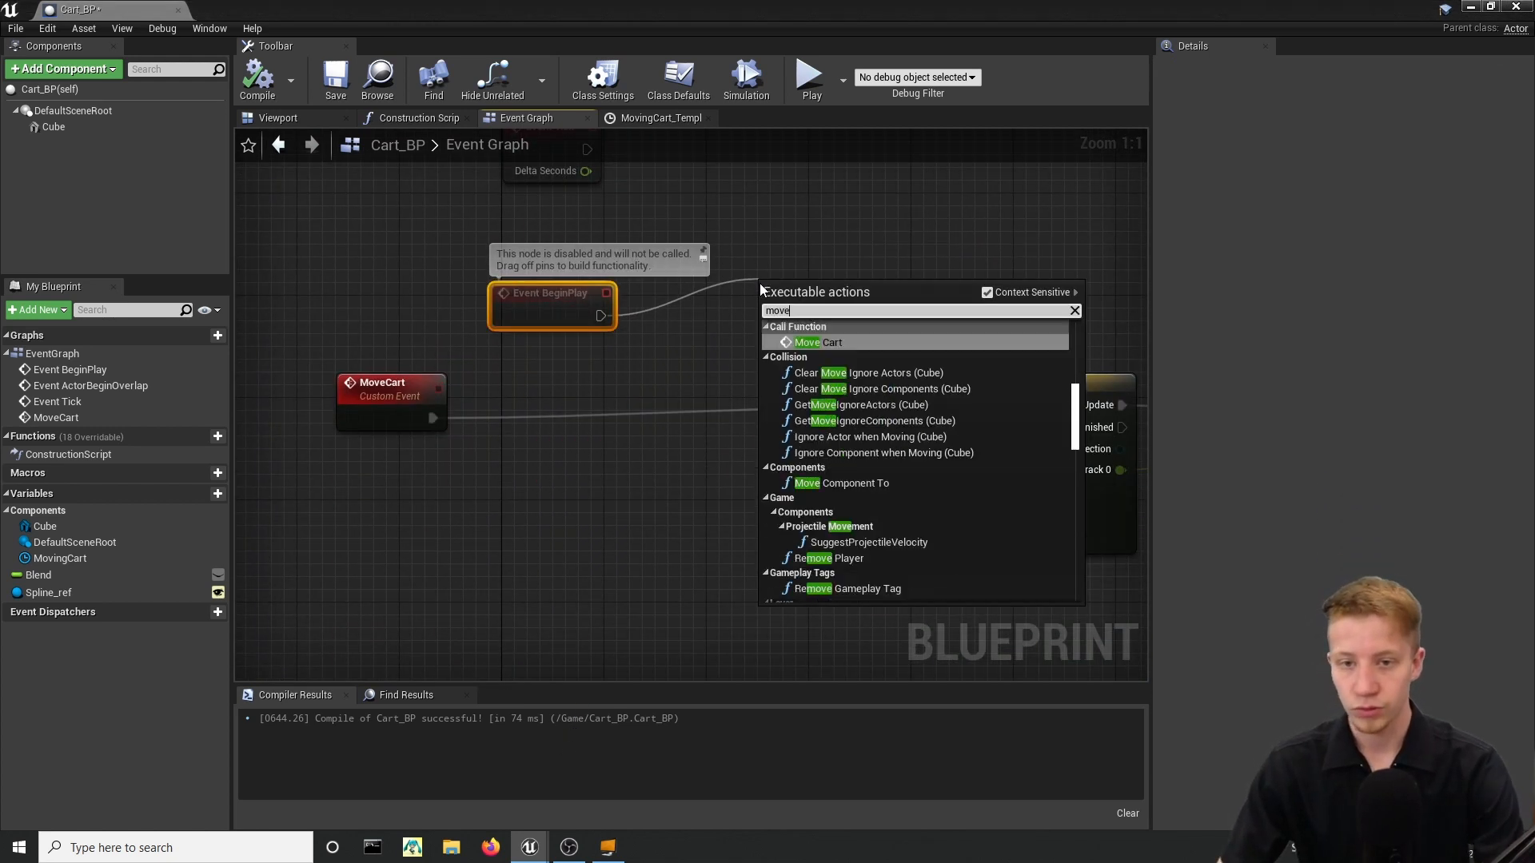
Call MoveCart on BeginPlay, save all assets, and position the Spline_BP and Cart_BP actors on the floor.
left_click(815, 342)
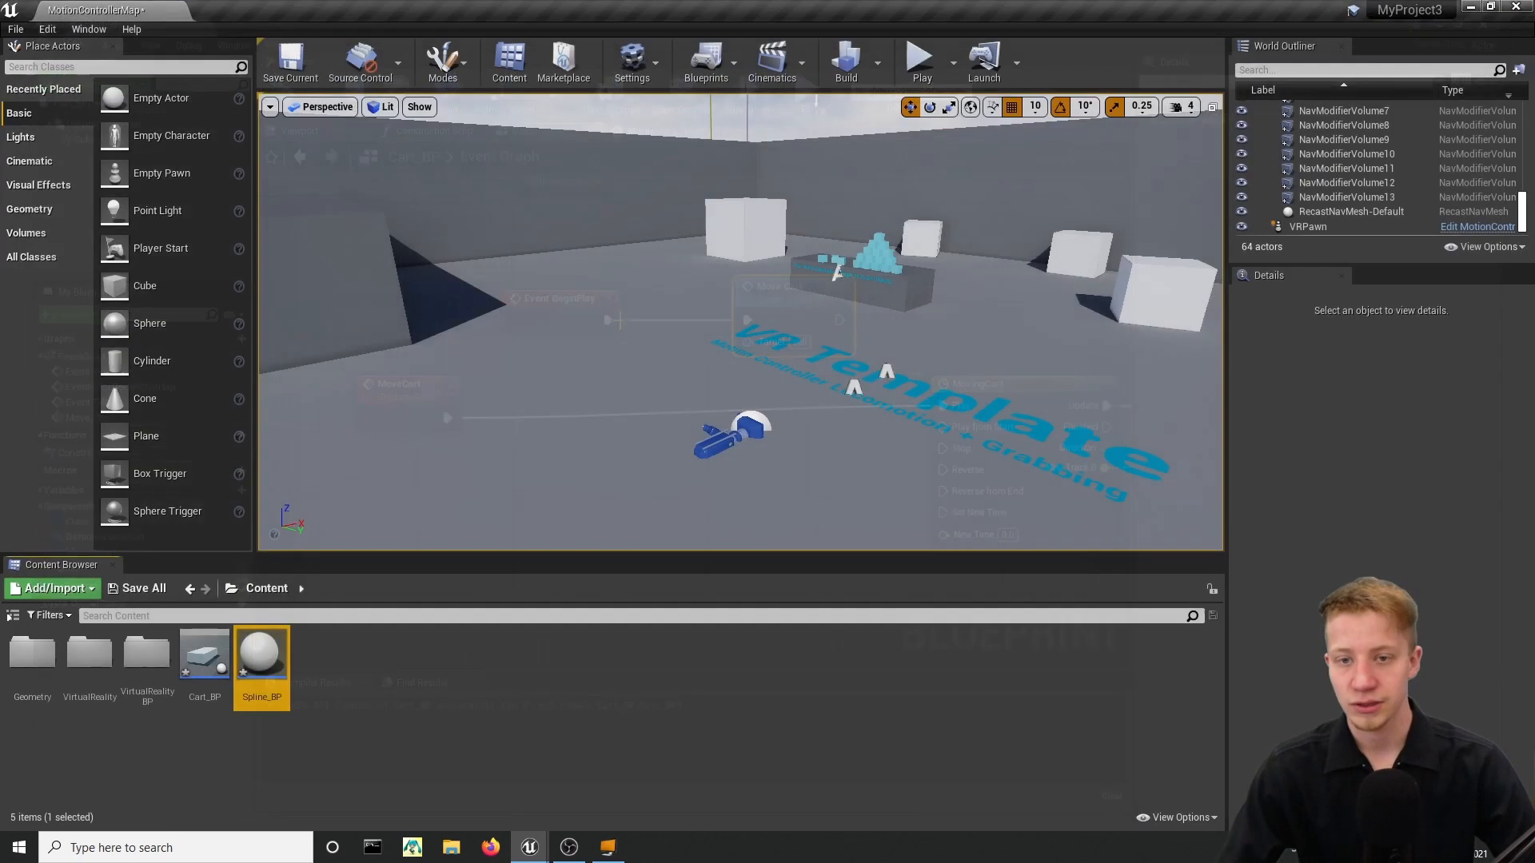
left_click(144, 588)
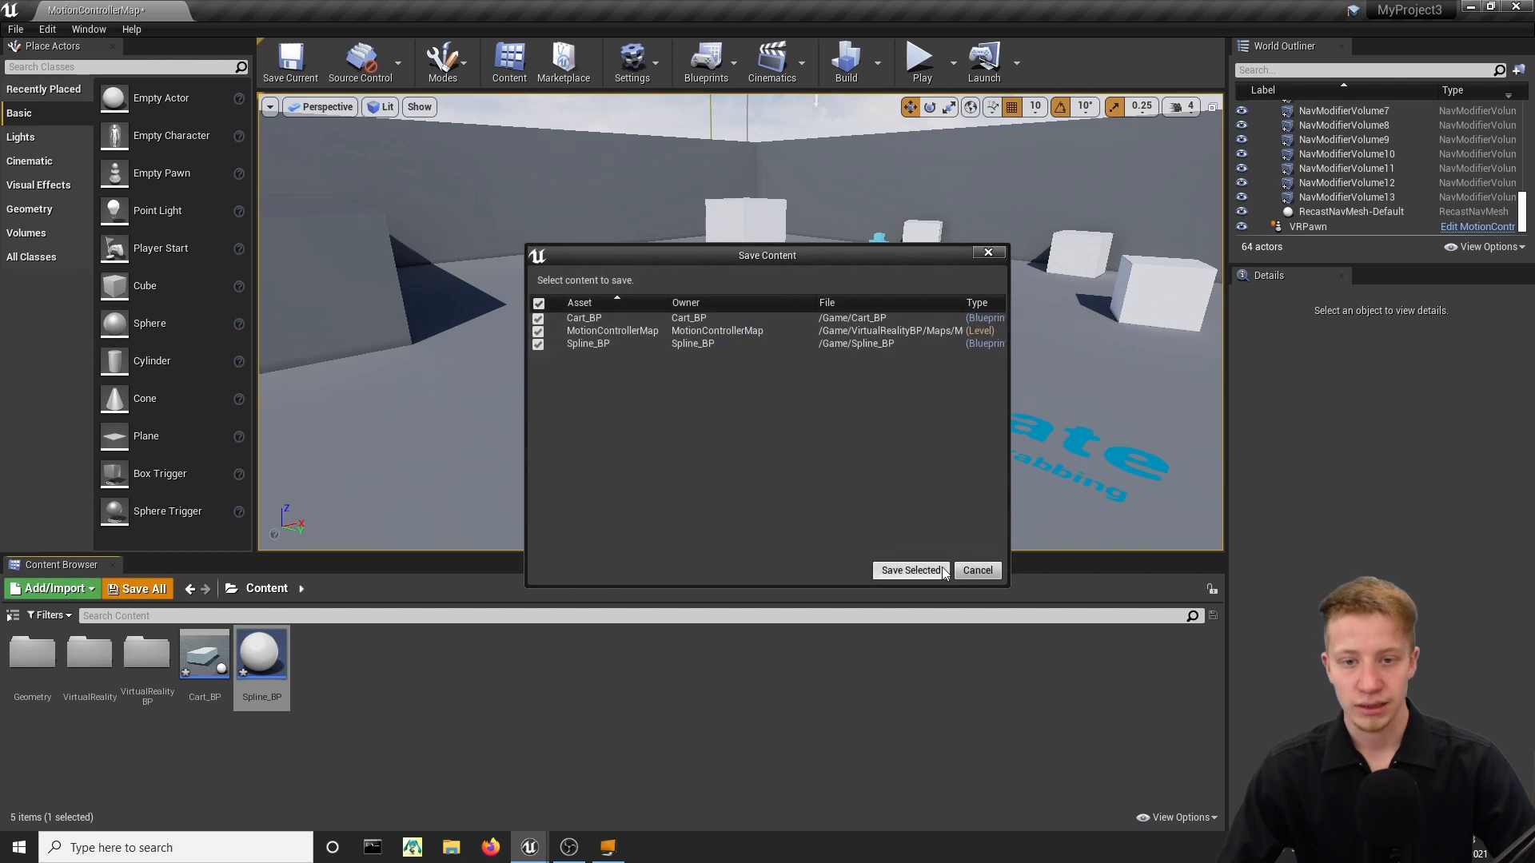
left_click(911, 569)
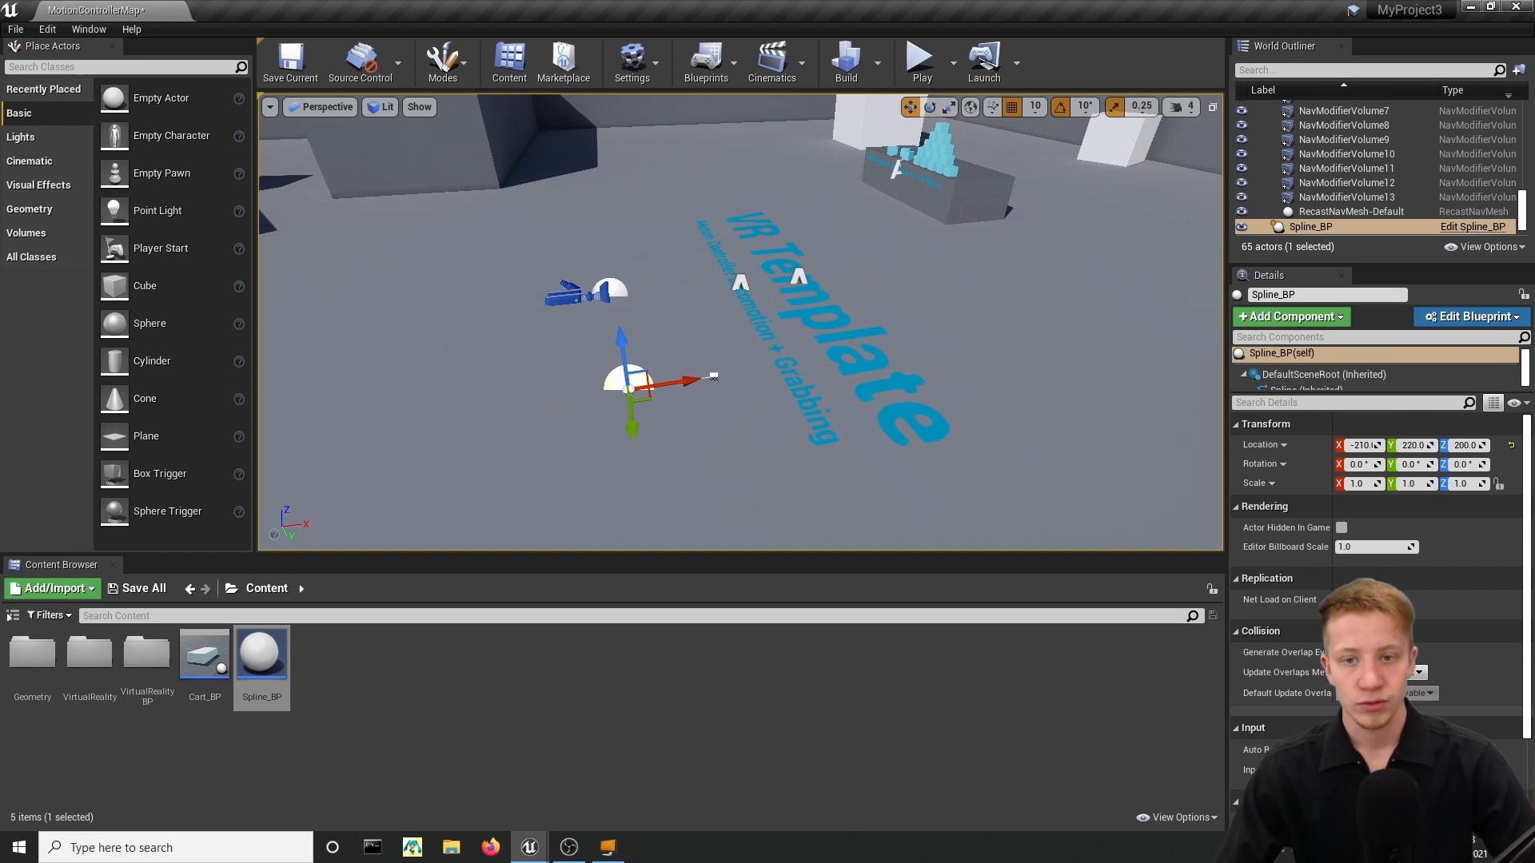
mouse_move(713, 380)
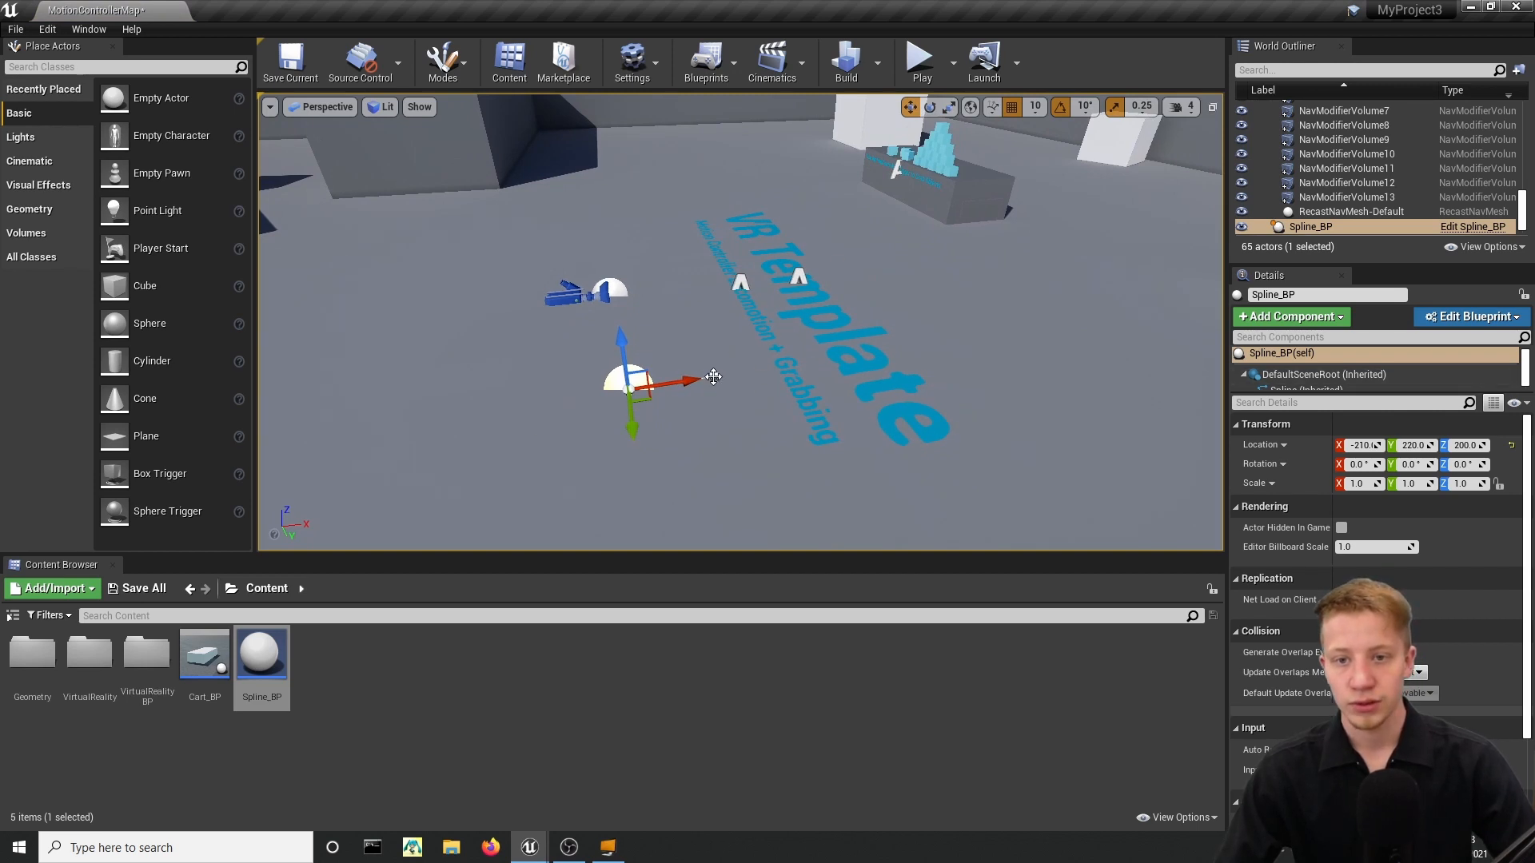
left_click_drag(641, 382, 836, 352)
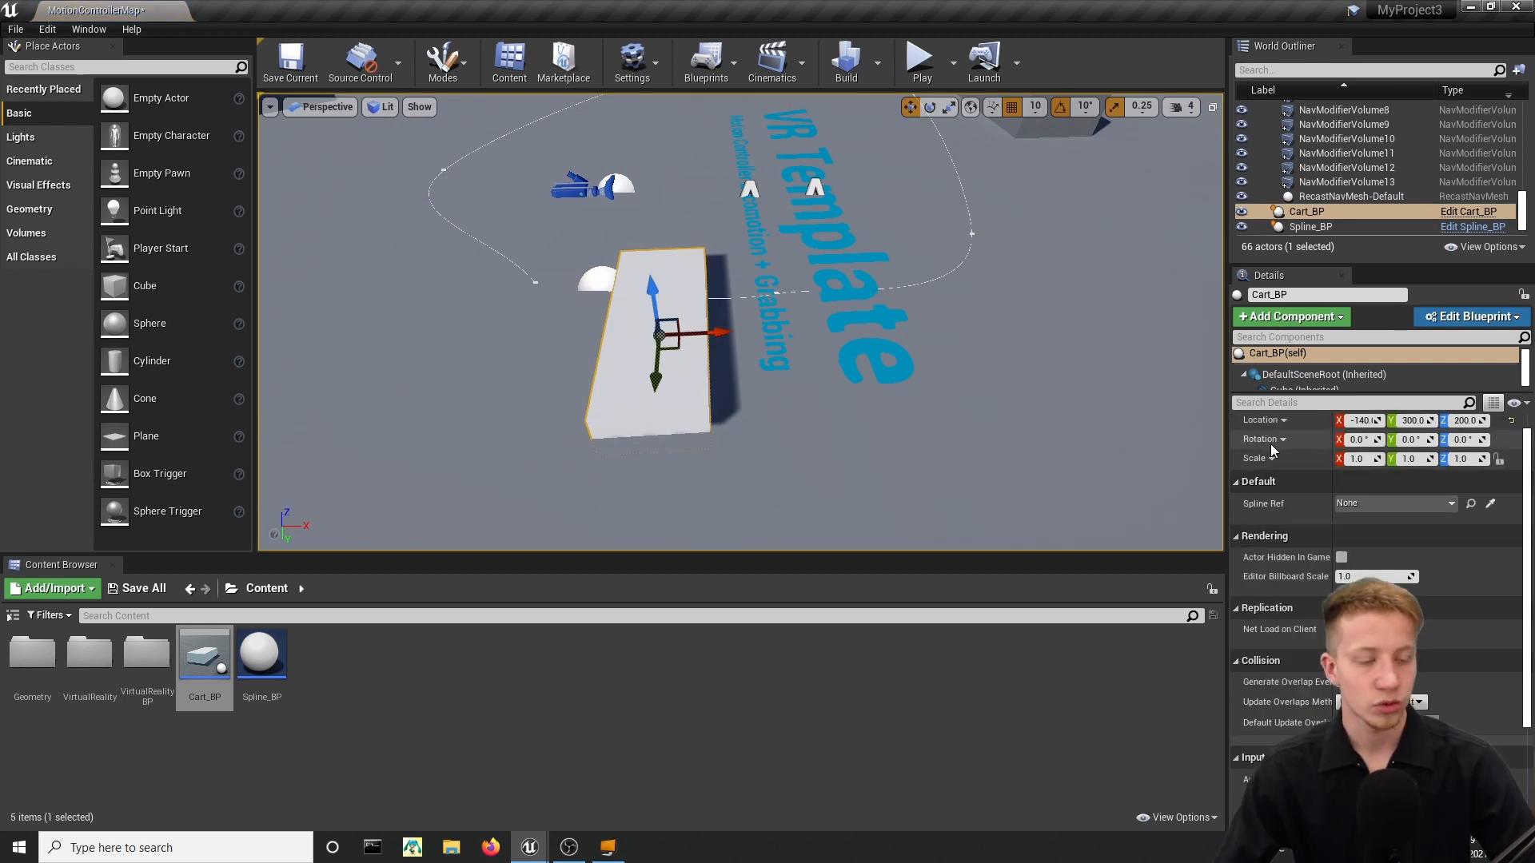
Assign Spline_BP as the cart's Spline Ref and simulate the level so the cart follows the track.
left_click(1394, 504)
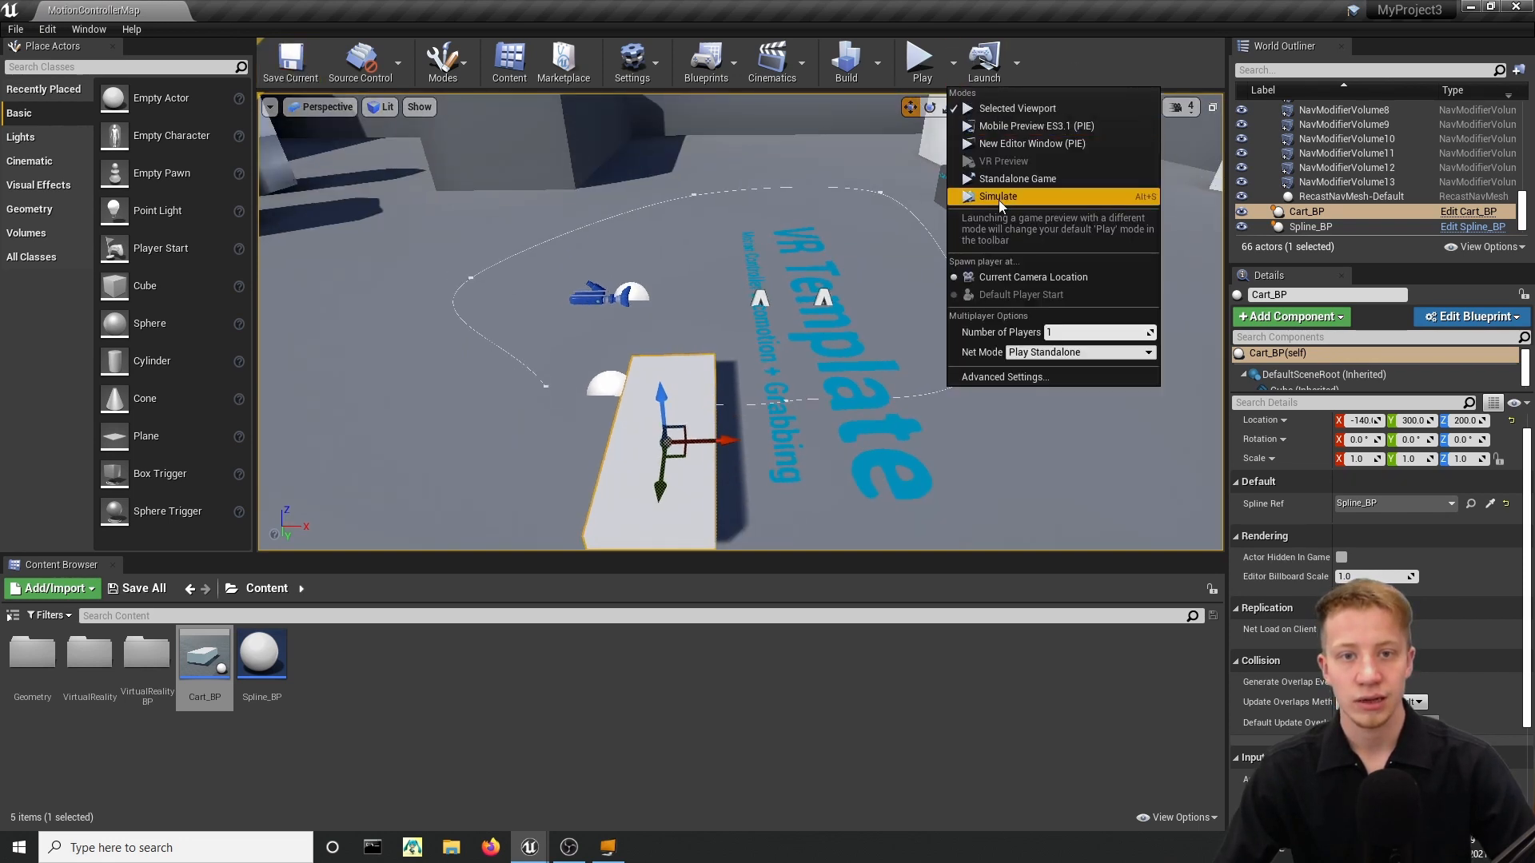
left_click(998, 197)
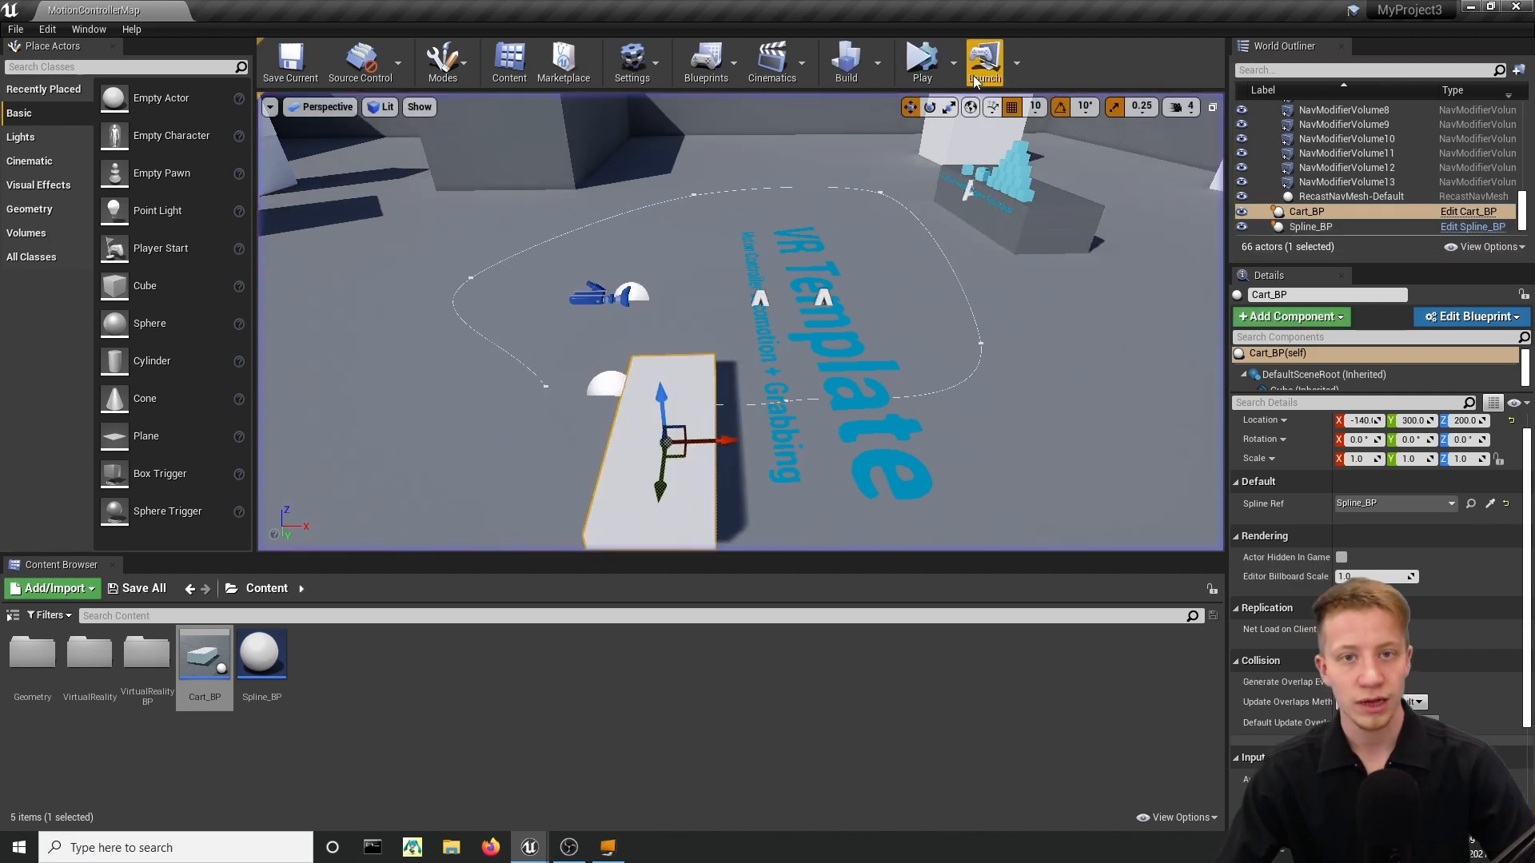
mouse_move(921, 61)
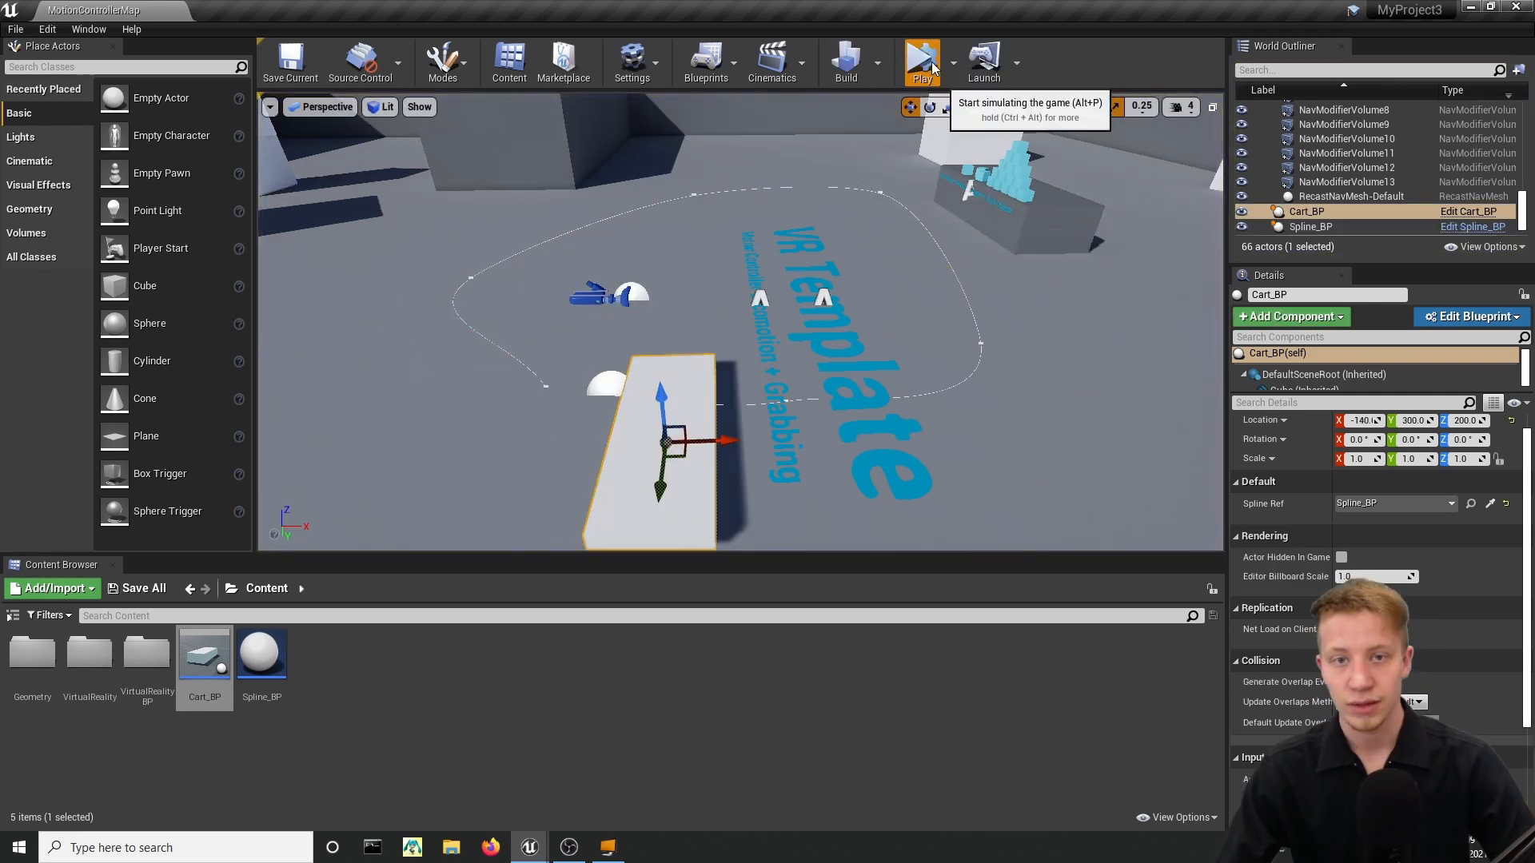
left_click(924, 57)
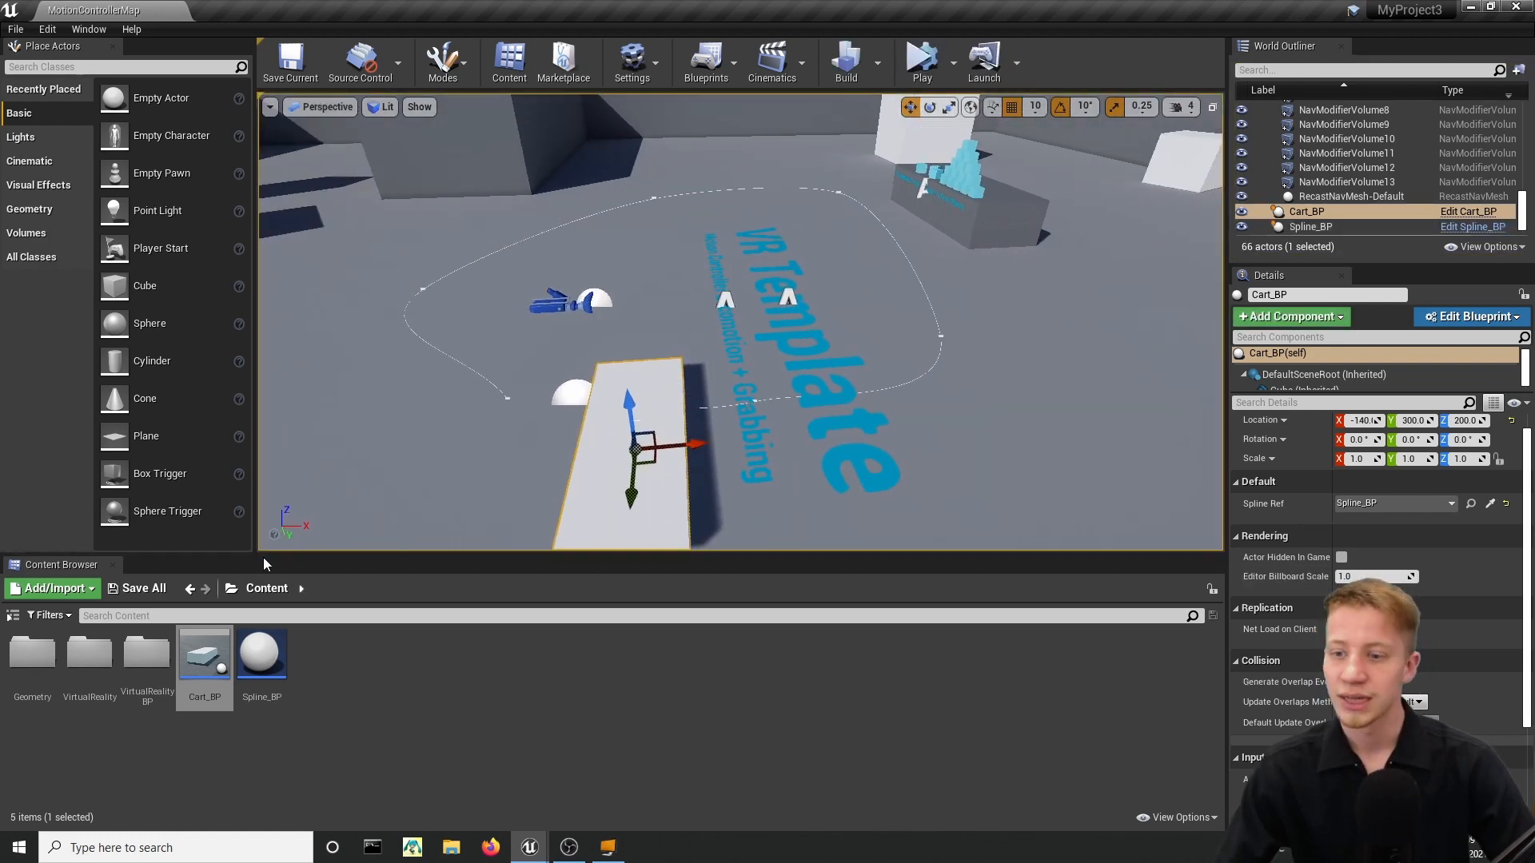
Open Cart_BP and inspect the MovingCart timeline and its component variables.
double_click(205, 654)
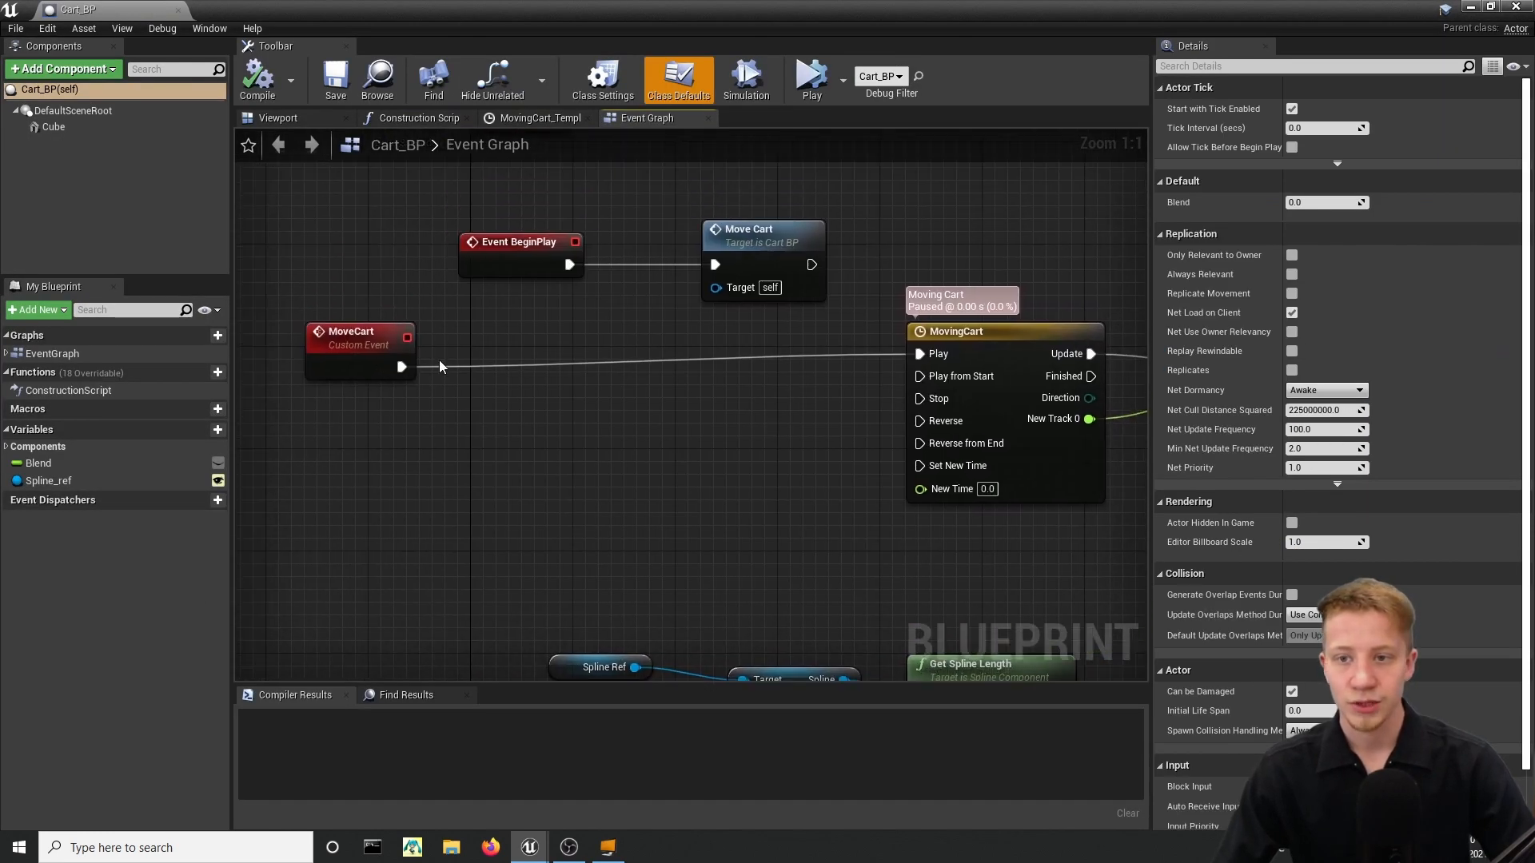
left_click(988, 331)
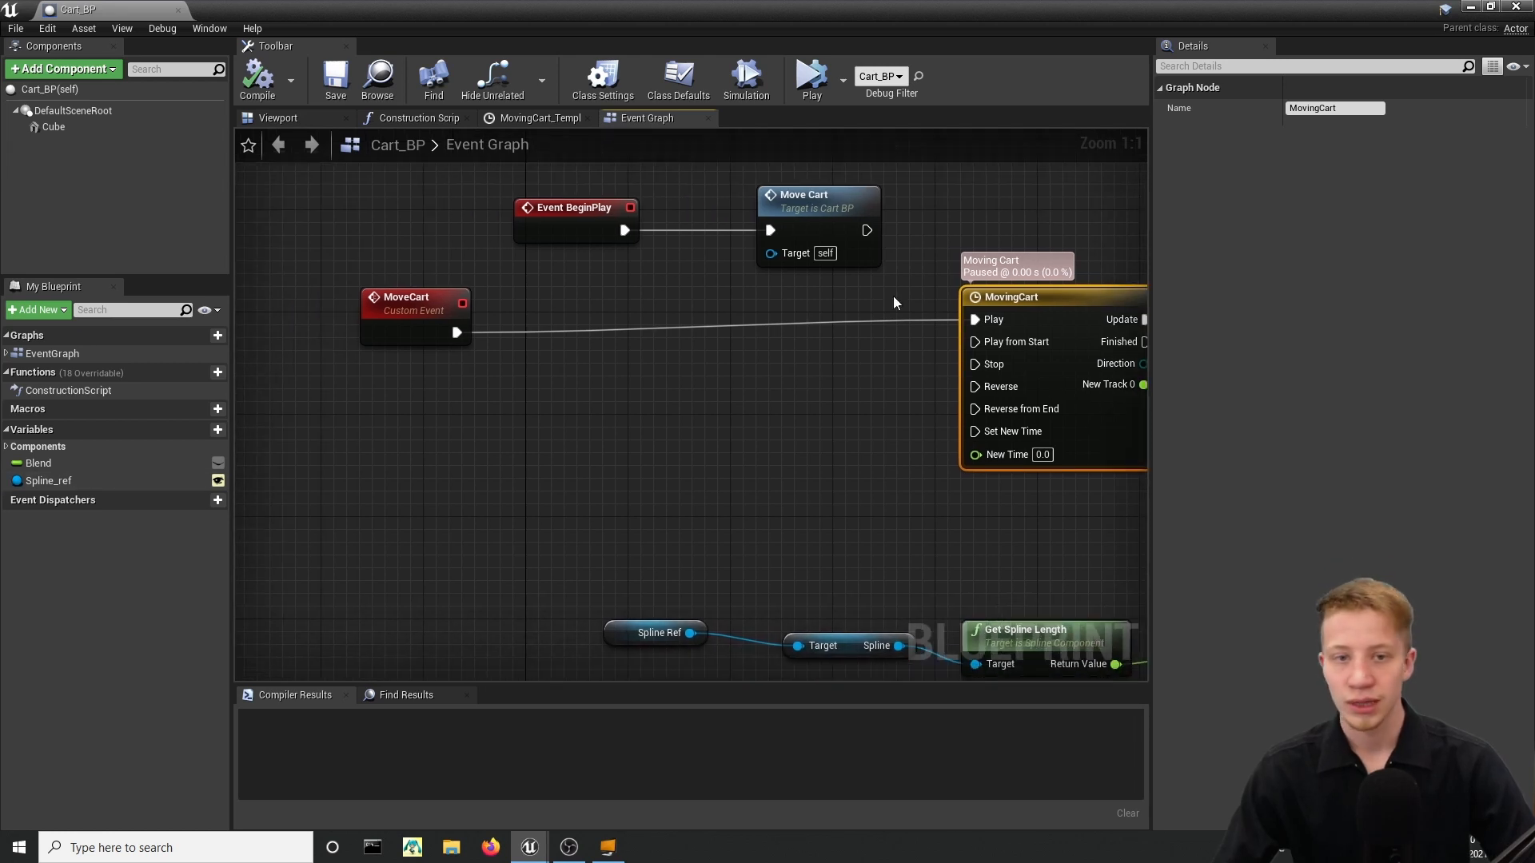
left_click(8, 353)
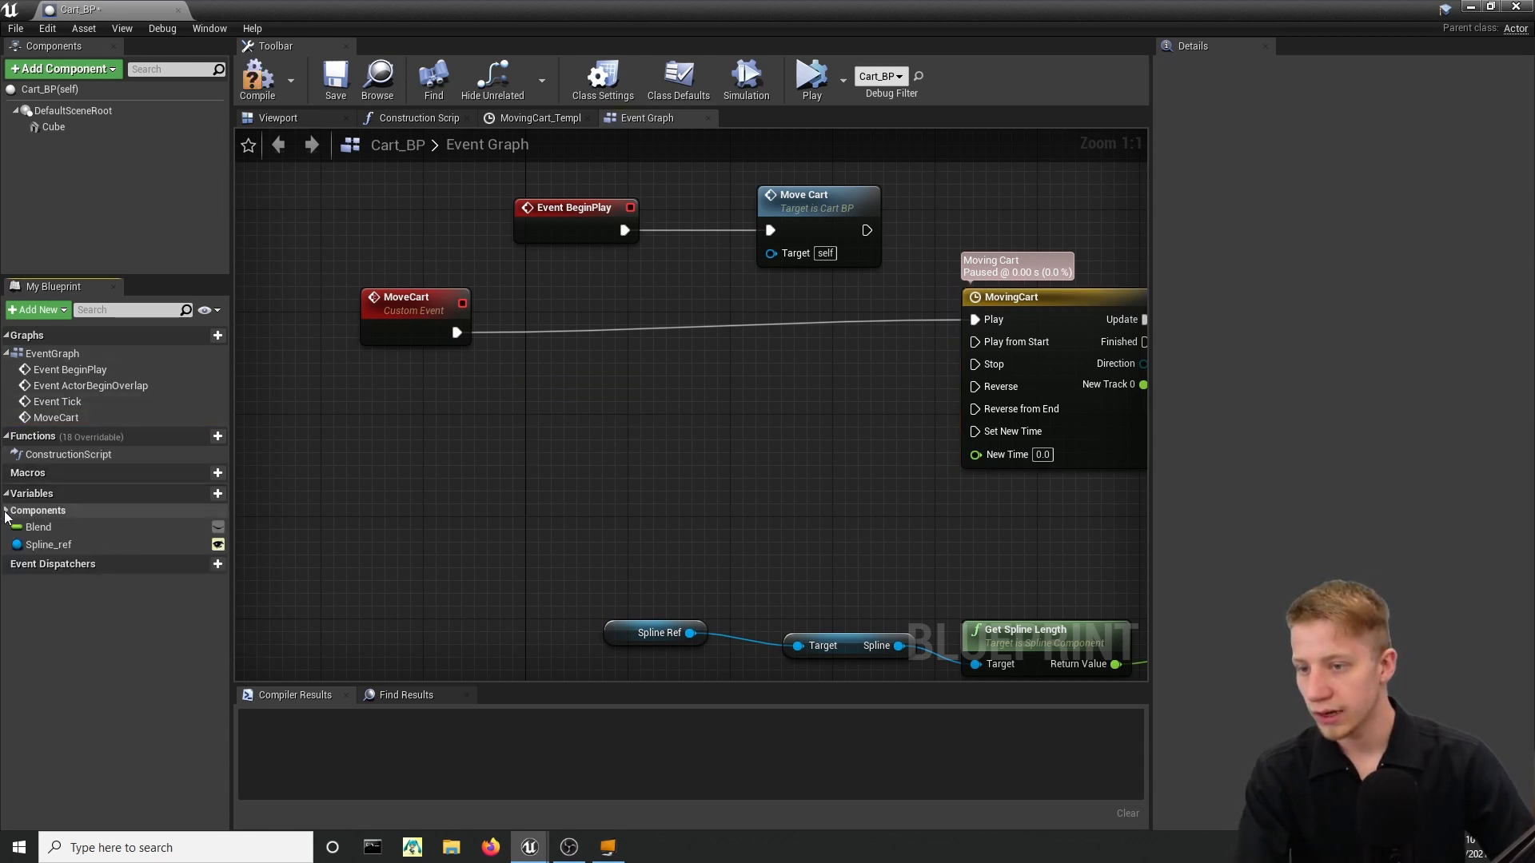
left_click(6, 510)
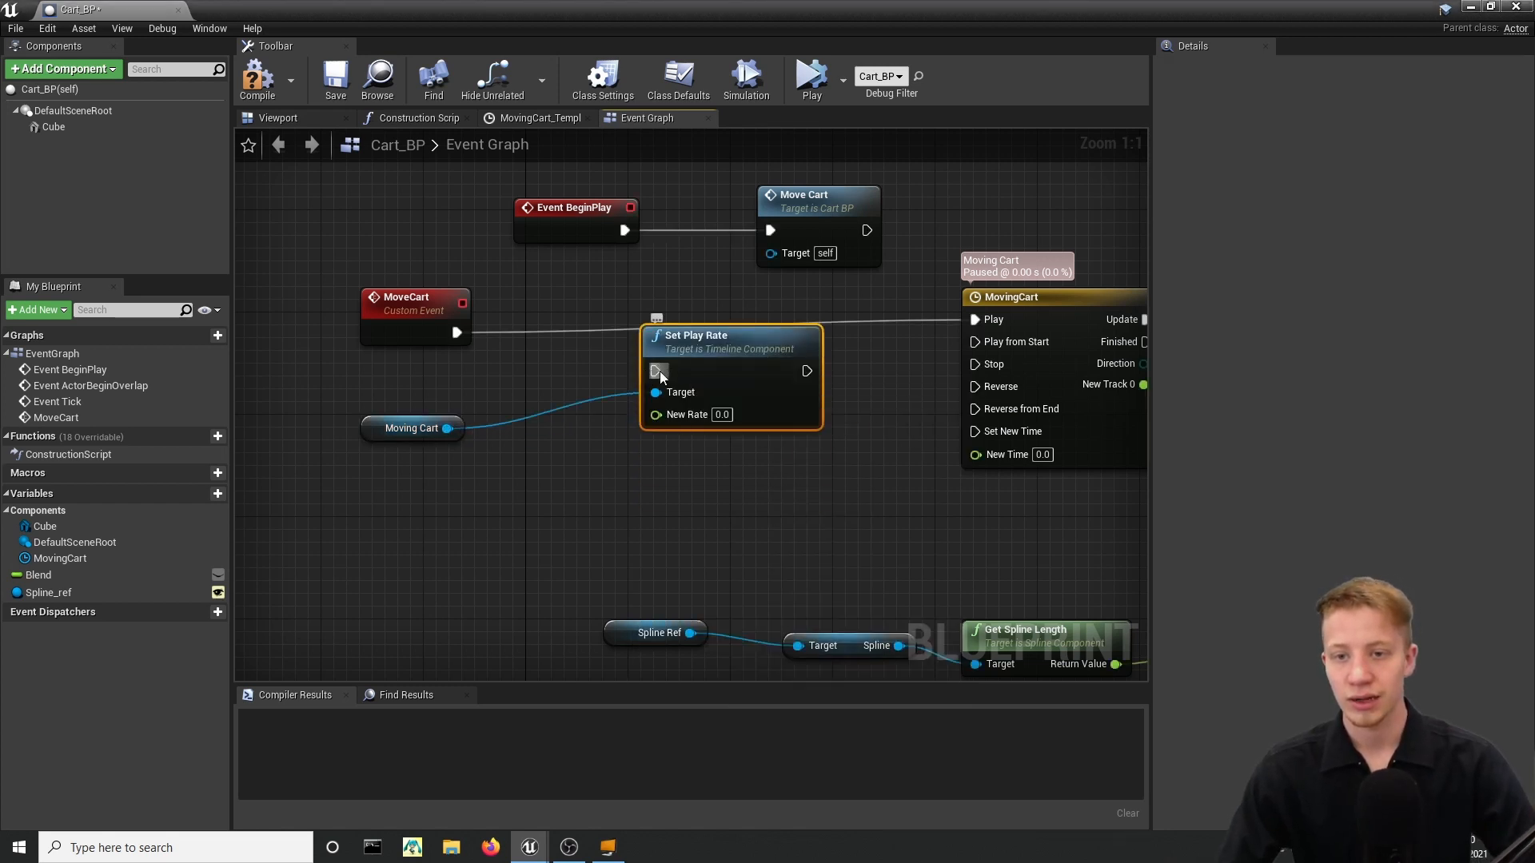
Insert Set Play Rate between MoveCart and Play, compile, and promote New Rate to a variable.
left_click_drag(657, 369, 960, 319)
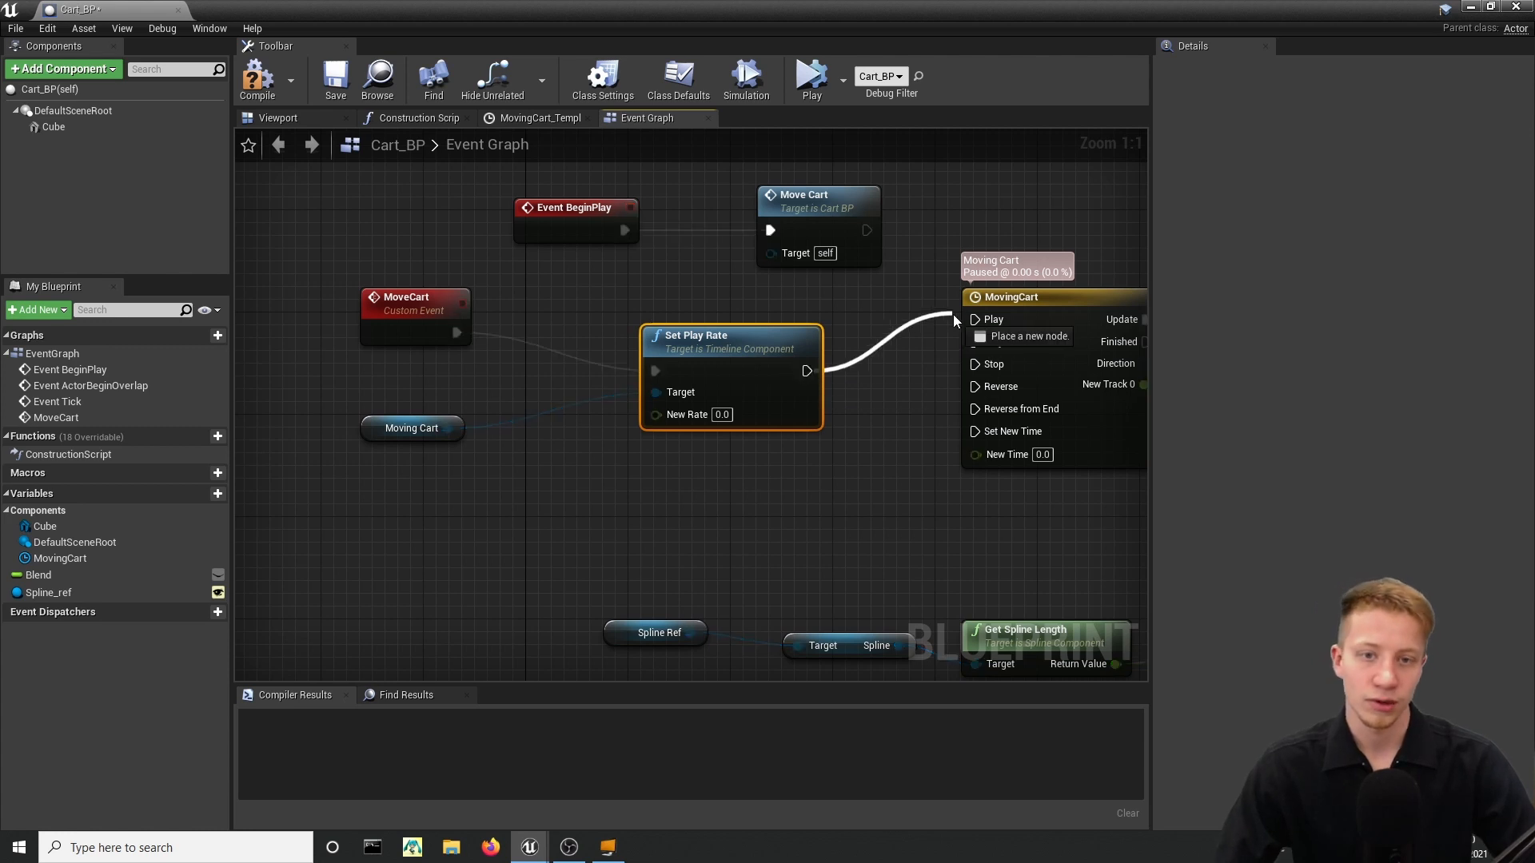
left_click(257, 76)
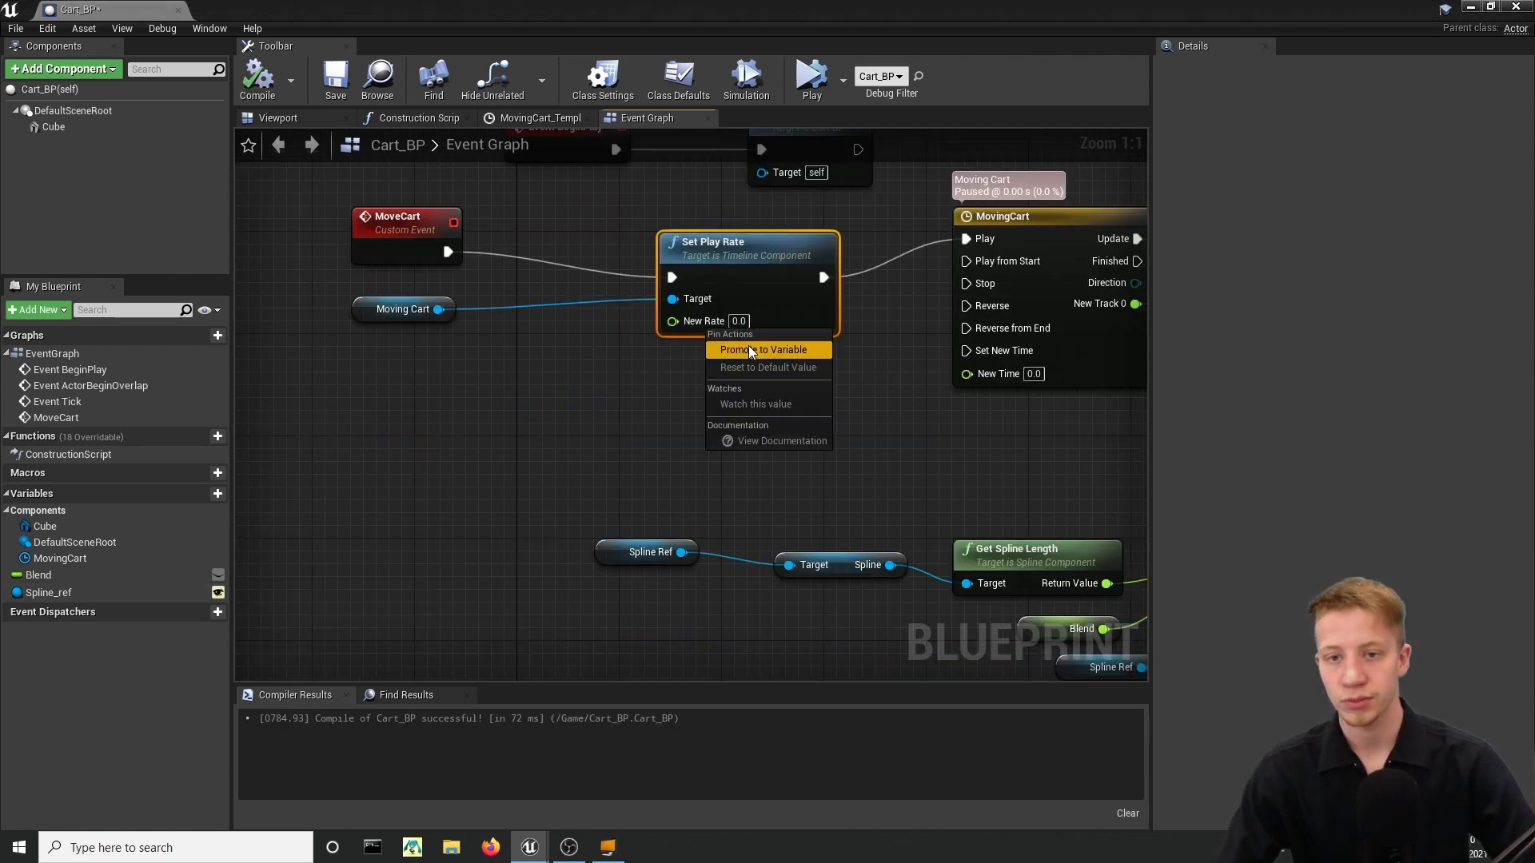
left_click(764, 349)
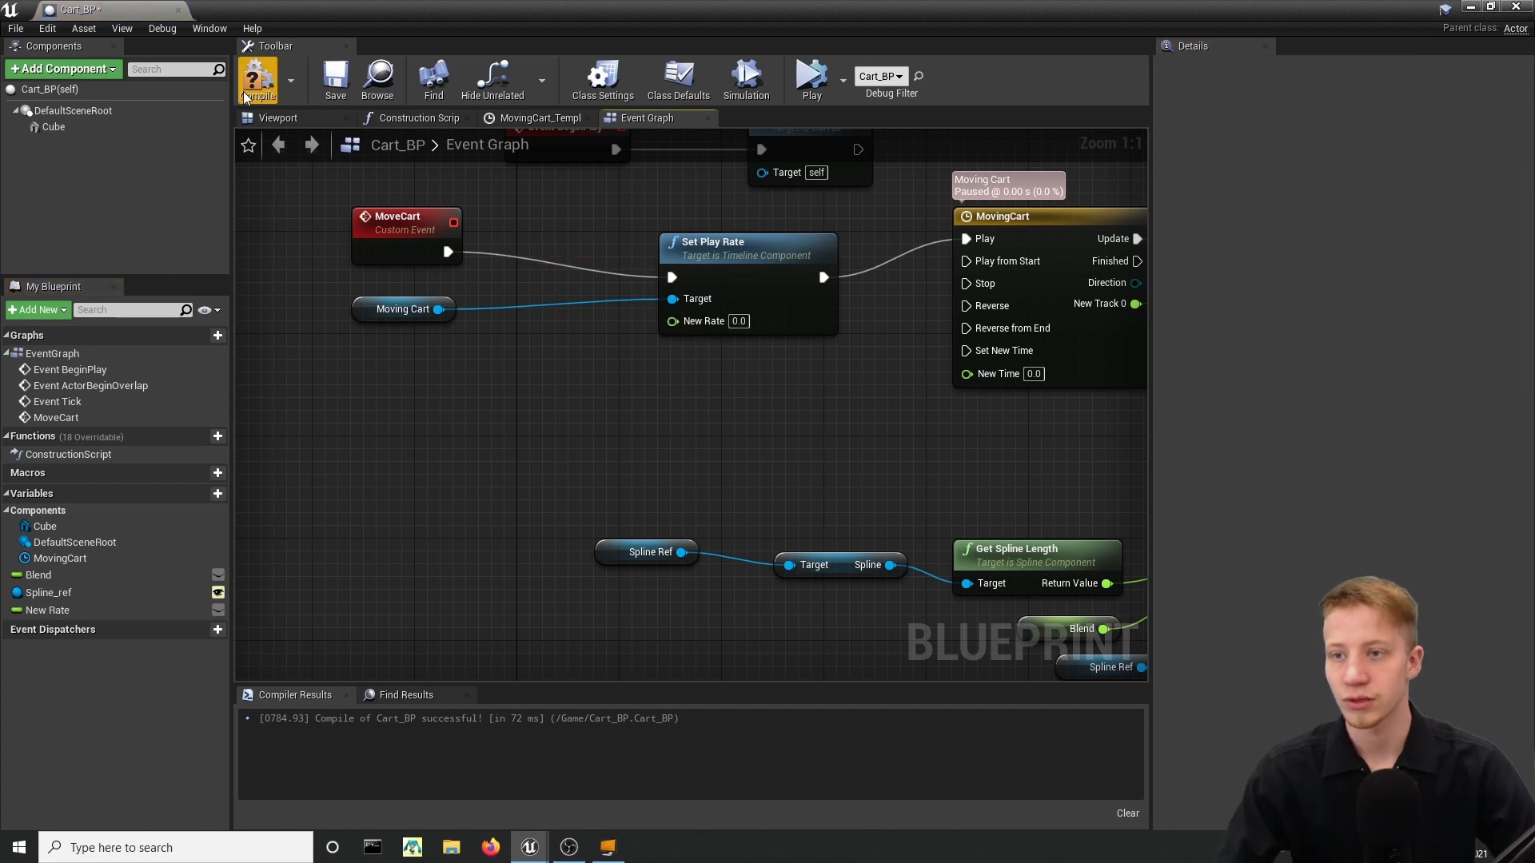
Recompile and rename the New Rate variable to Speed.
left_click(48, 611)
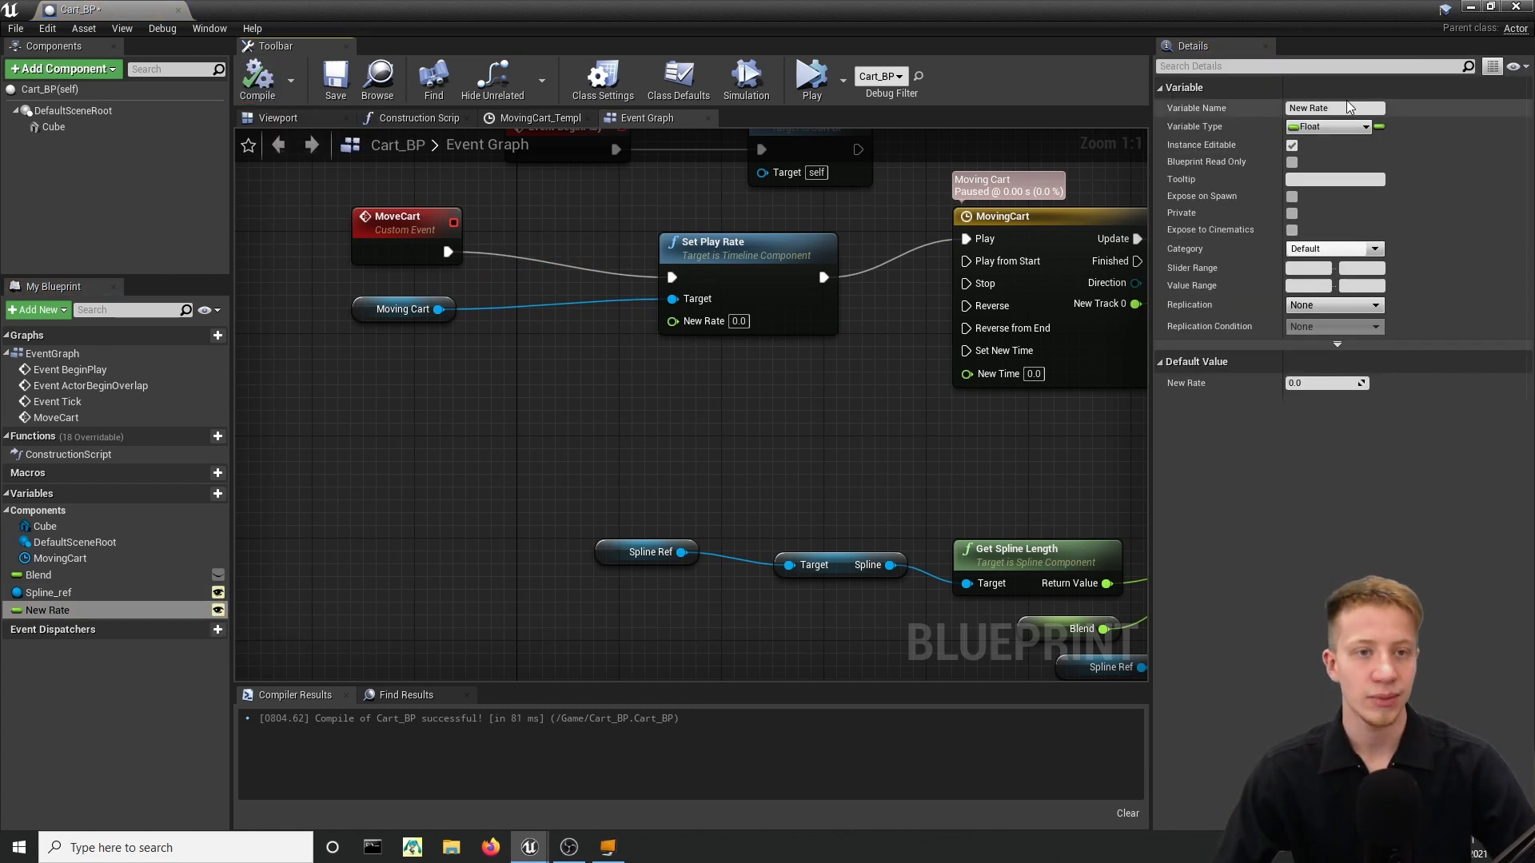
left_click(1333, 109)
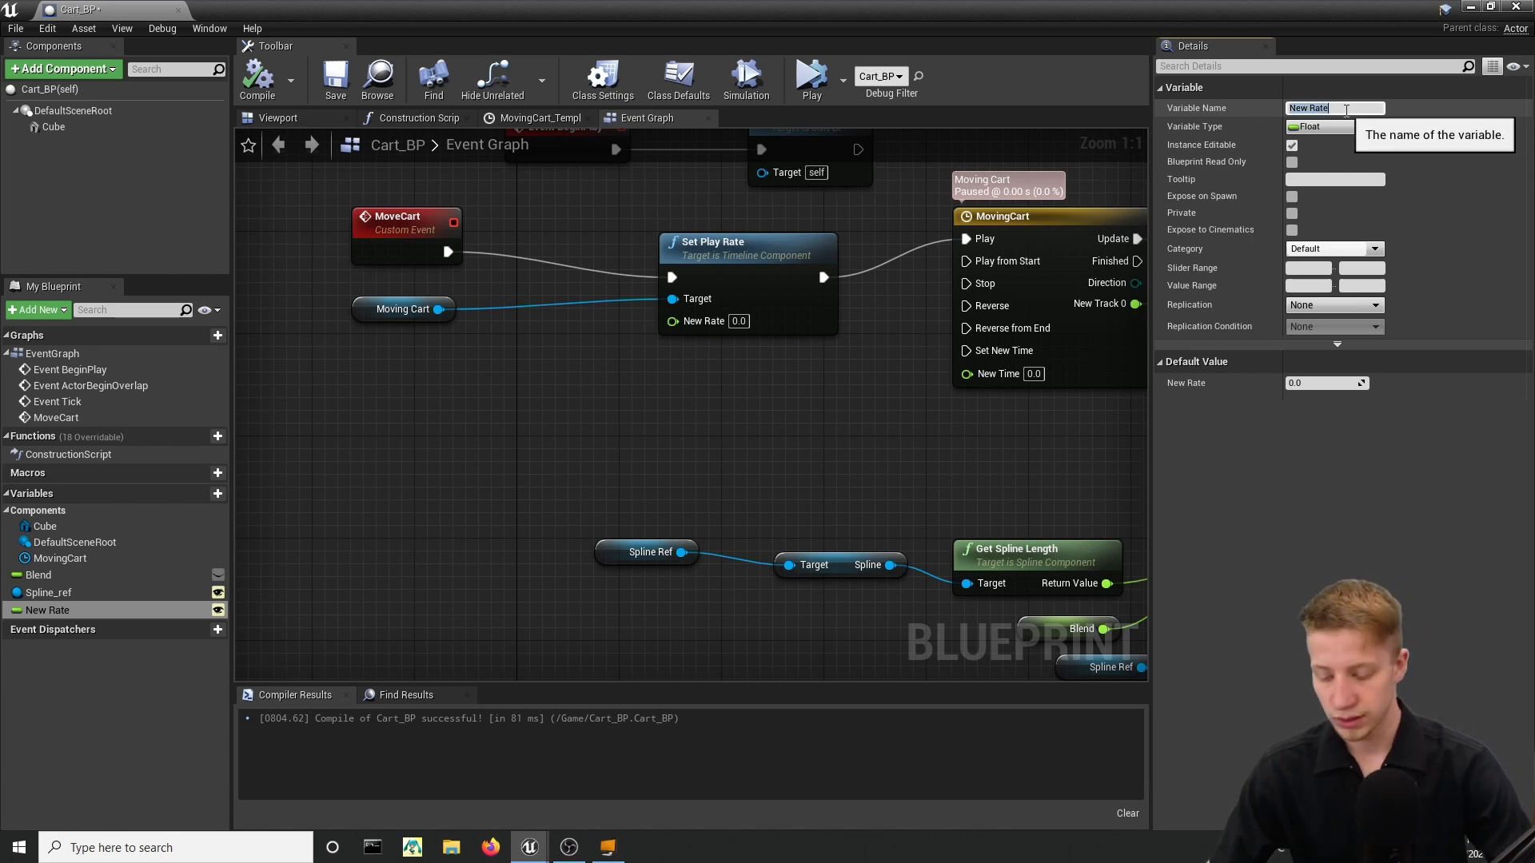
type("Speed")
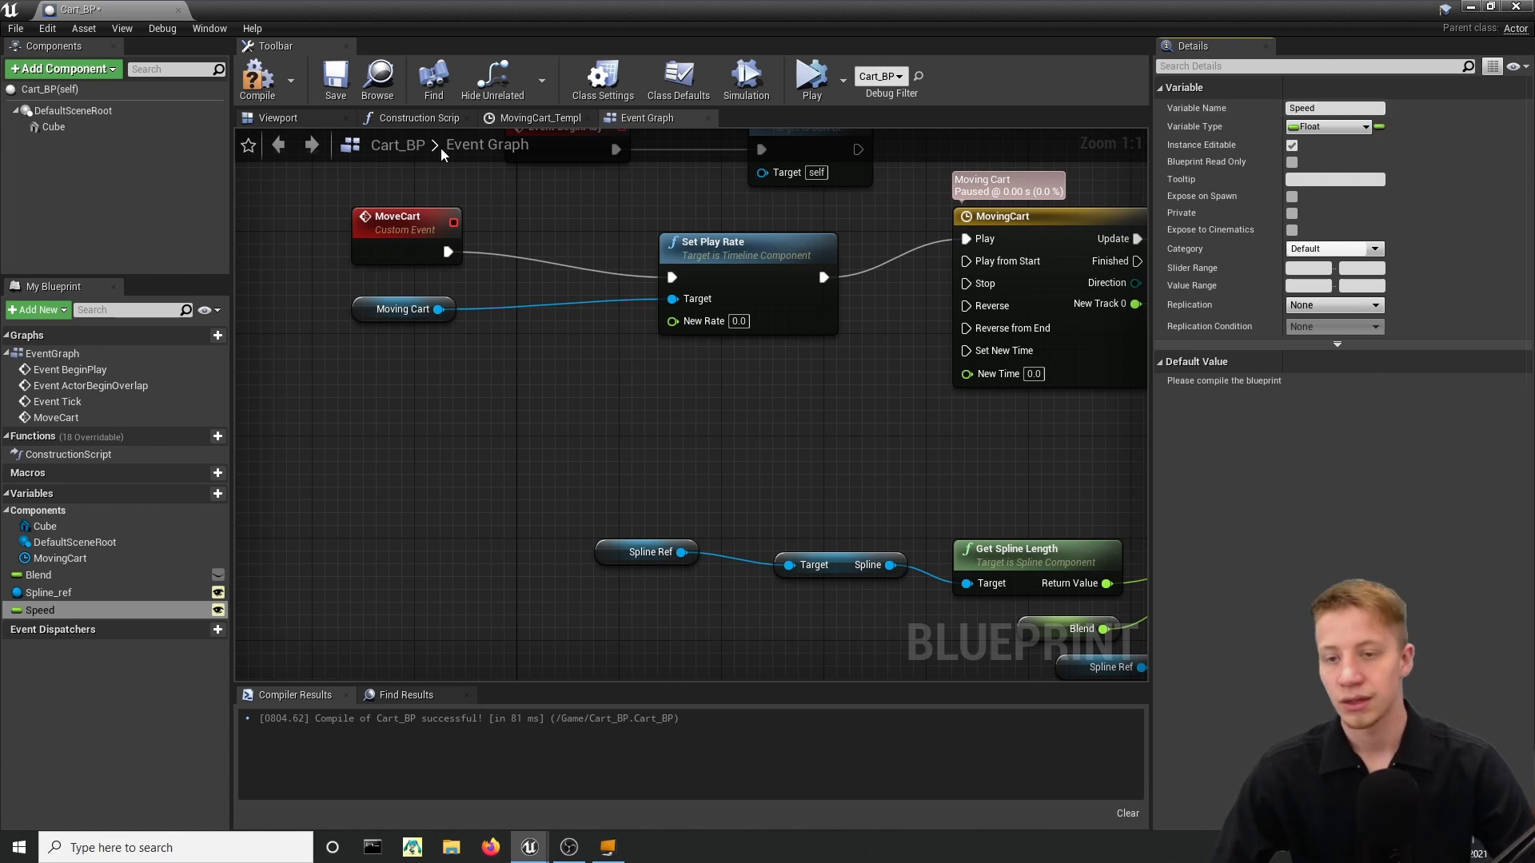
mouse_move(38, 611)
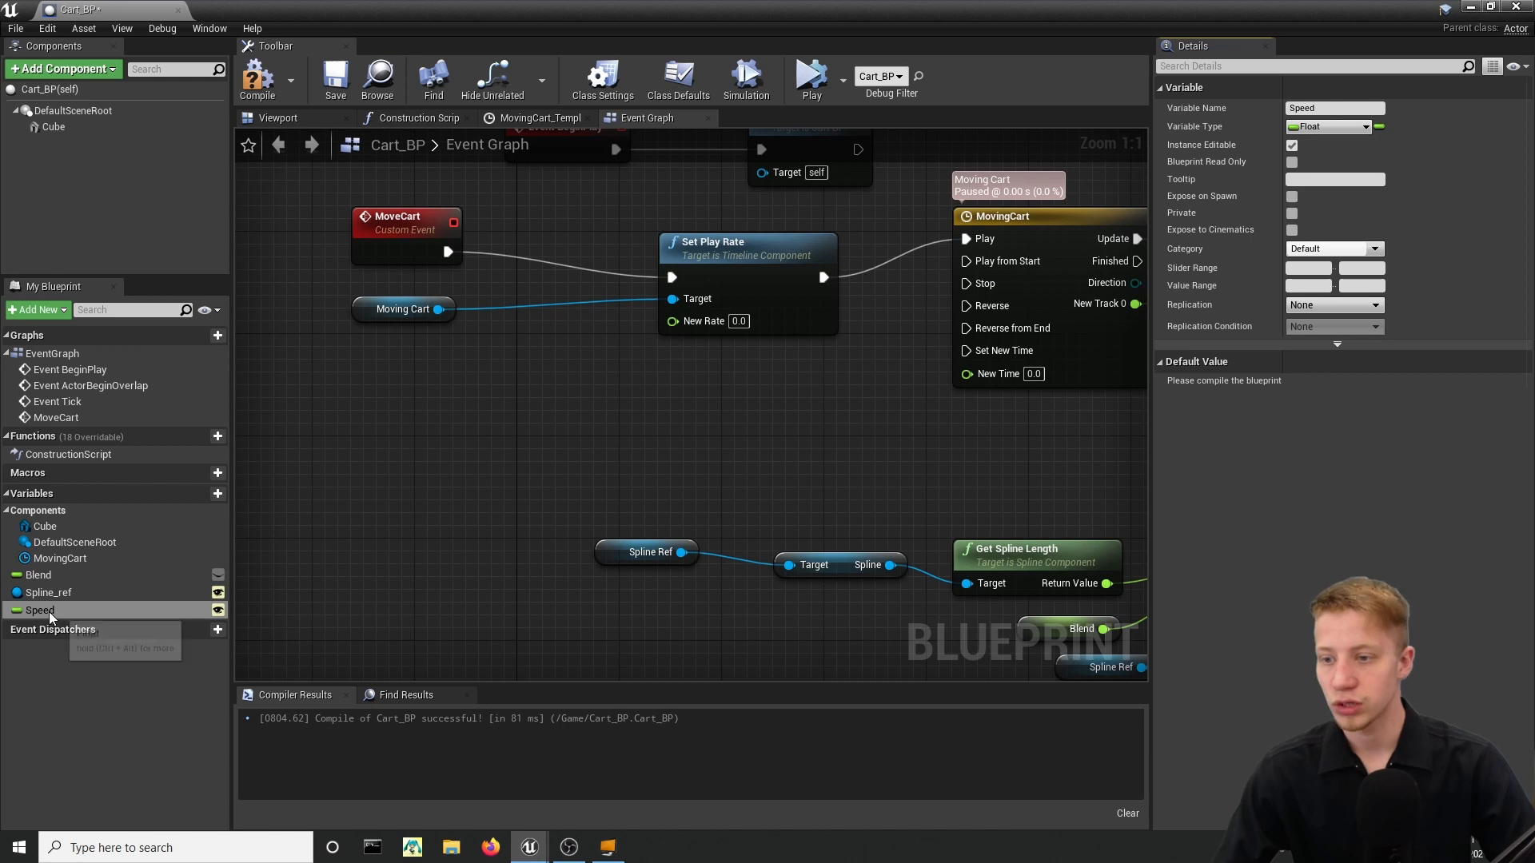
Place a Speed getter in the graph and feed it into a float division node.
left_click_drag(41, 609, 390, 423)
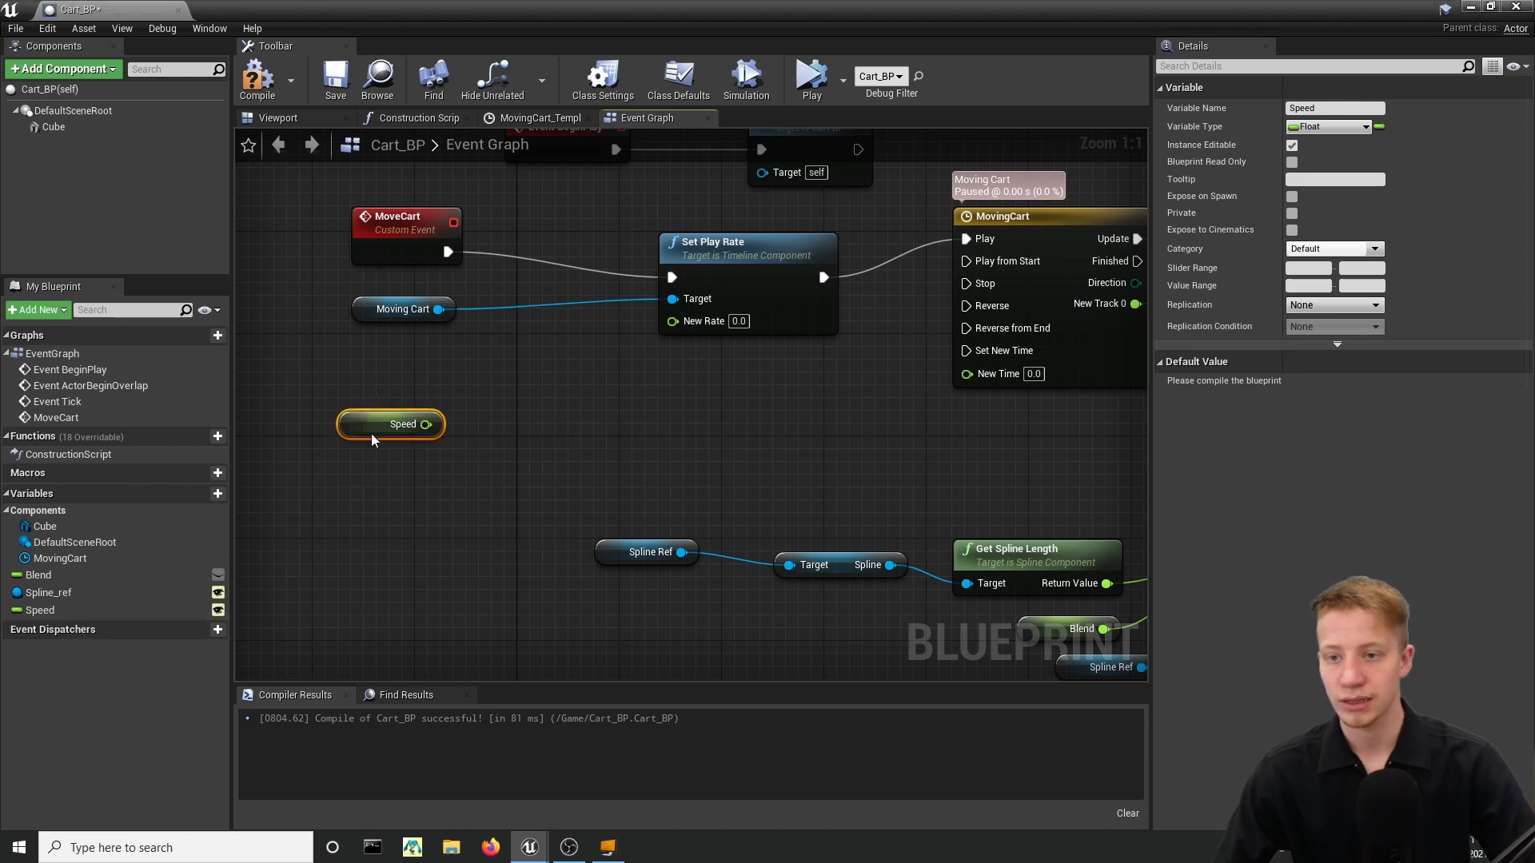
left_click_drag(425, 438, 499, 396)
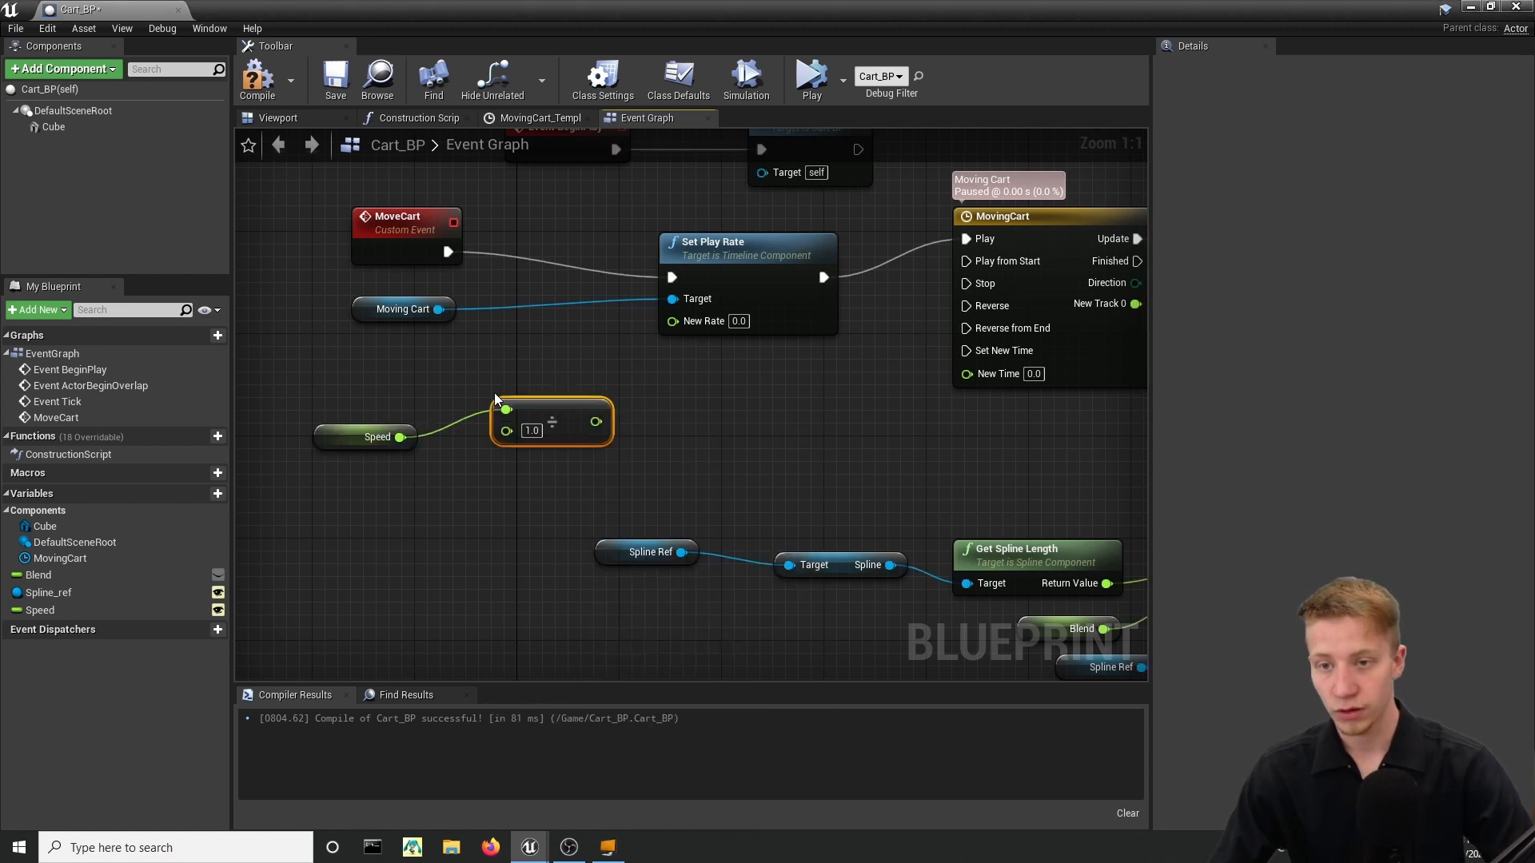
left_click_drag(400, 437, 507, 411)
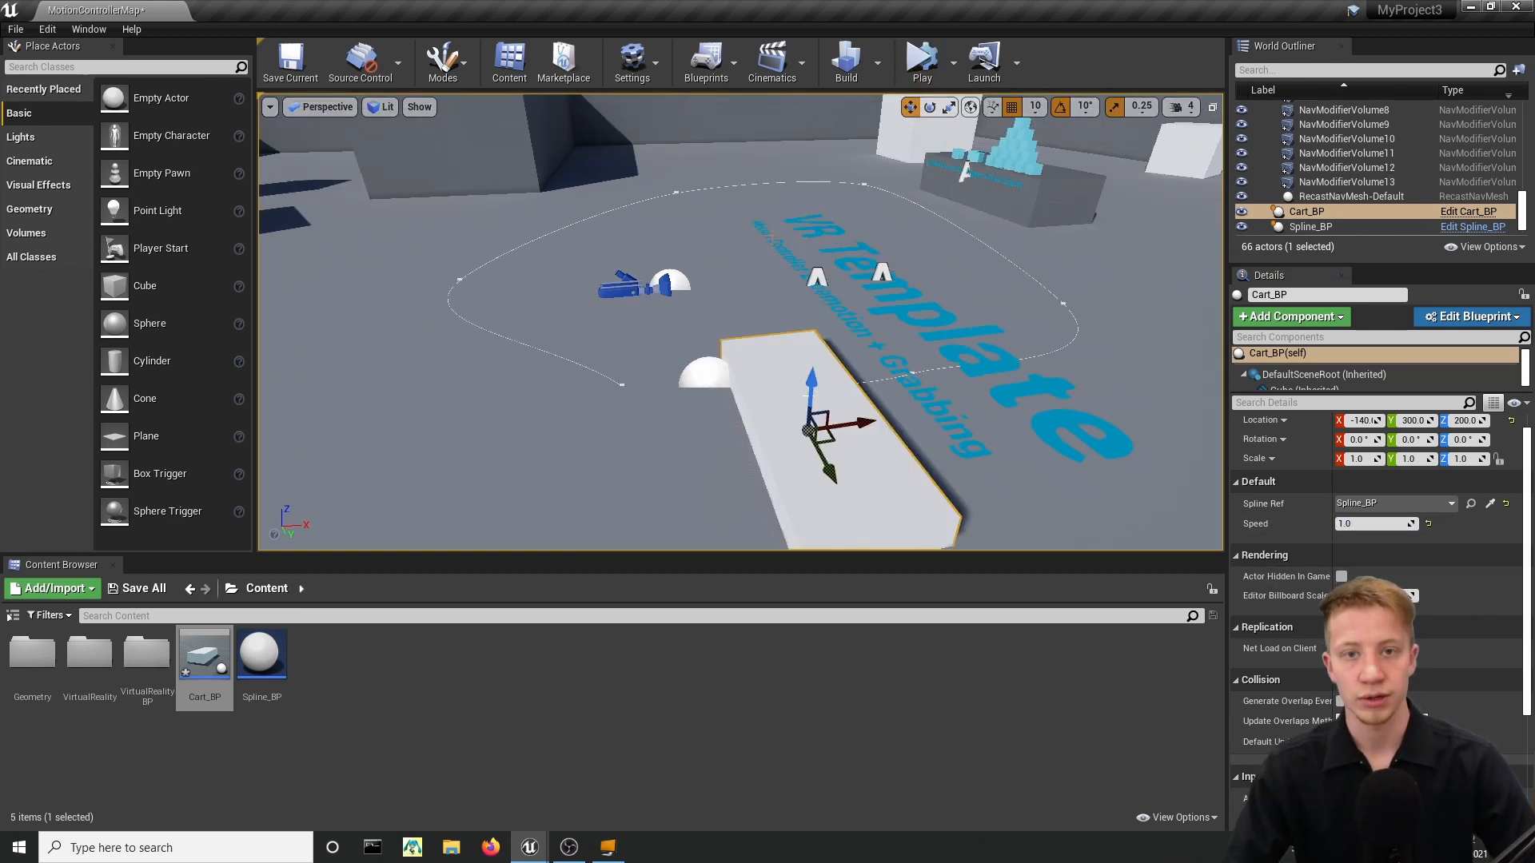
Set the placed cart's exposed Speed to 2.0, apply it, and revisit the value.
left_click(924, 56)
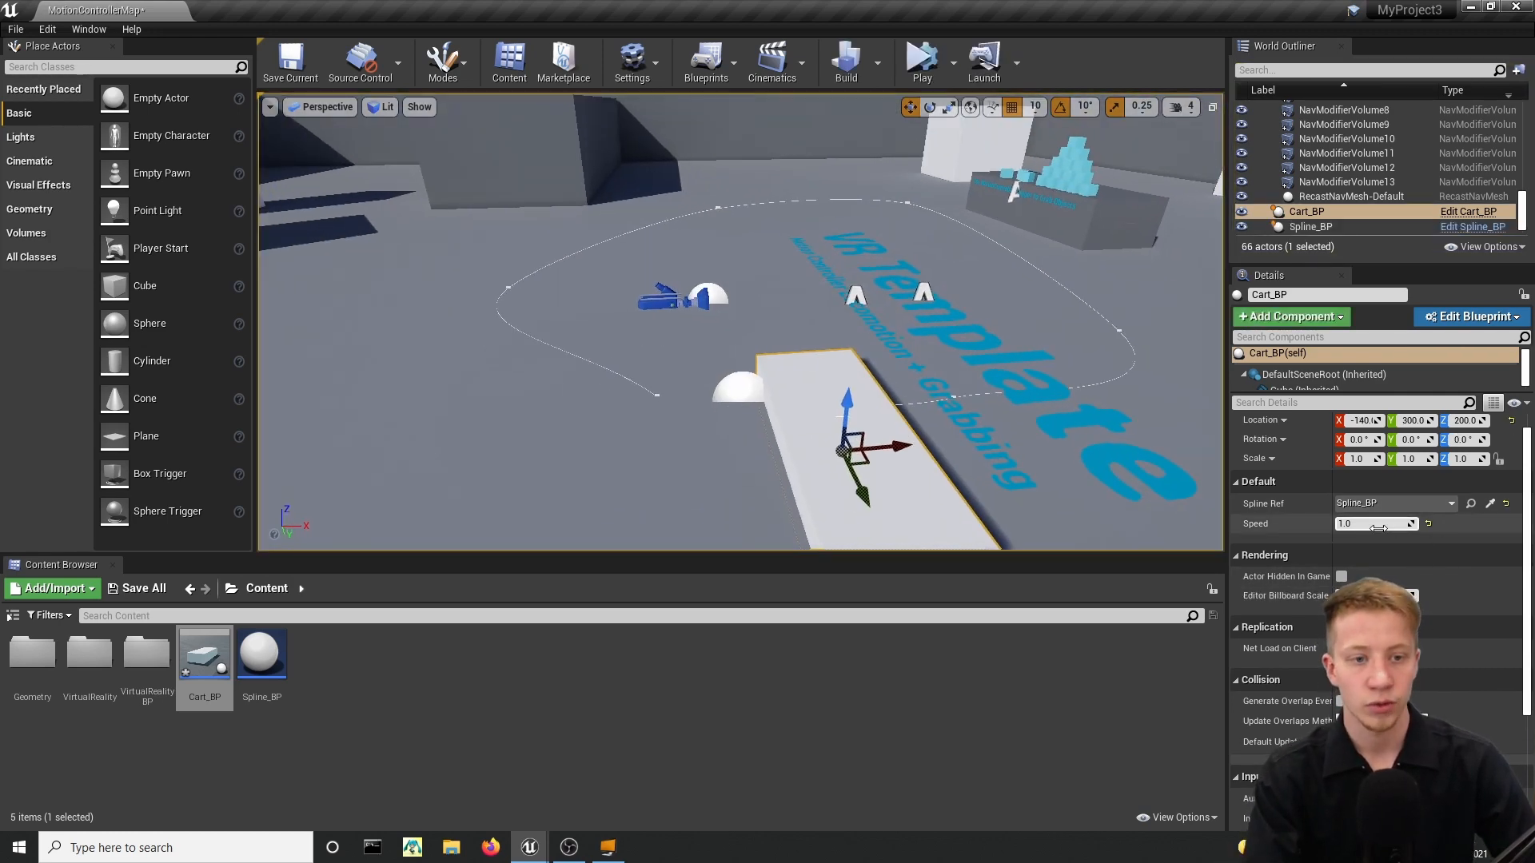
left_click(1375, 523)
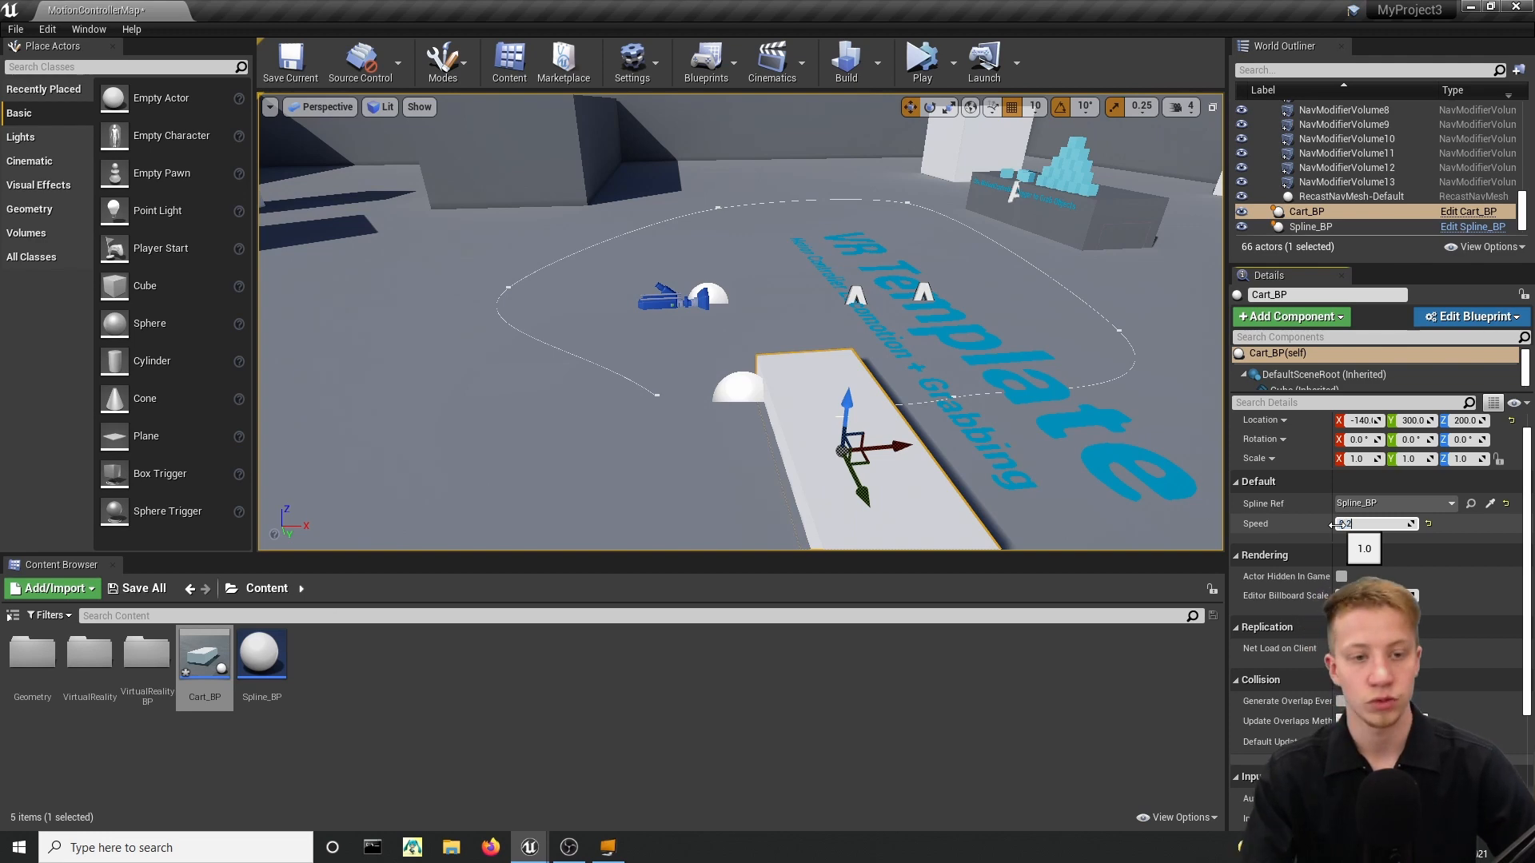
left_click(926, 57)
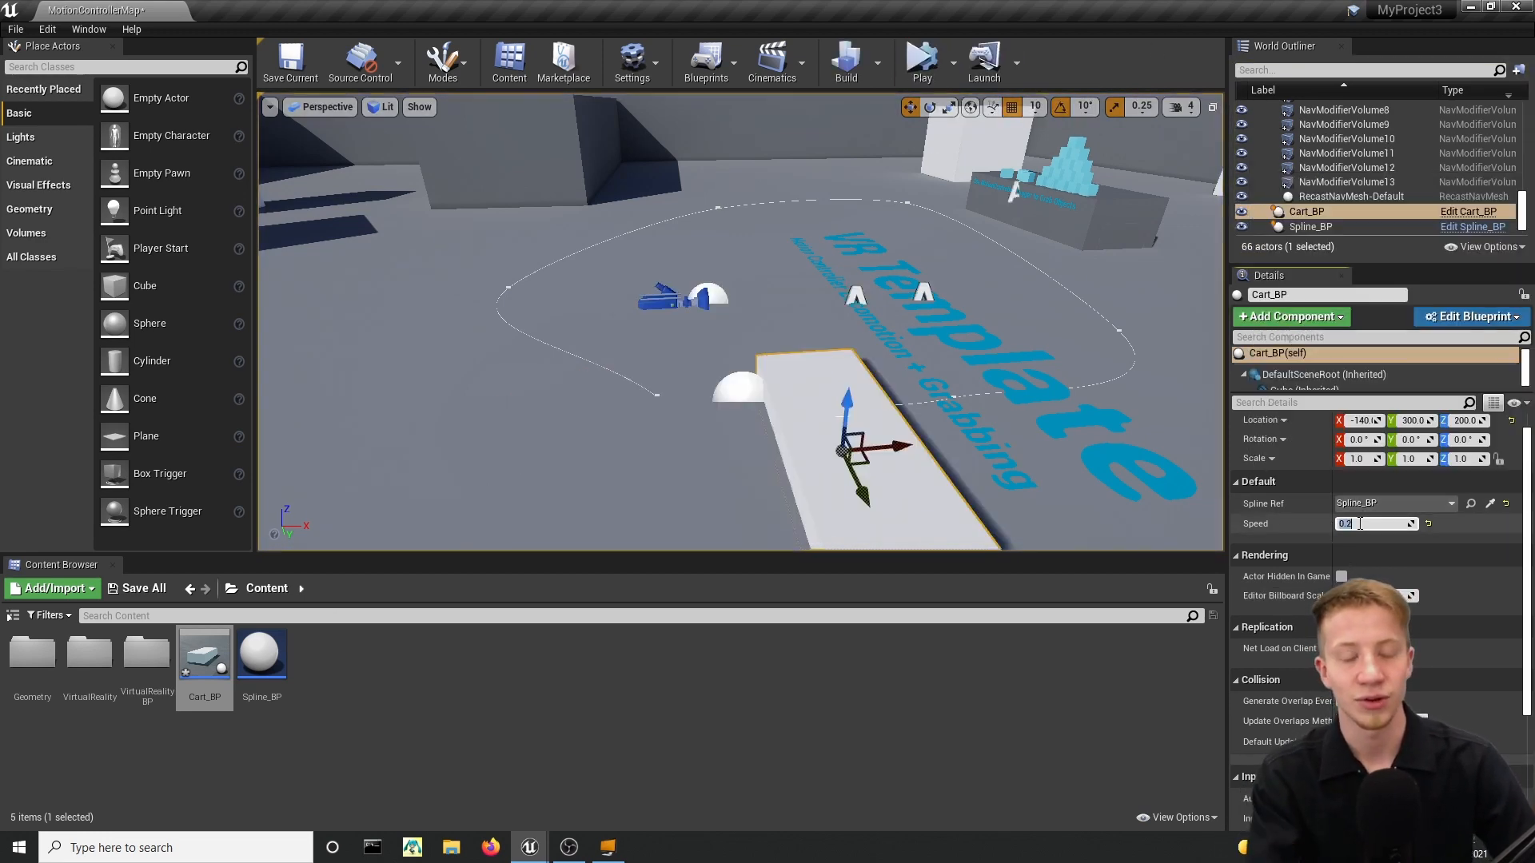
type("2.0")
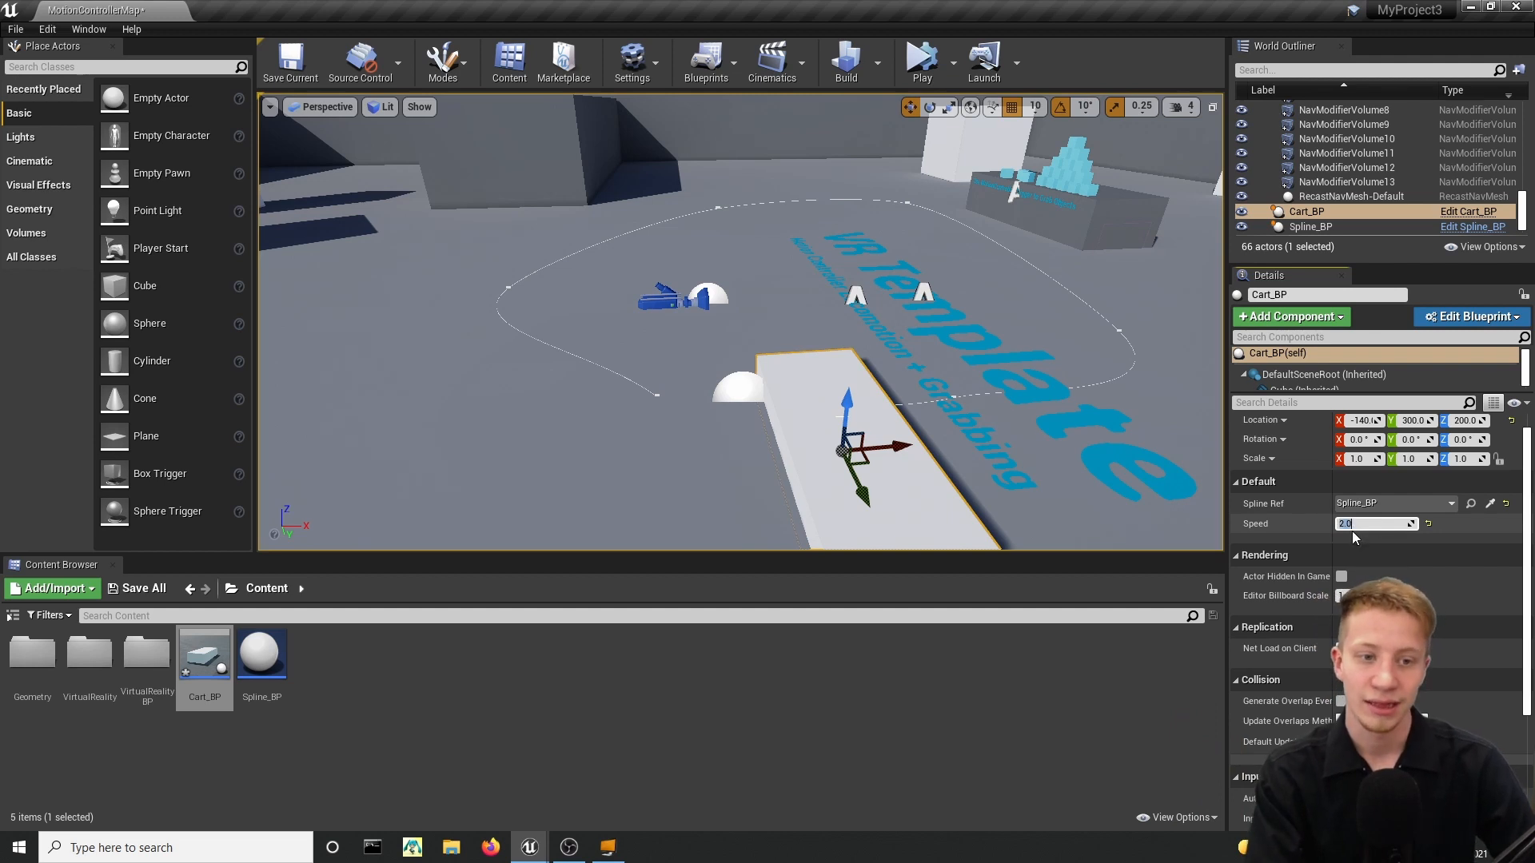
left_click(924, 61)
type("1")
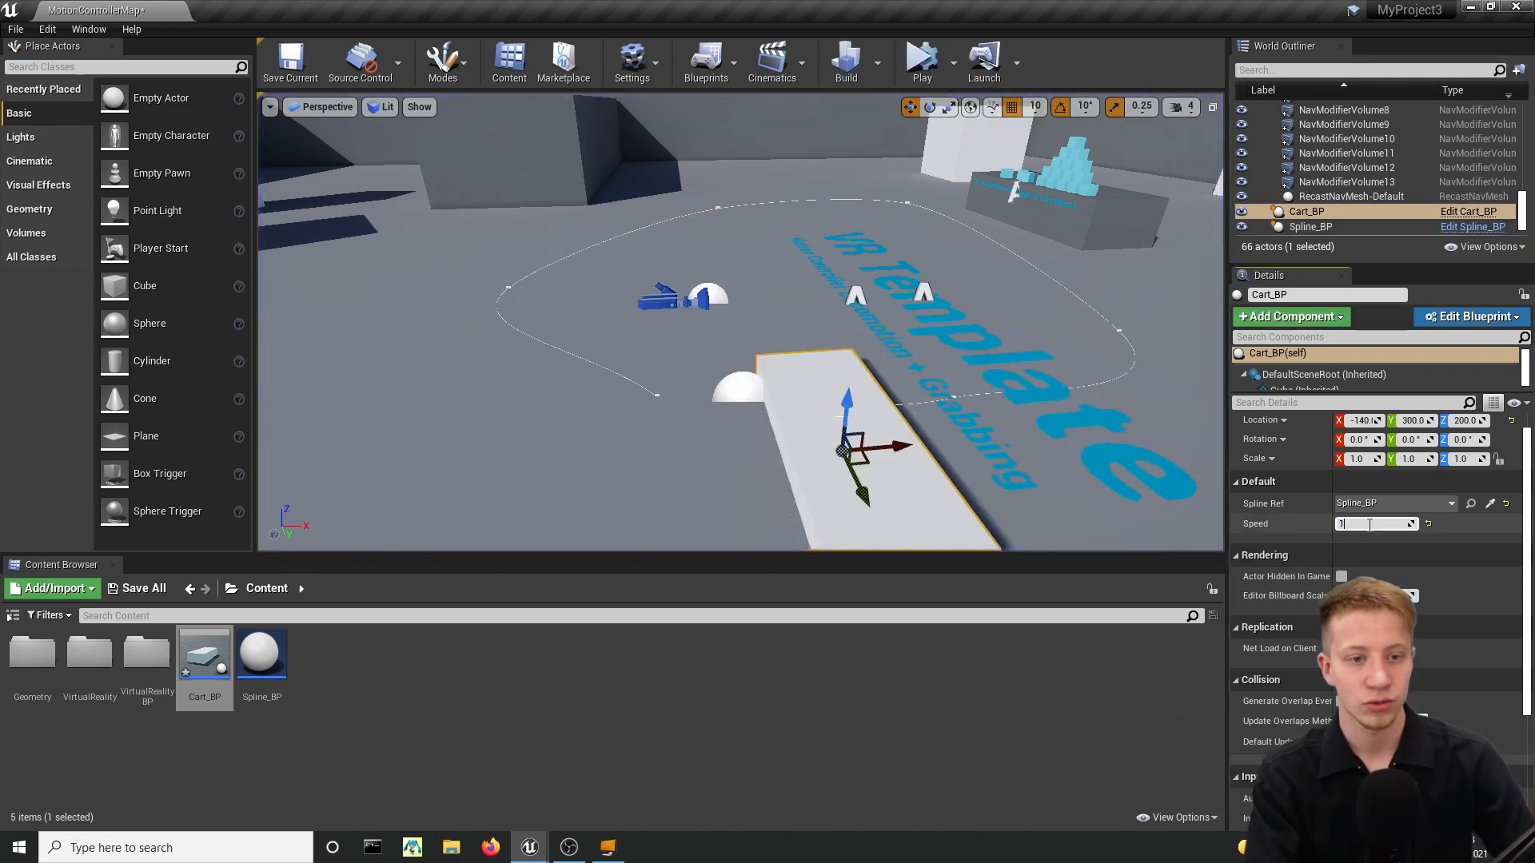
left_click(922, 60)
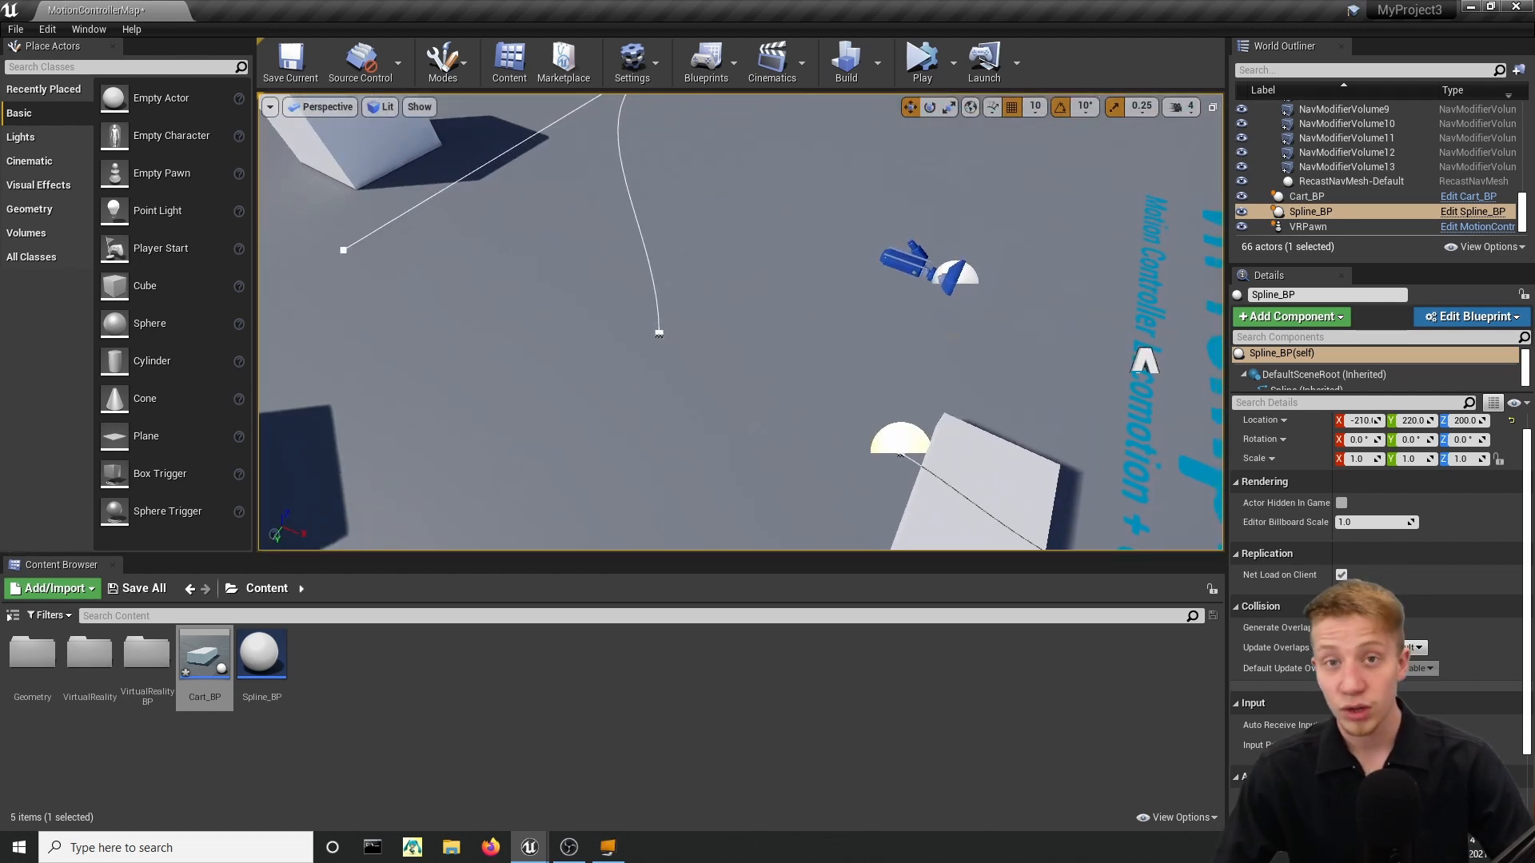
Select Spline_BP to raise its points, then give Cart_BP a Speed of 4.0.
left_click(1321, 176)
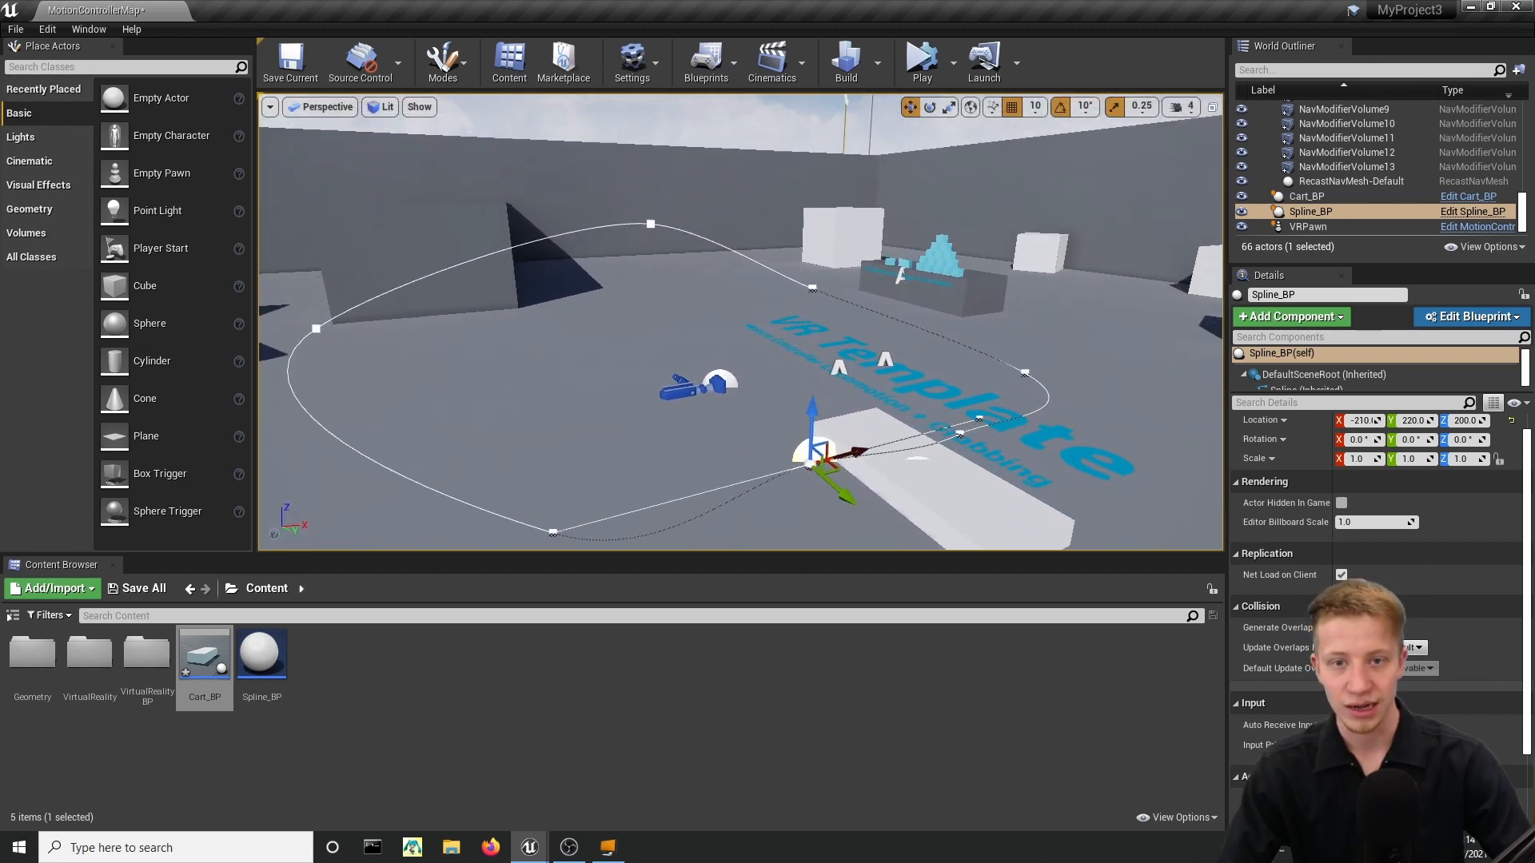
left_click(1308, 195)
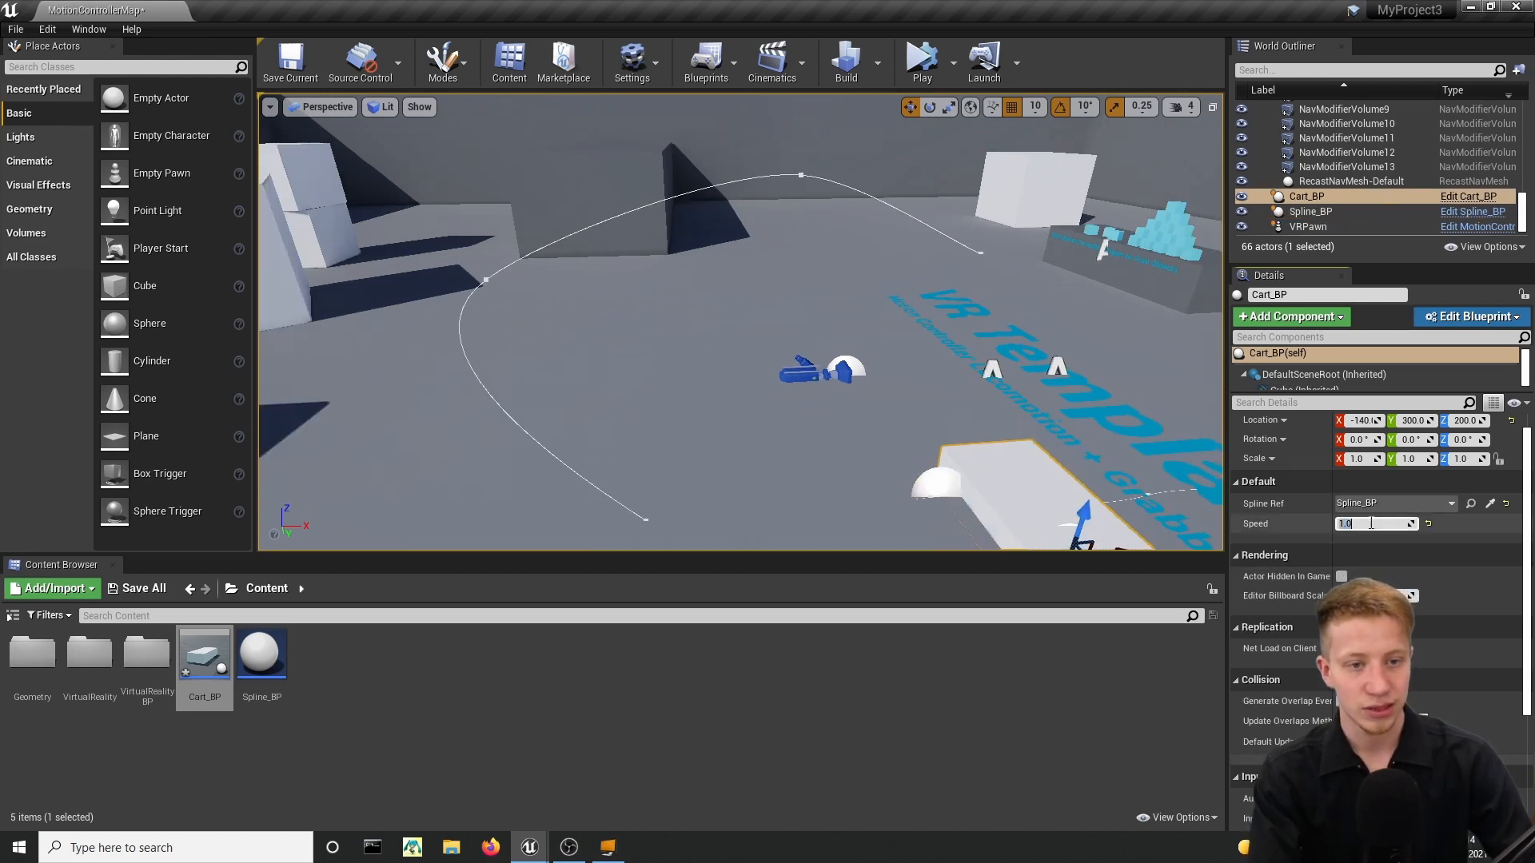
type("4.0")
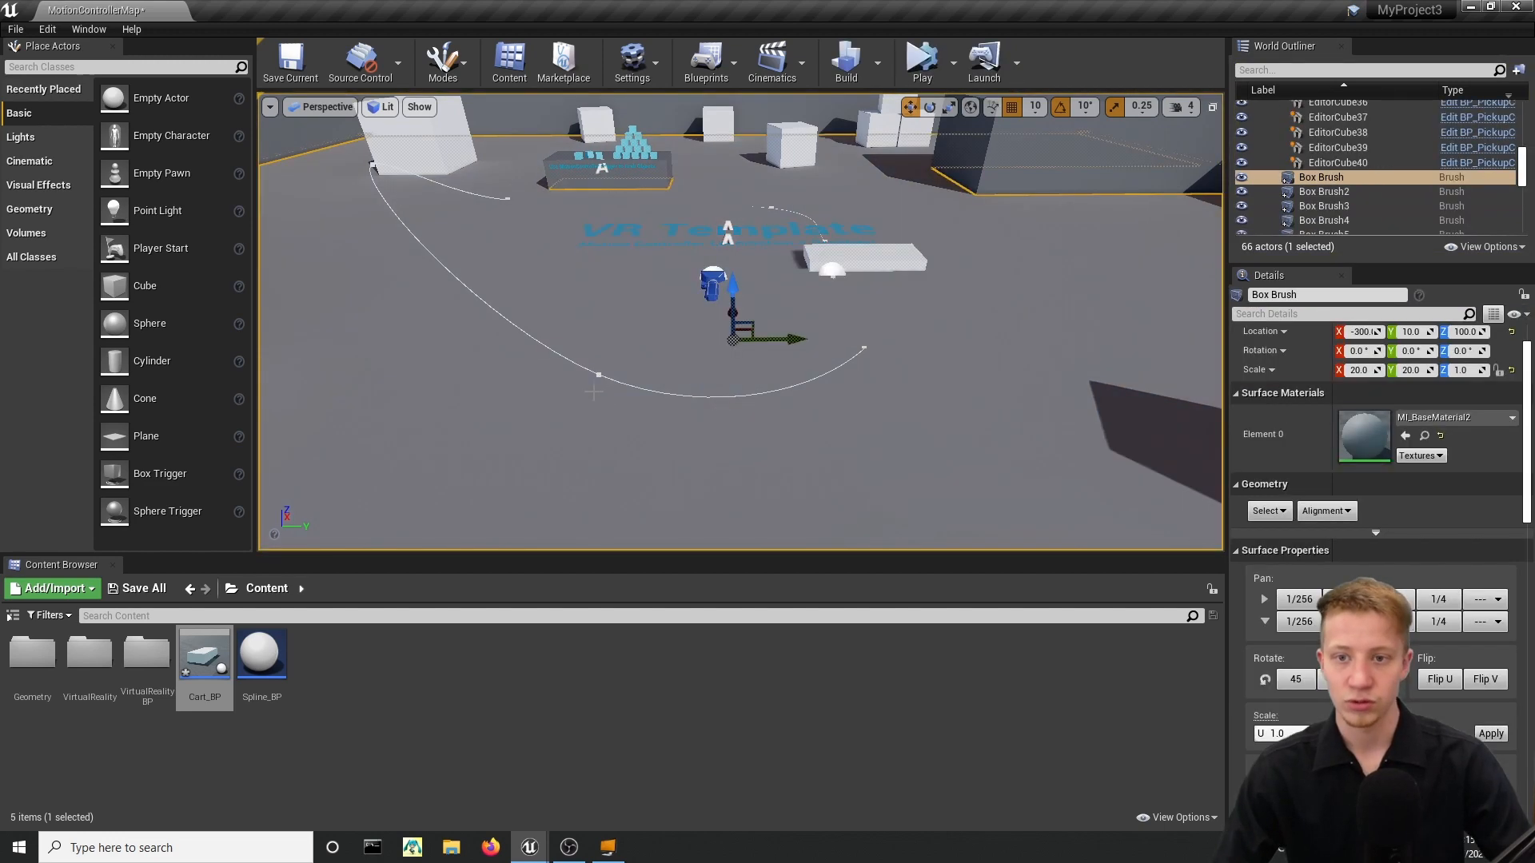
Select Spline_BP control points and adjust them so the curve arcs upward smoothly.
left_click(1311, 211)
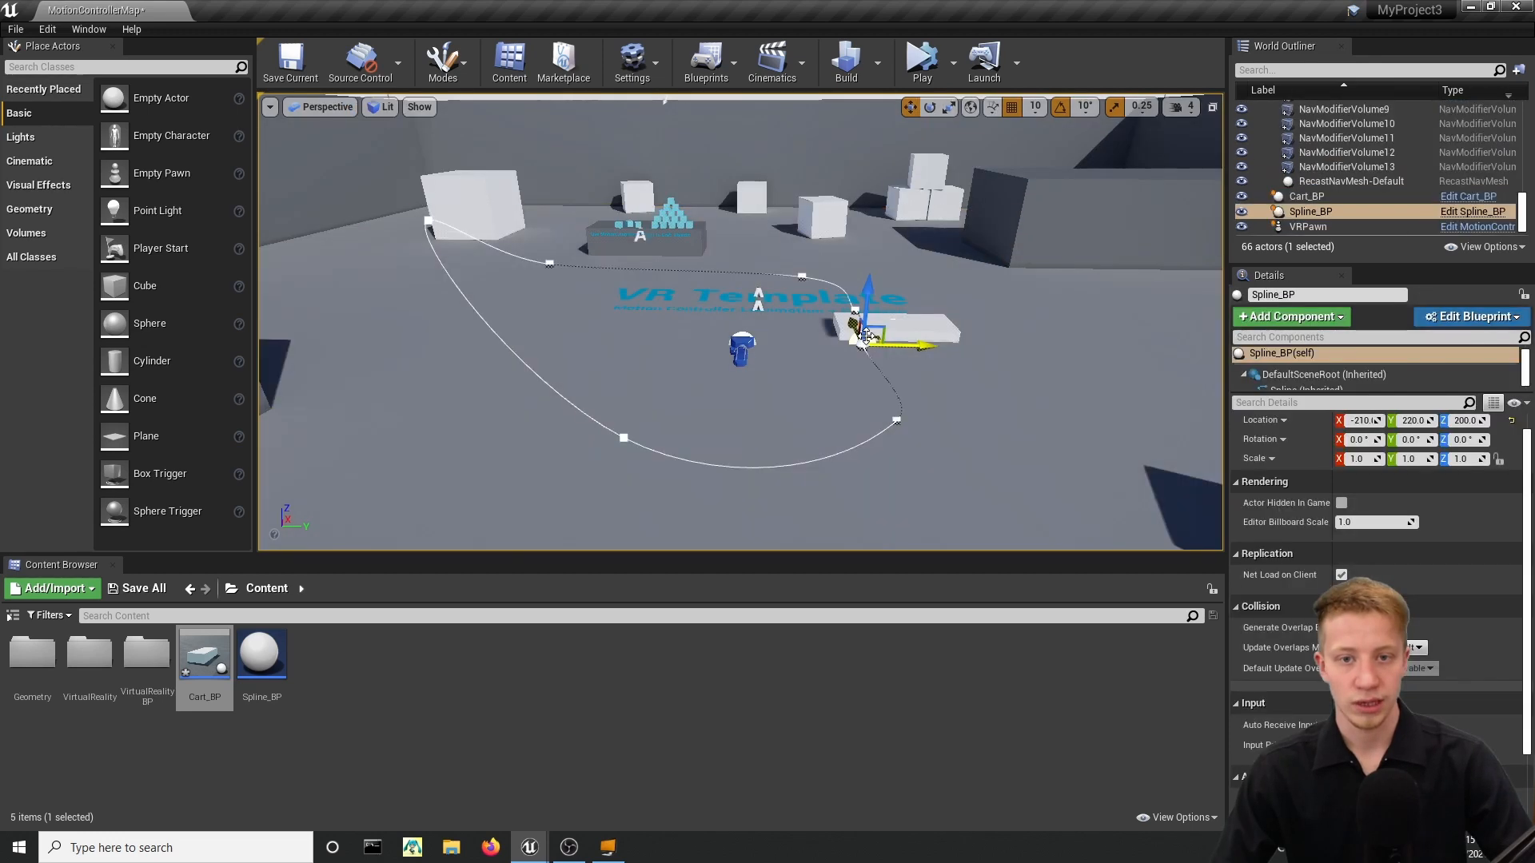
left_click_drag(857, 322, 871, 314)
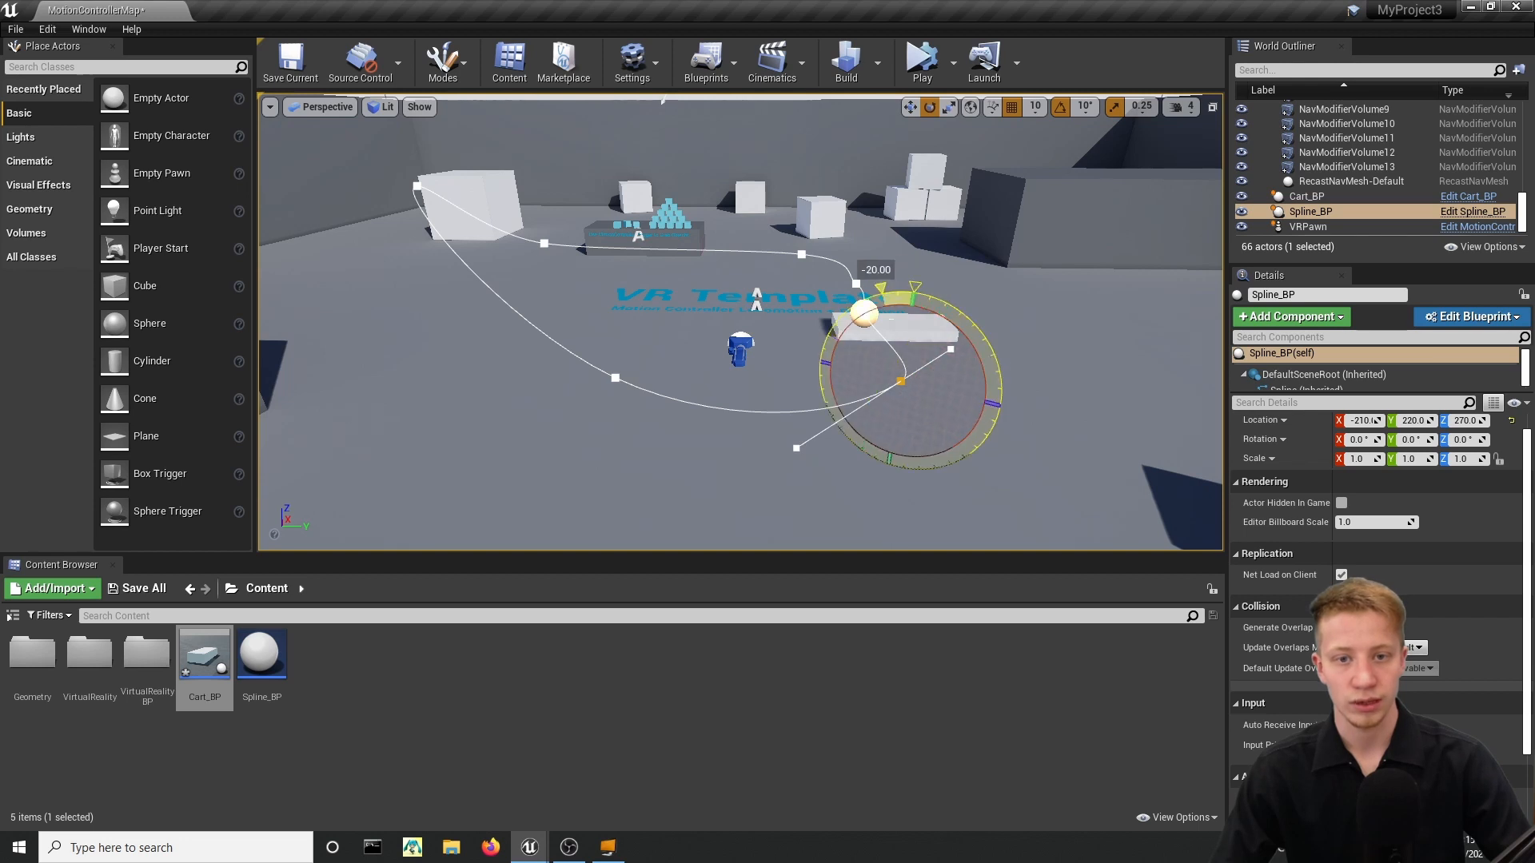
left_click(924, 61)
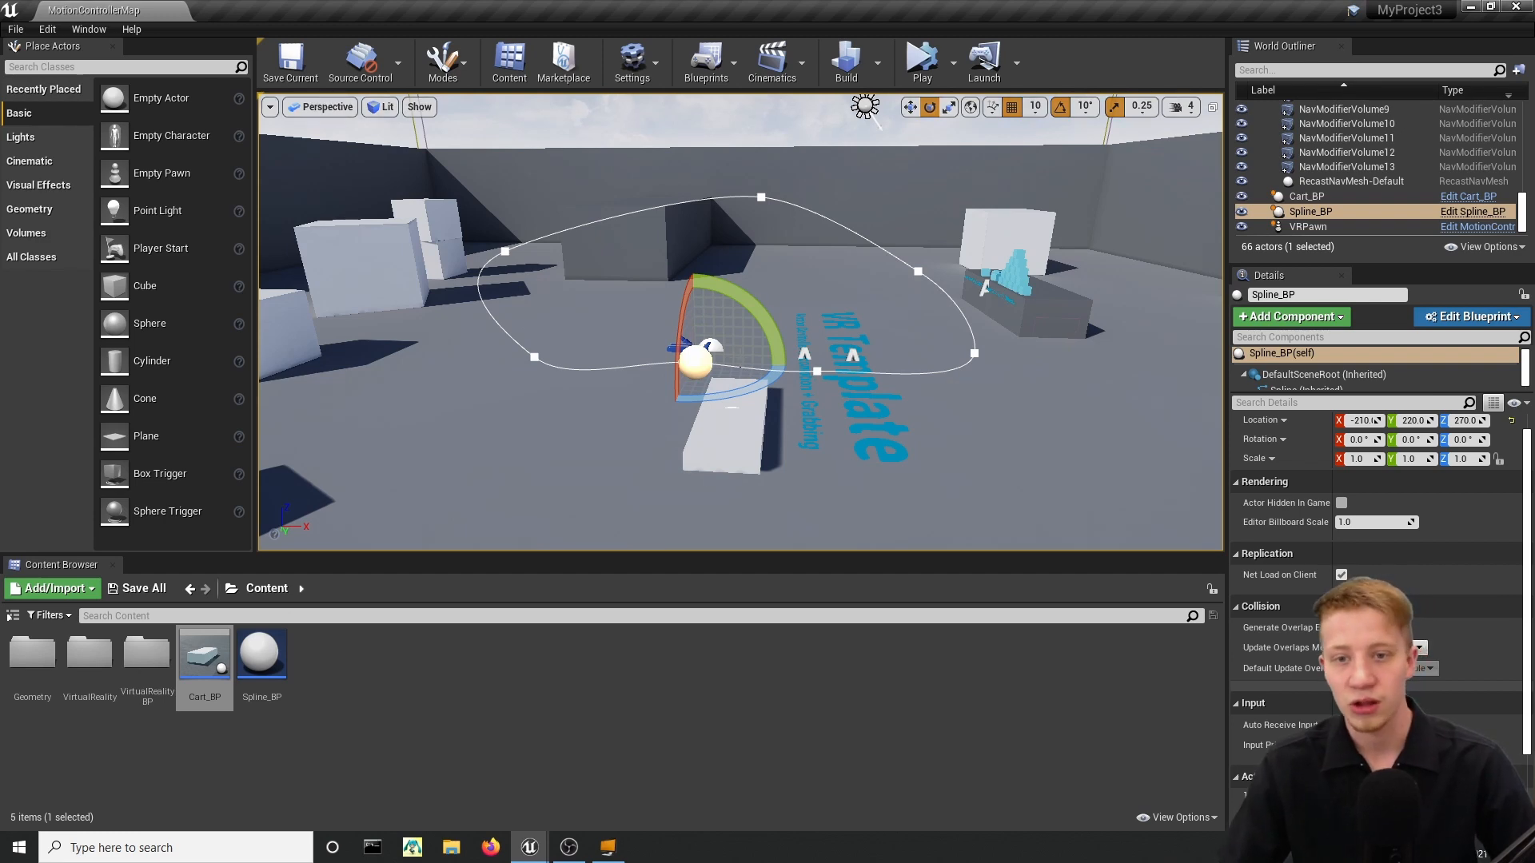
Open MotionControllerPawn from VirtualRealityBP > Blueprints, then return to the level editor.
left_click(1307, 227)
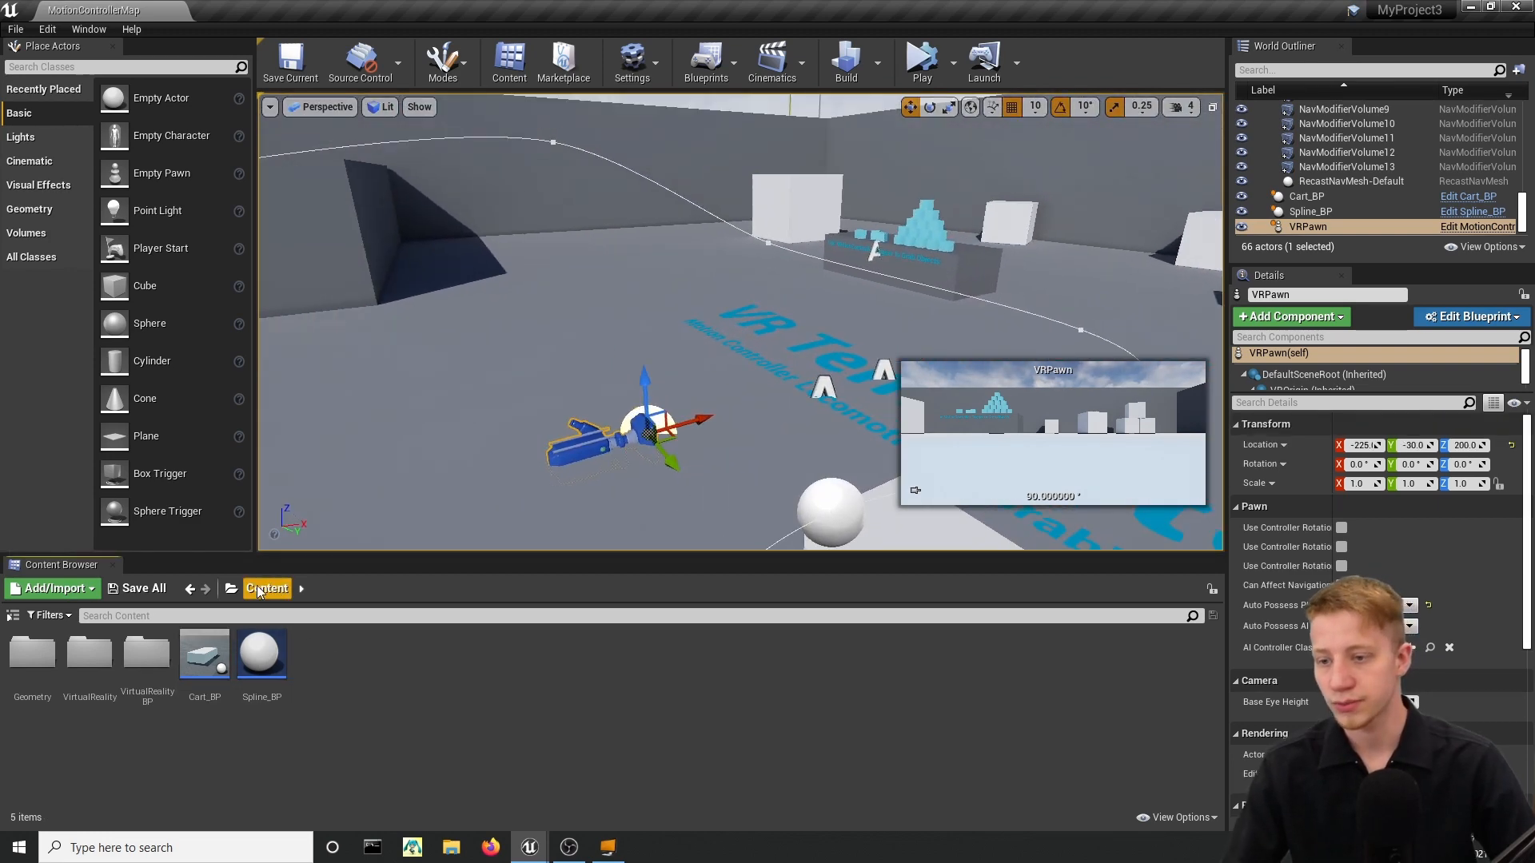
double_click(147, 652)
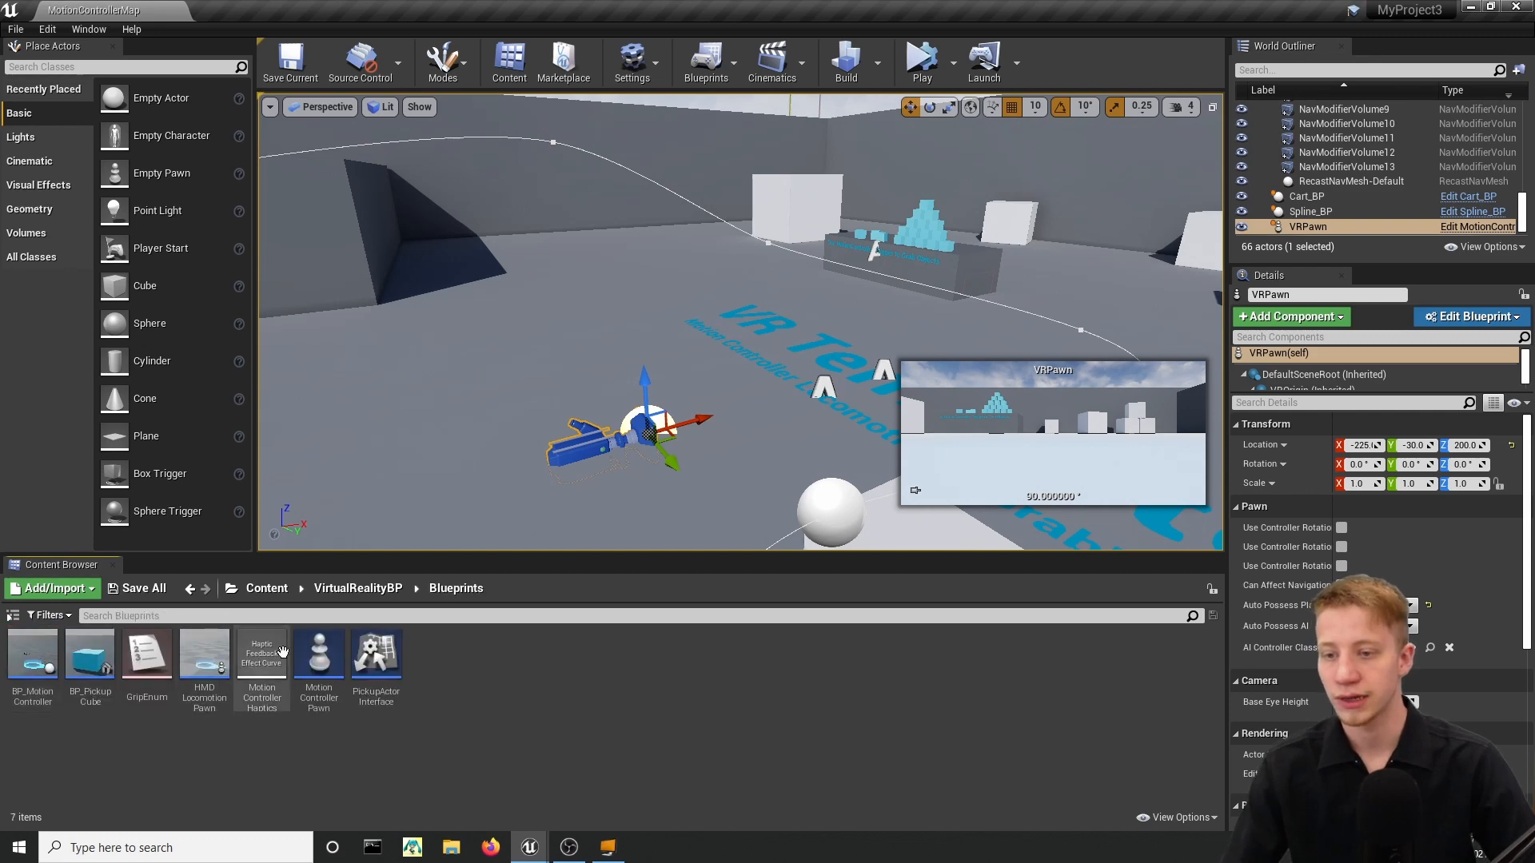
left_click(319, 653)
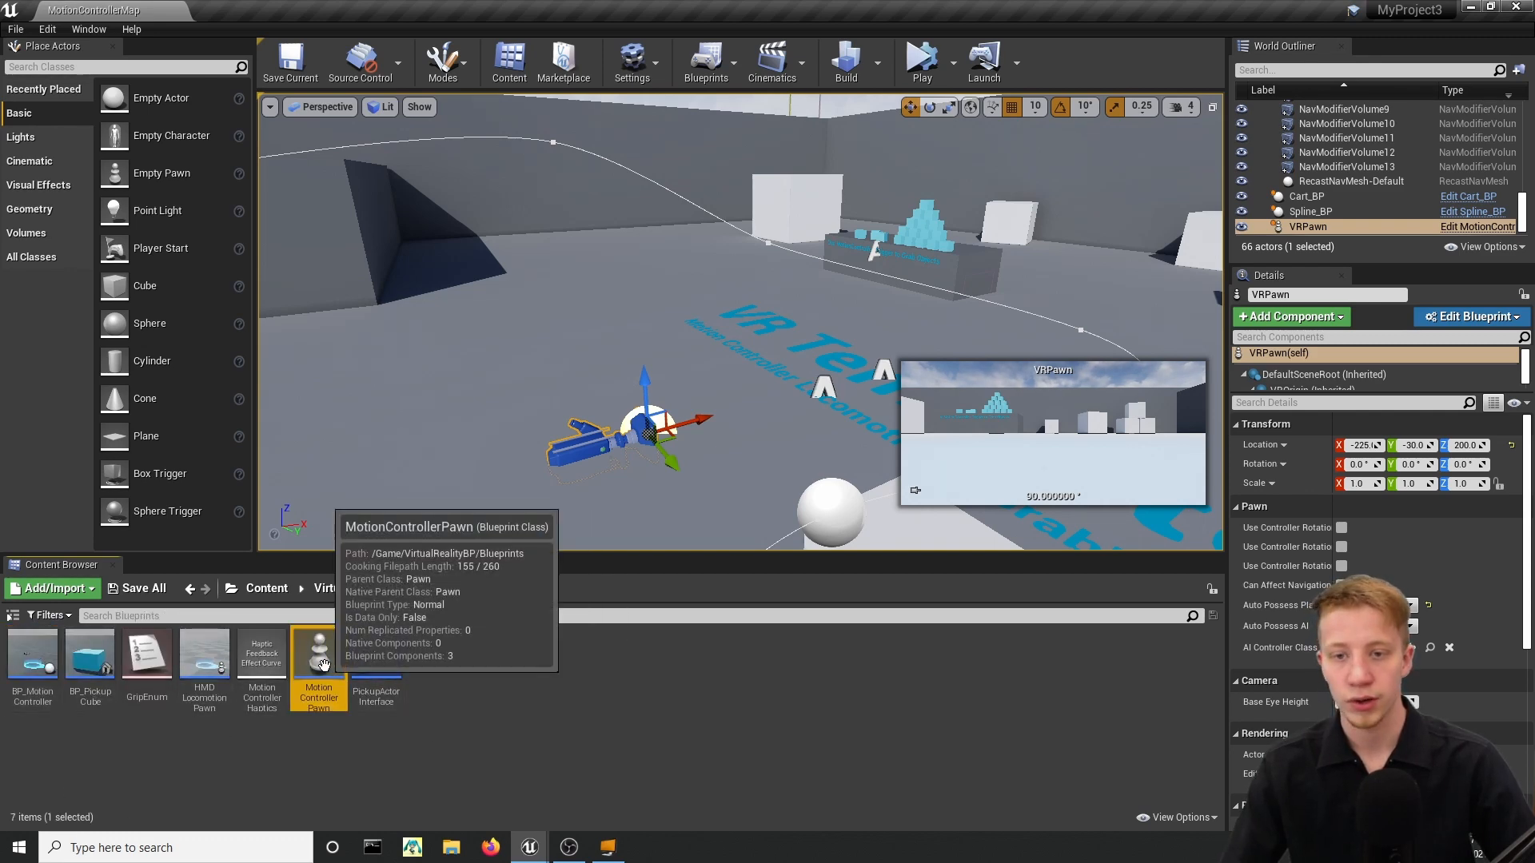
double_click(318, 652)
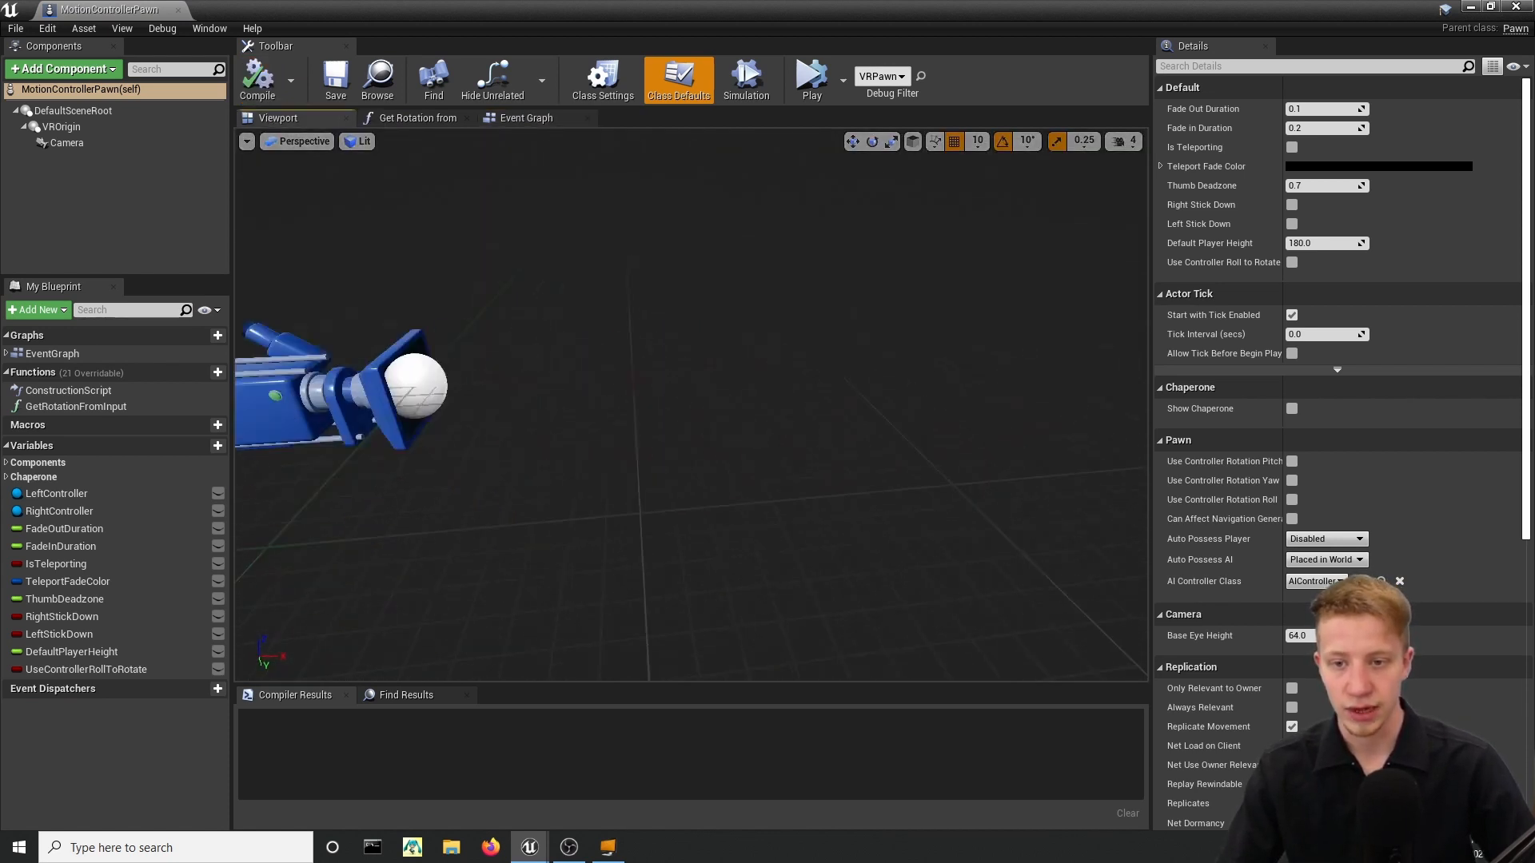
left_click(258, 77)
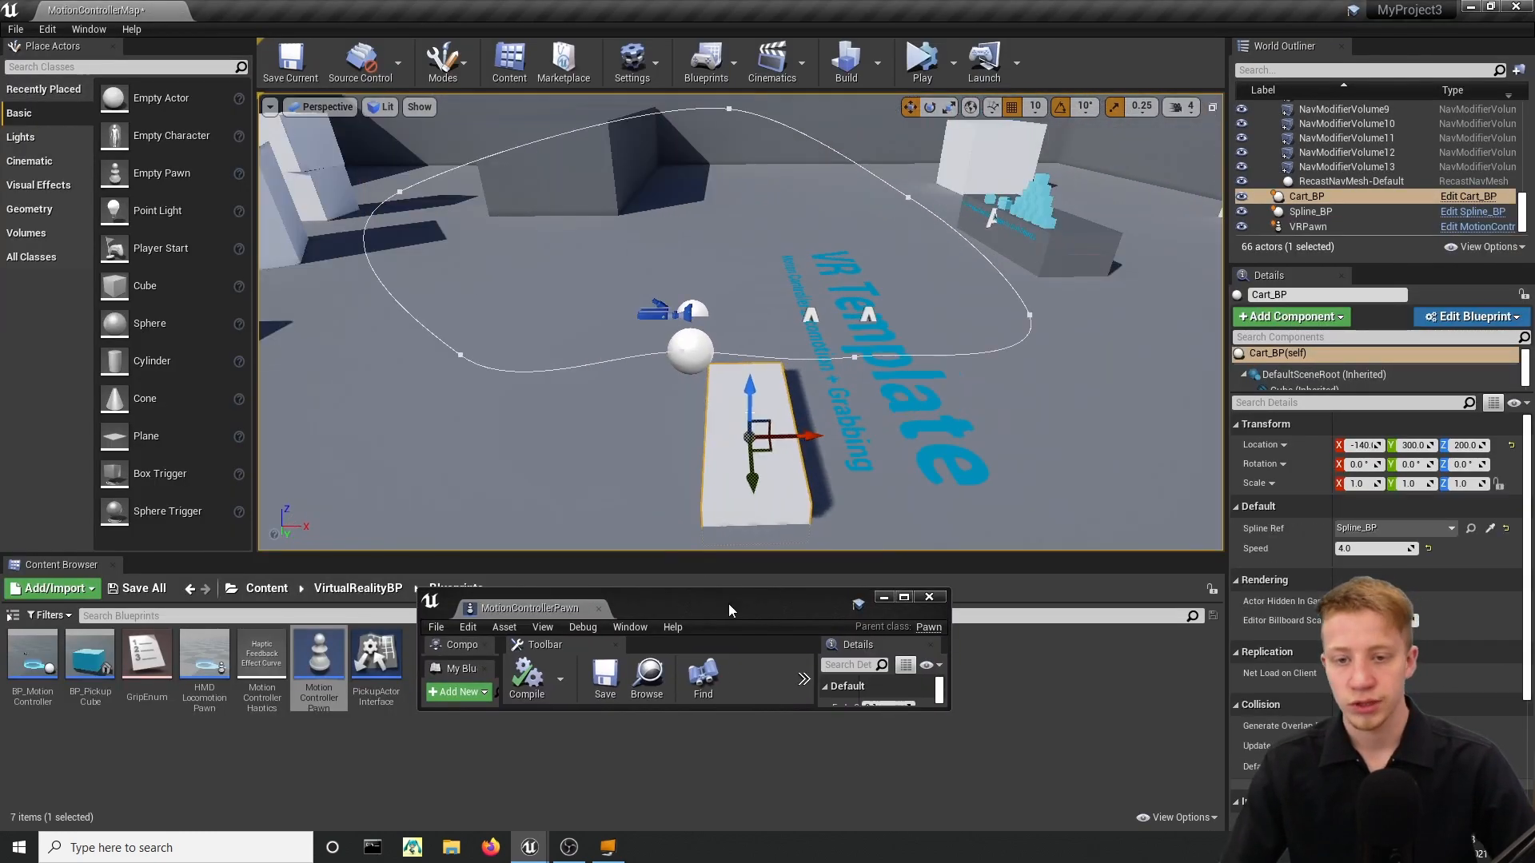
Add an Arrow component above the cube in Cart_BP's viewport at Z 70.
left_click(1461, 195)
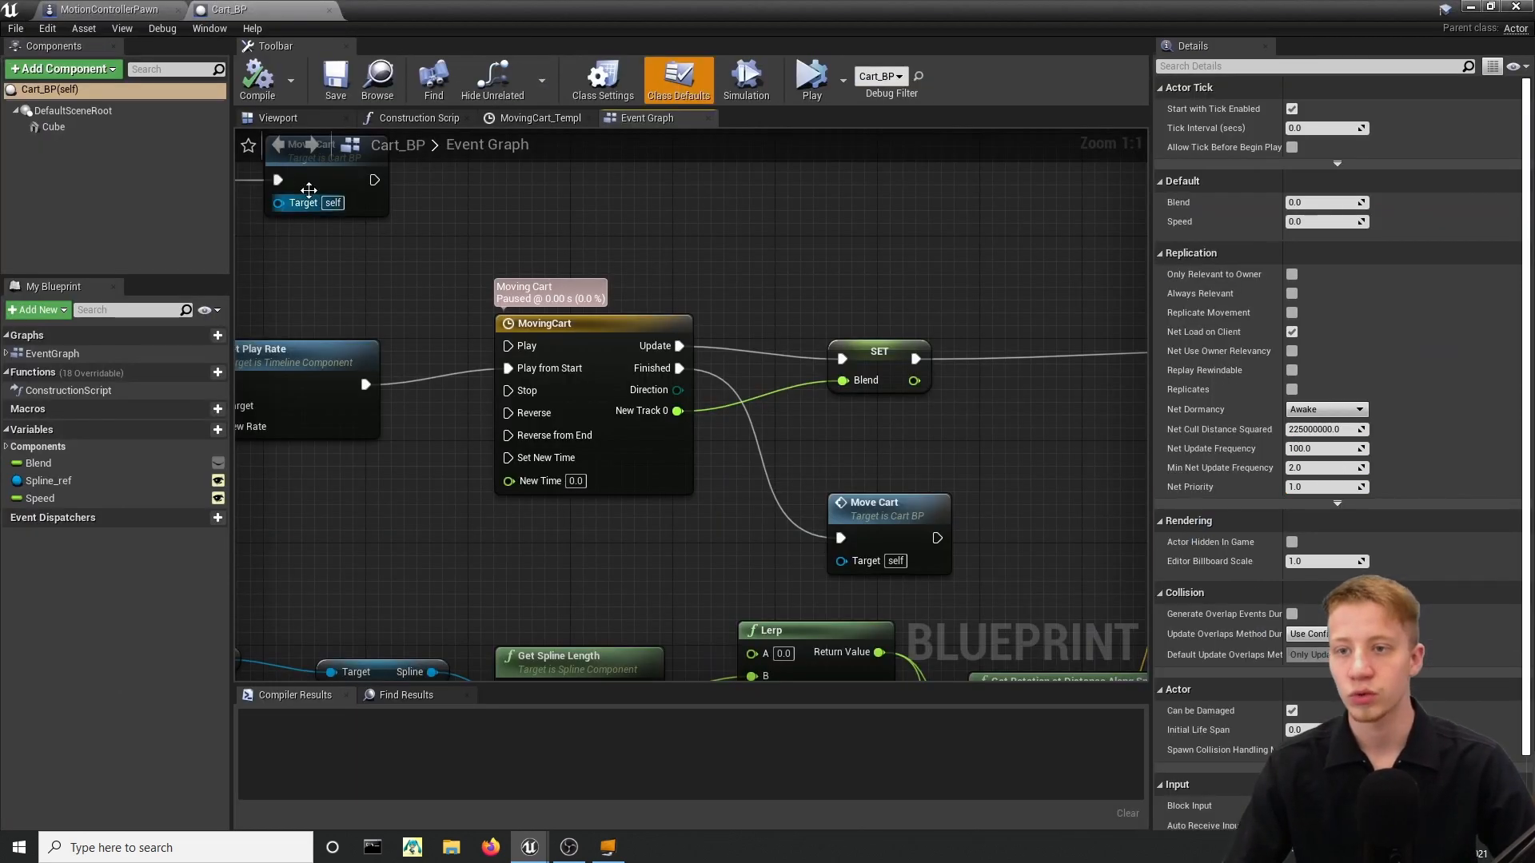
left_click(278, 119)
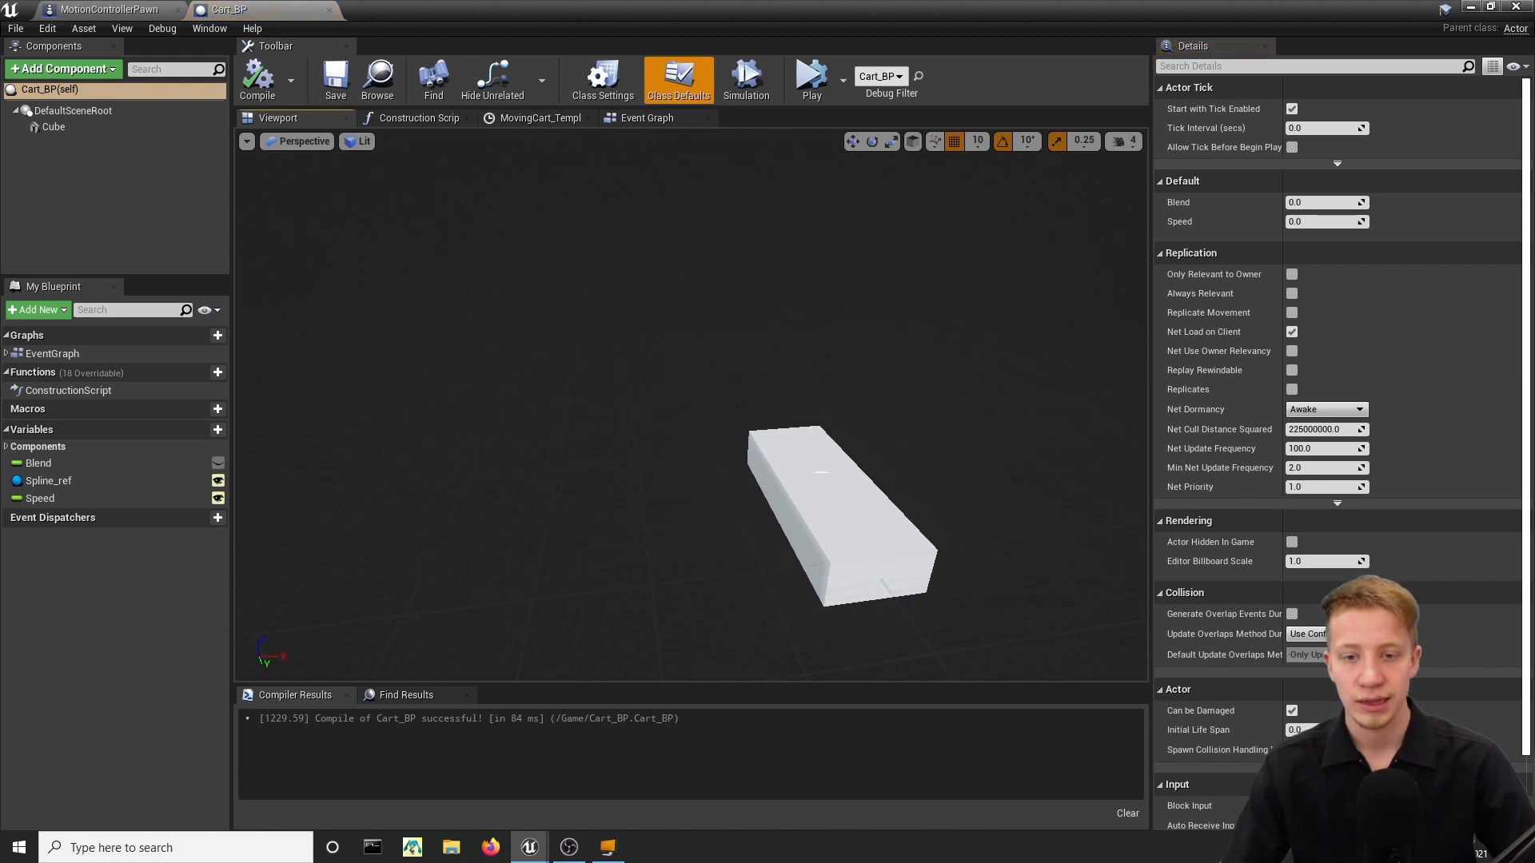
left_click(64, 69)
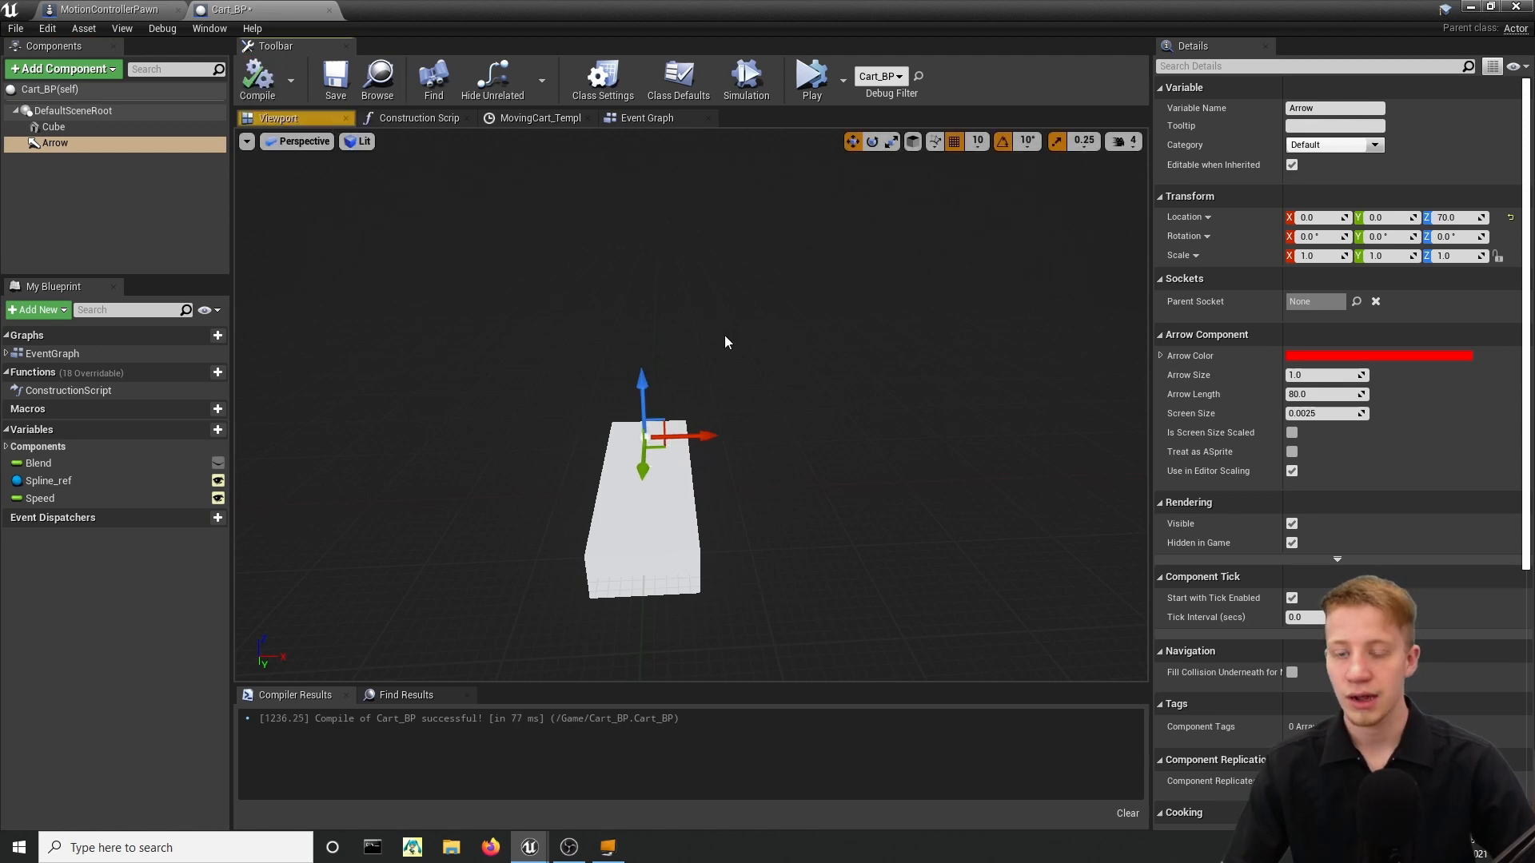
left_click(96, 8)
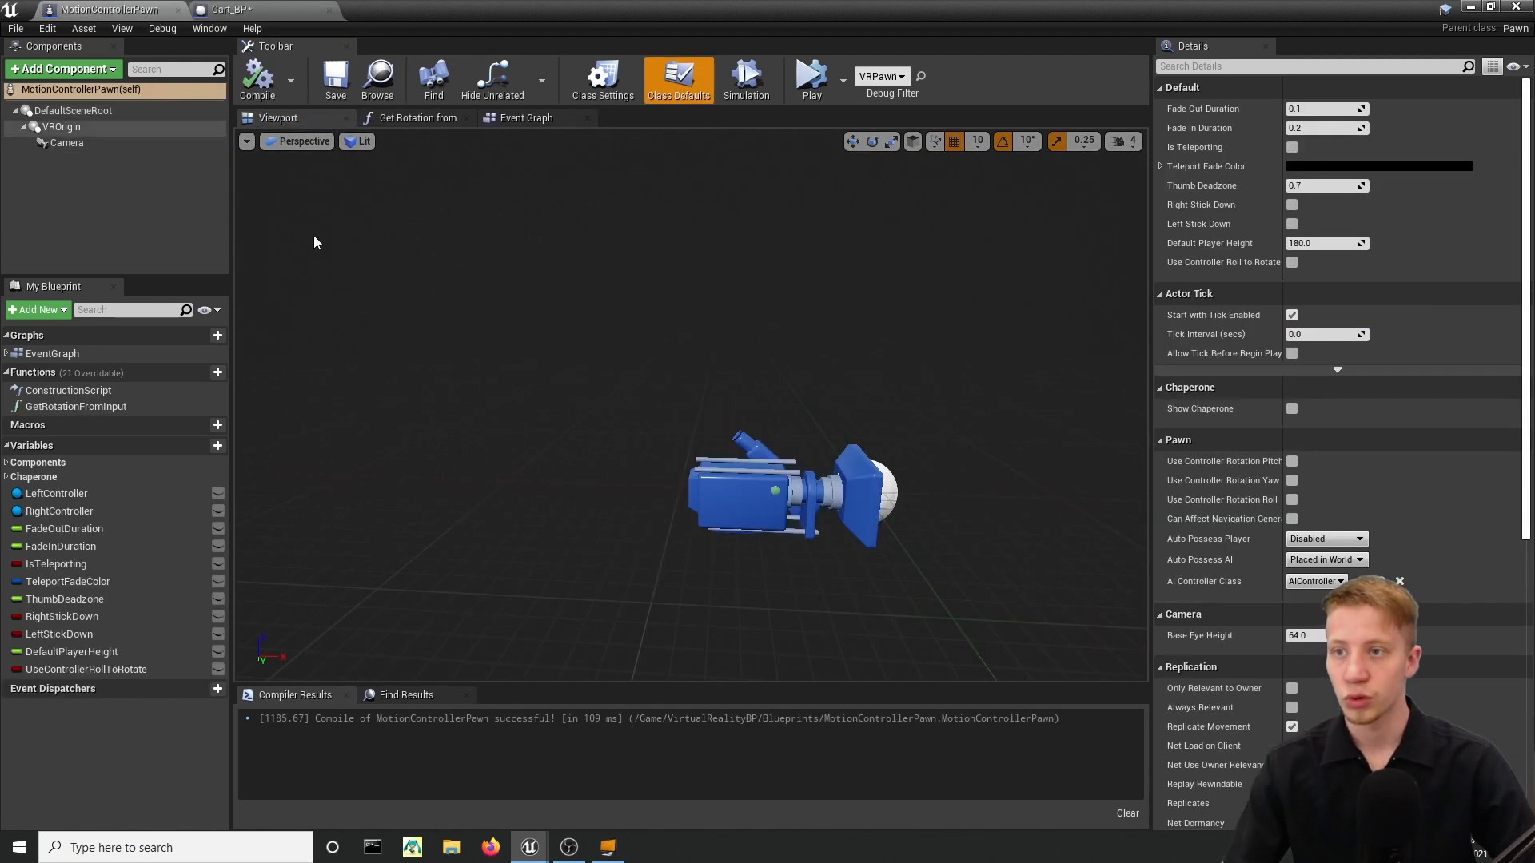
In the pawn's Event Graph add Get Actor Of Class with Cart_BP as the class.
left_click(525, 118)
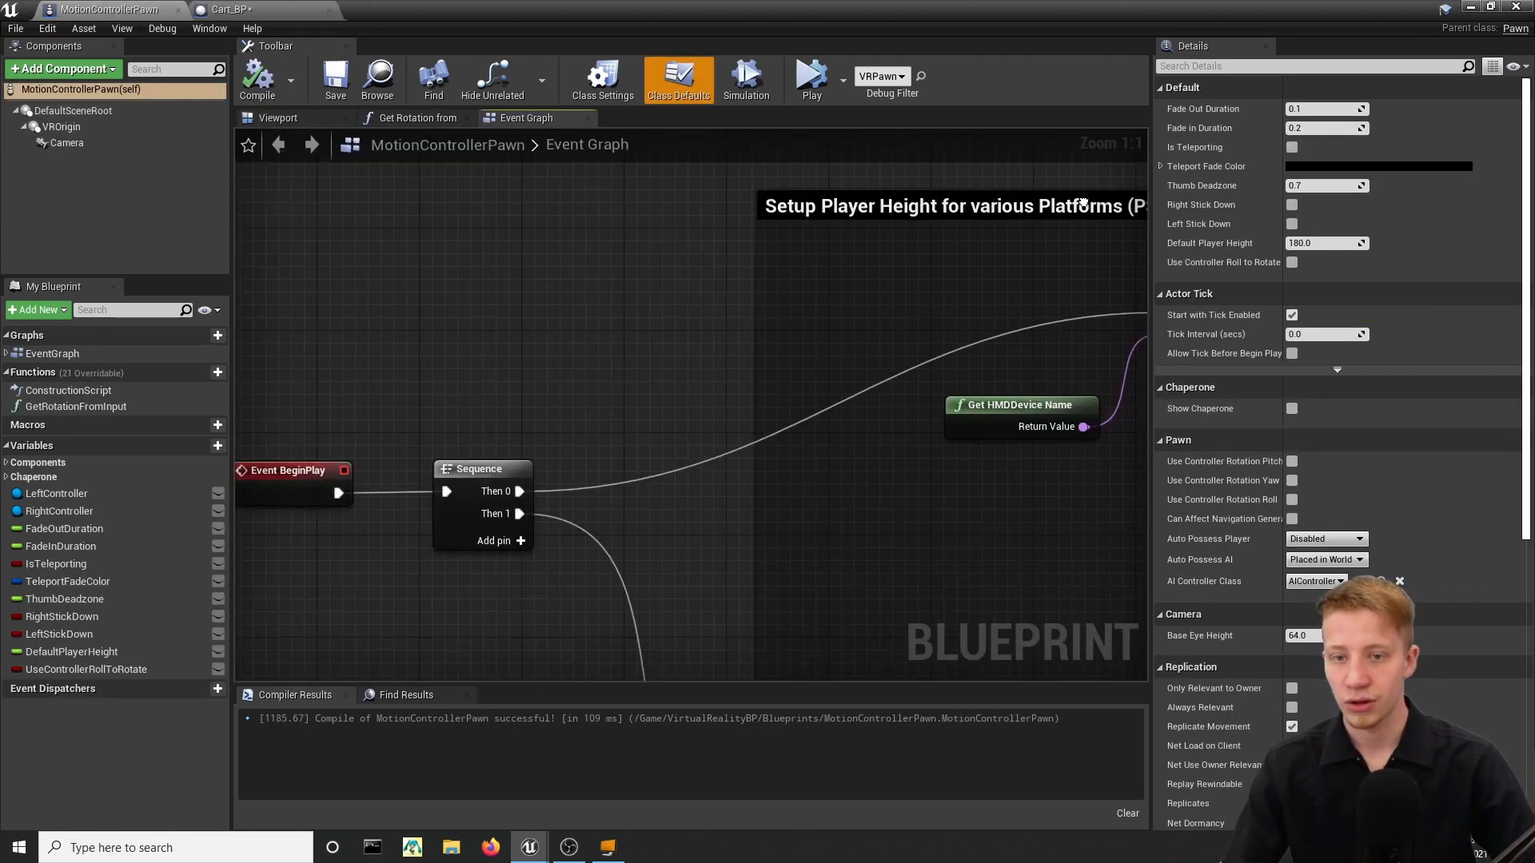
scroll("down", 3)
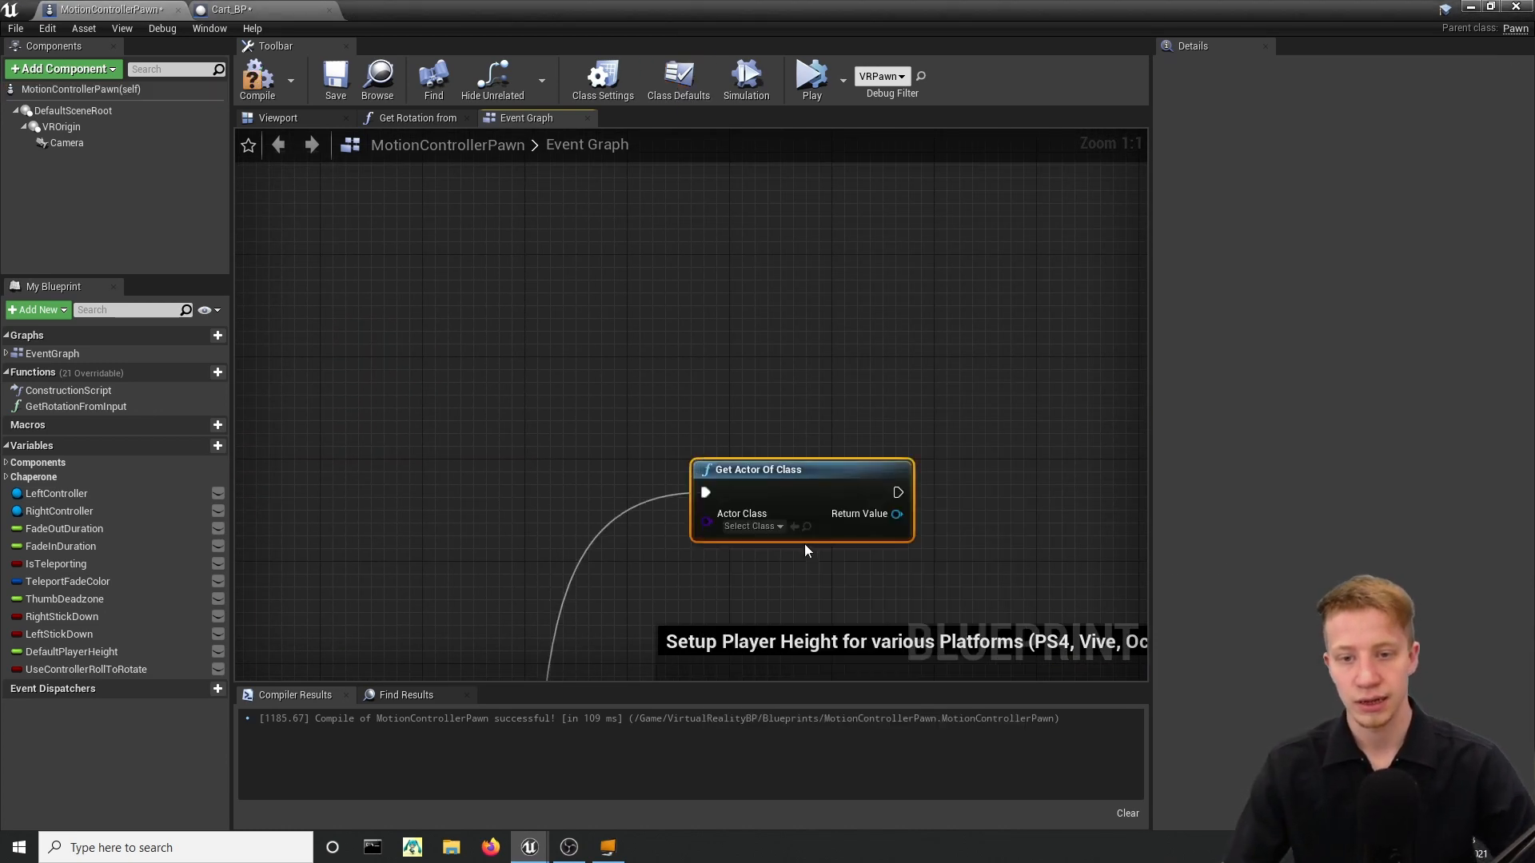
left_click(751, 526)
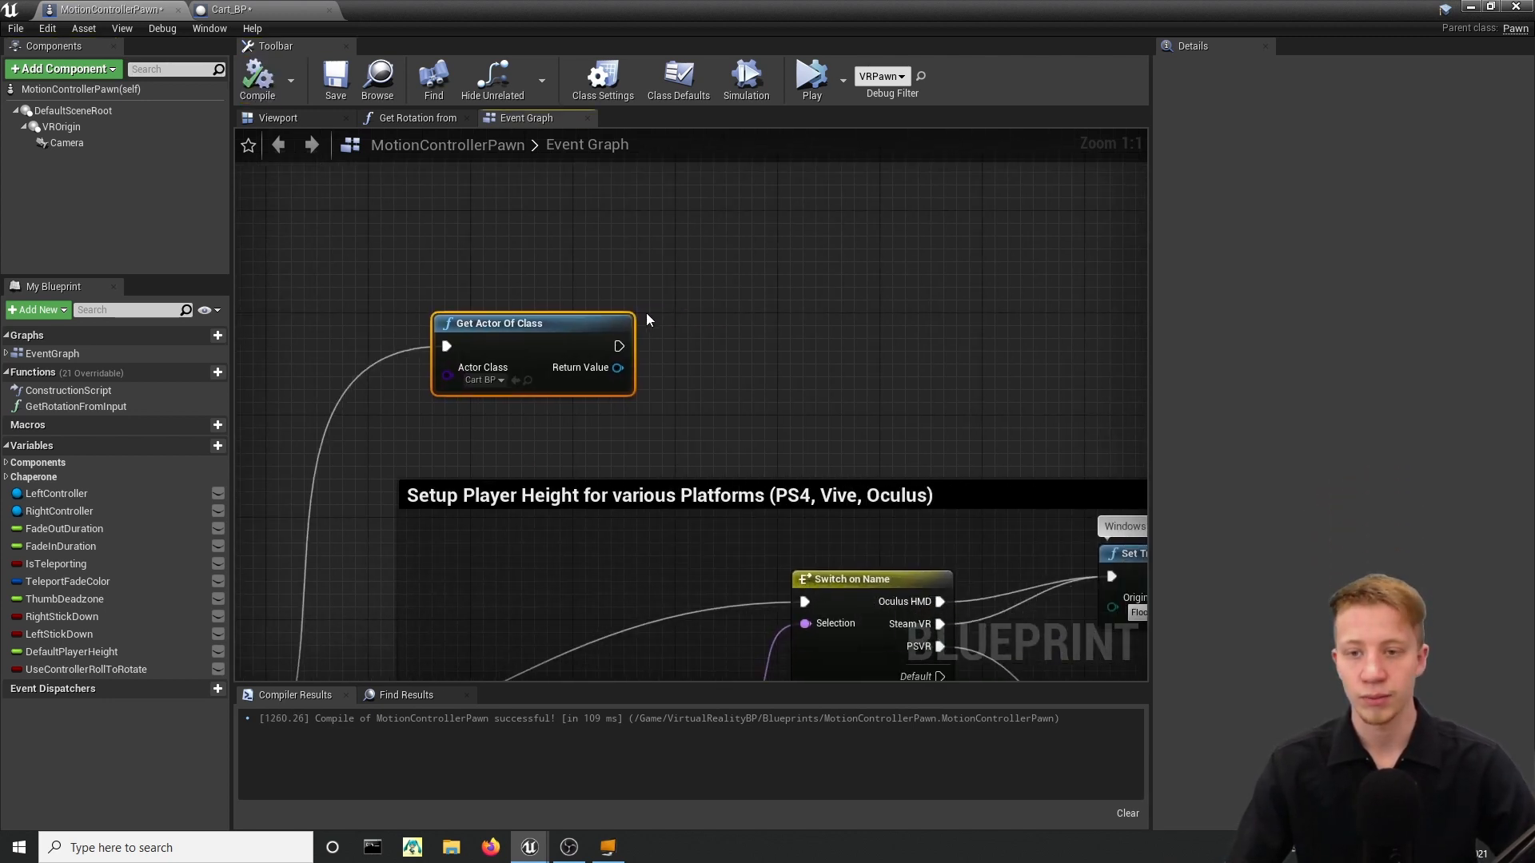
From the found cart read its Arrow's world location and wire it into SetActorLocation's New Location.
left_click_drag(617, 368, 720, 378)
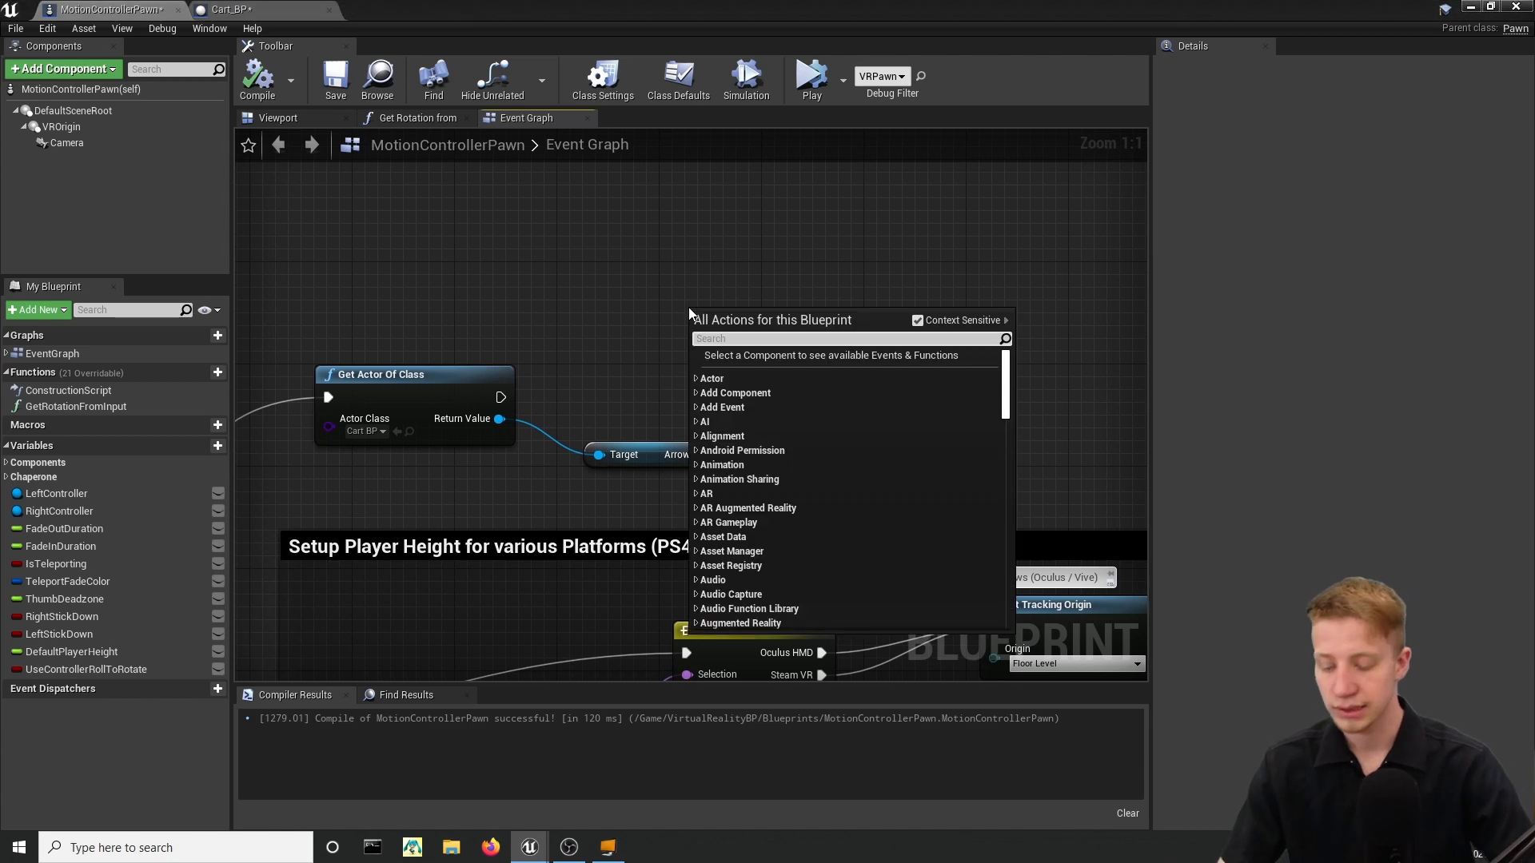
type("set actp")
type("get worl")
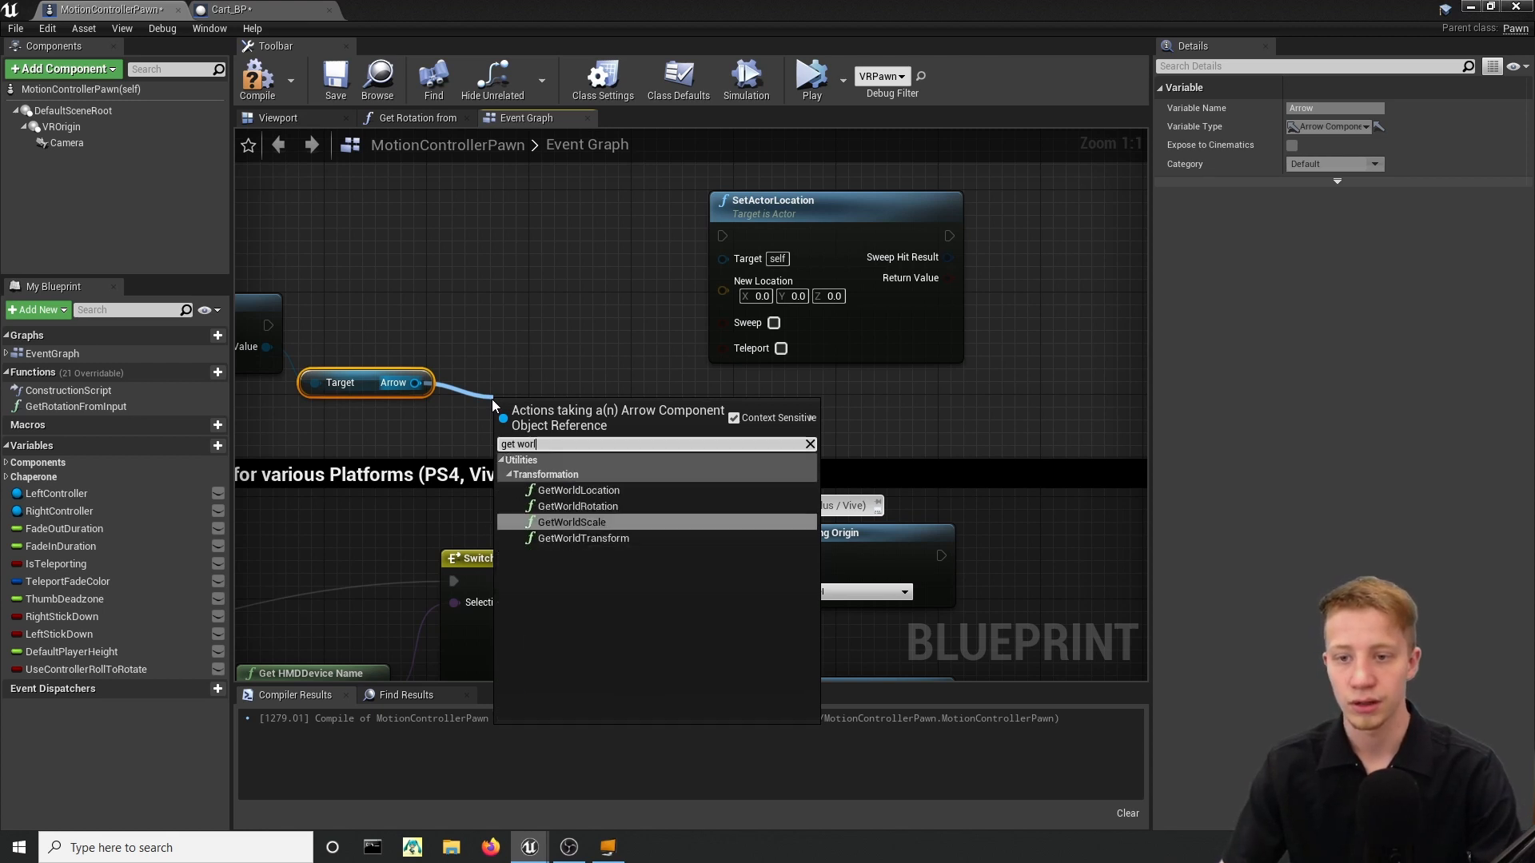
left_click(577, 491)
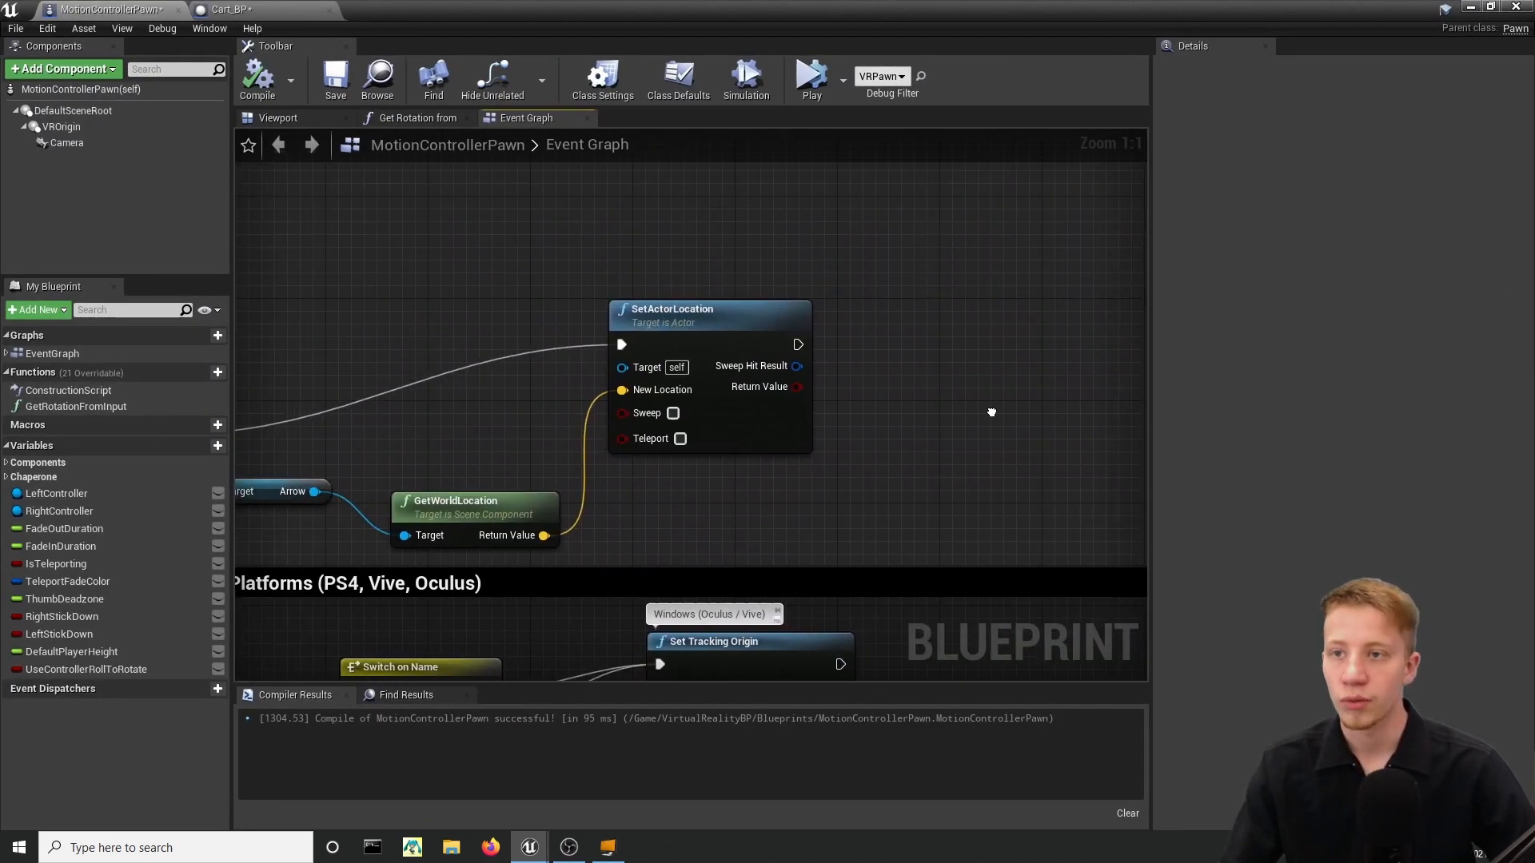
Raise Cart_BP's Arrow component to Location Z 140 above the cart and compile.
left_click(192, 6)
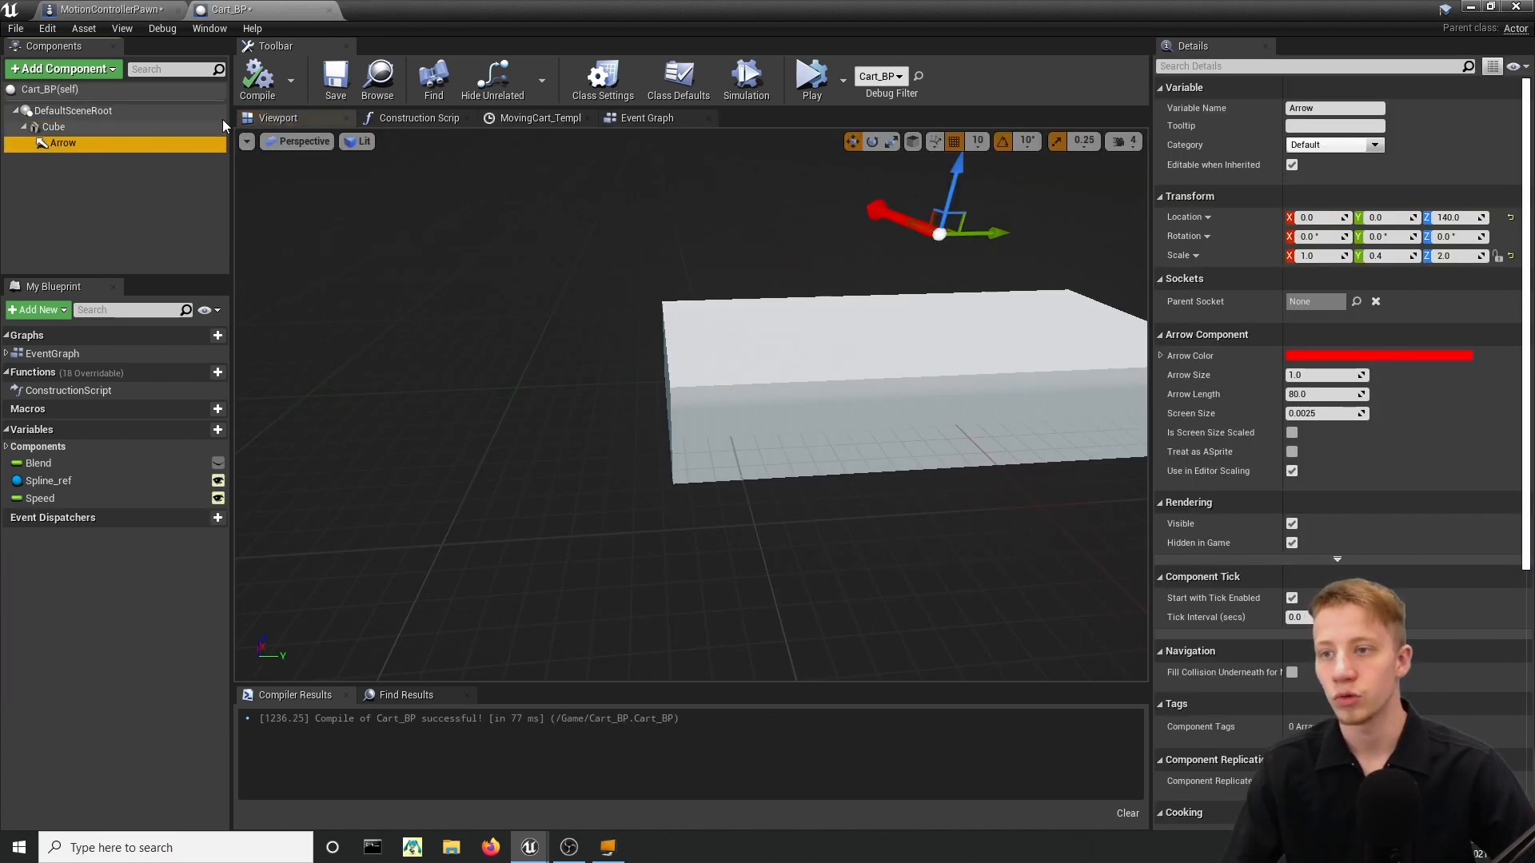
mouse_move(62, 111)
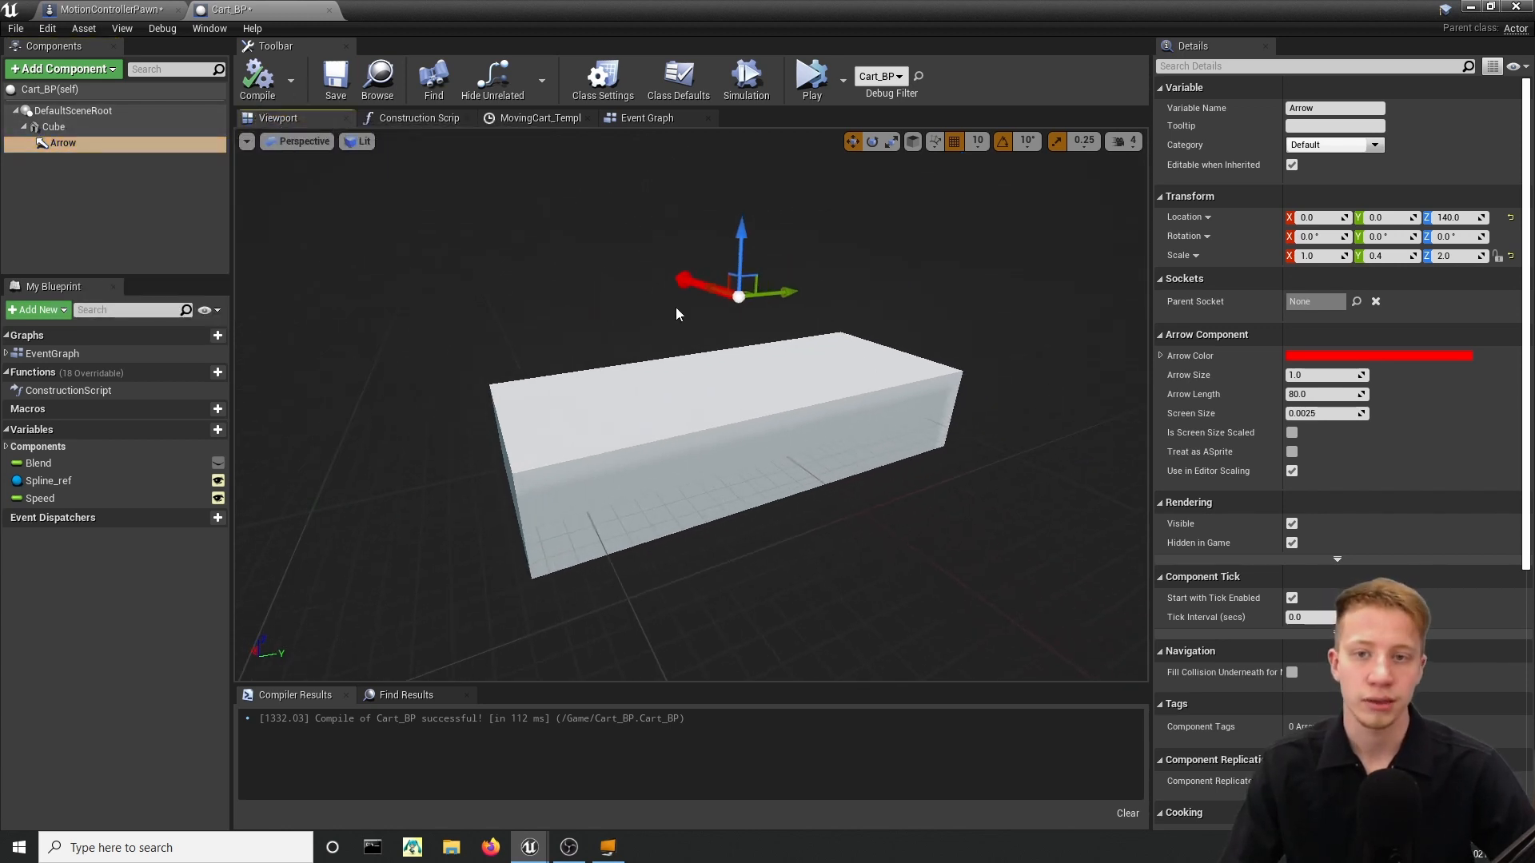
Add an AttachActorToComponent node after Set Actor Location in the pawn graph, parented to the Arrow.
left_click(96, 6)
type("attach actor")
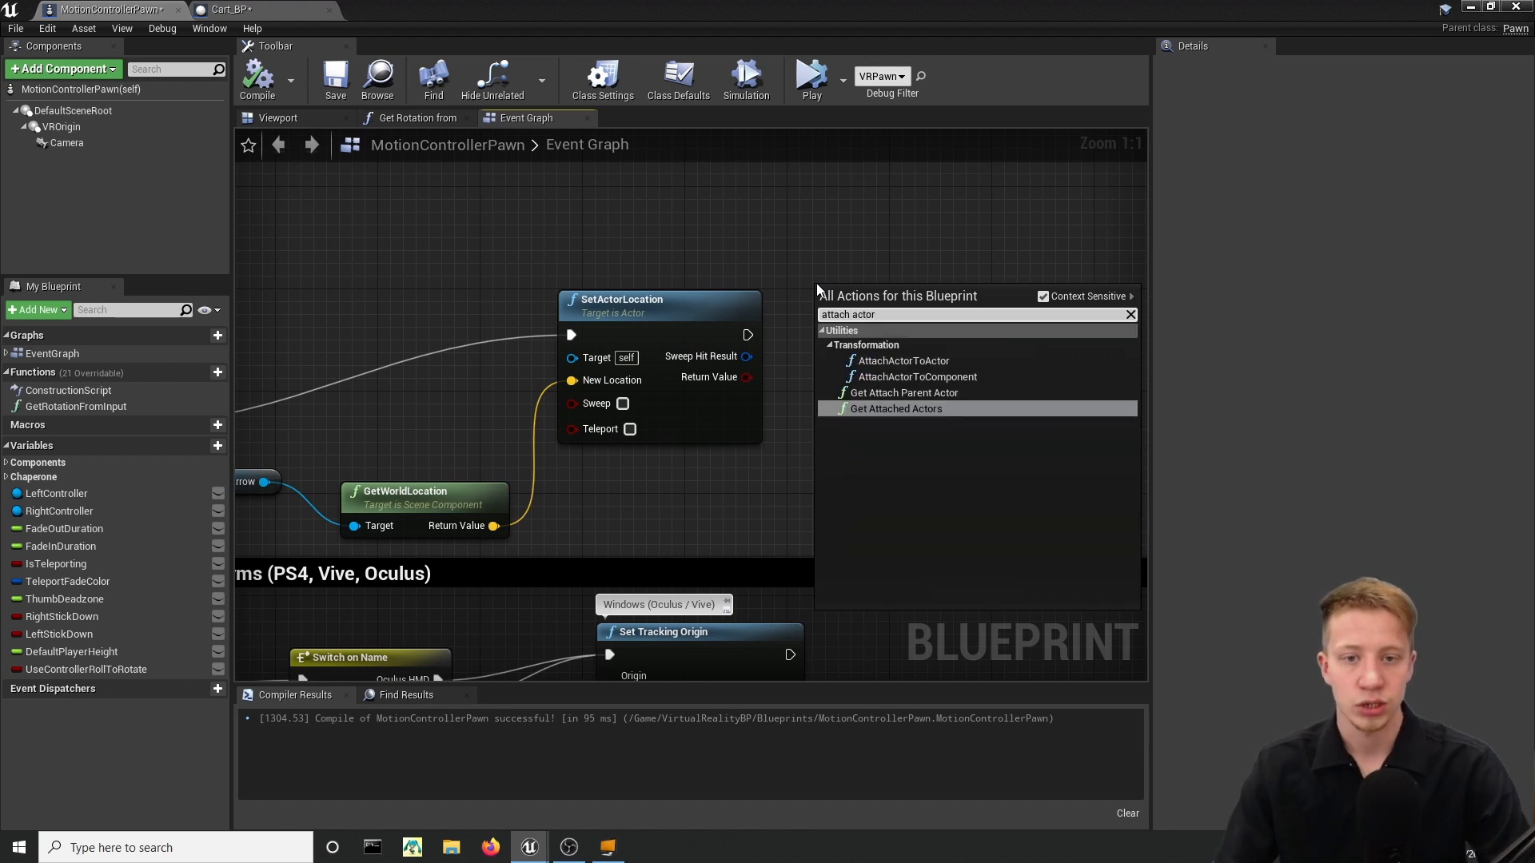
left_click(917, 375)
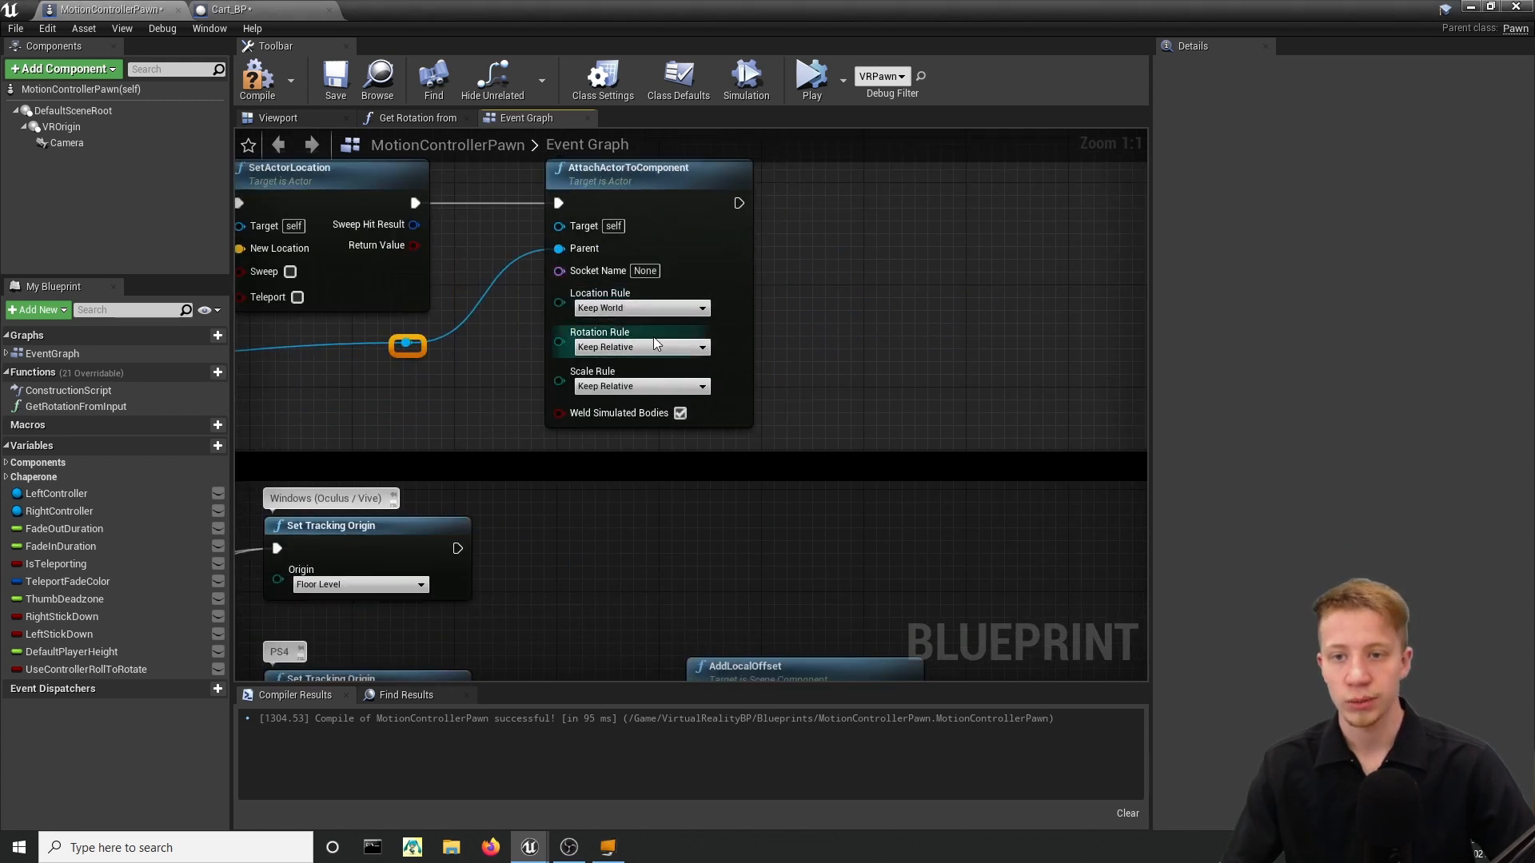
Set the attach rotation and scale rules to Keep World.
left_click(641, 347)
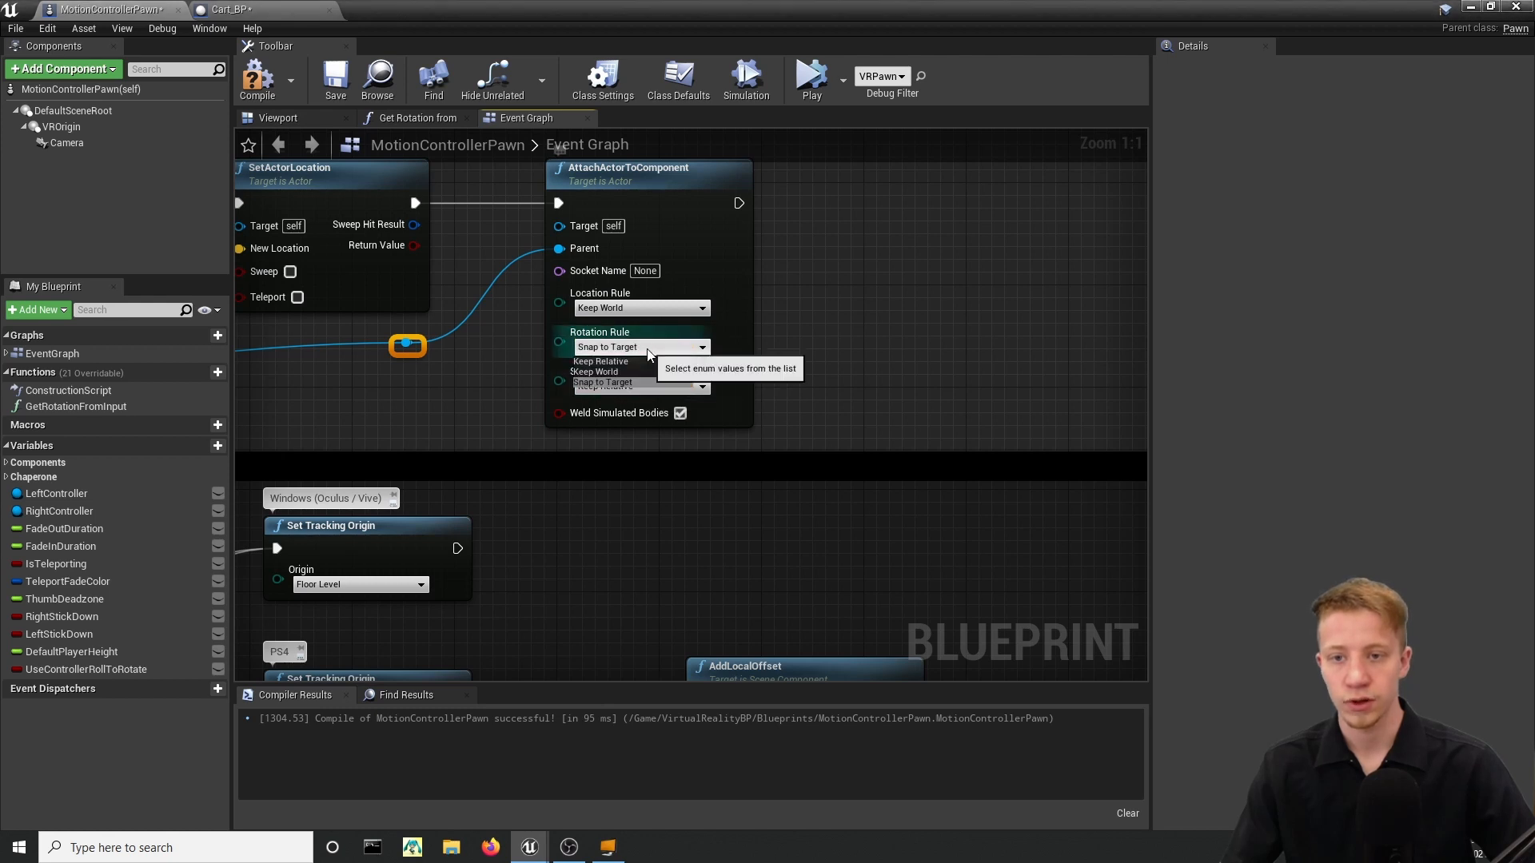
left_click(594, 371)
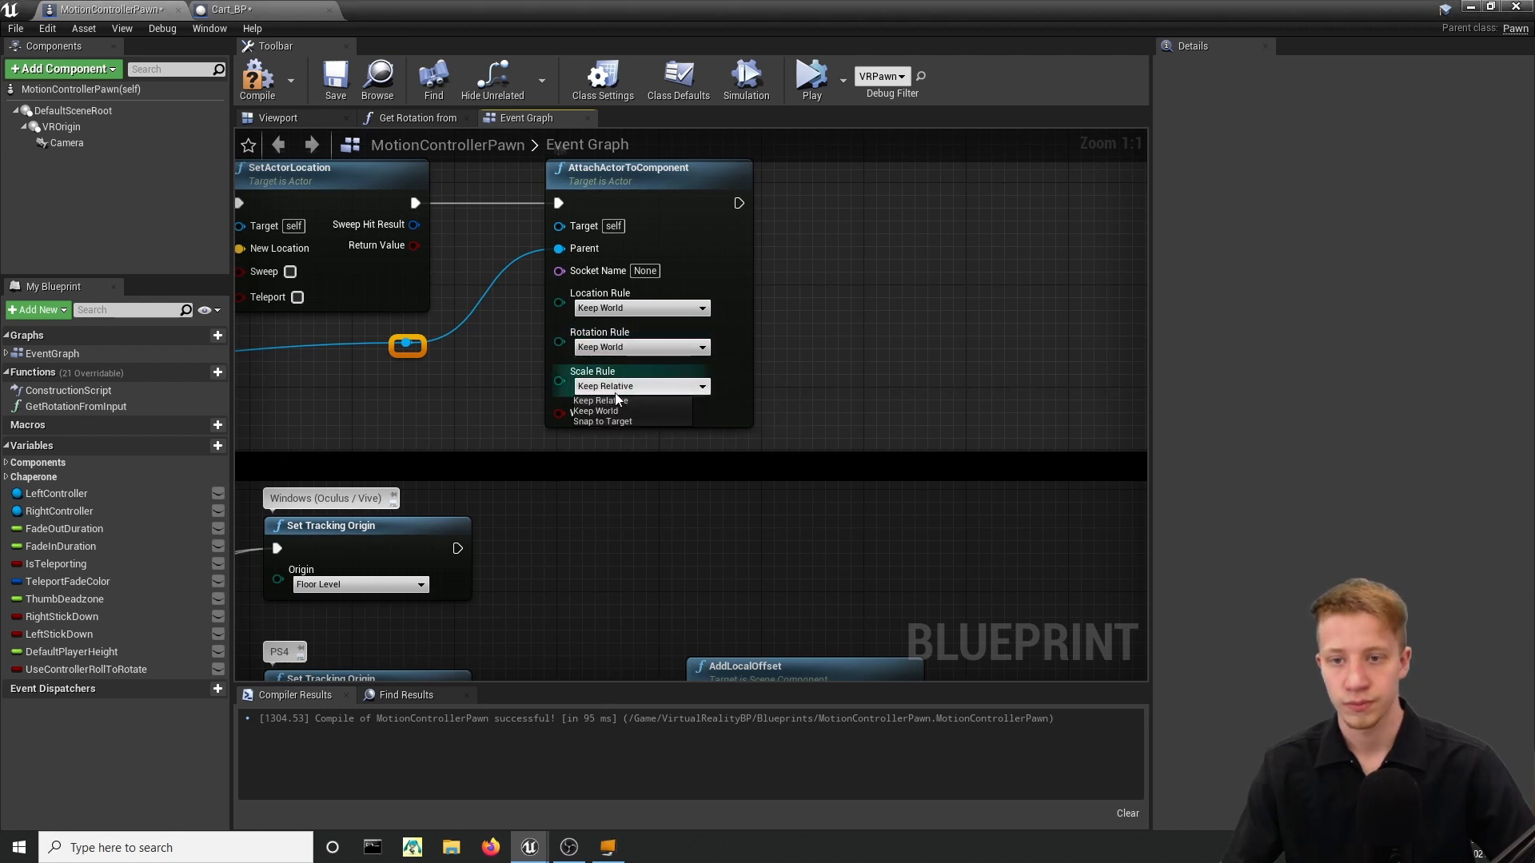
left_click(598, 411)
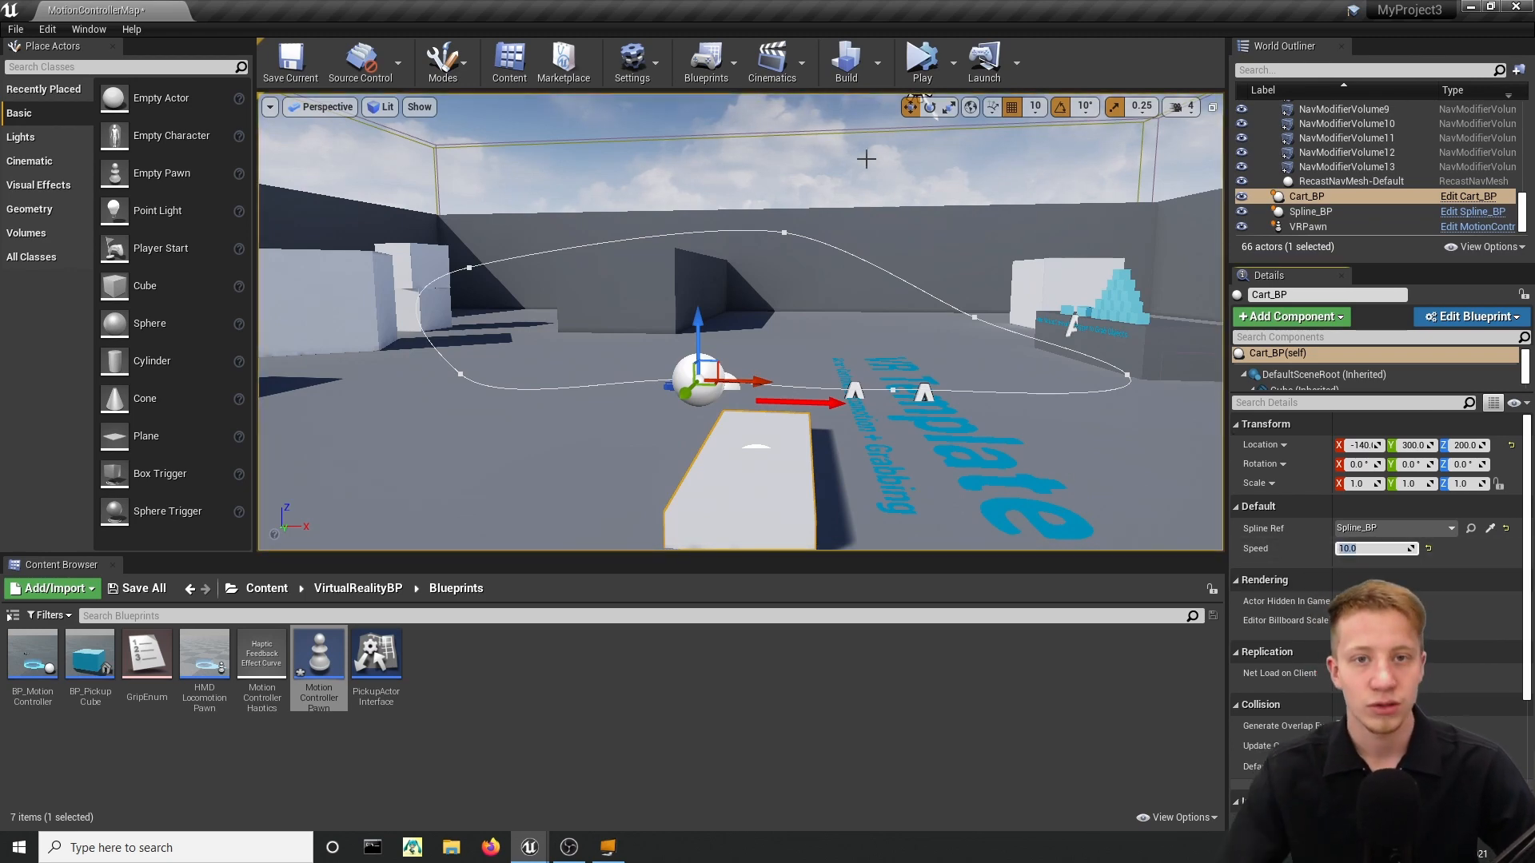
Launch VR Preview so the coaster ride plays from the rider's viewpoint in SteamVR.
left_click(922, 58)
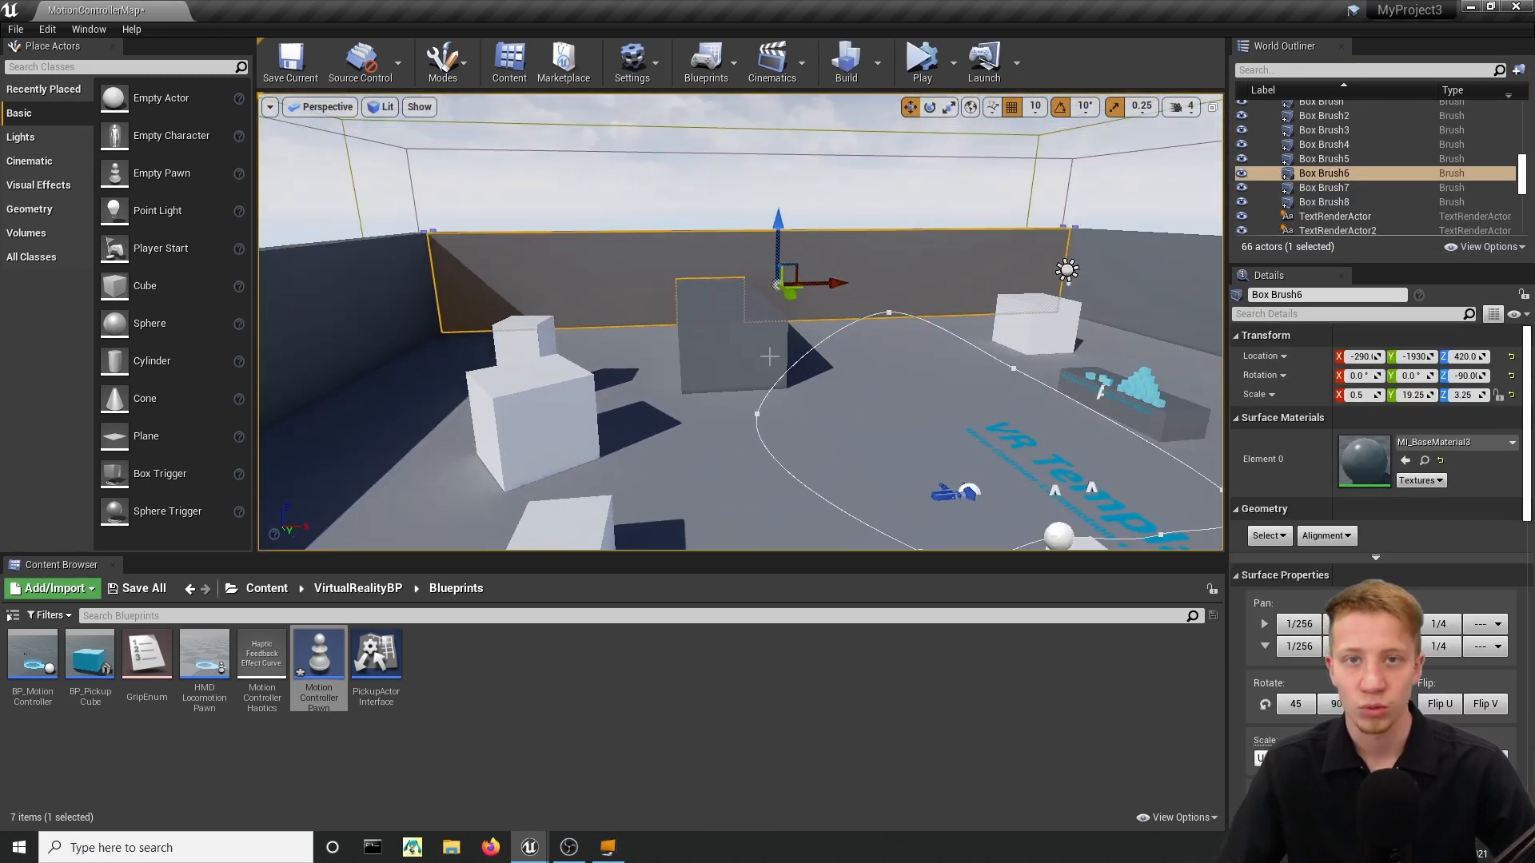
left_click(922, 57)
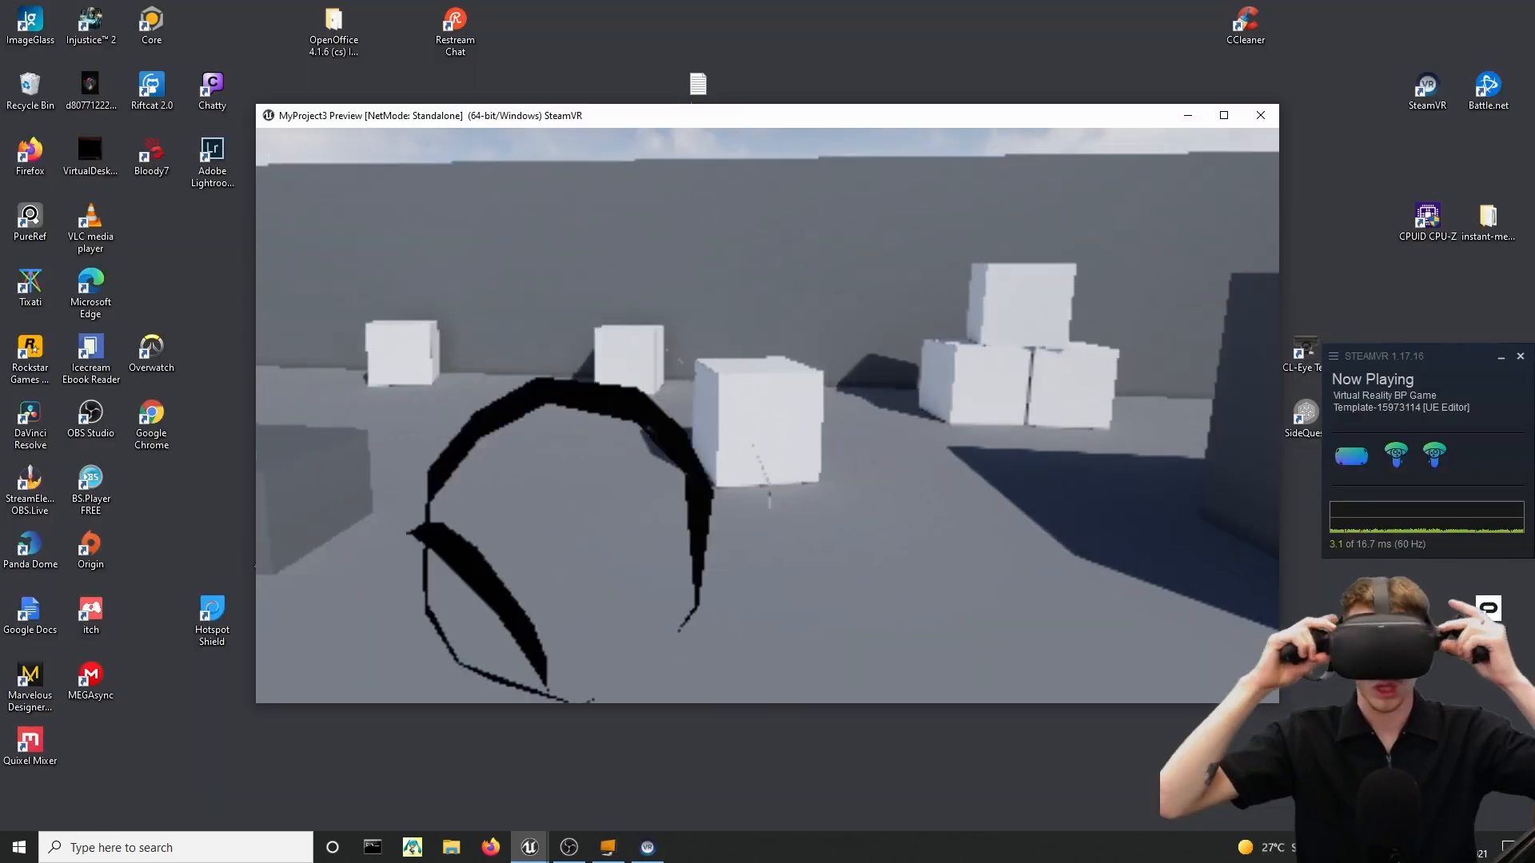